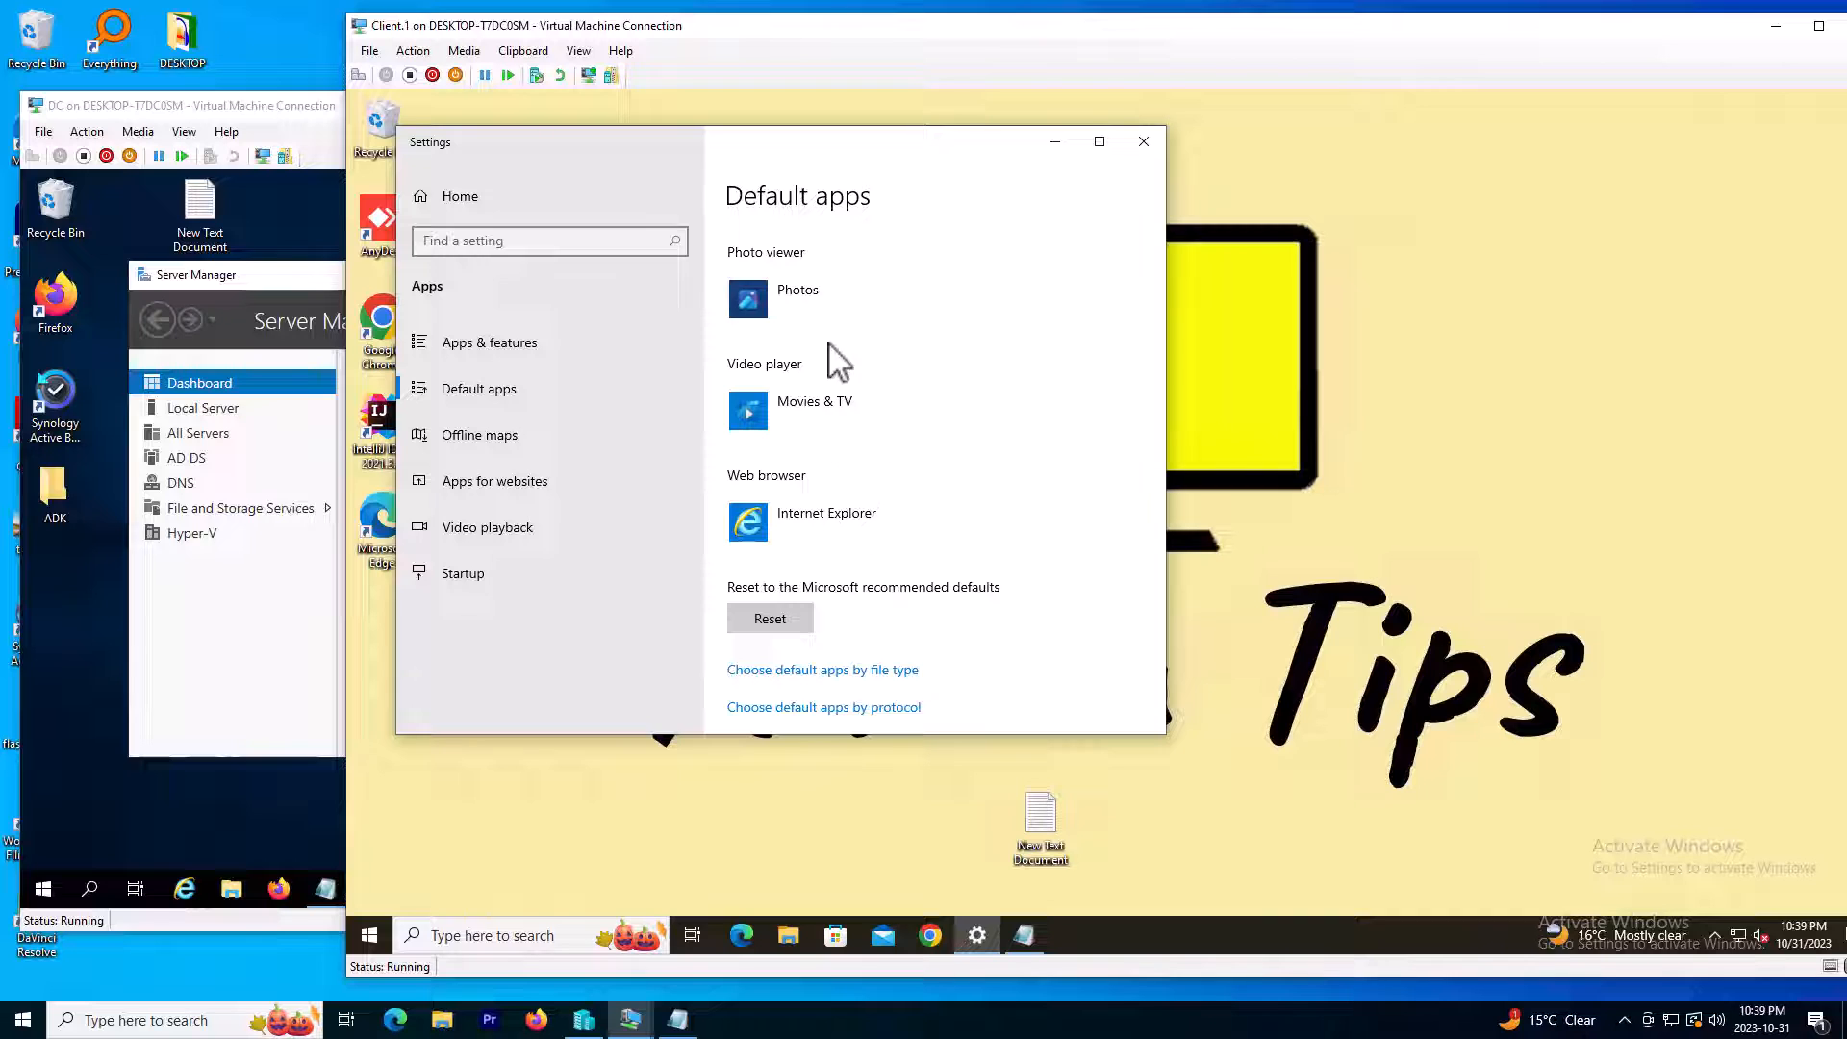
mouse_move(851, 455)
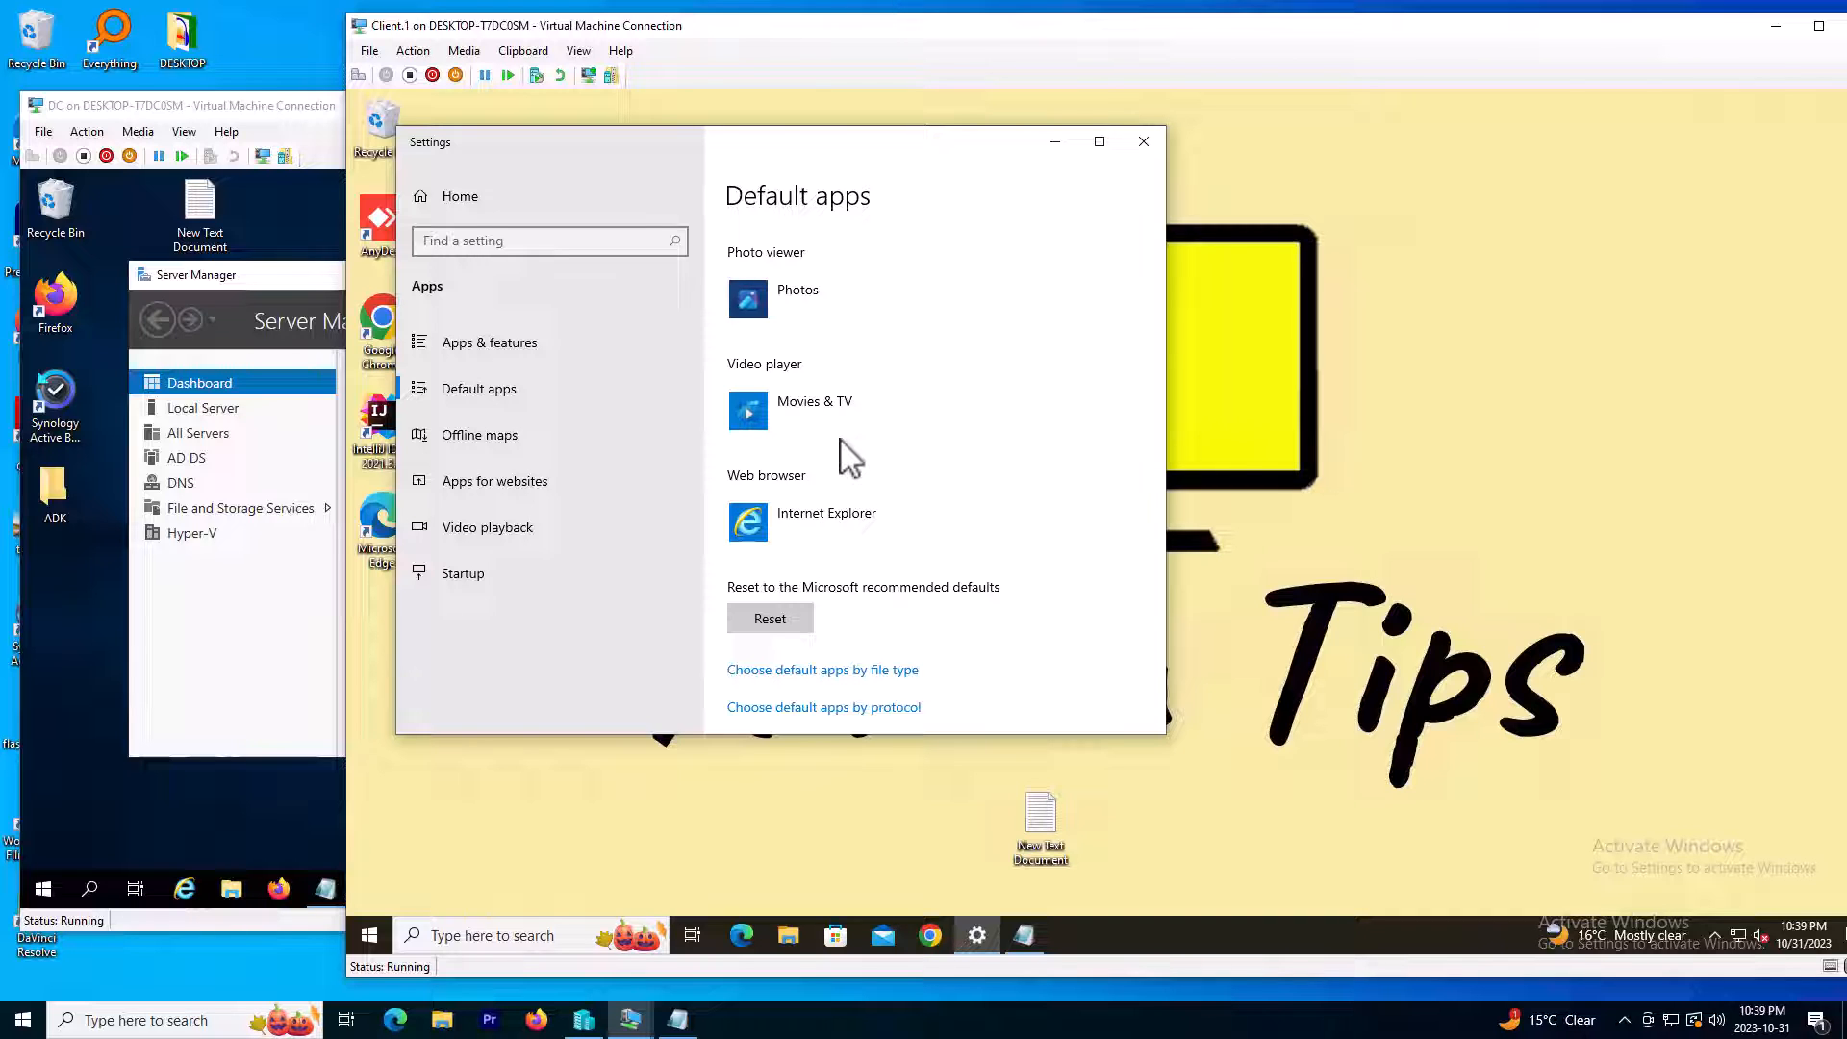
mouse_move(322, 673)
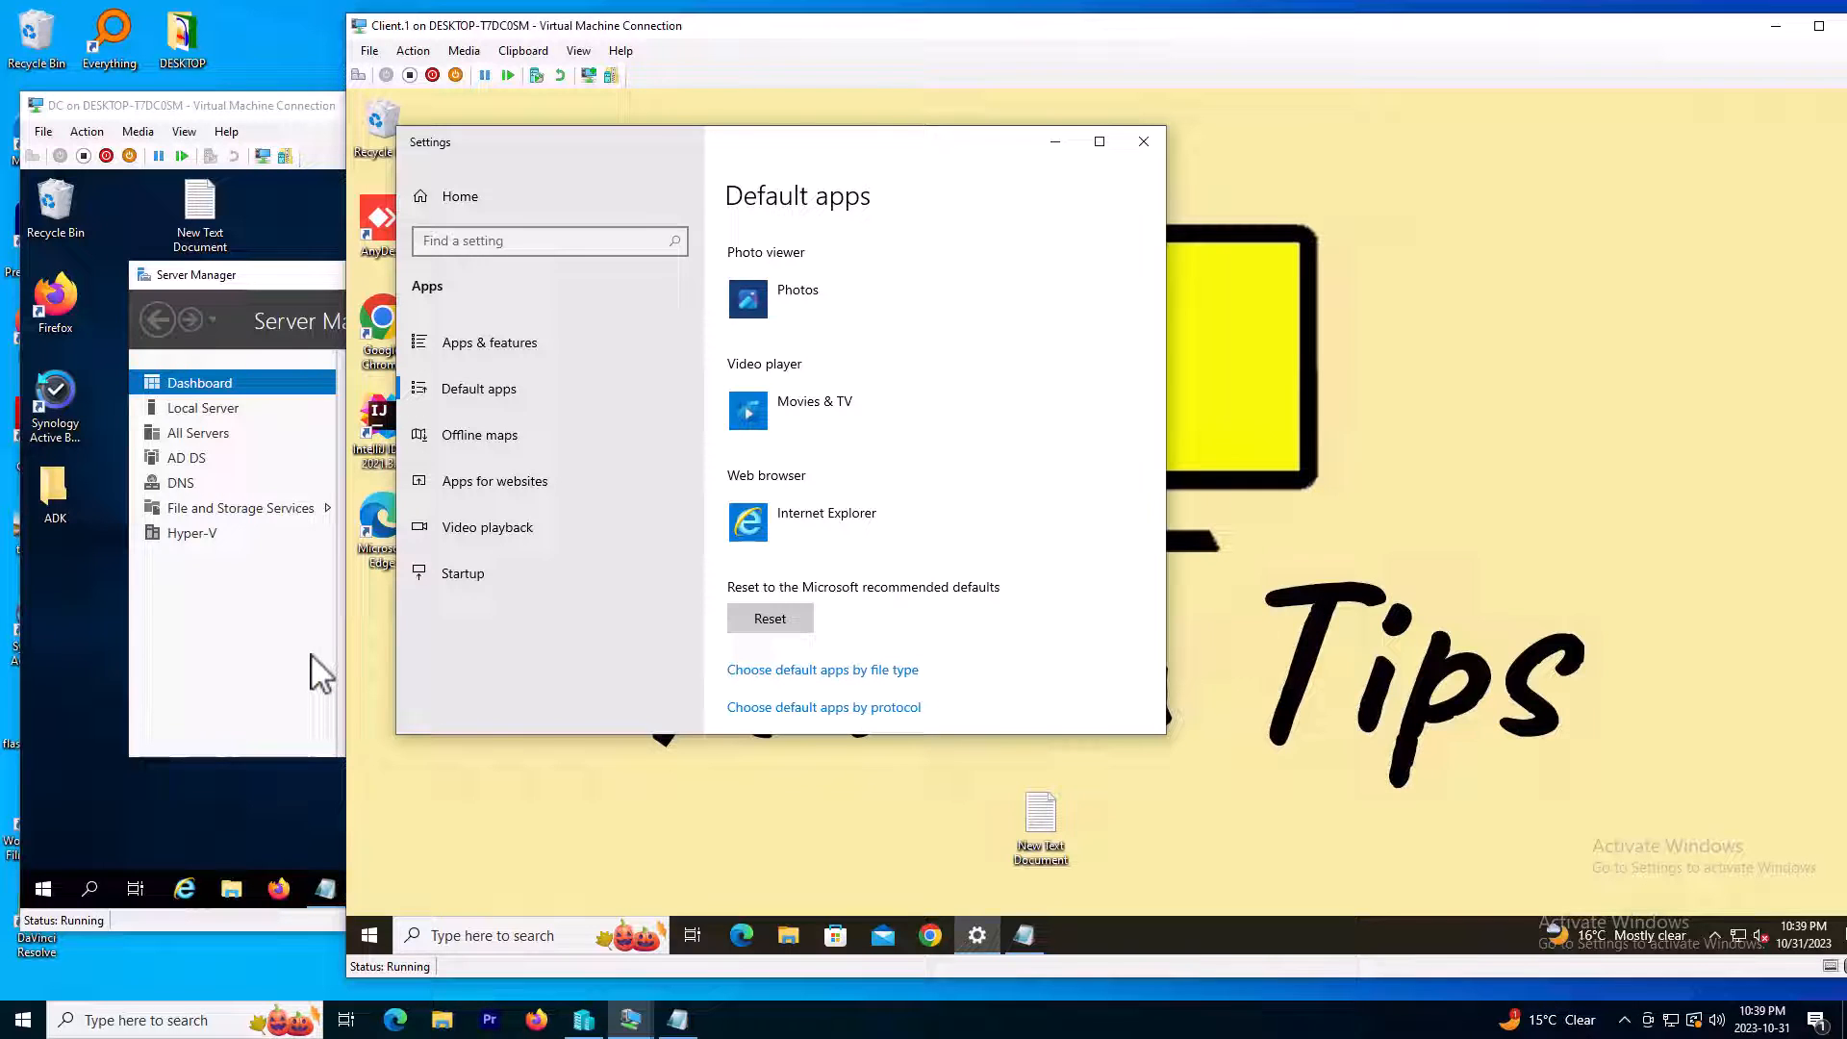
mouse_move(906, 838)
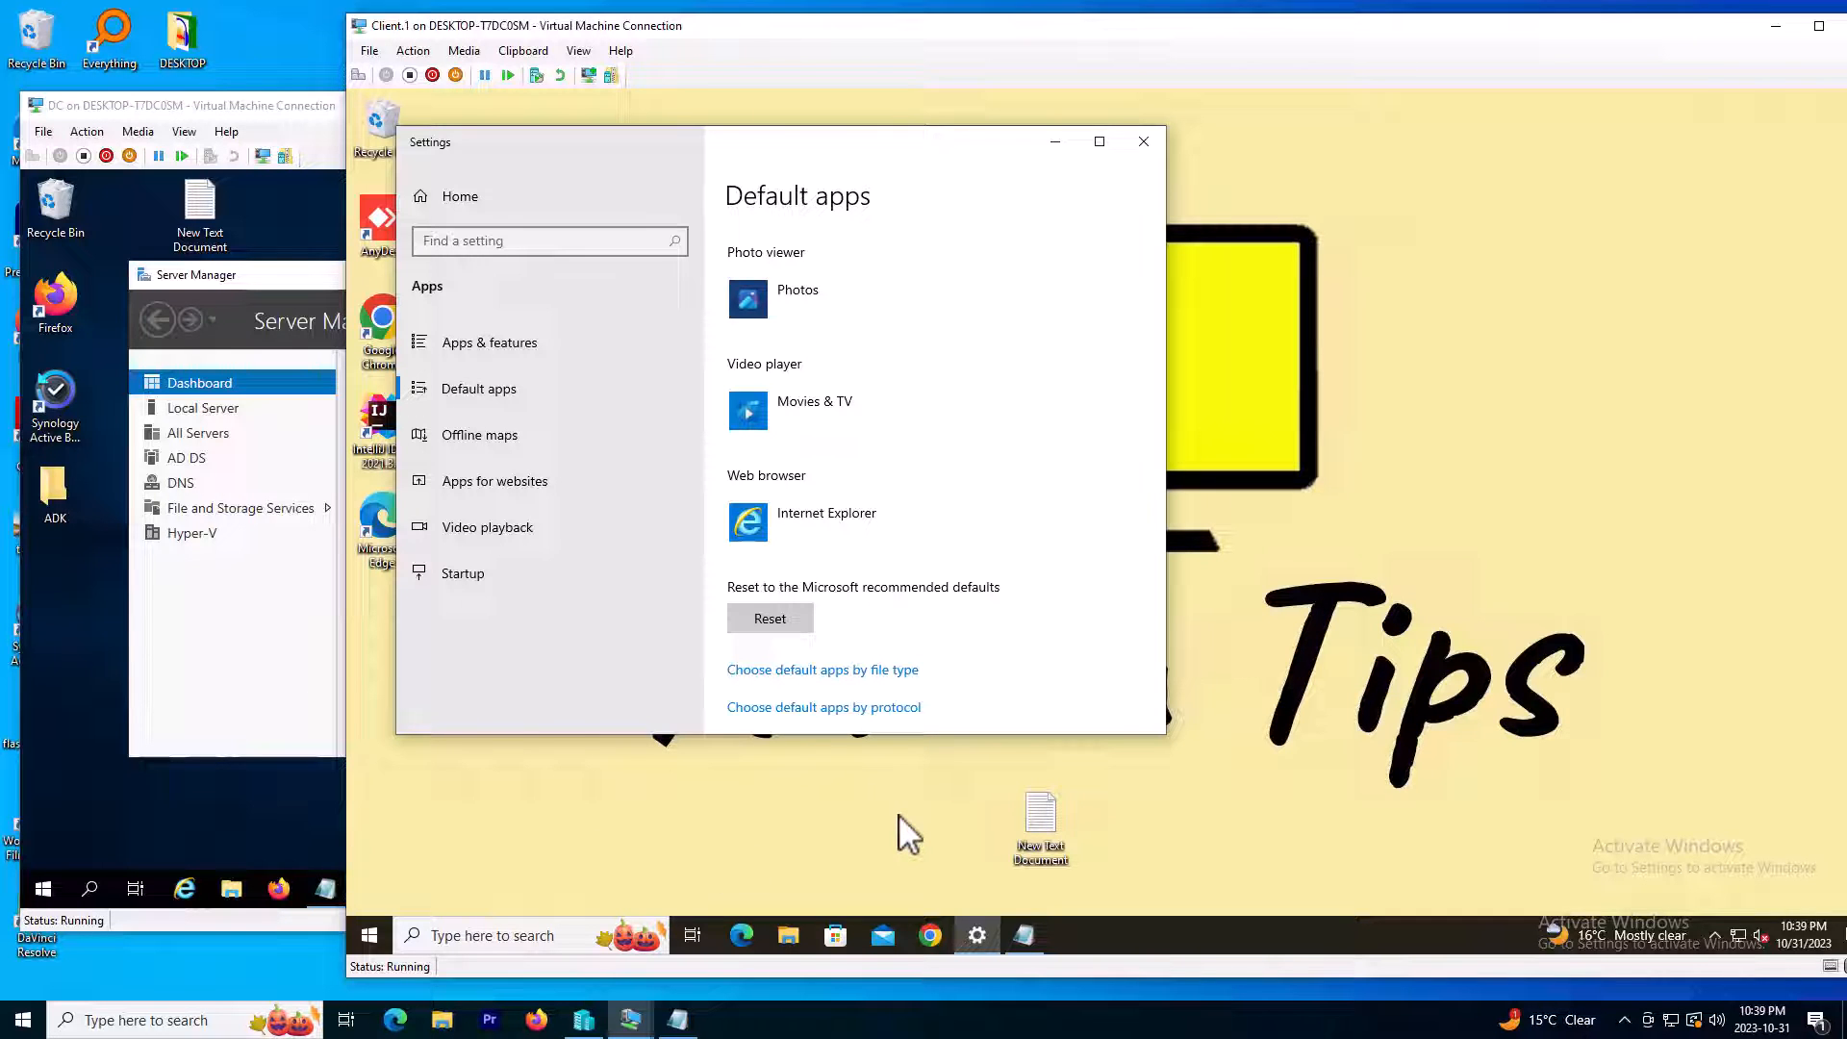
mouse_move(287, 671)
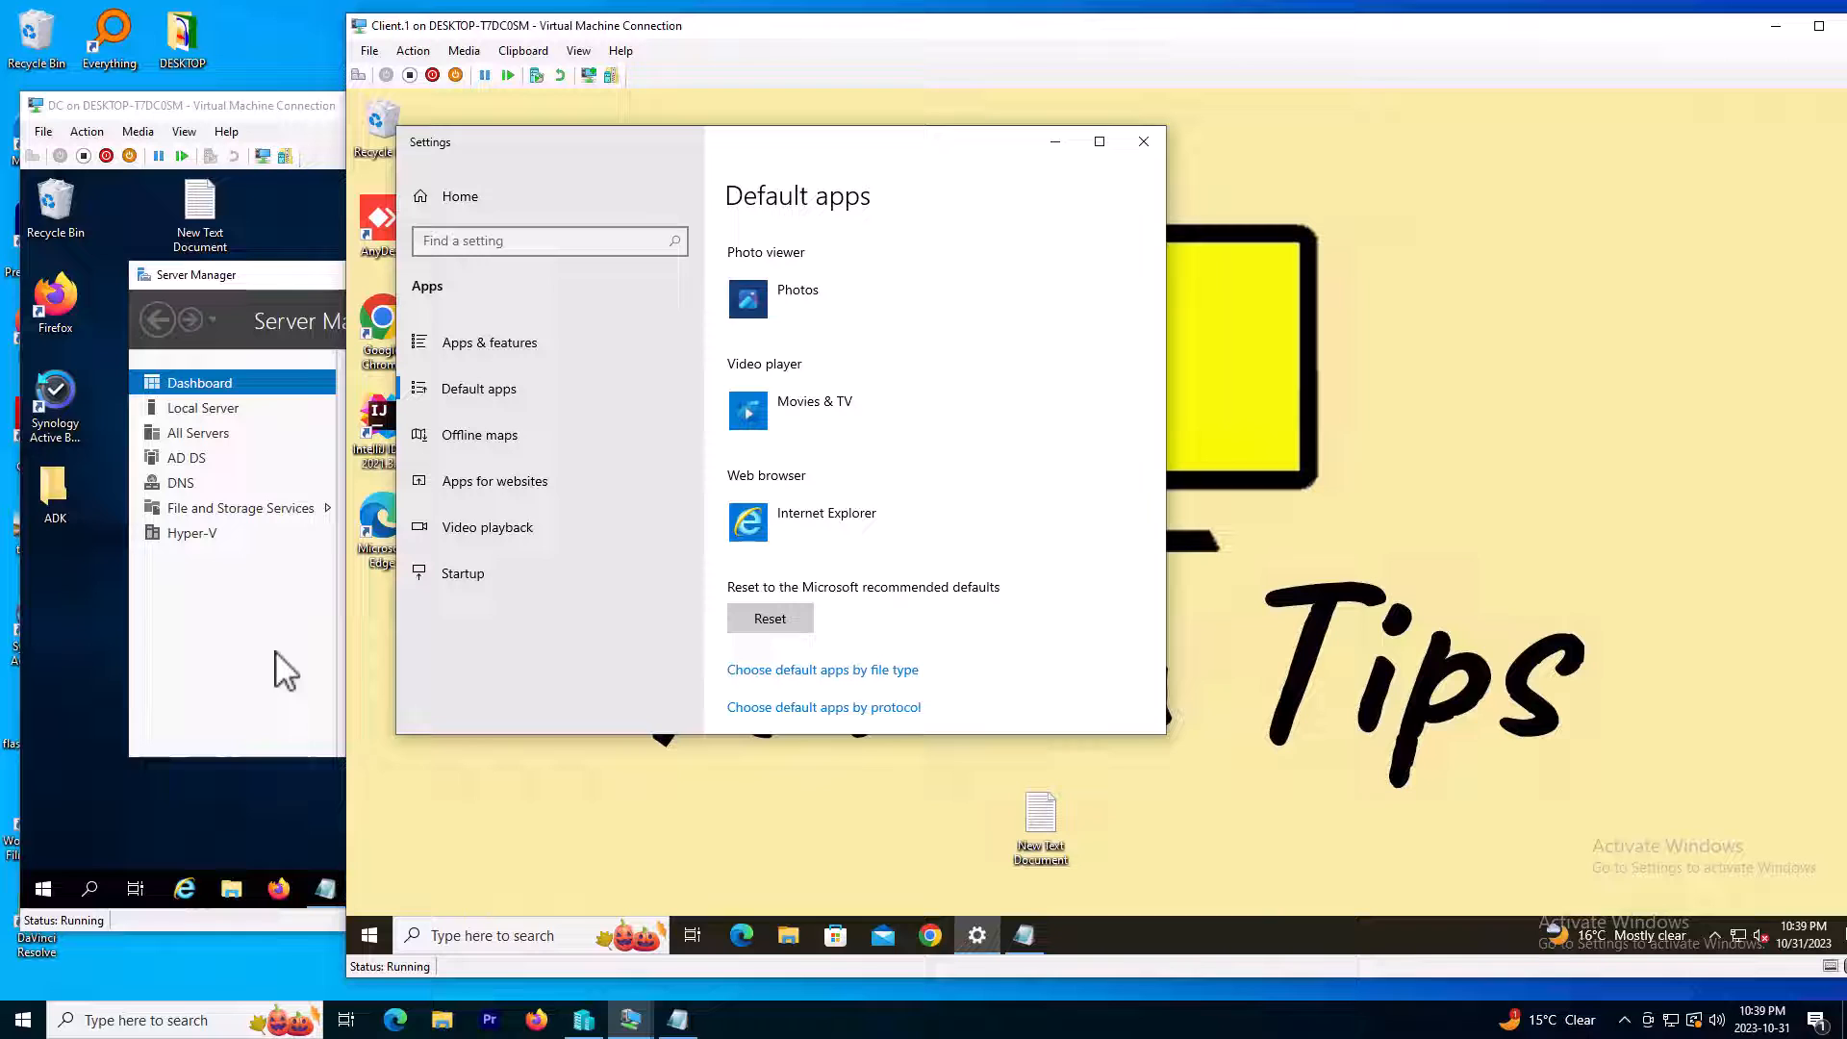
mouse_move(827, 839)
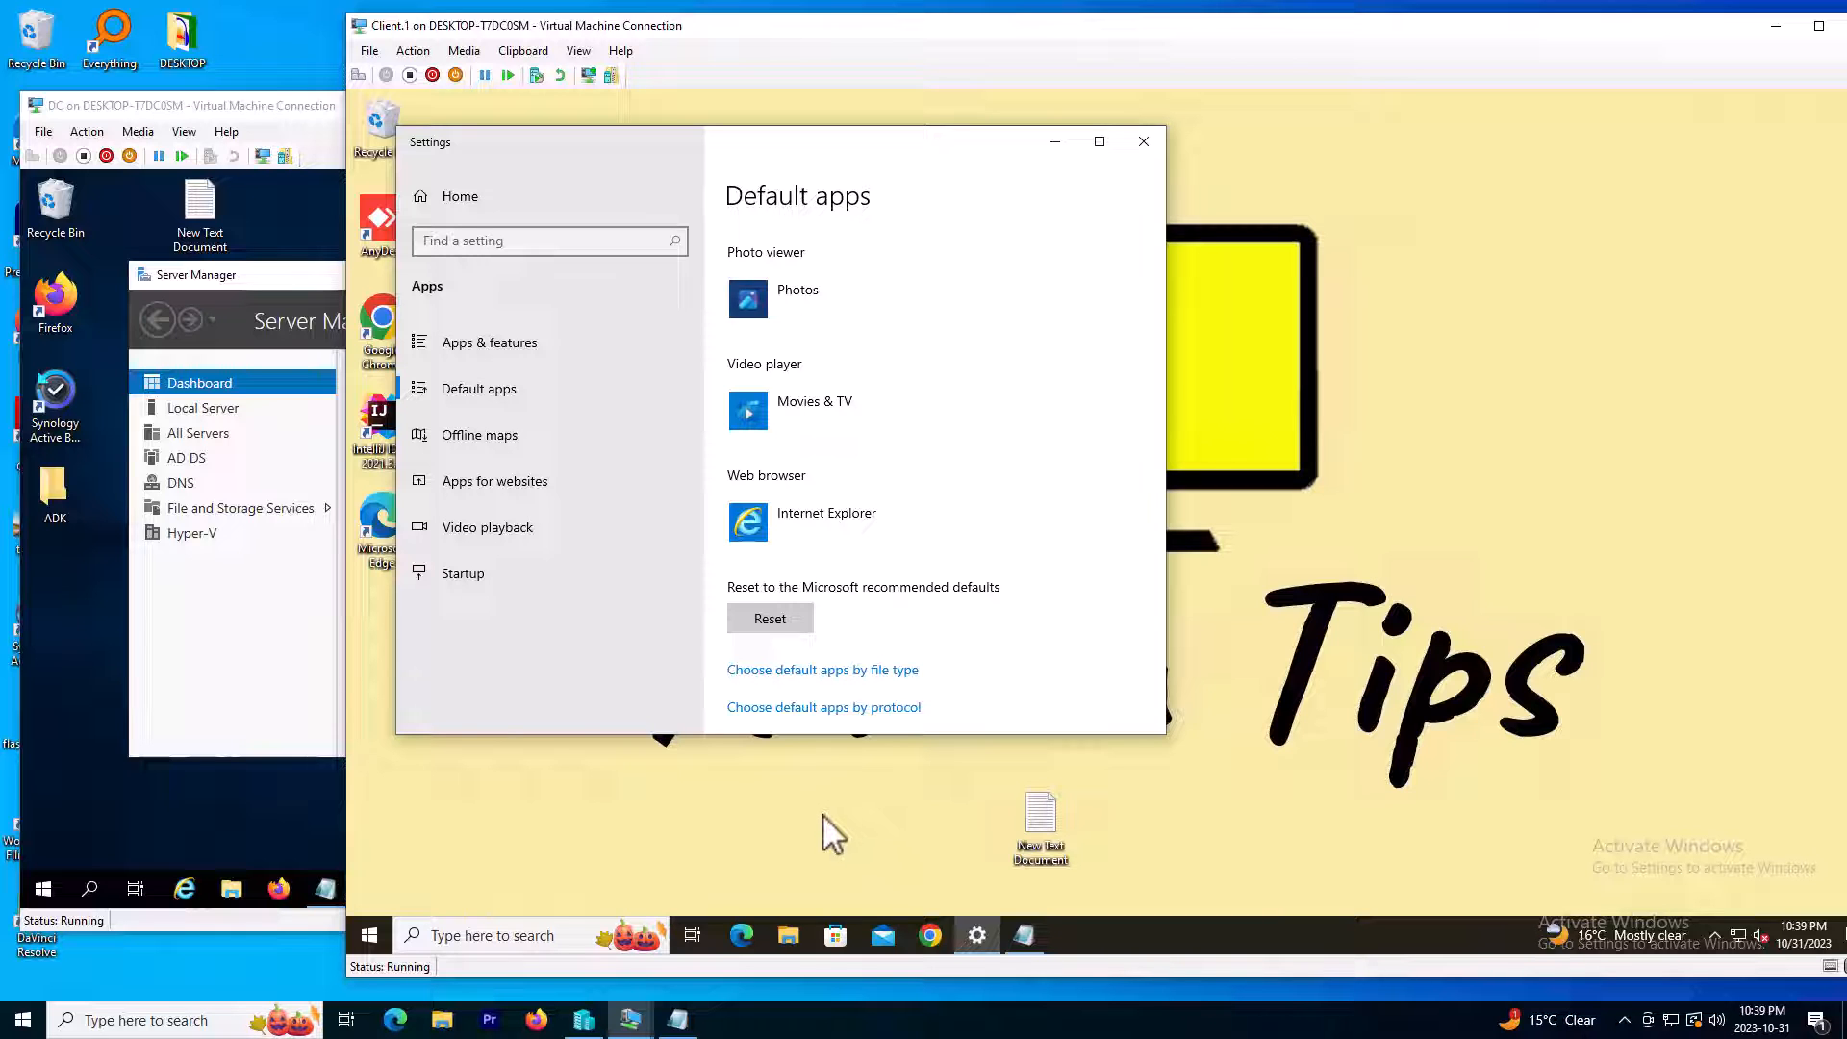
mouse_move(1020, 983)
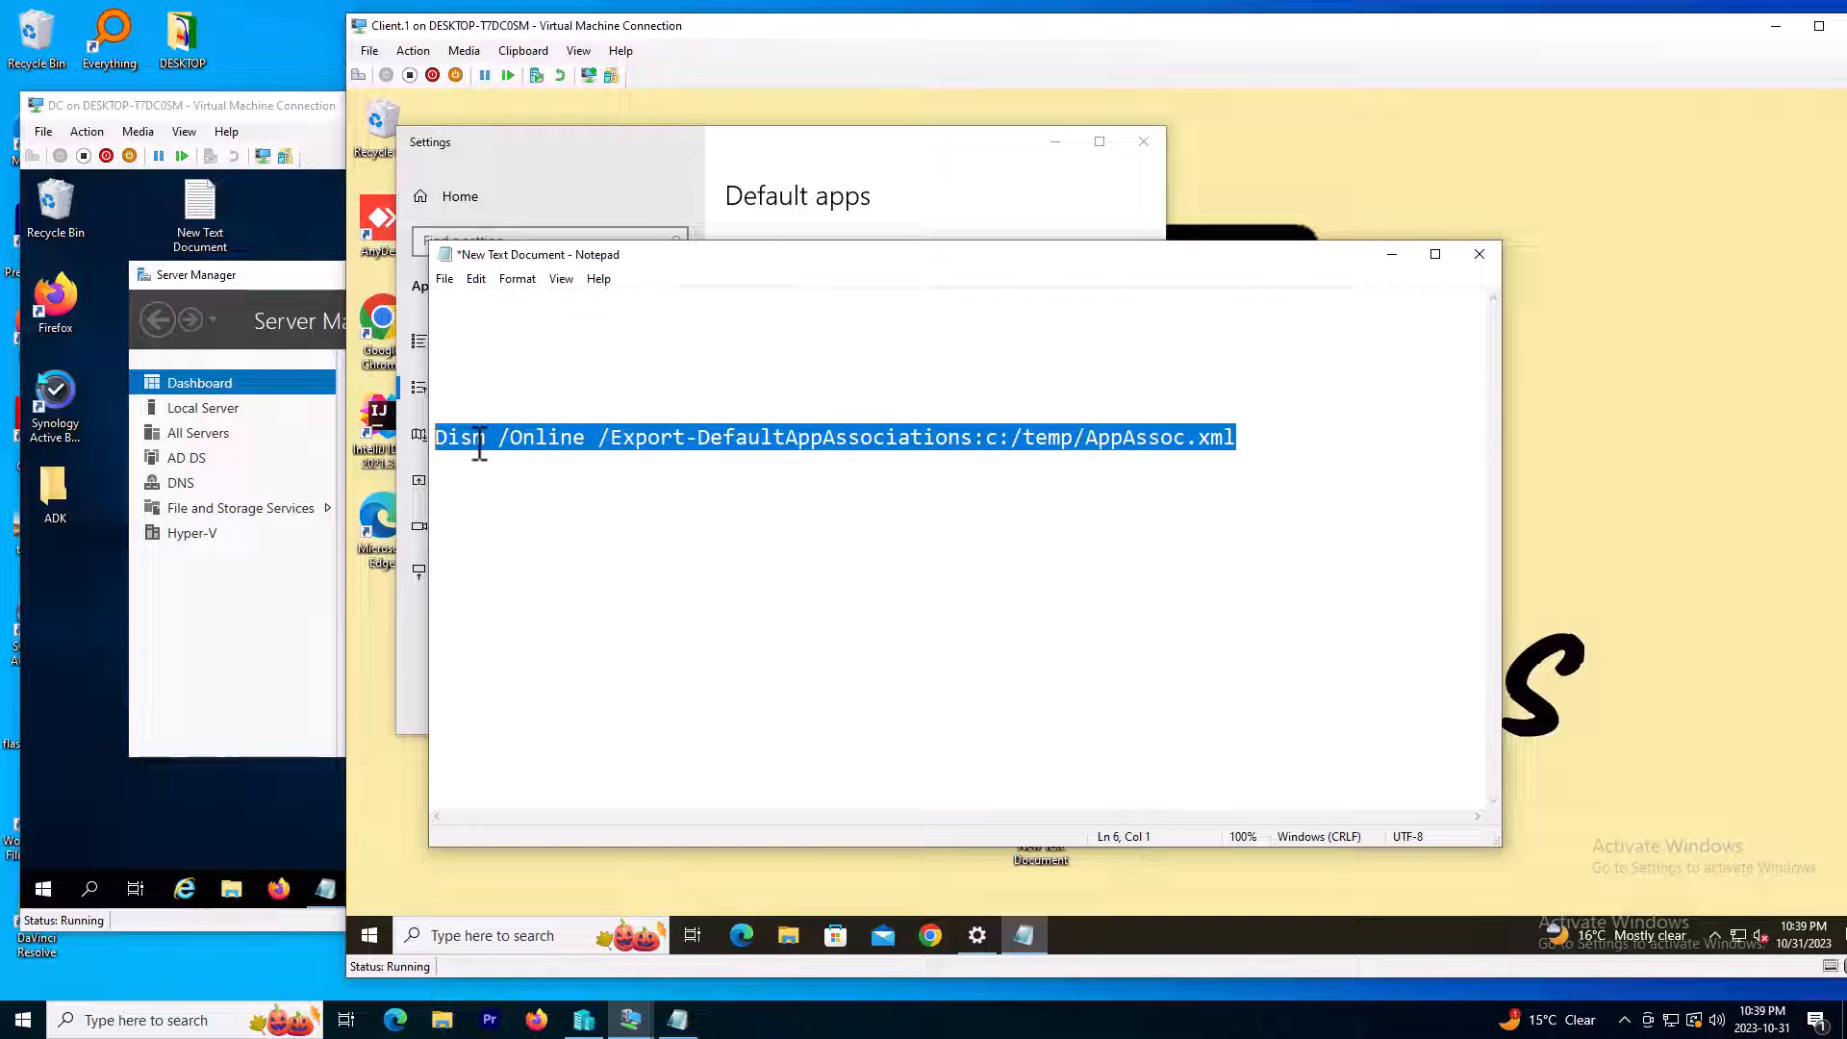
Copy the Dism export command for c:/temp/AppAssoc.xml, then minimize Notepad
right_click(480, 439)
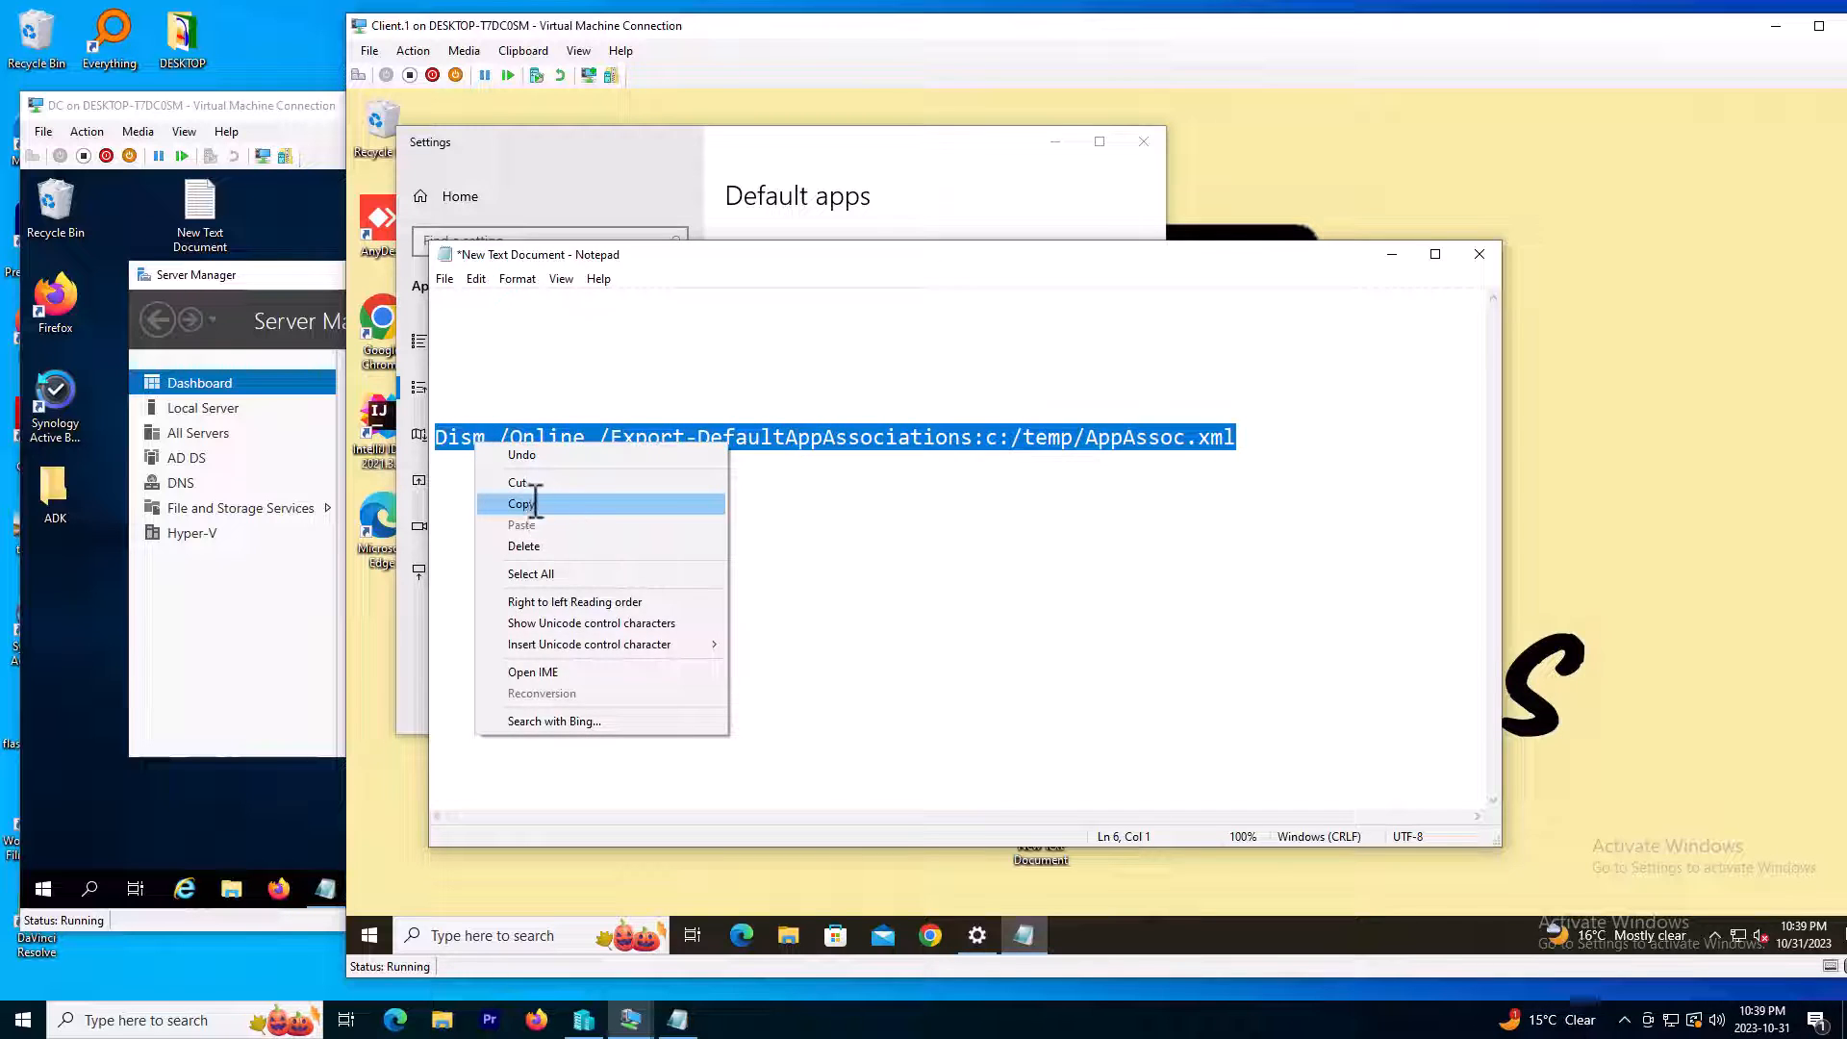
left_click(522, 504)
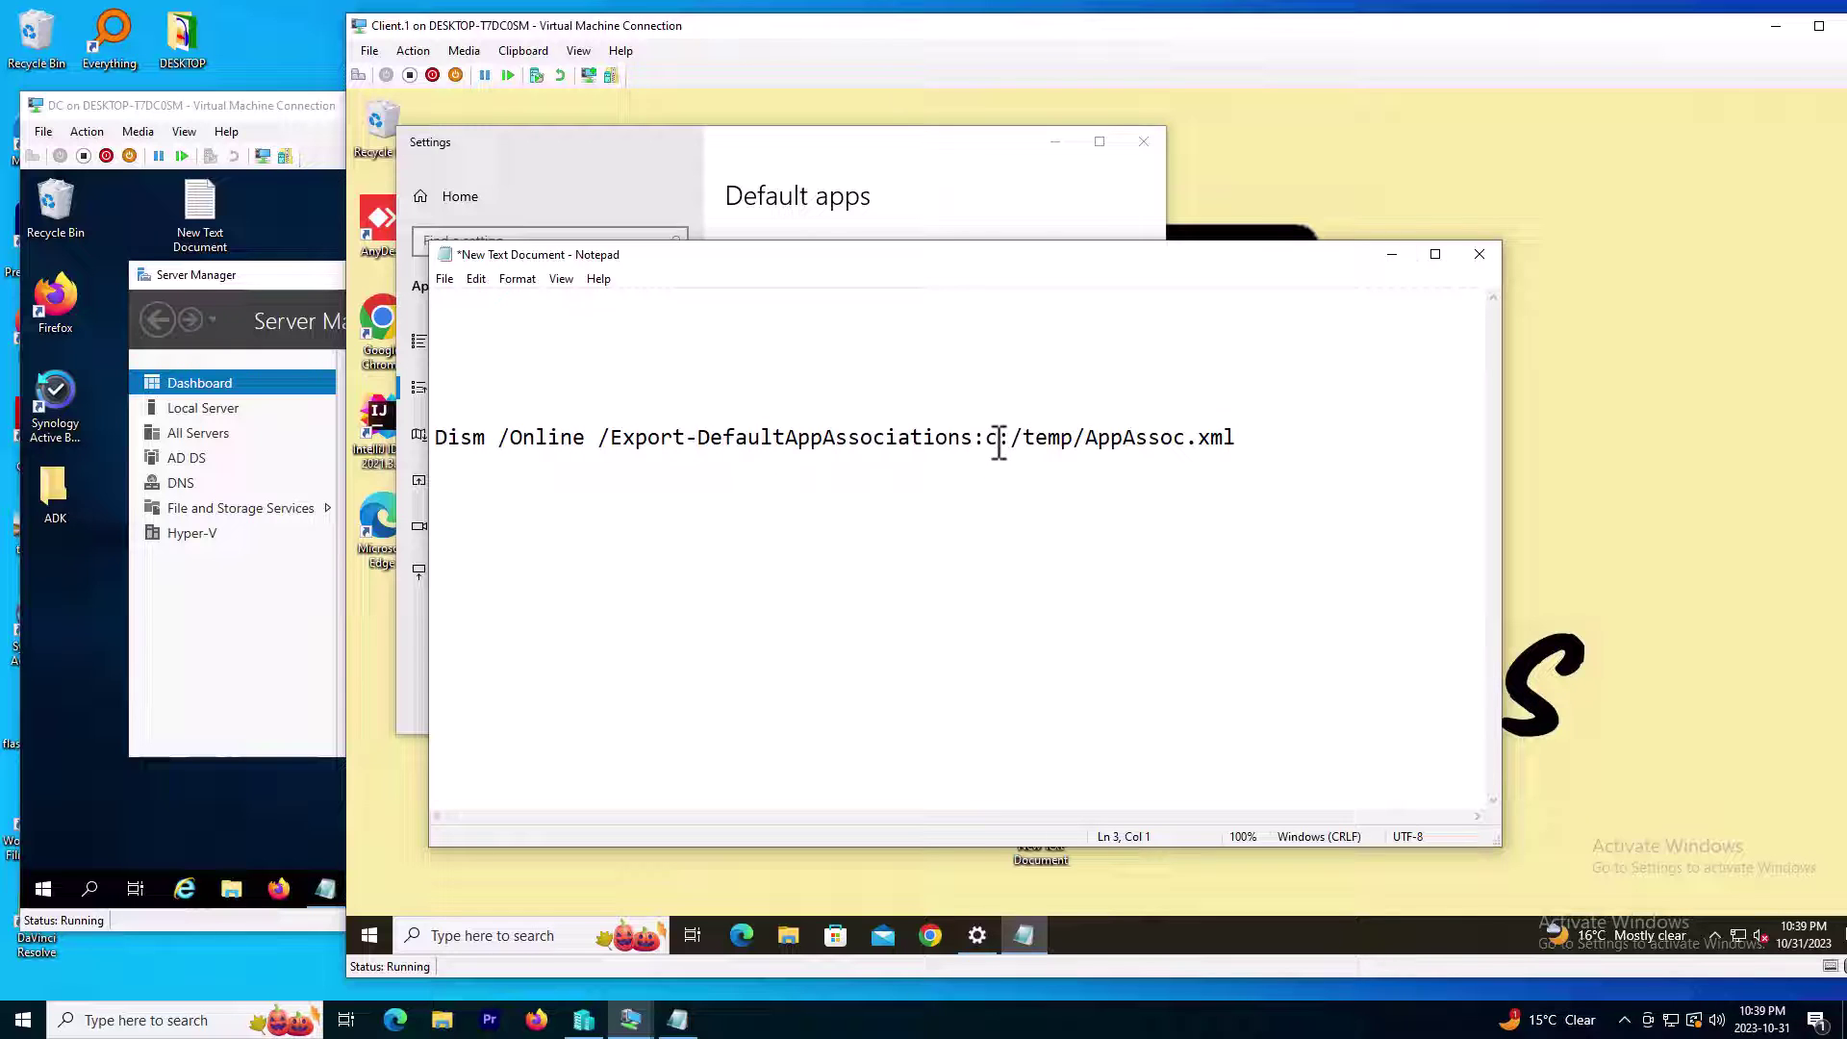
left_click_drag(985, 437, 1078, 437)
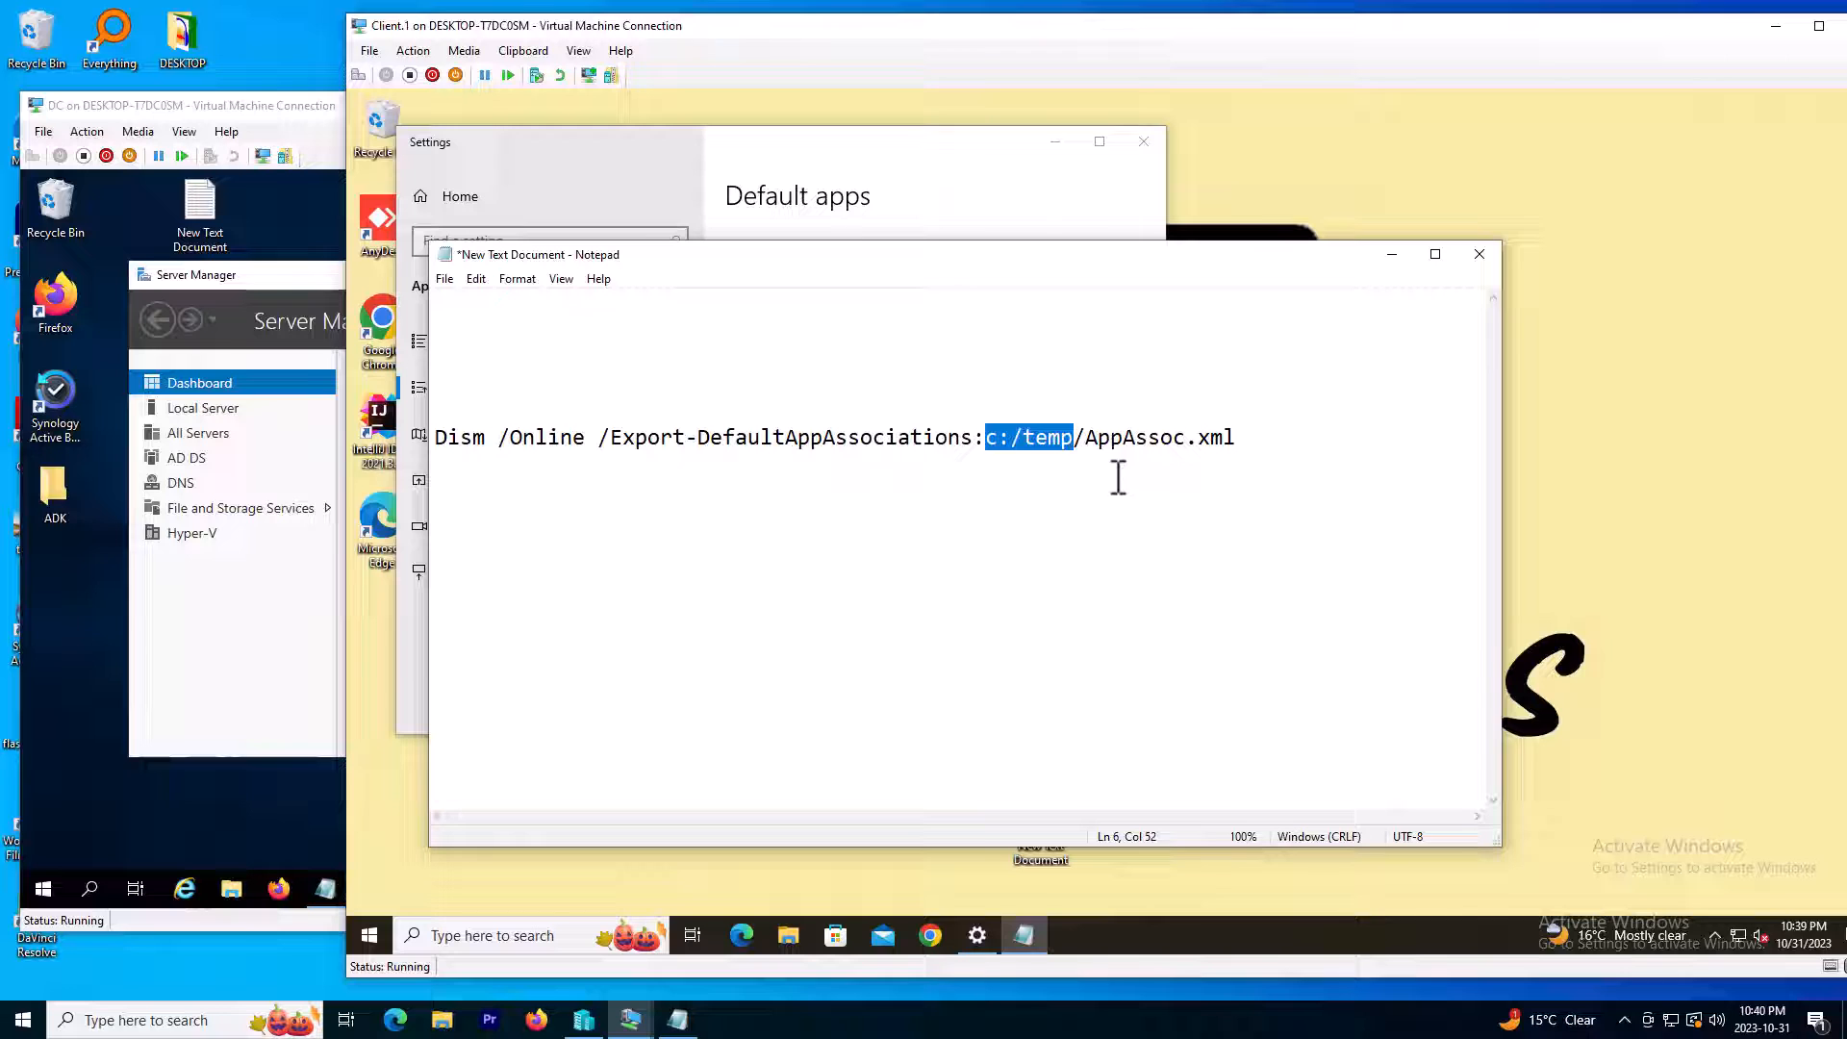
left_click(1263, 435)
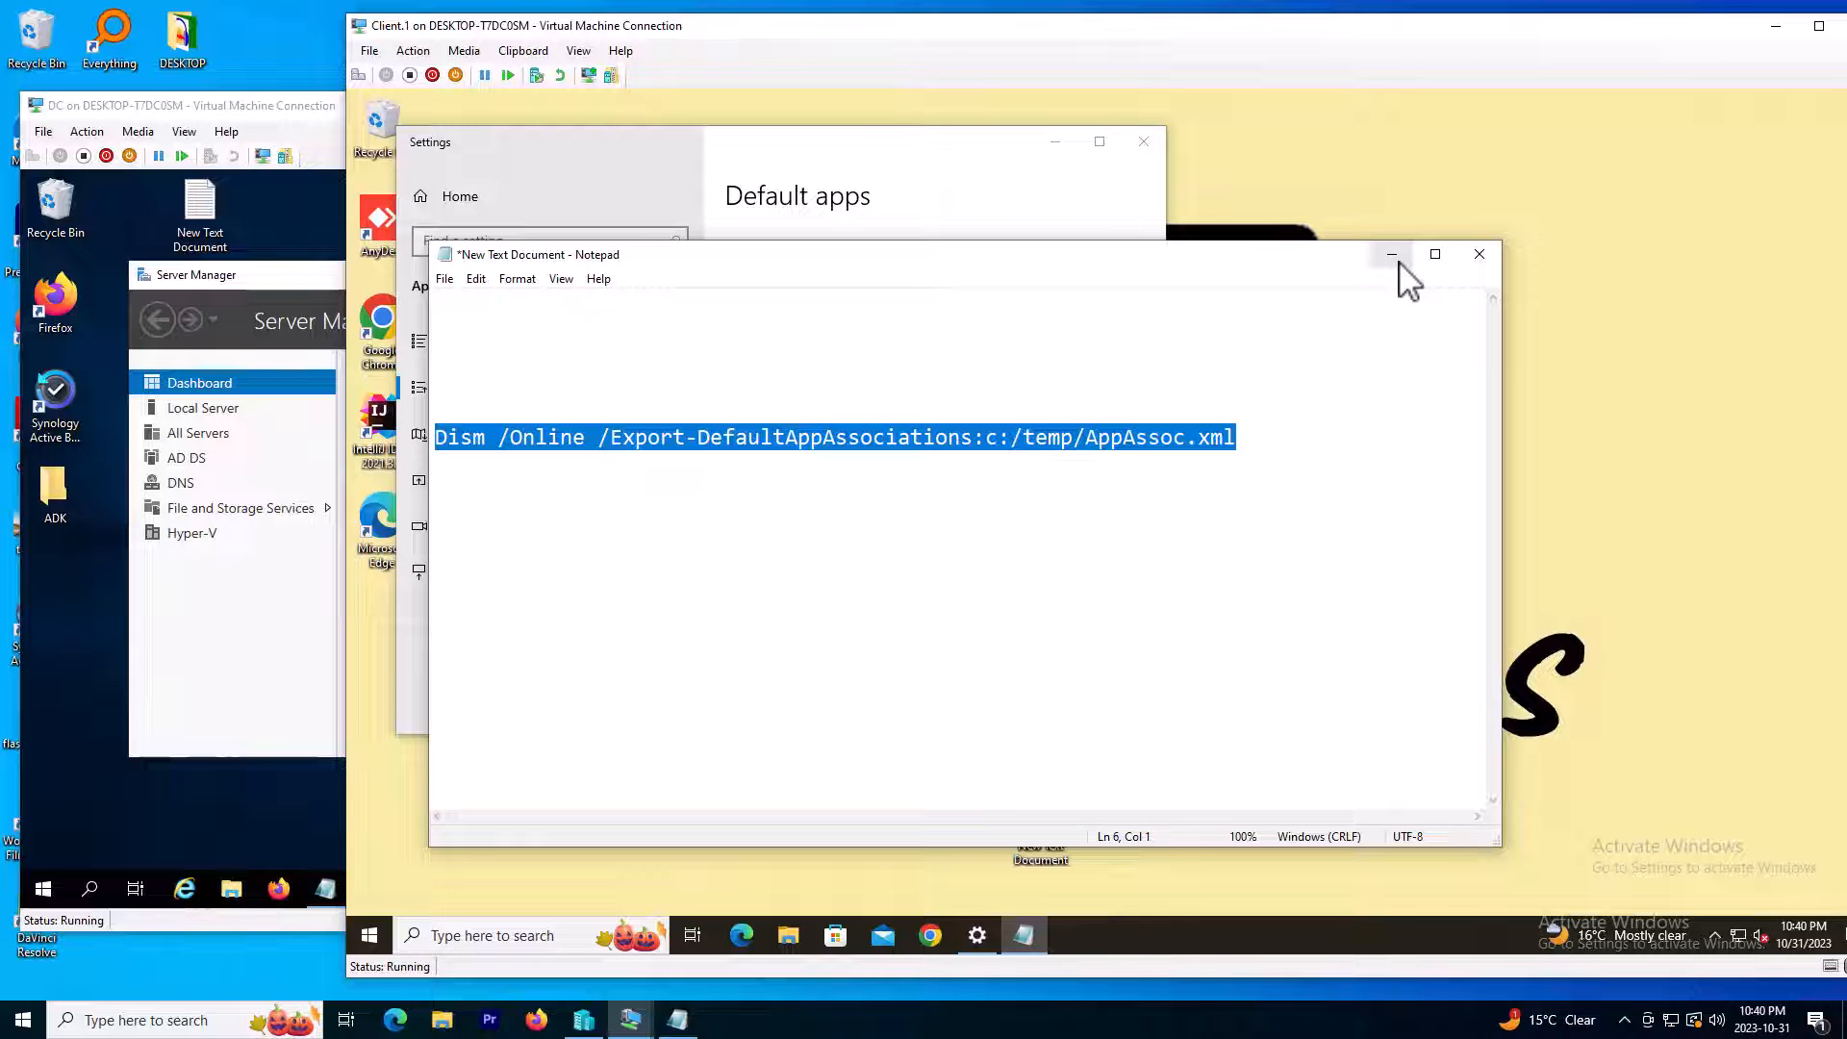
left_click(1392, 254)
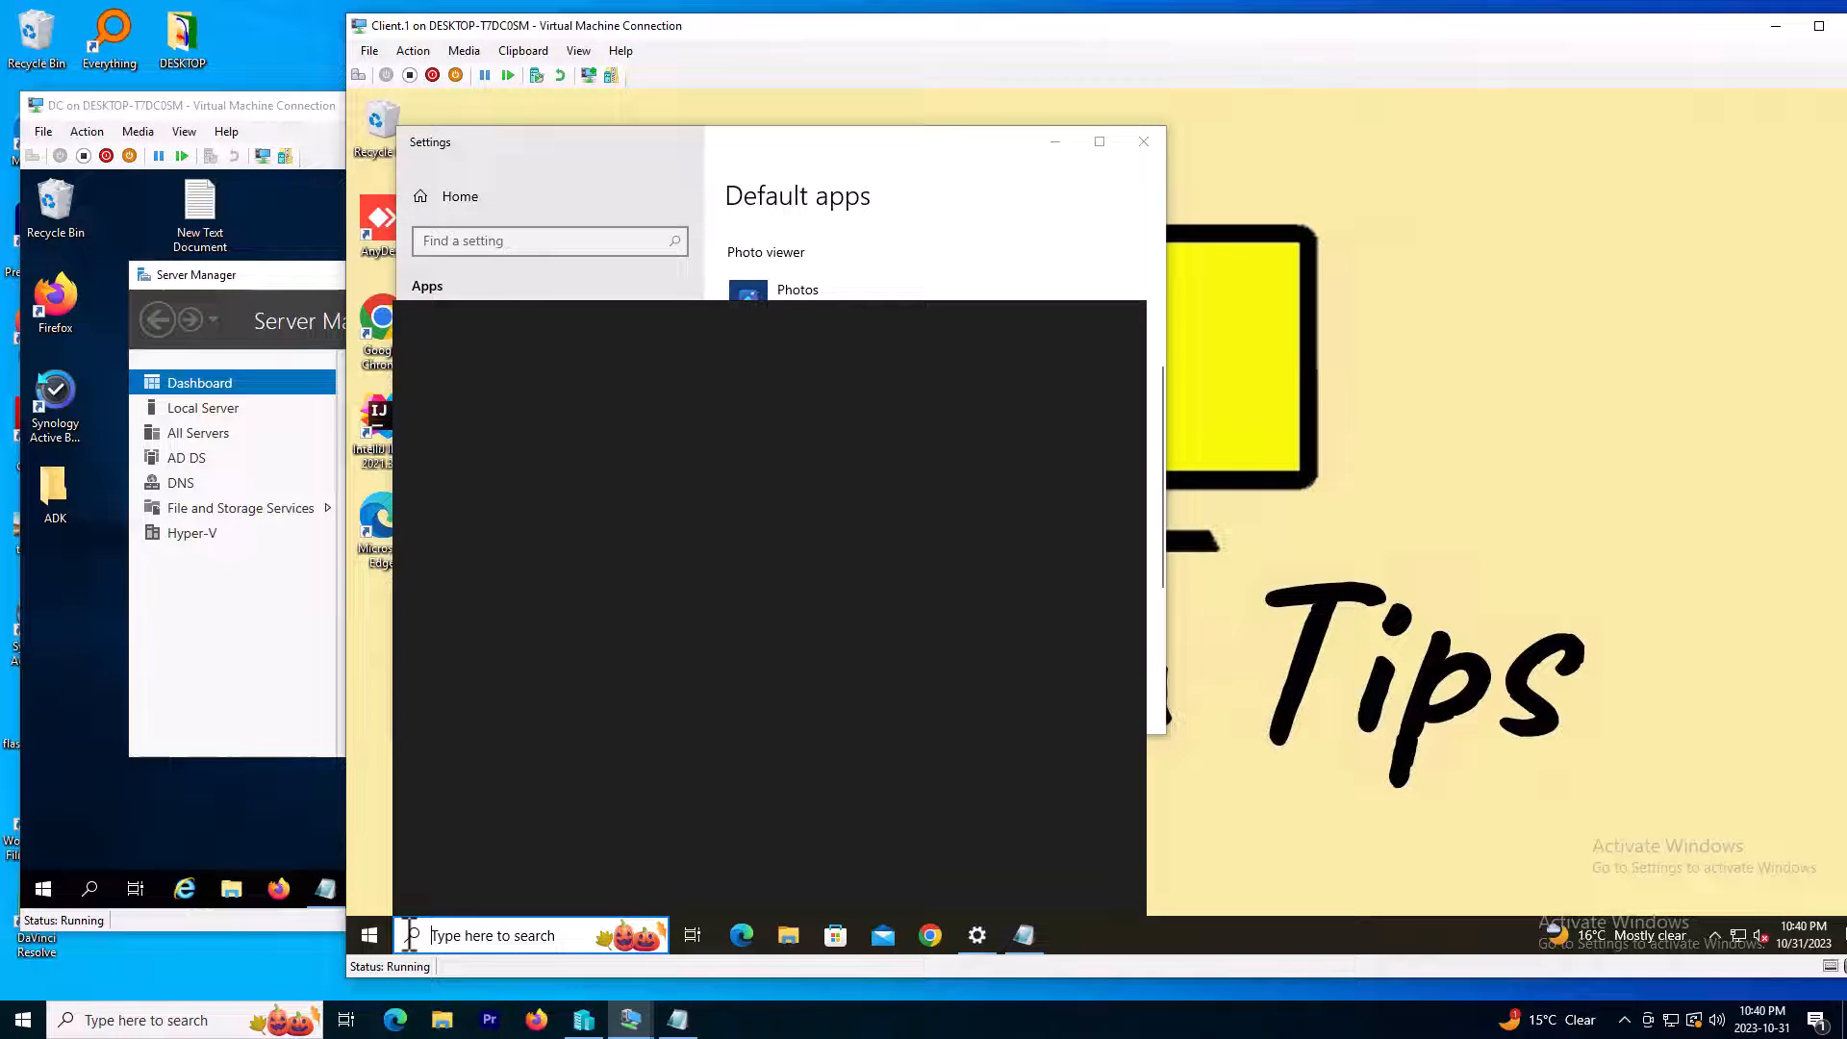
Run 'Dism /Online /Export-DefaultAppAssociations:c:/temp/AppAssoc.xml' in an administrator Command Prompt
type("cmd")
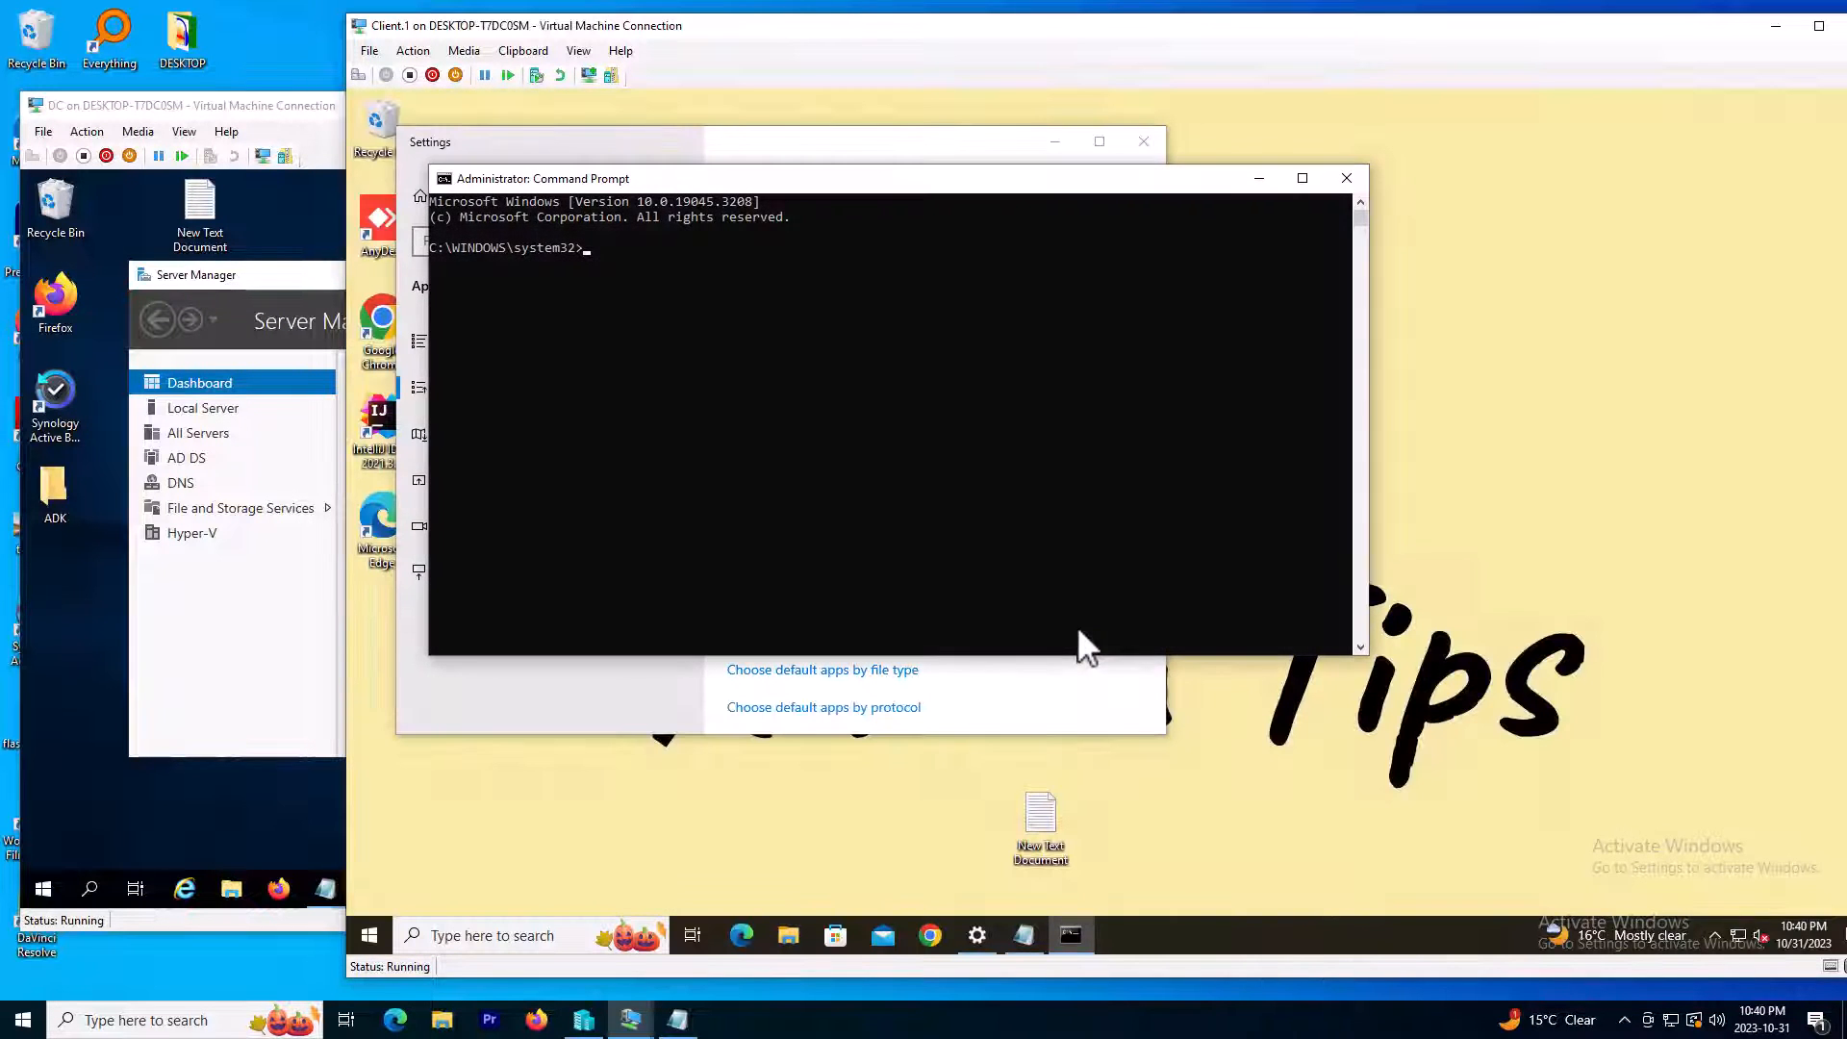
type("Dism /Online /Export-DefaultAppAssociations:c:/temp/AppAssoc.xml")
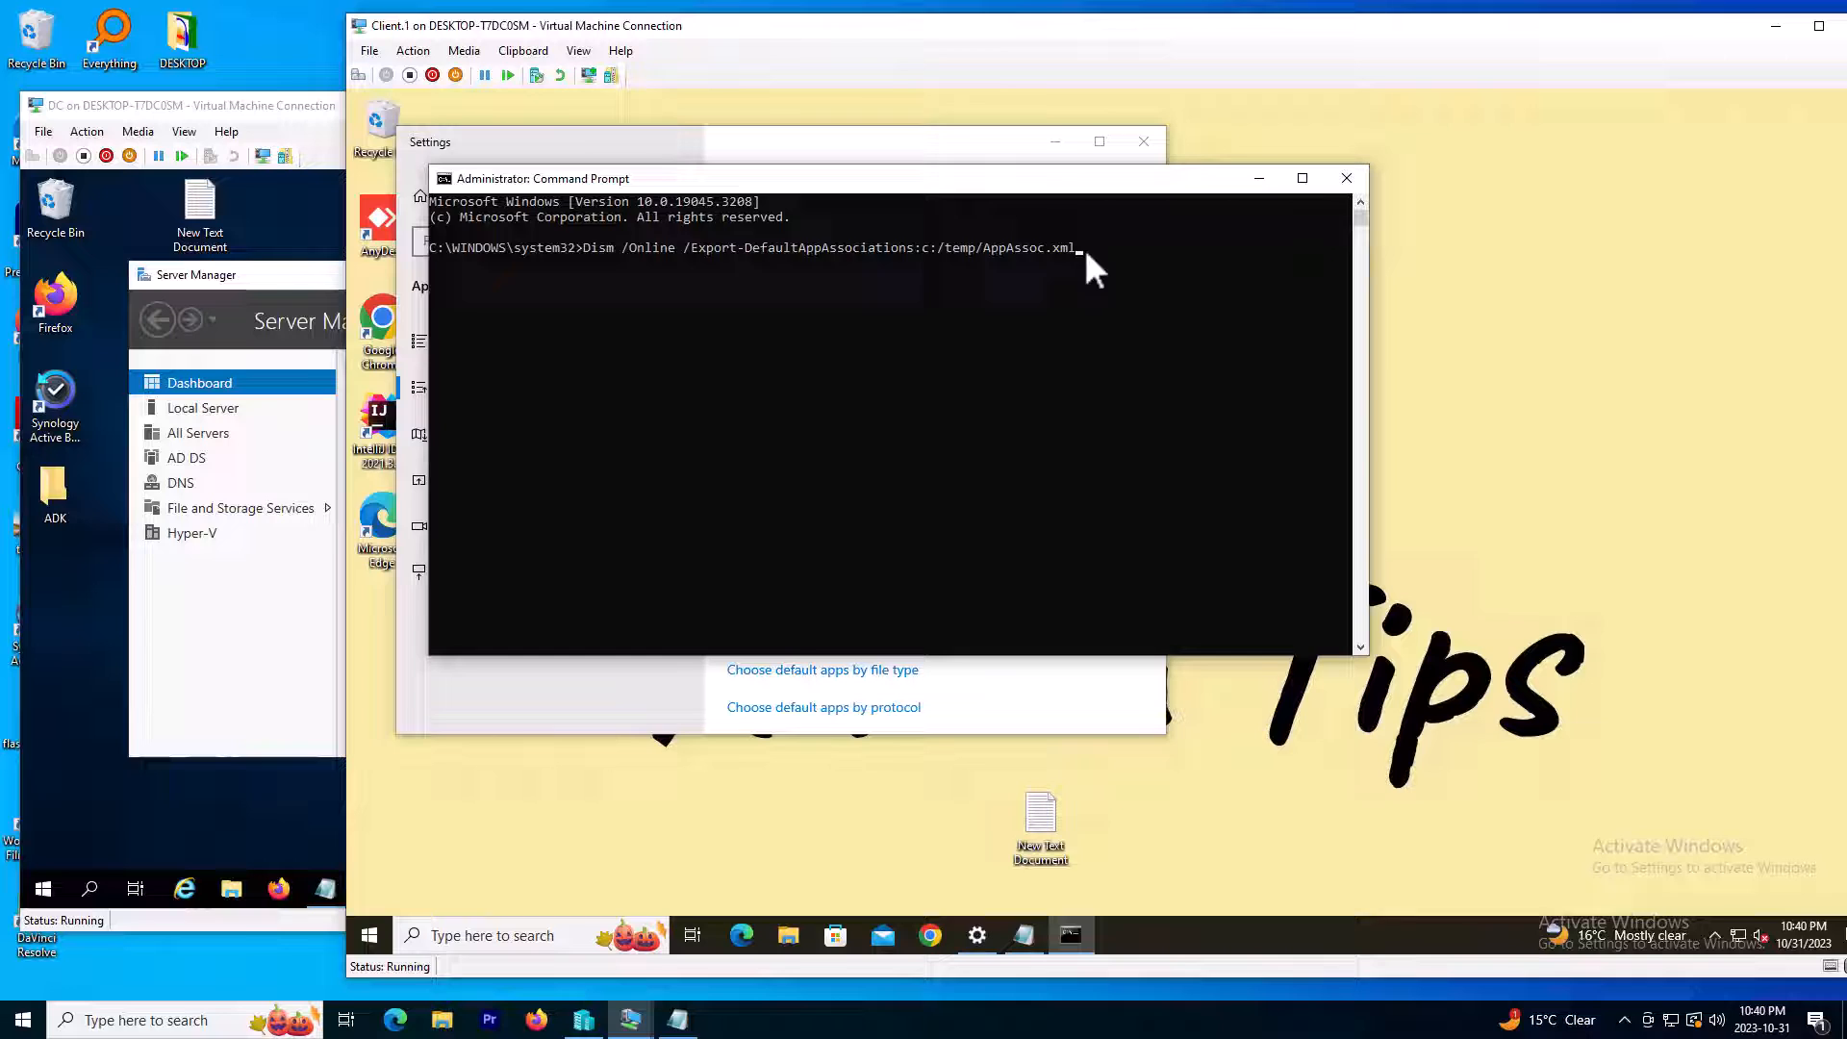
left_click_drag(1075, 247, 600, 247)
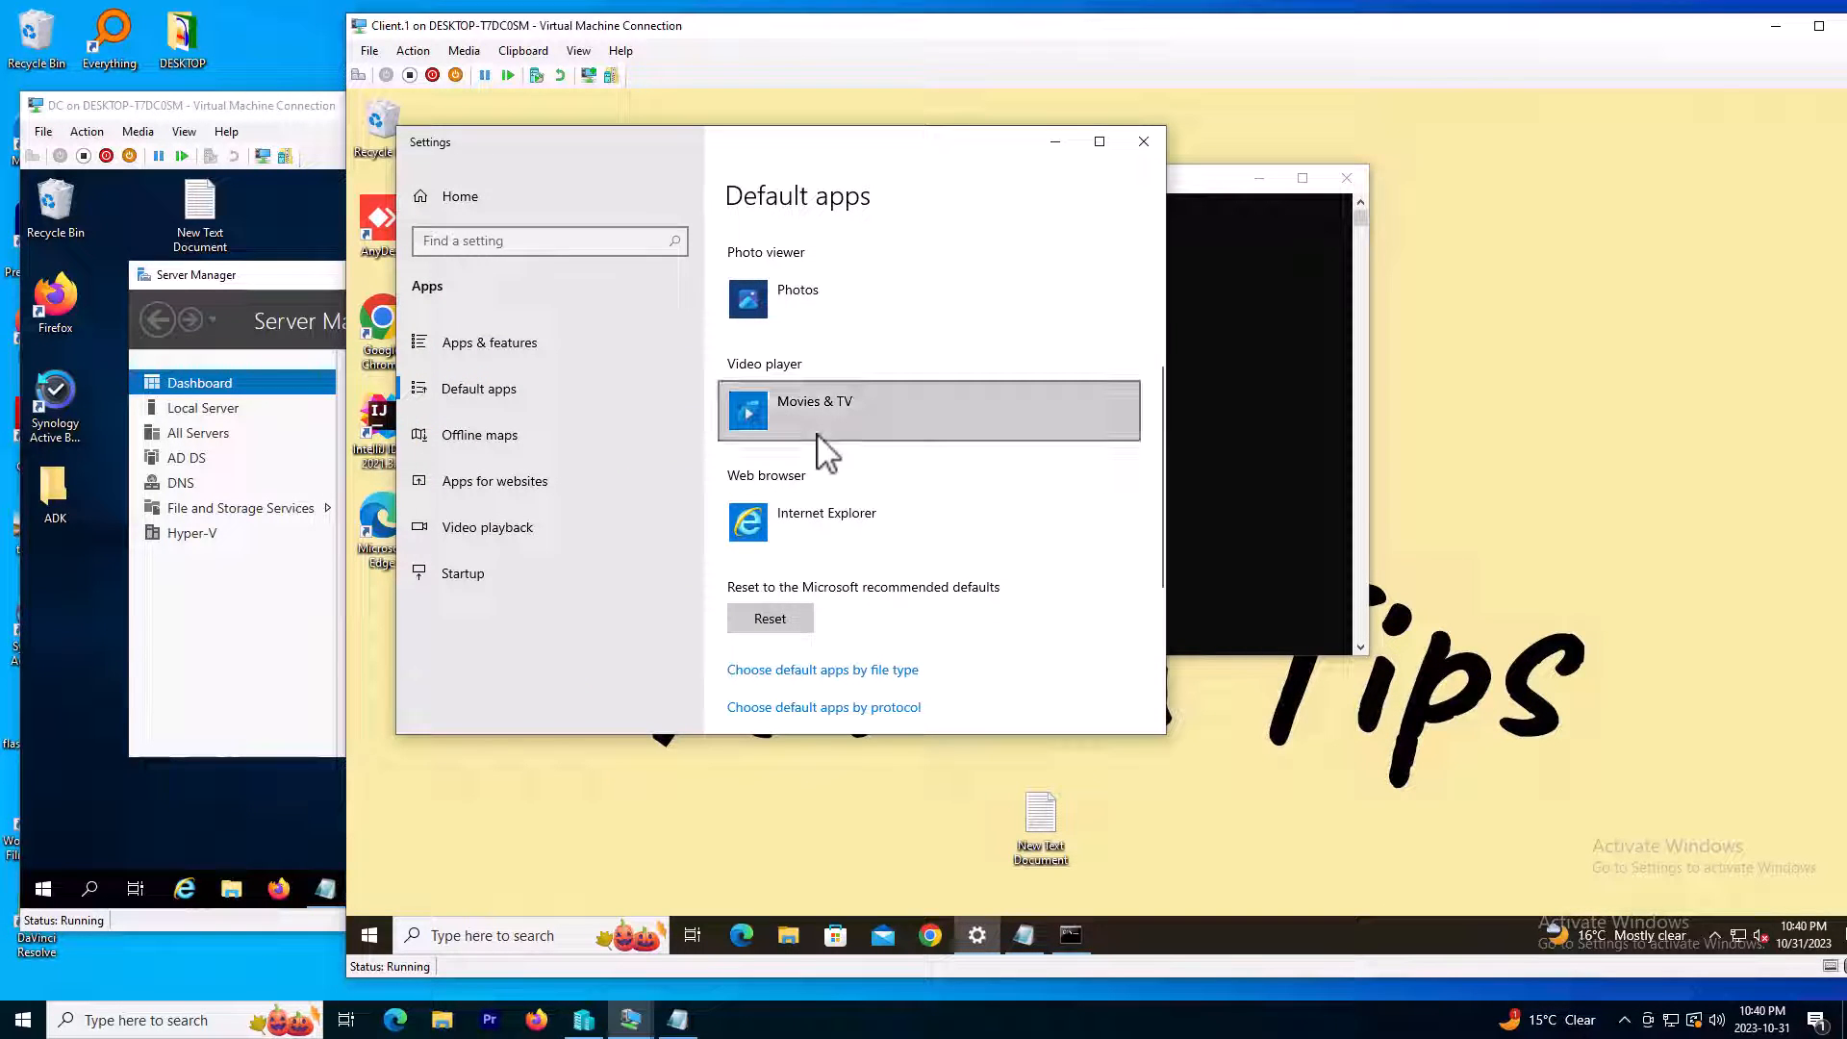
mouse_move(807, 548)
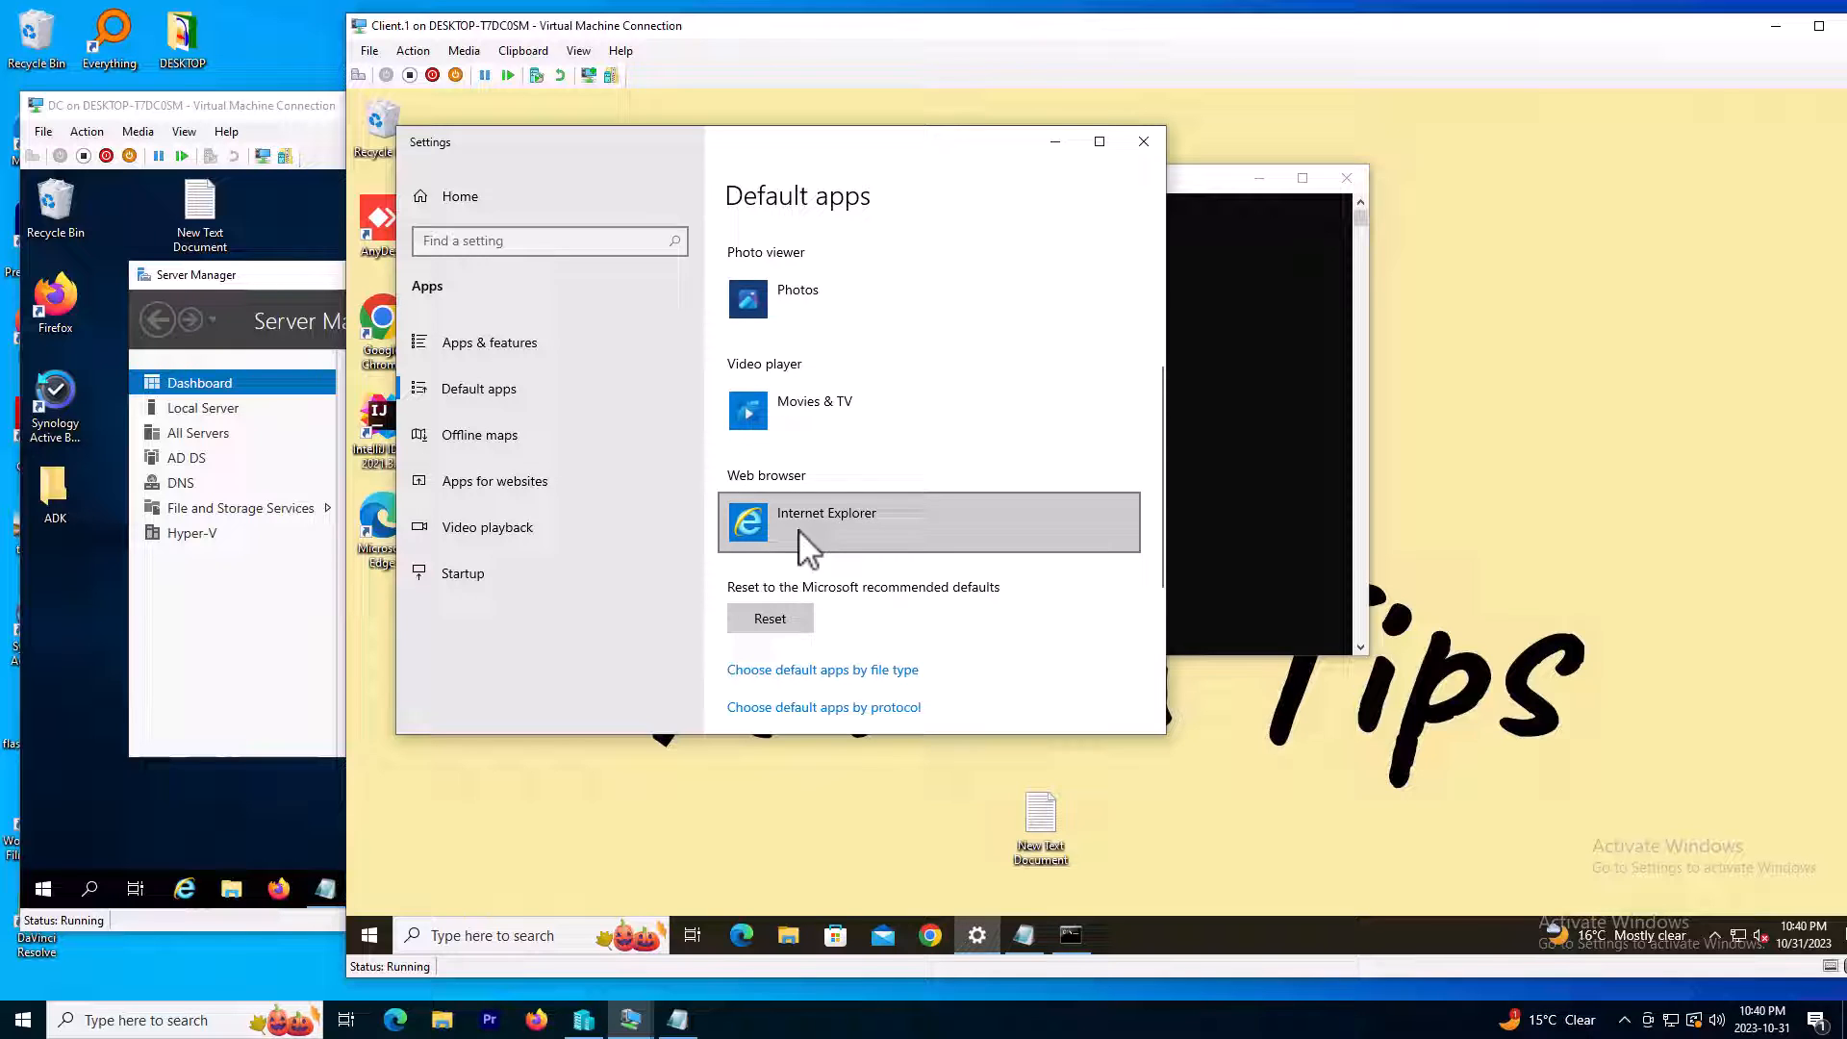
mouse_move(852, 547)
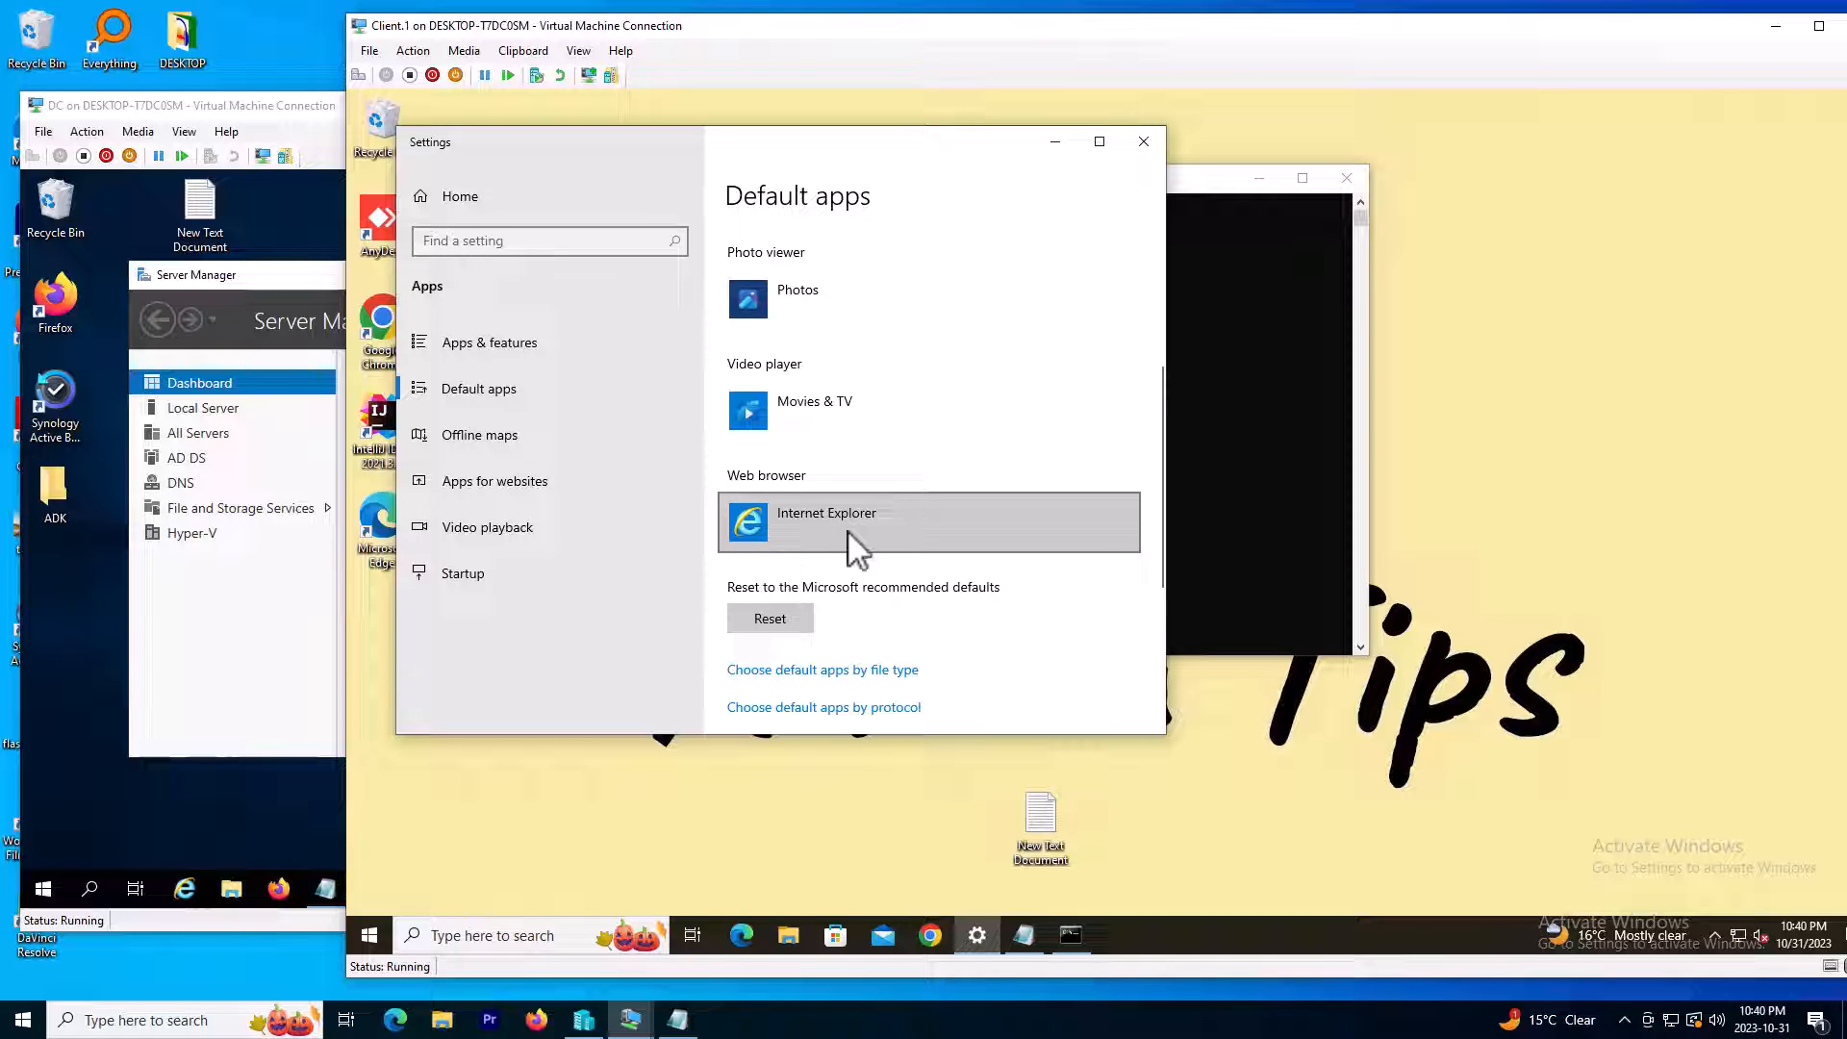
mouse_move(825, 554)
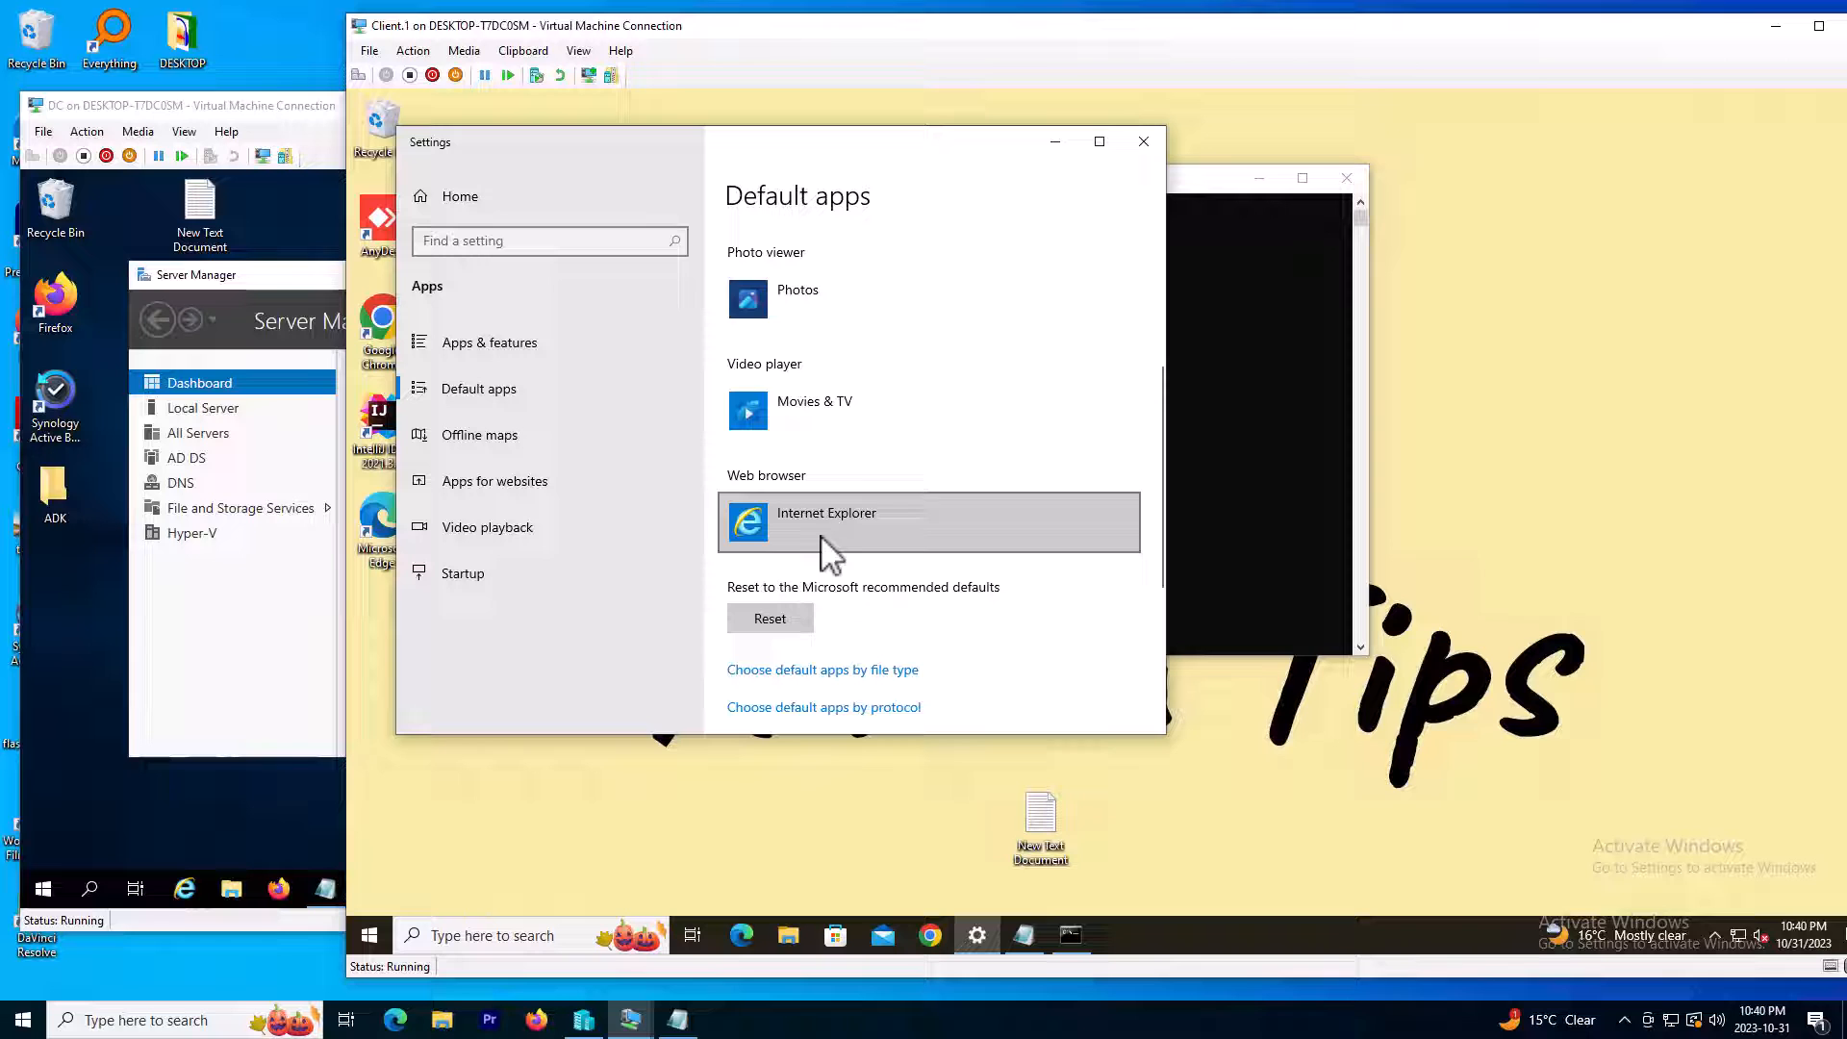
mouse_move(791, 955)
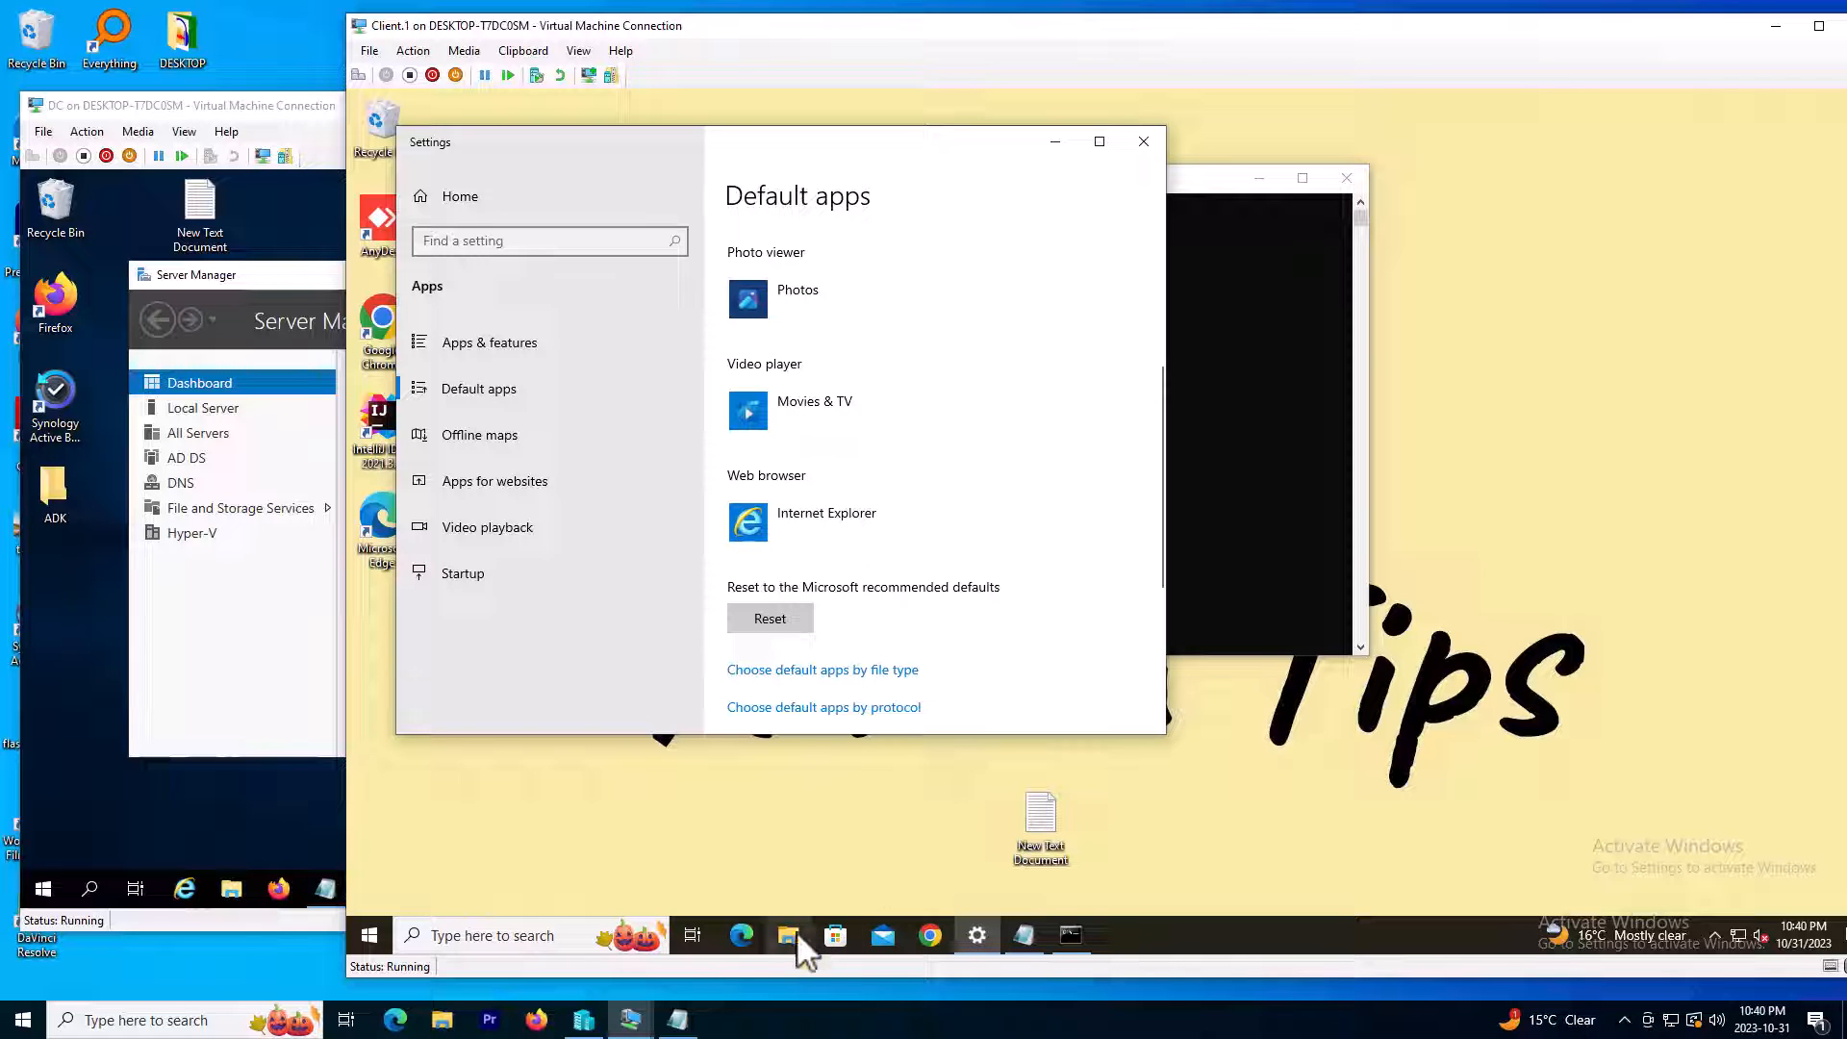
Browse to C:\temp in File Explorer and open AppAssoc.xml with Notepad
left_click(788, 936)
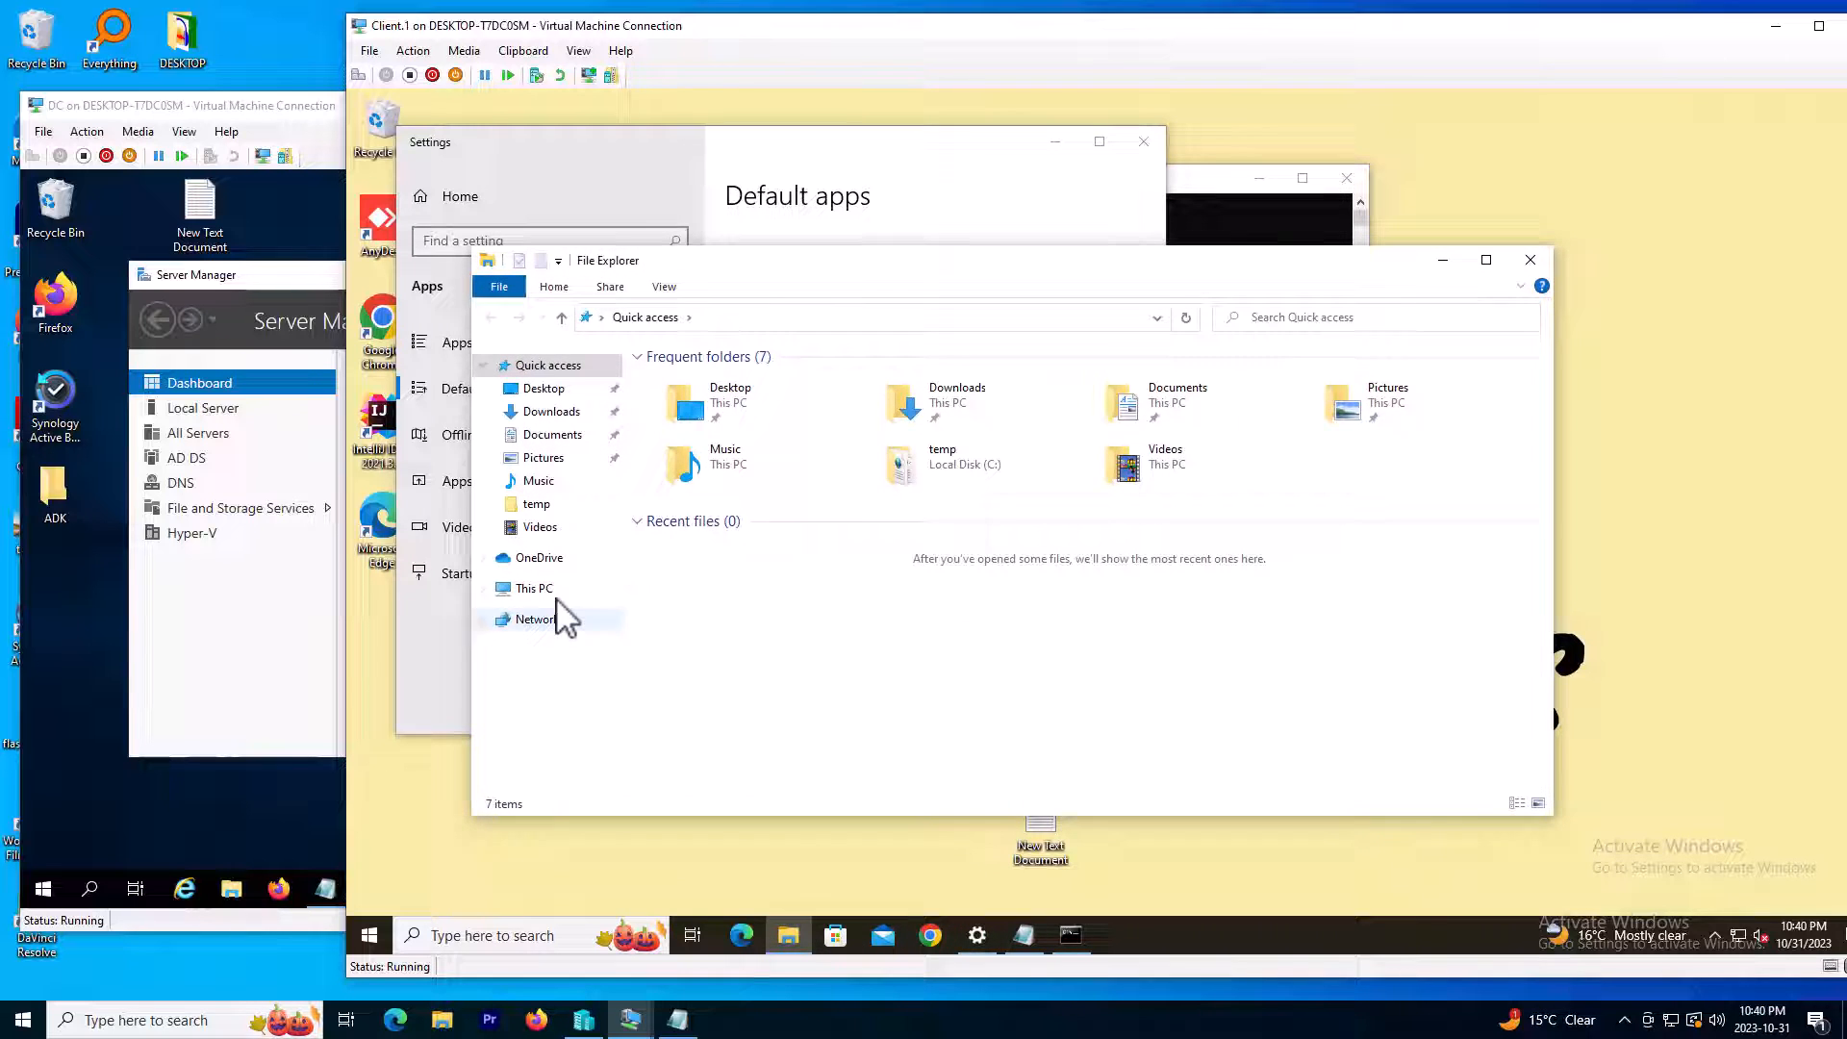
left_click(534, 588)
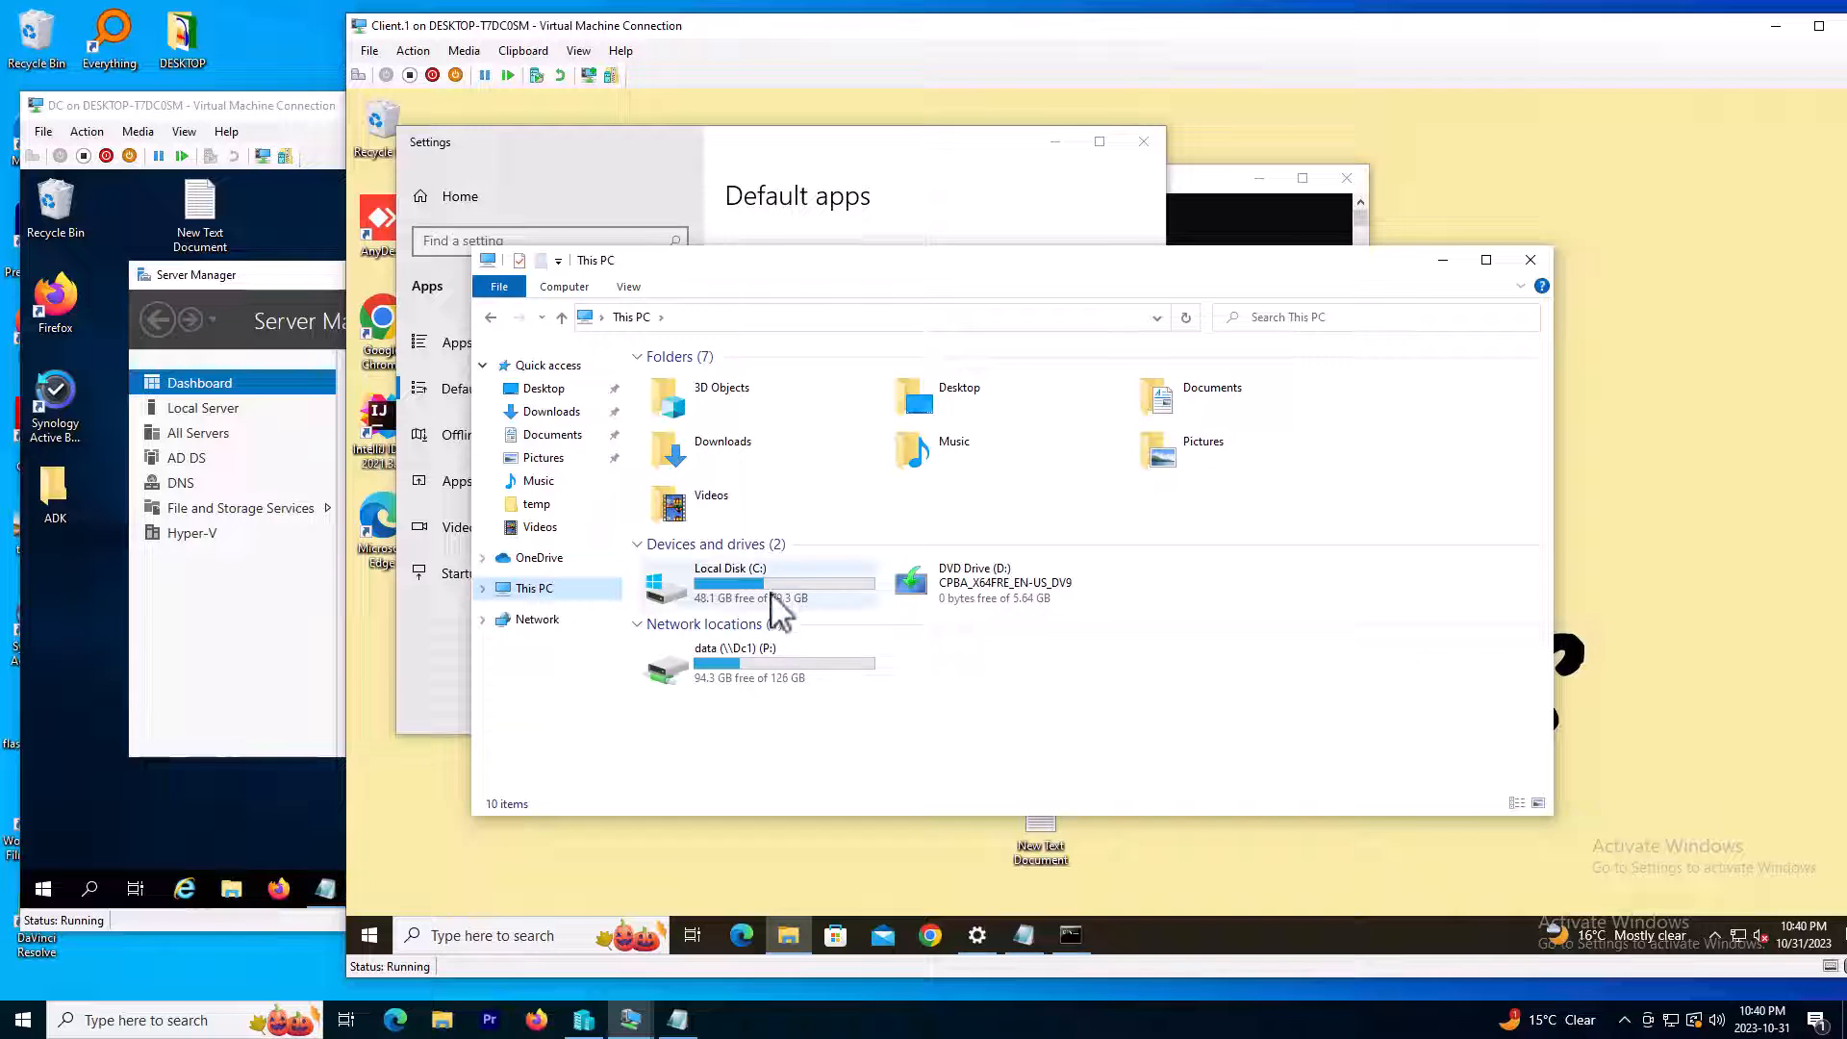
double_click(729, 583)
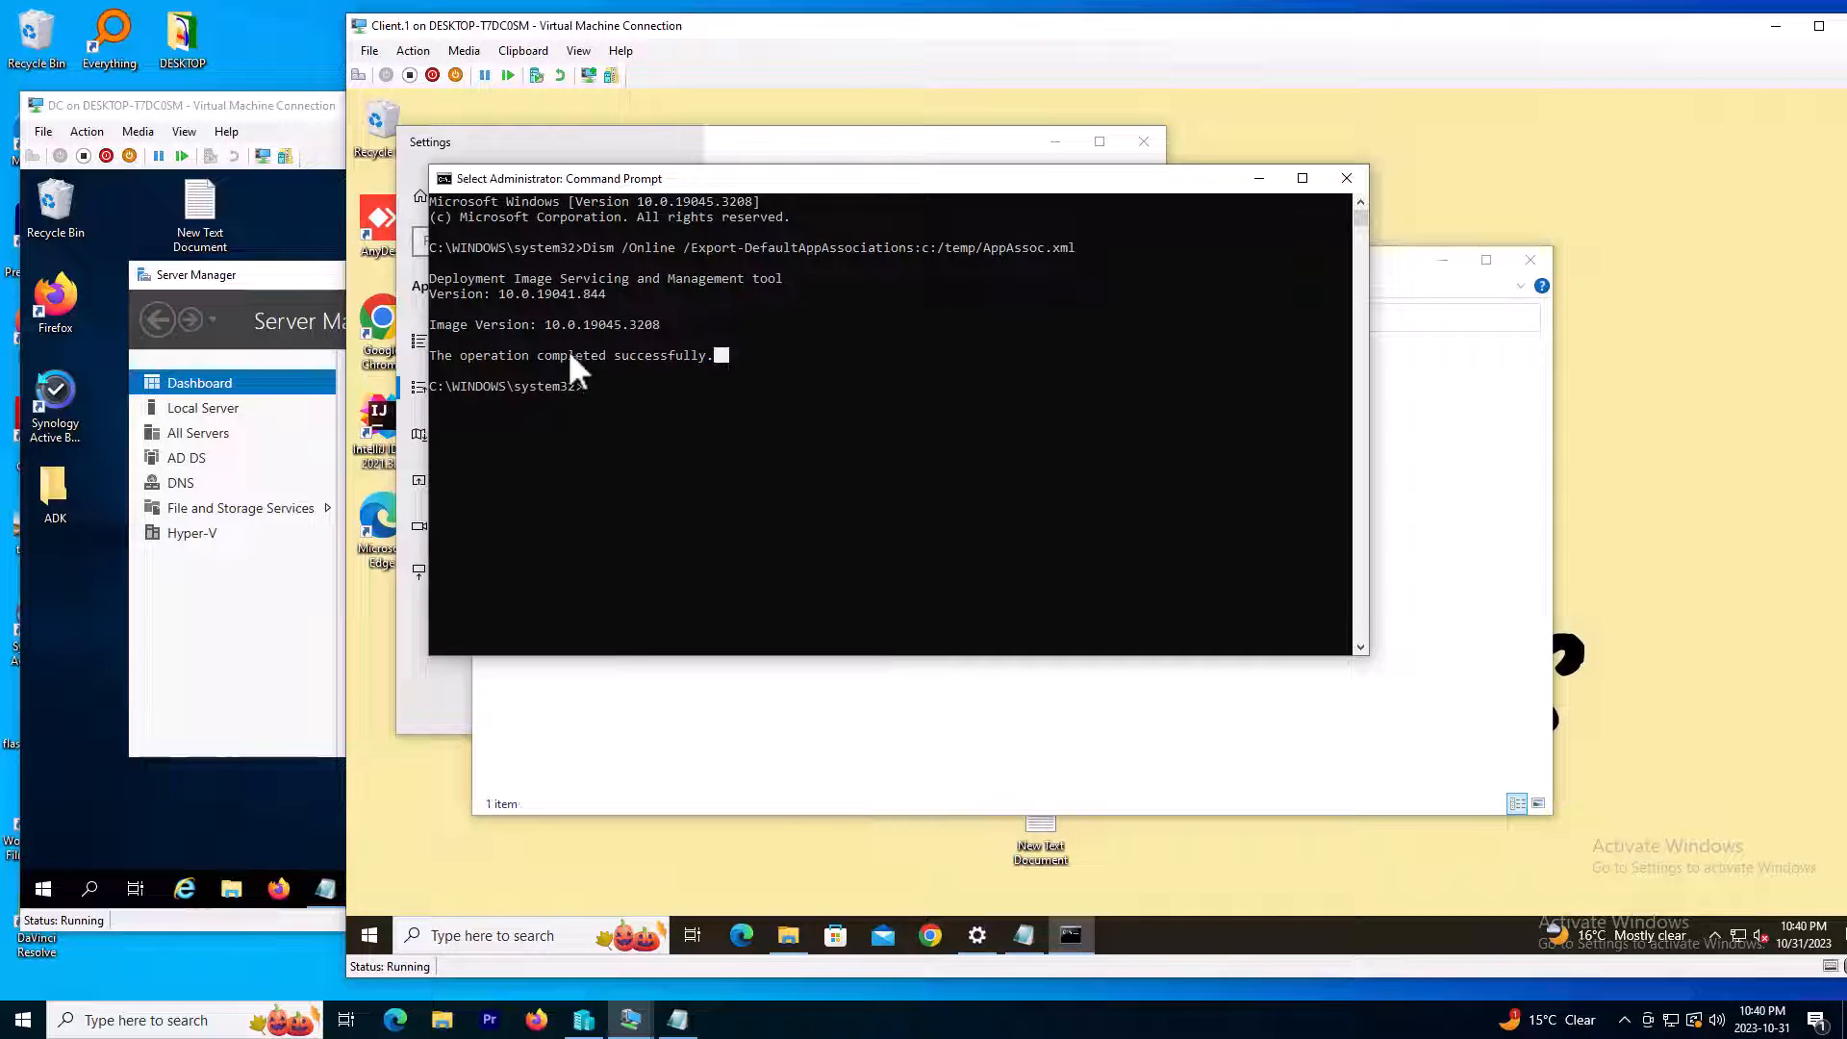
left_click(788, 935)
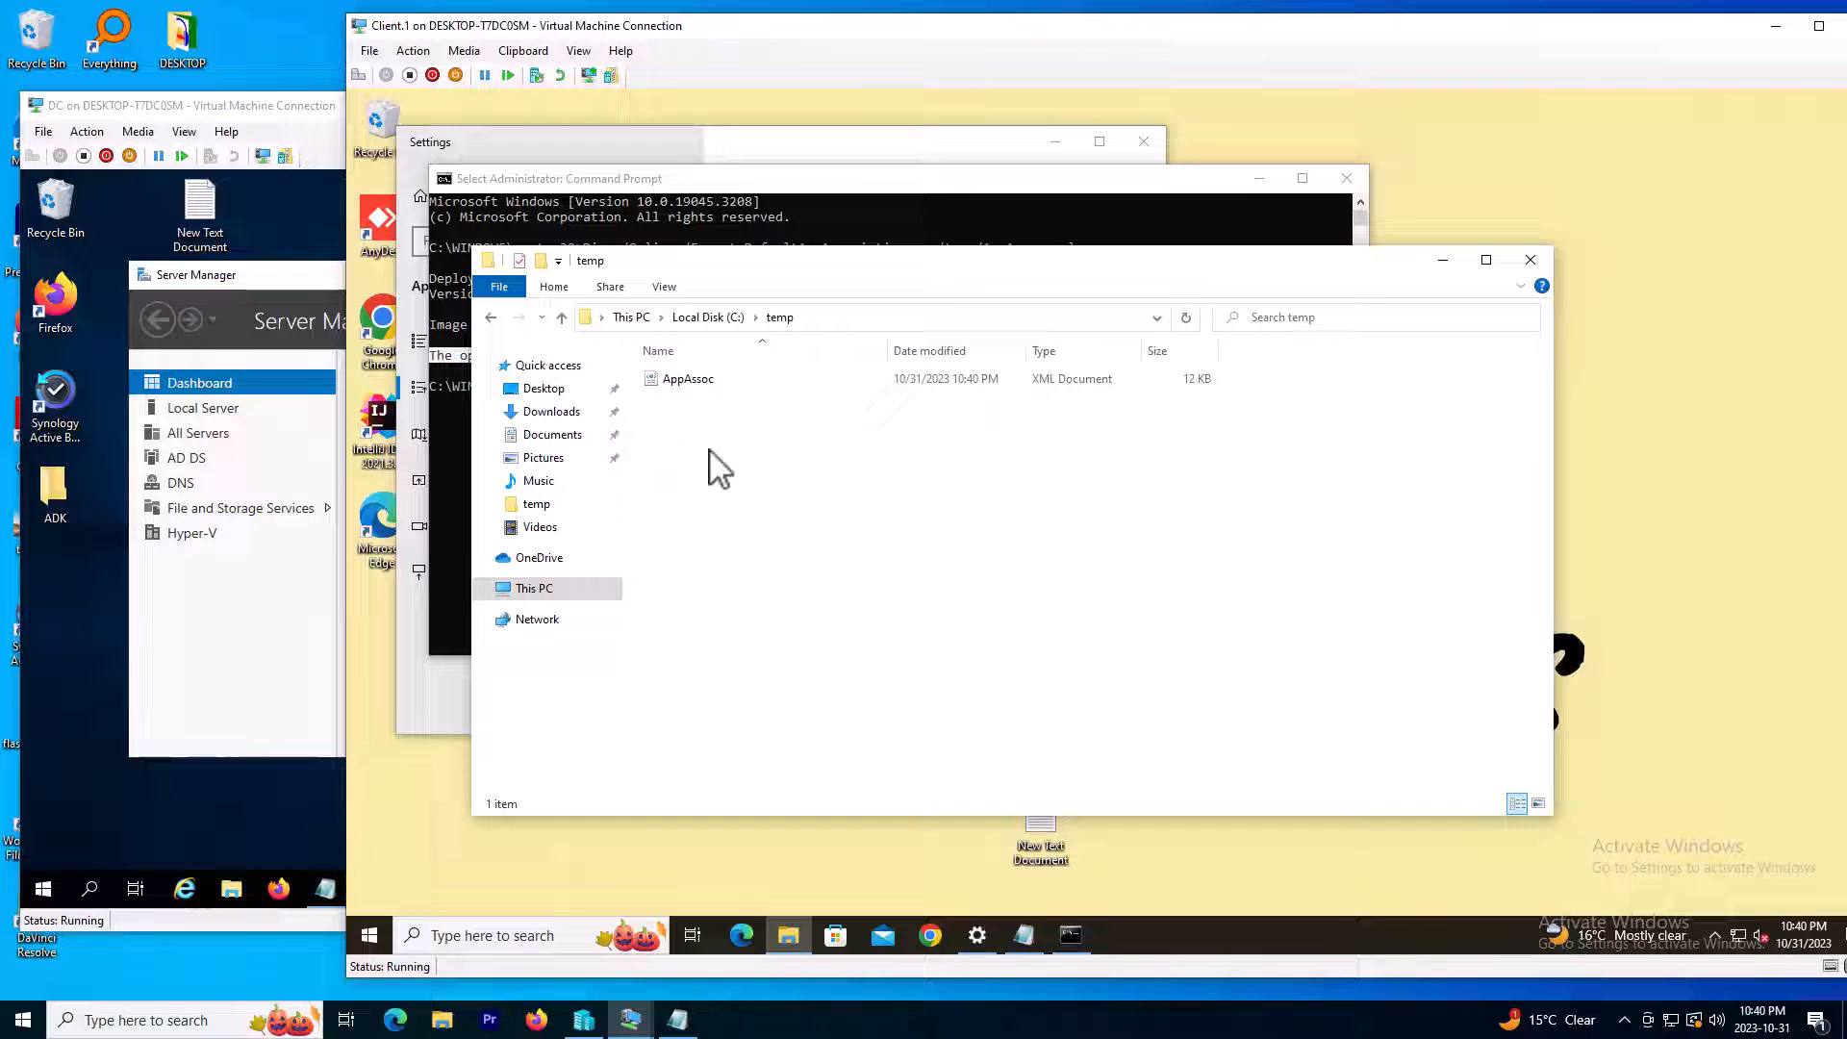
left_click(688, 379)
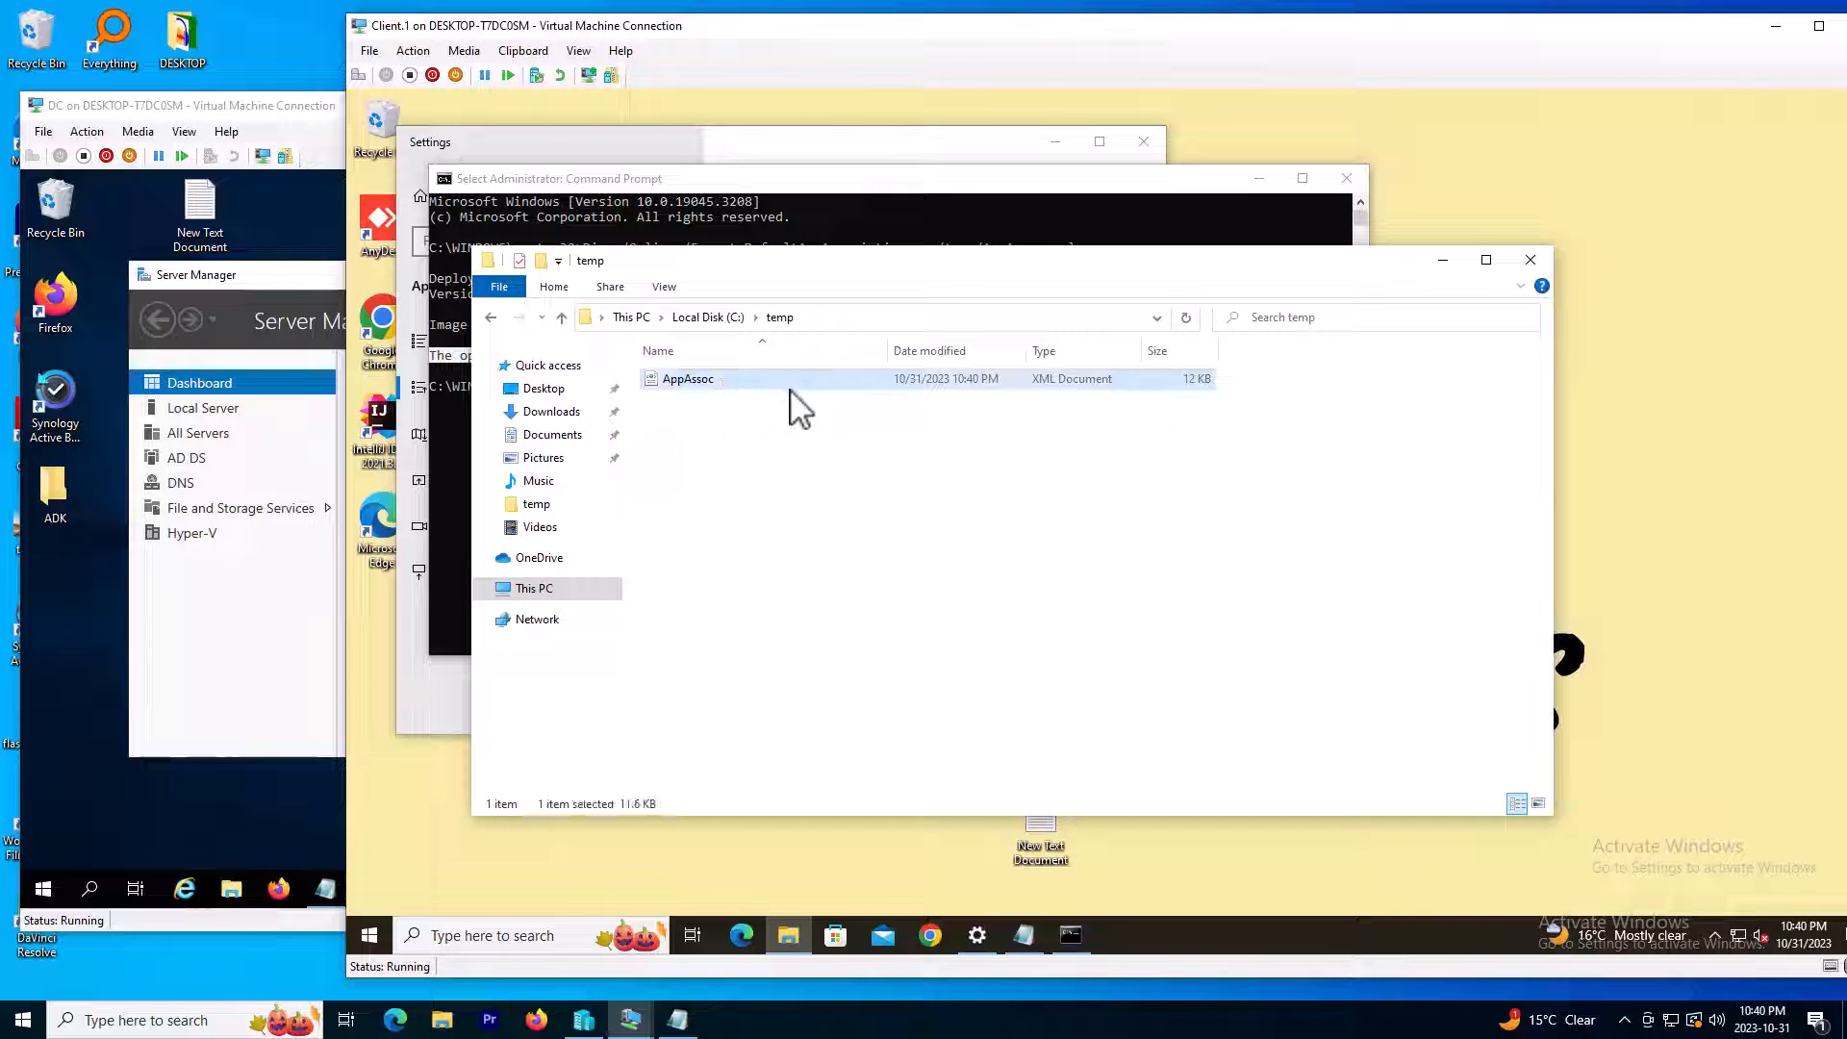
right_click(688, 378)
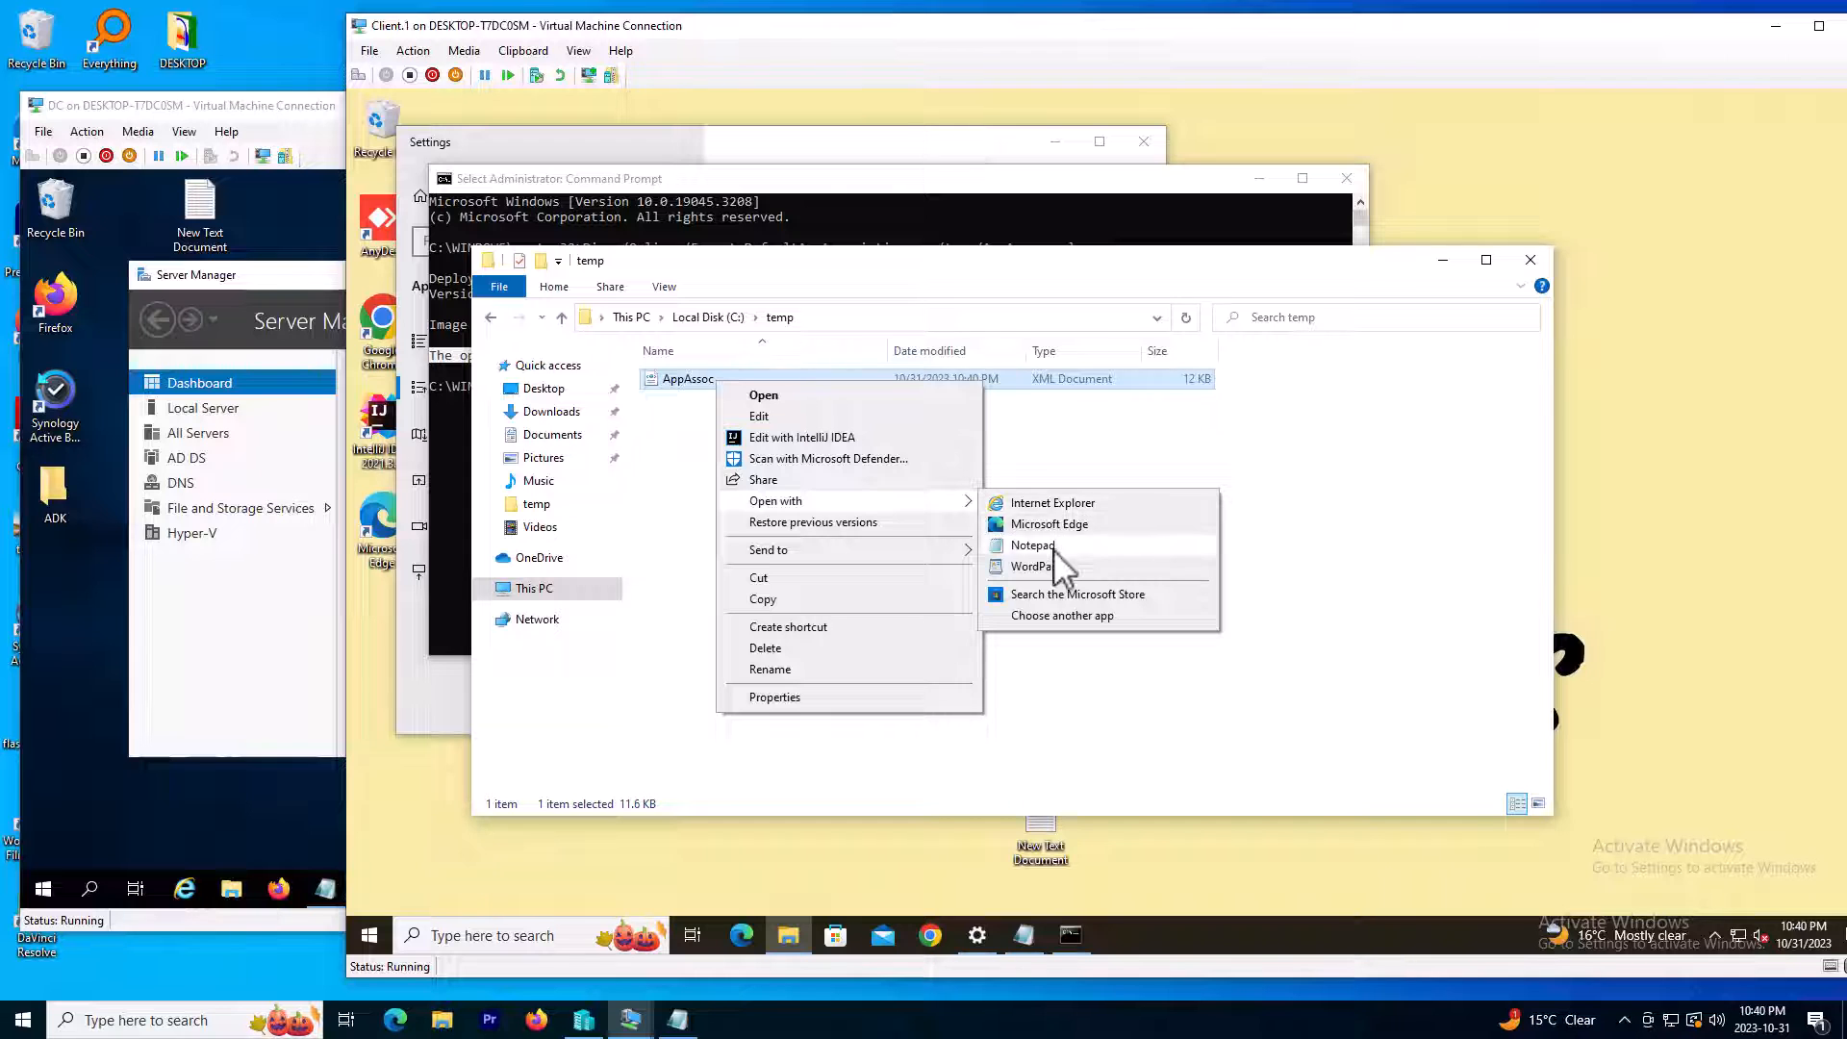
left_click(1033, 544)
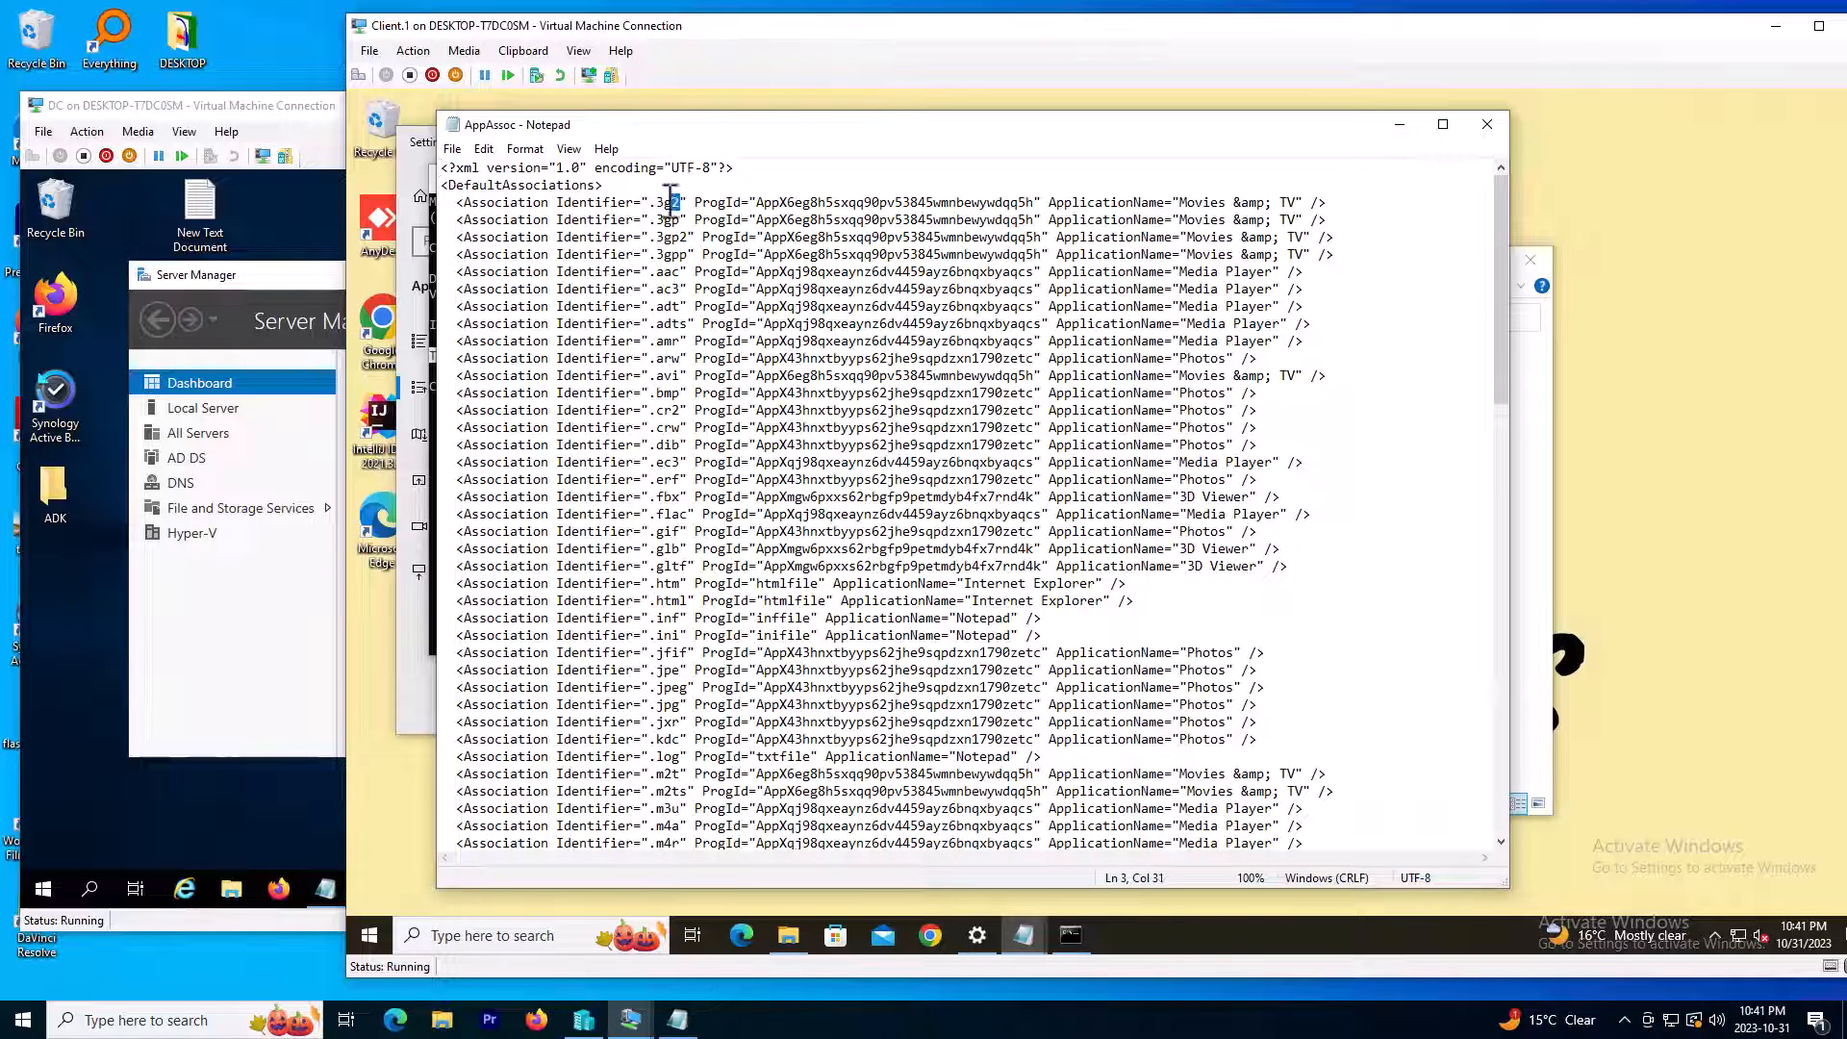
Remove the early association entries through .gltf so the list starts at .htm
double_click(665, 202)
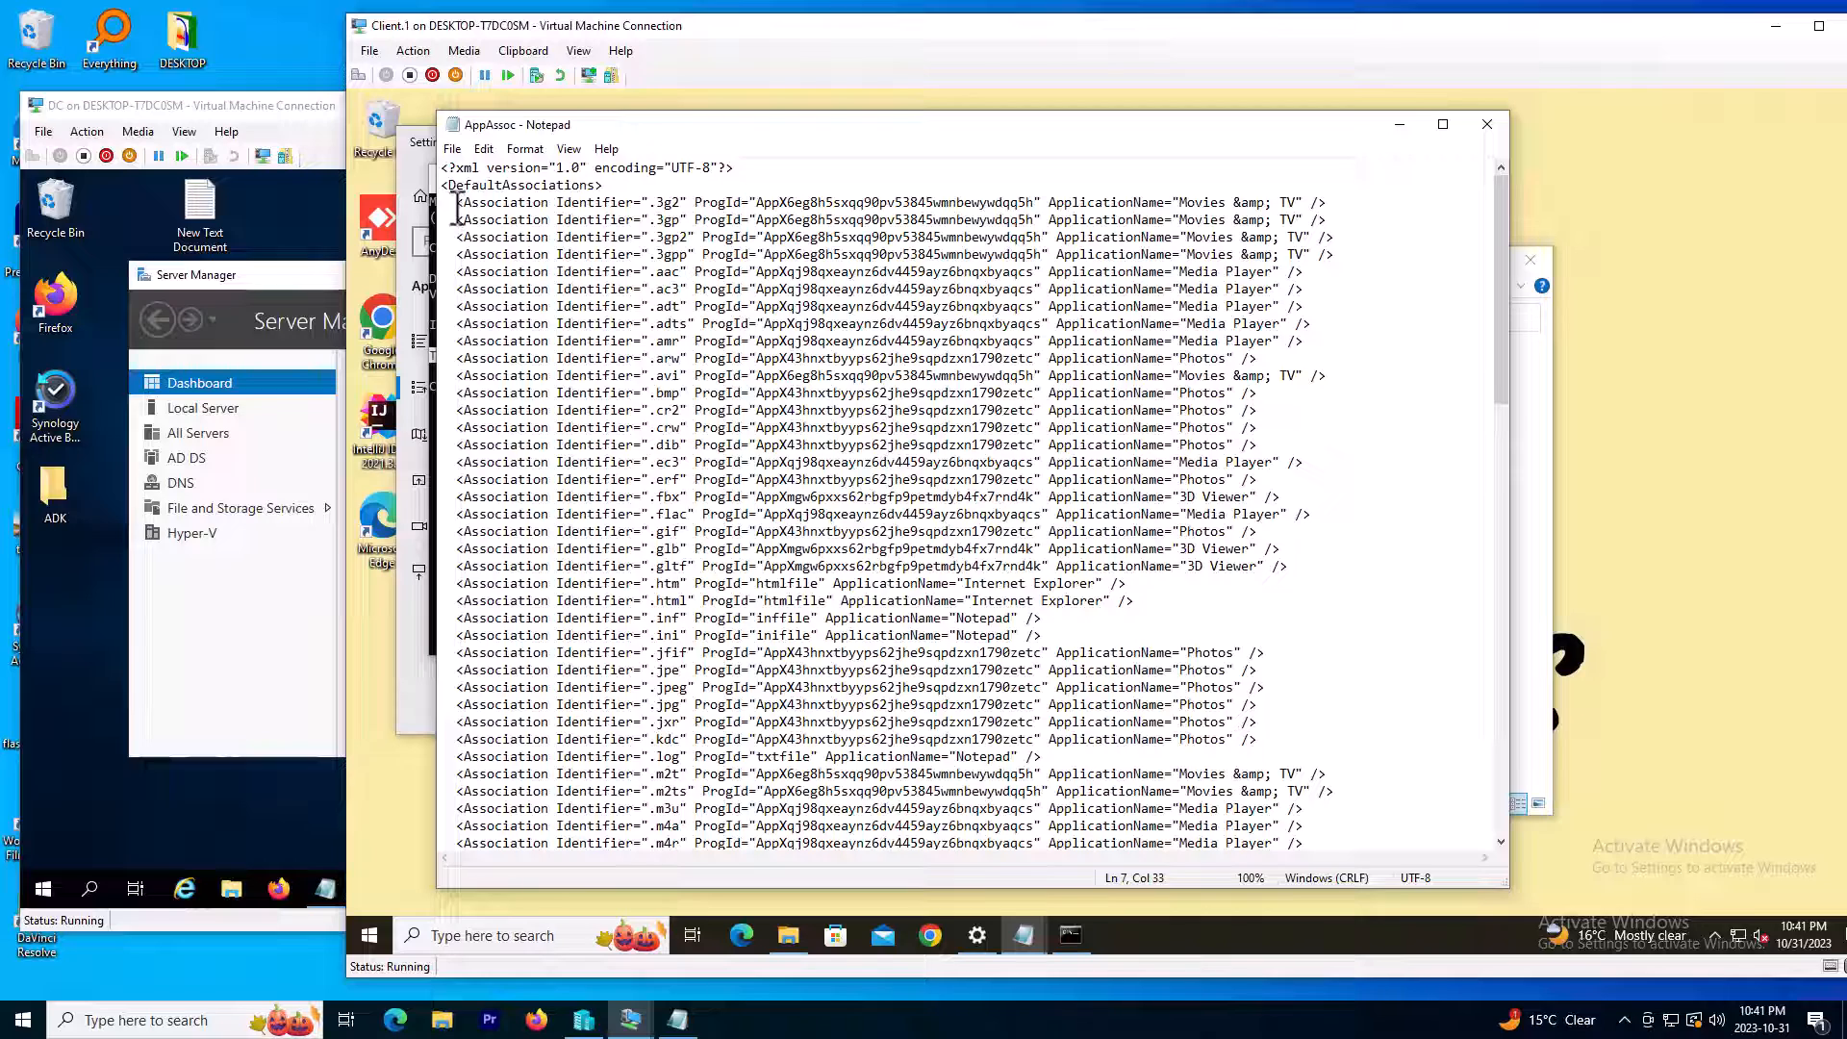
left_click_drag(457, 201, 1078, 374)
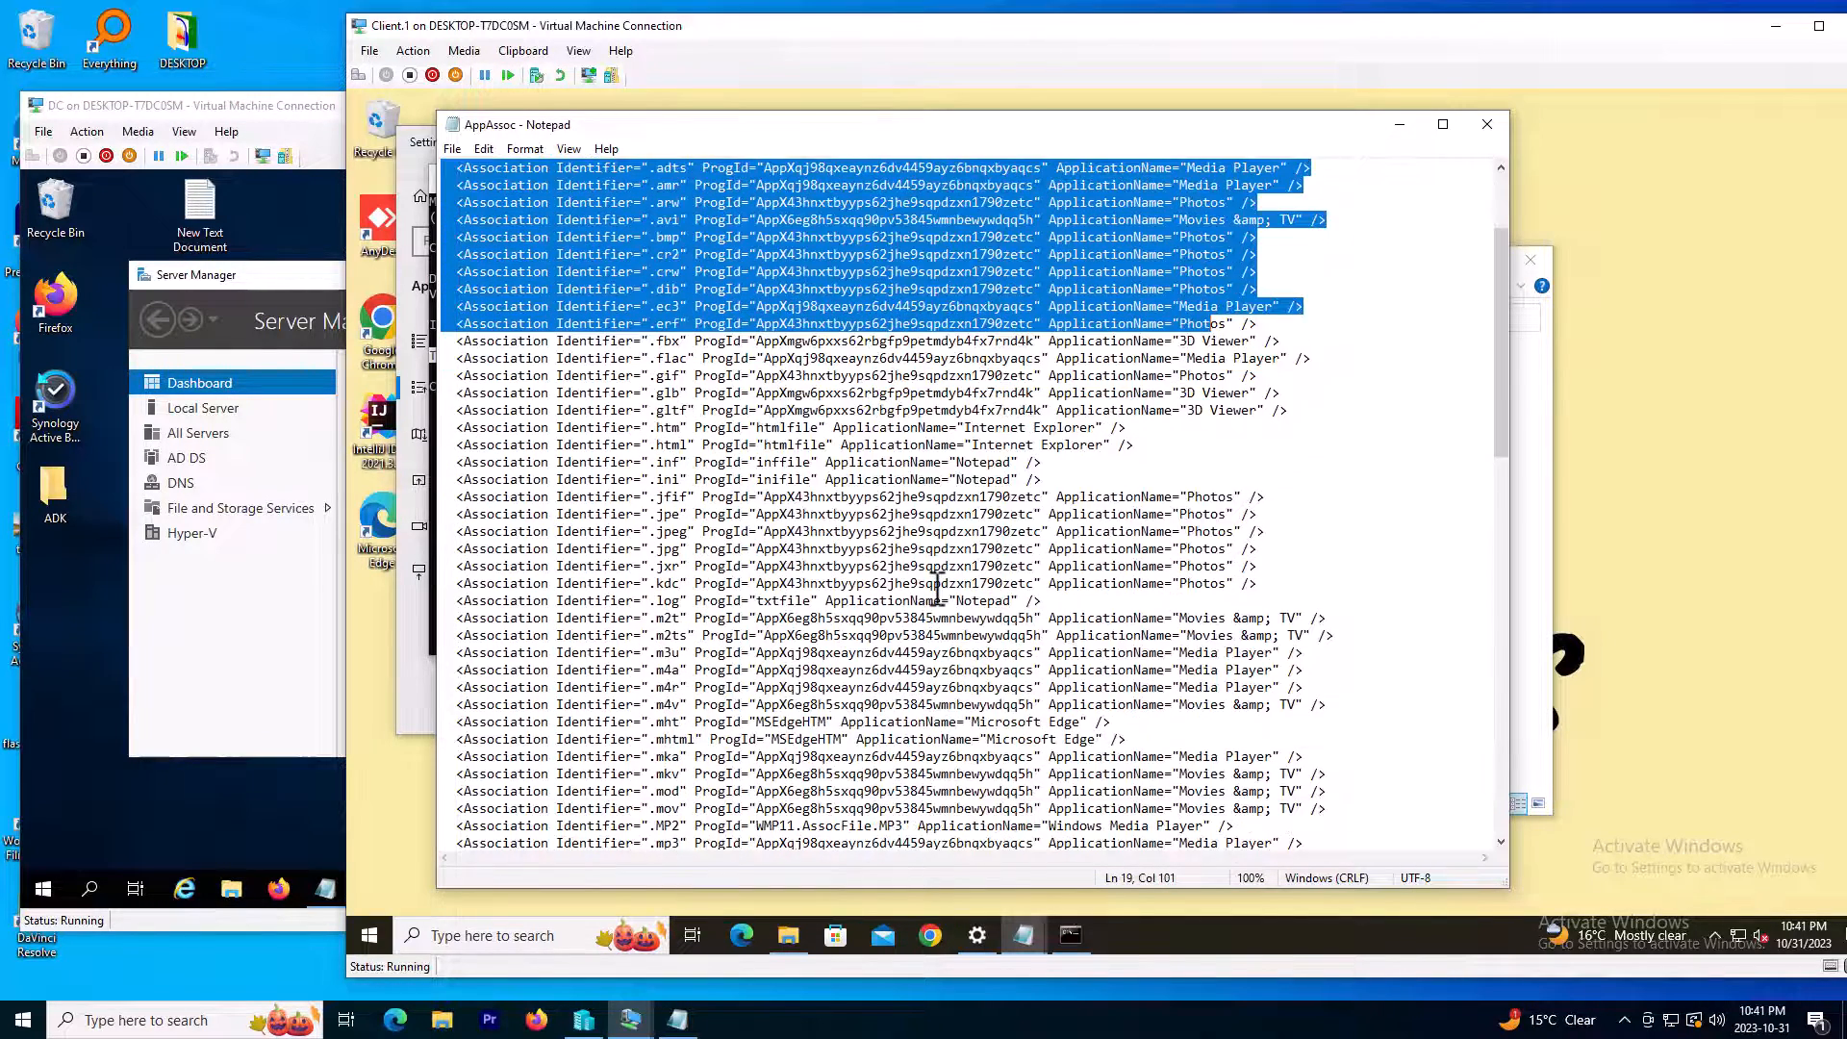
scroll("down", 3)
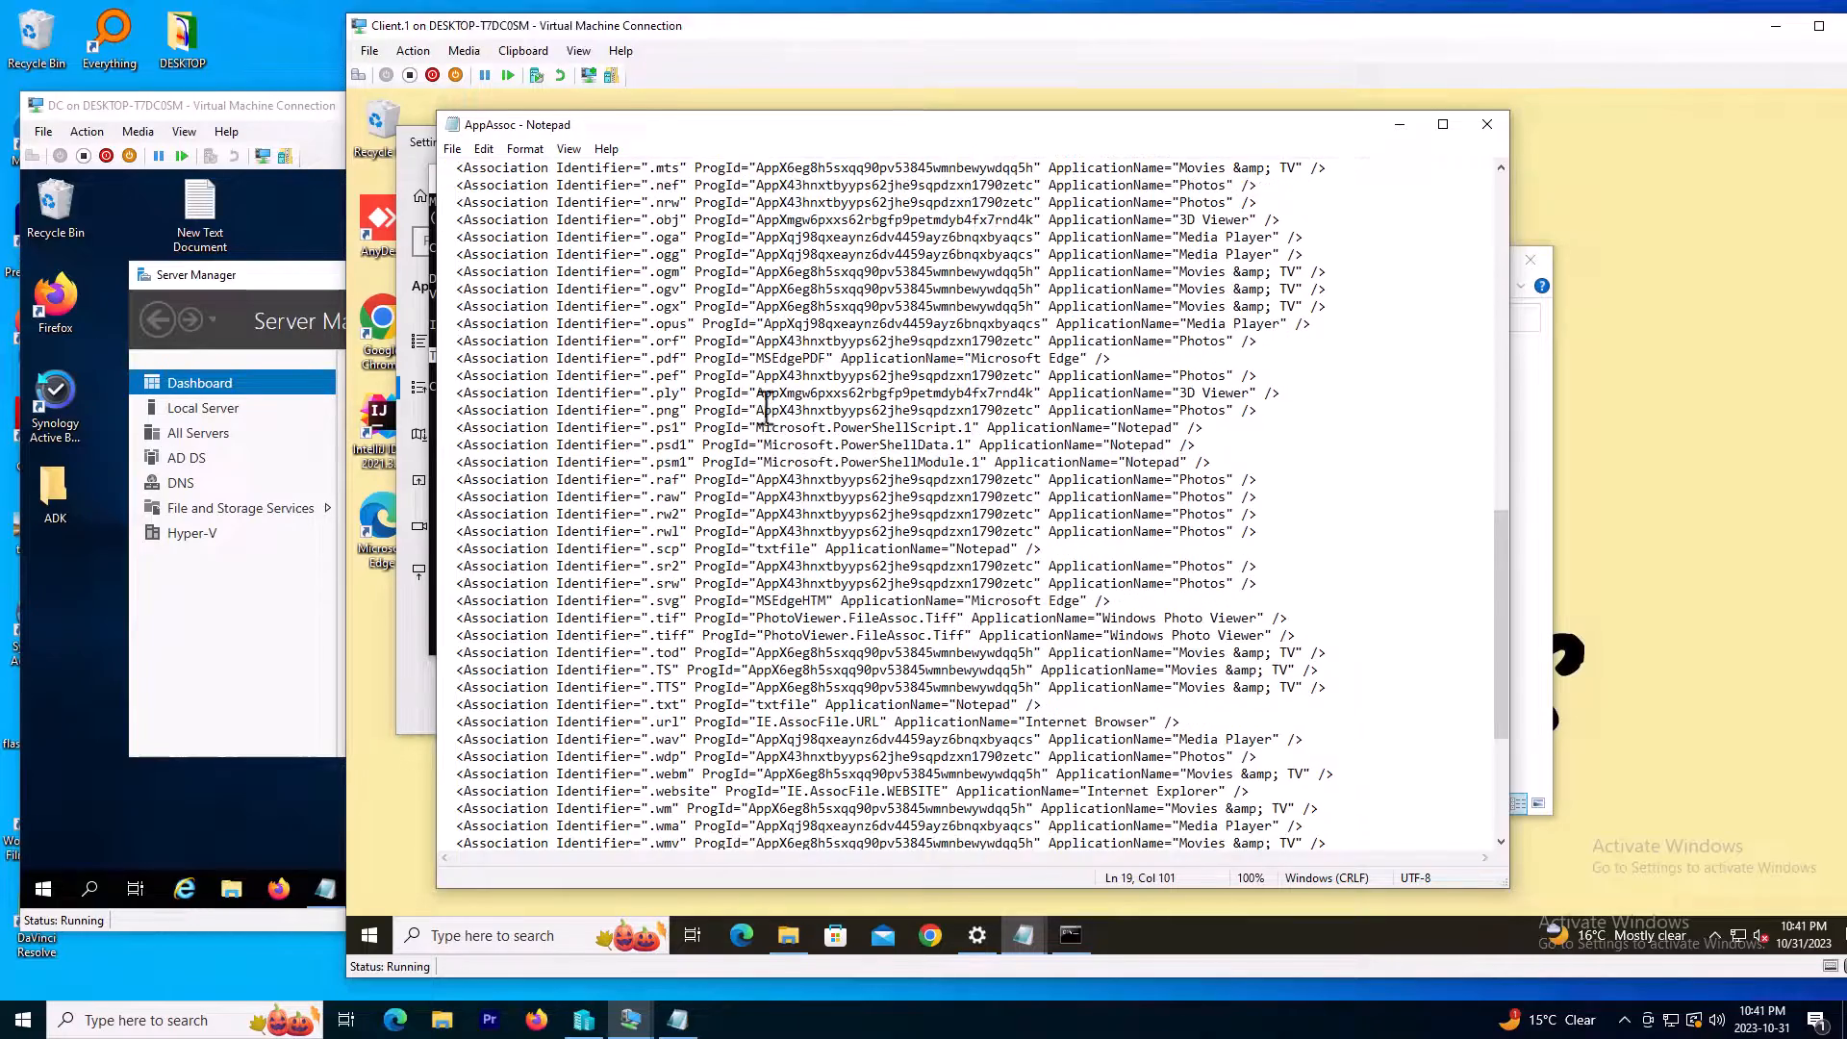
scroll("down", 3)
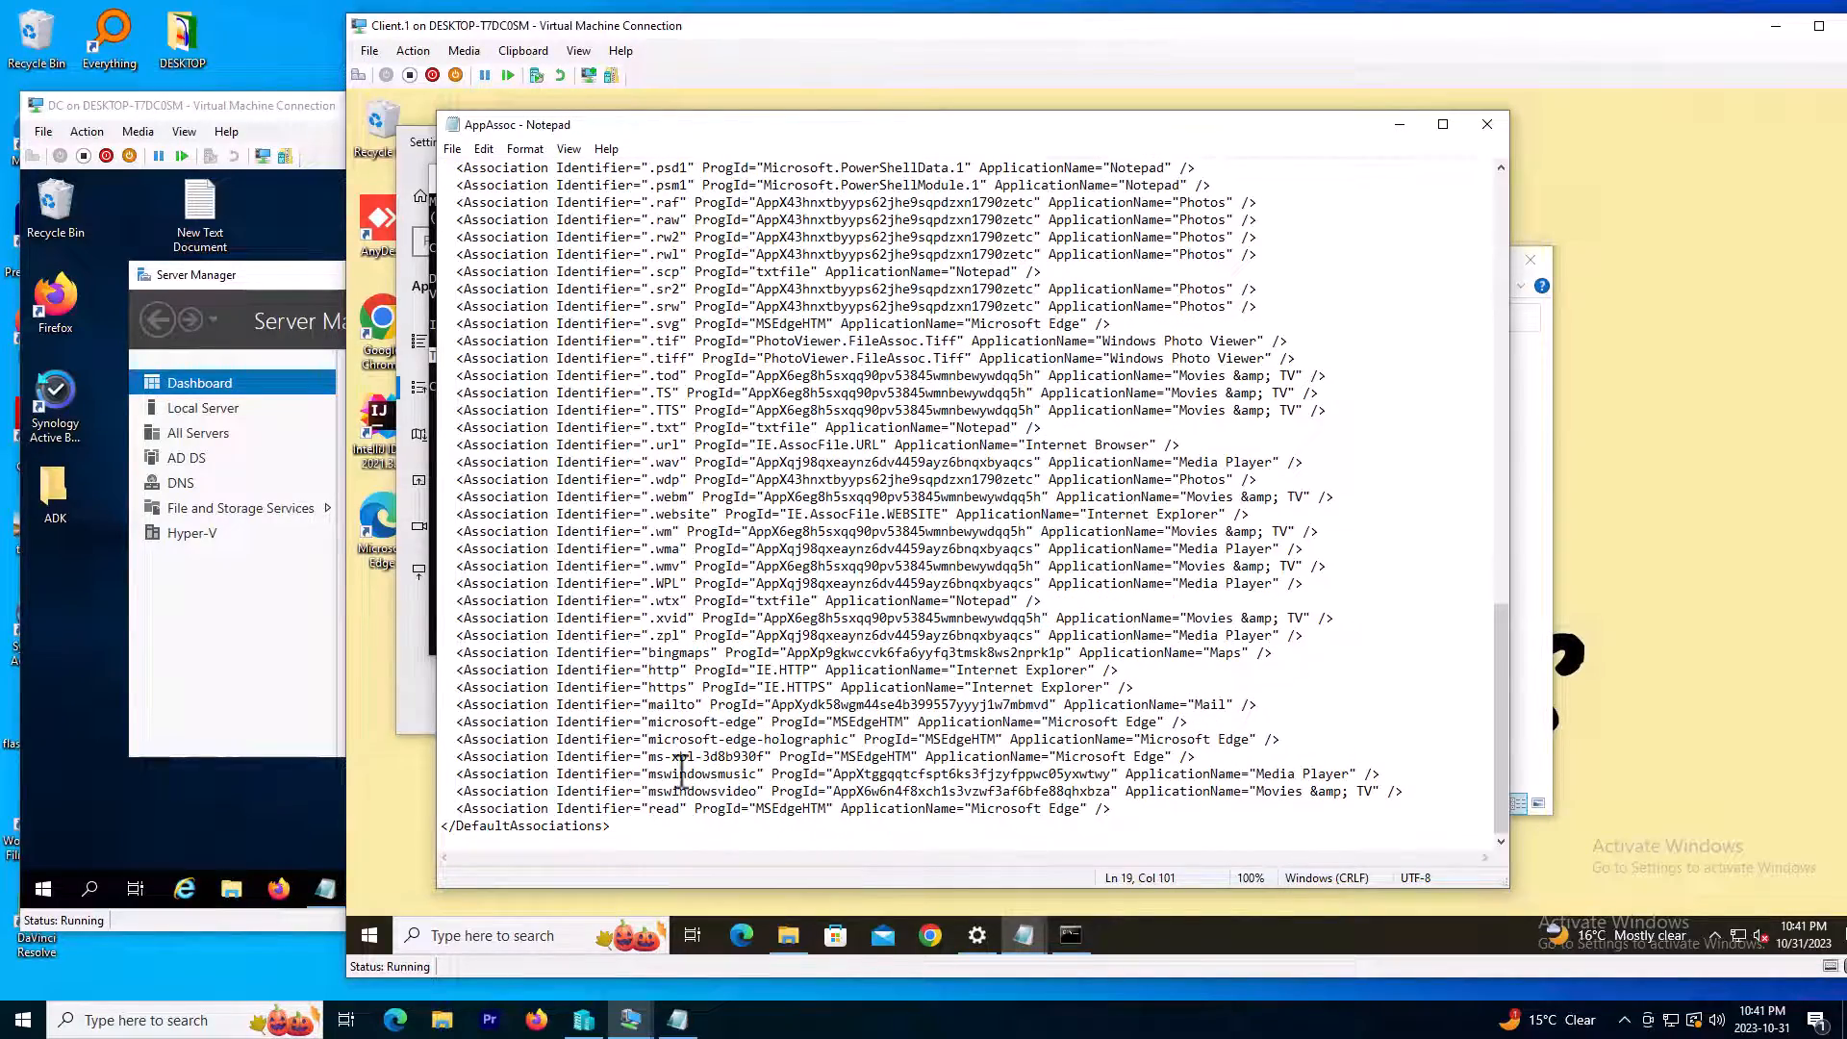
left_click_drag(645, 670, 687, 687)
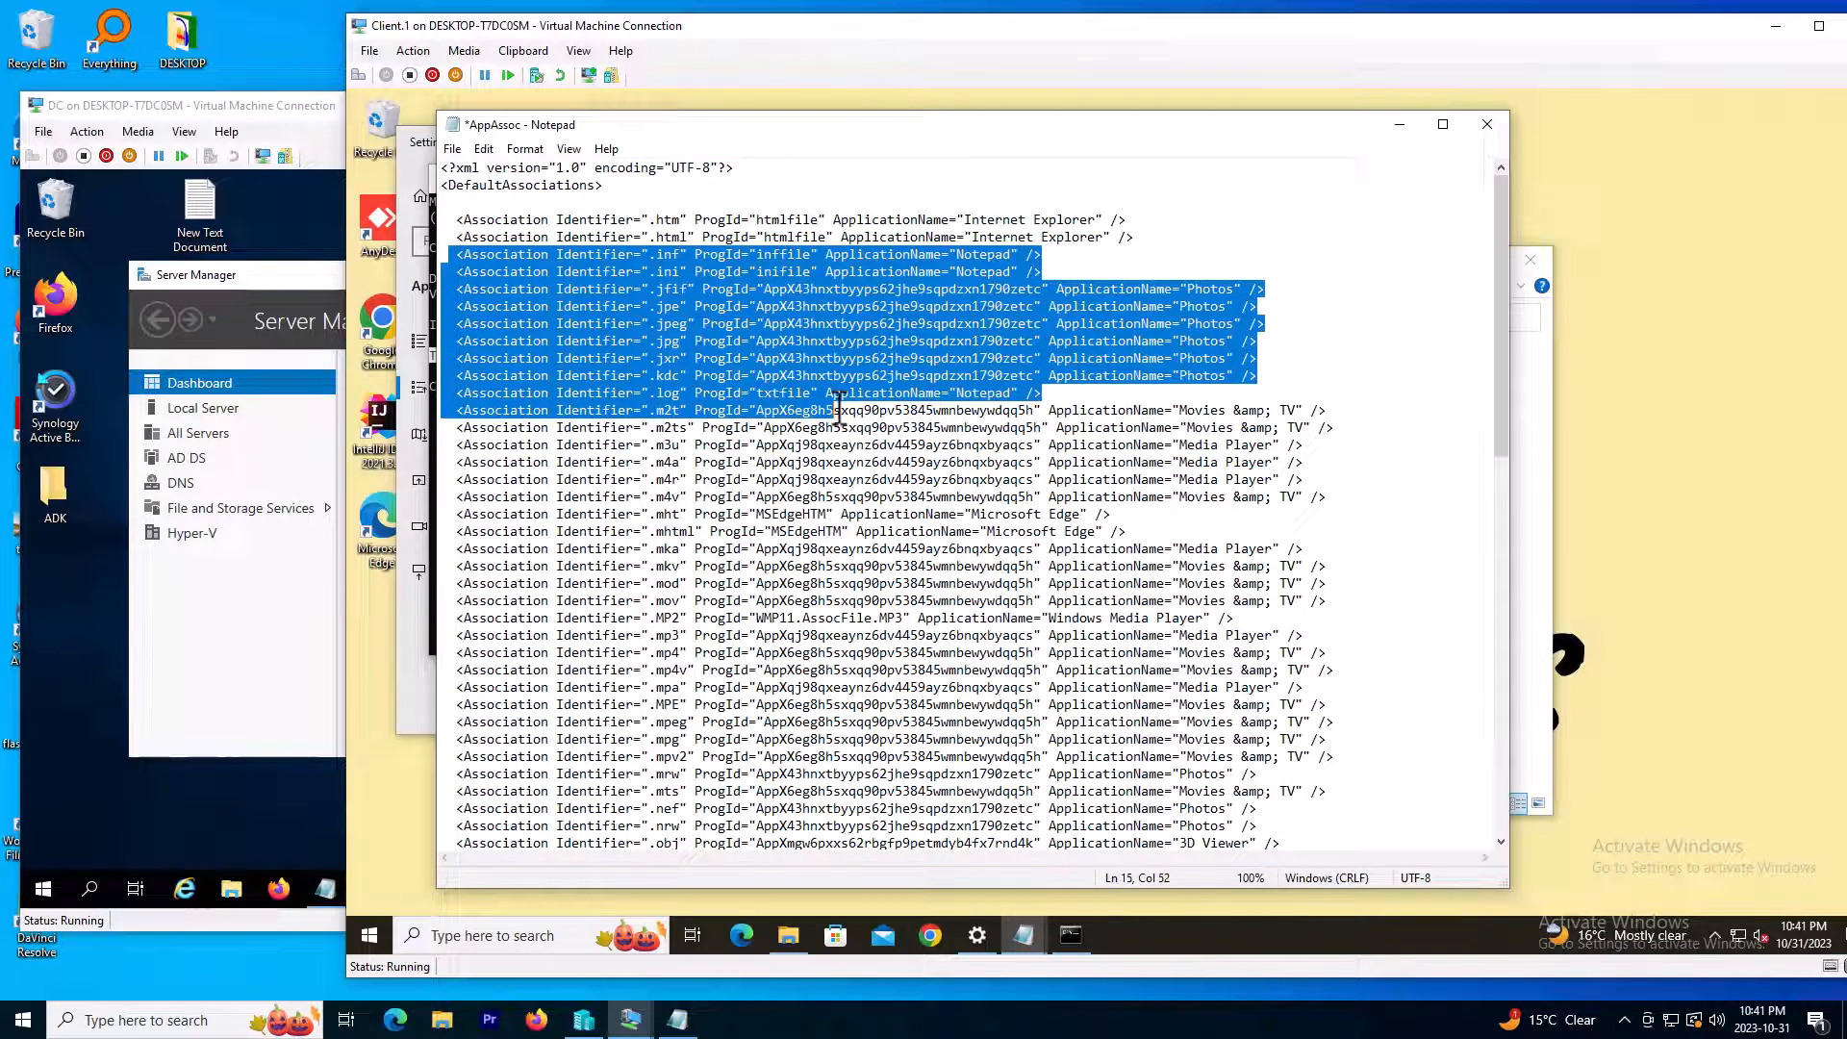
Delete the remaining unwanted association lines, keeping only .htm, .html, .url, http and https
left_click_drag(836, 408, 1213, 518)
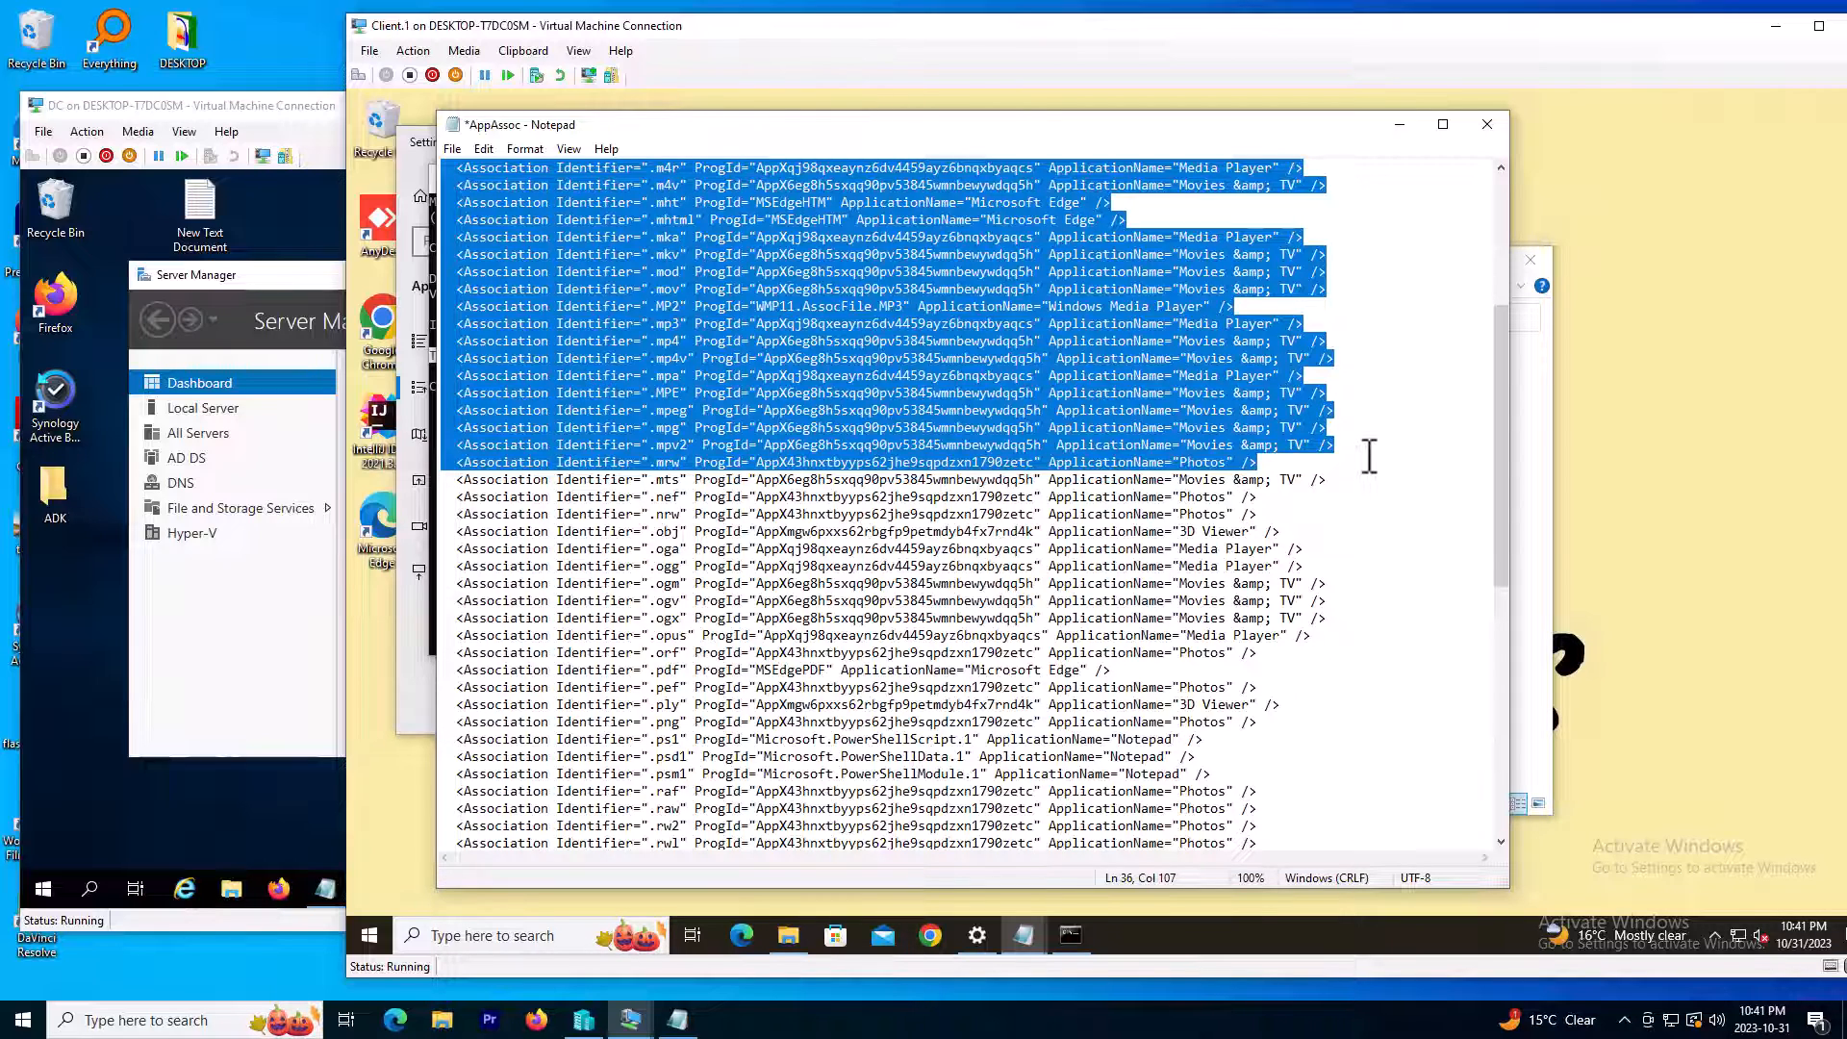
scroll("down", 3)
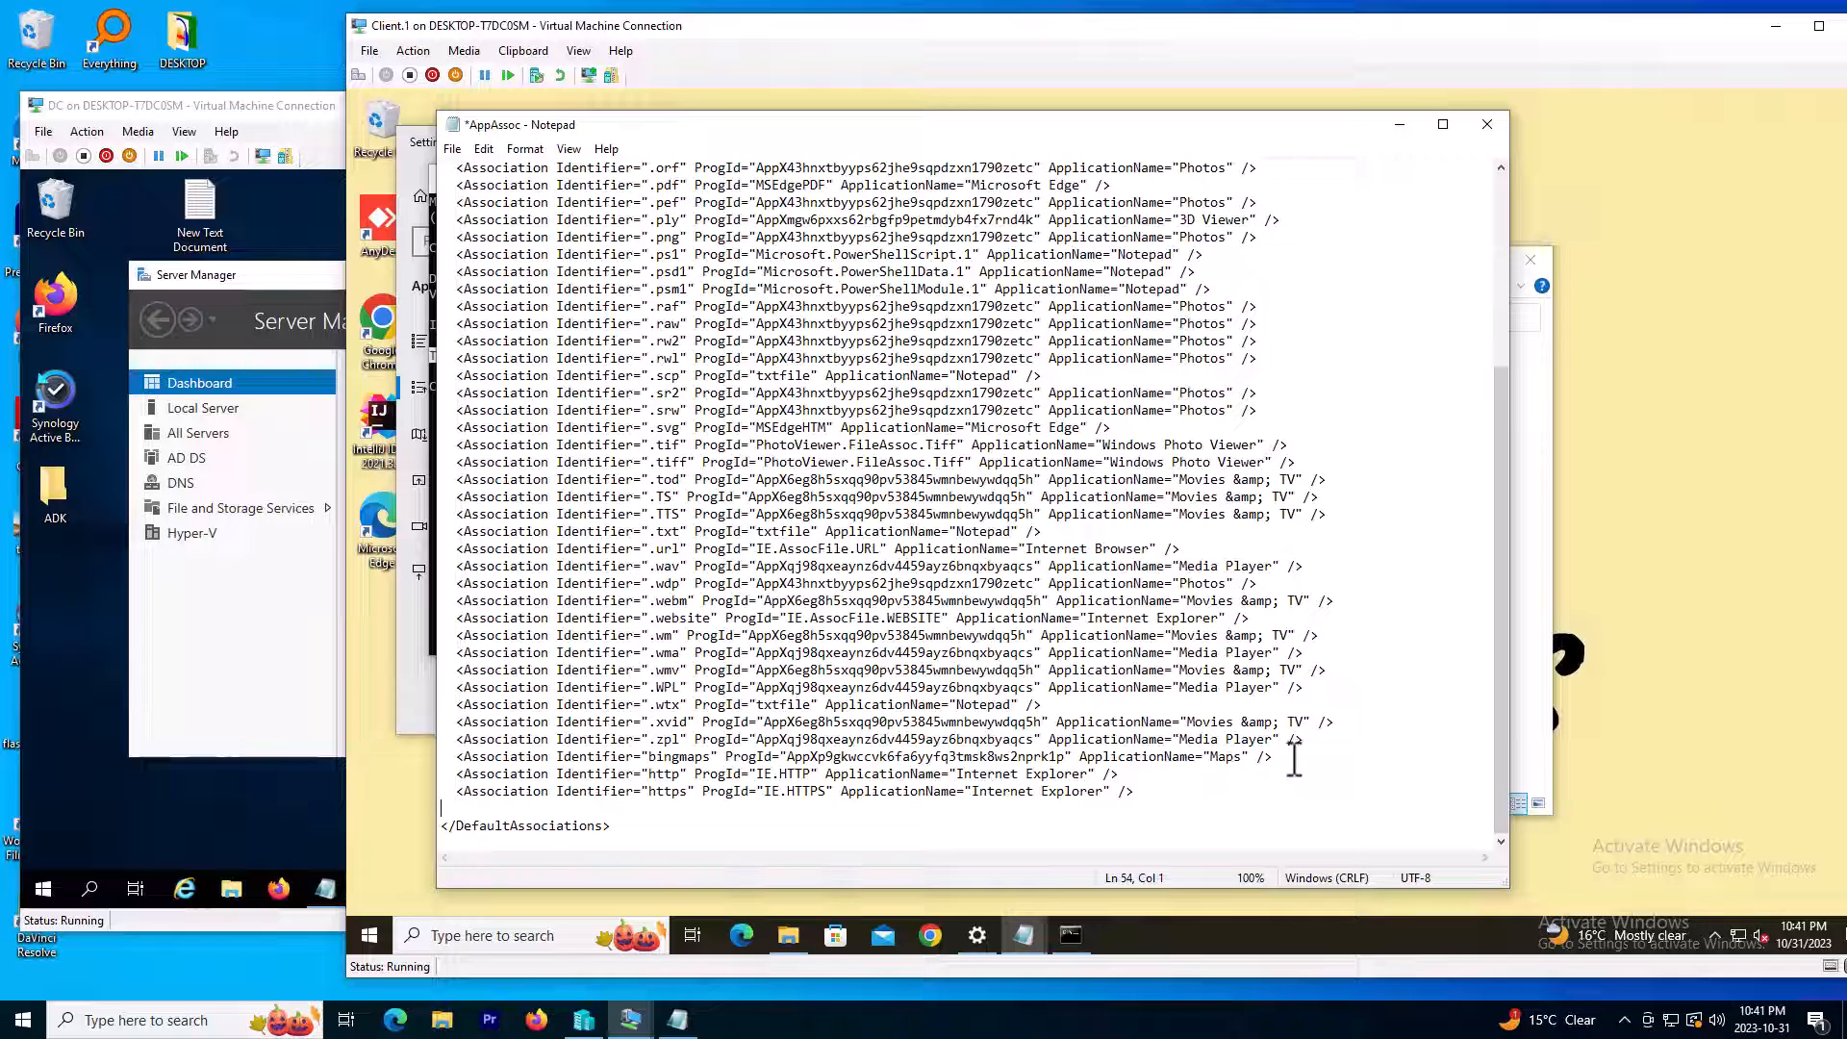
left_click_drag(1292, 760, 1037, 738)
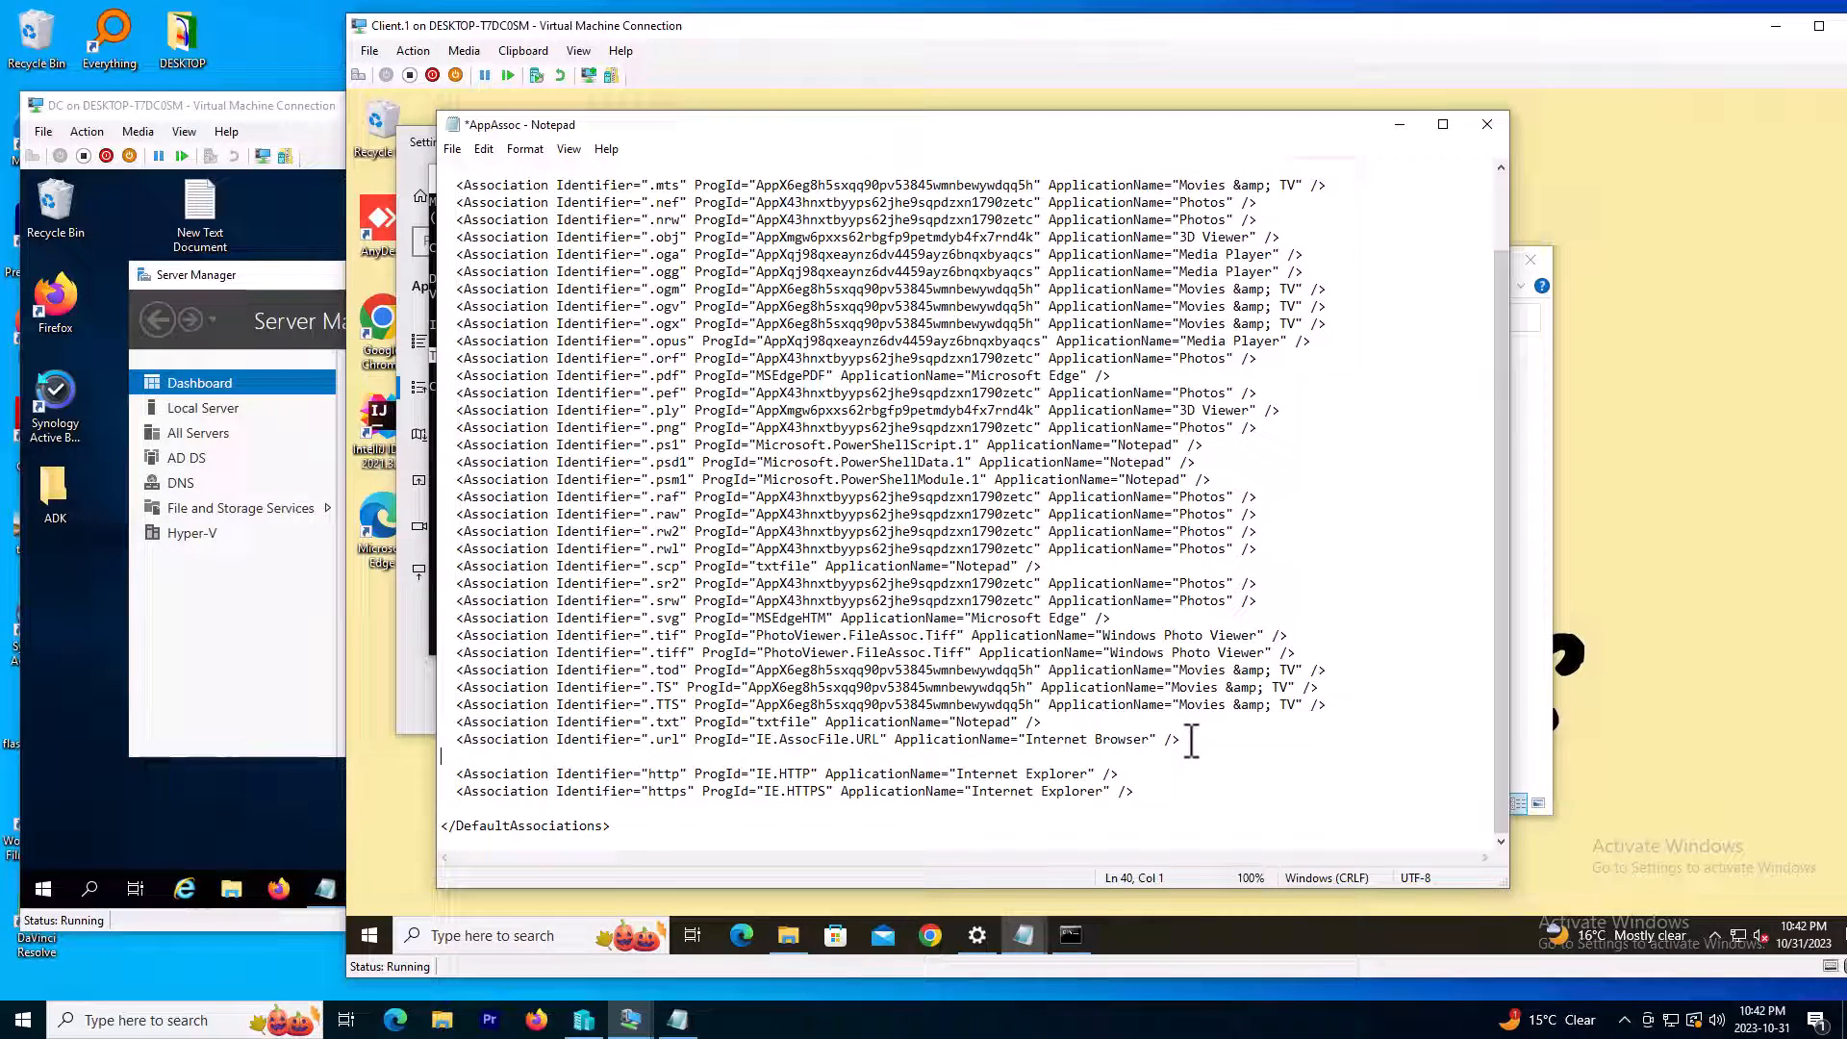
key("ctrl+a")
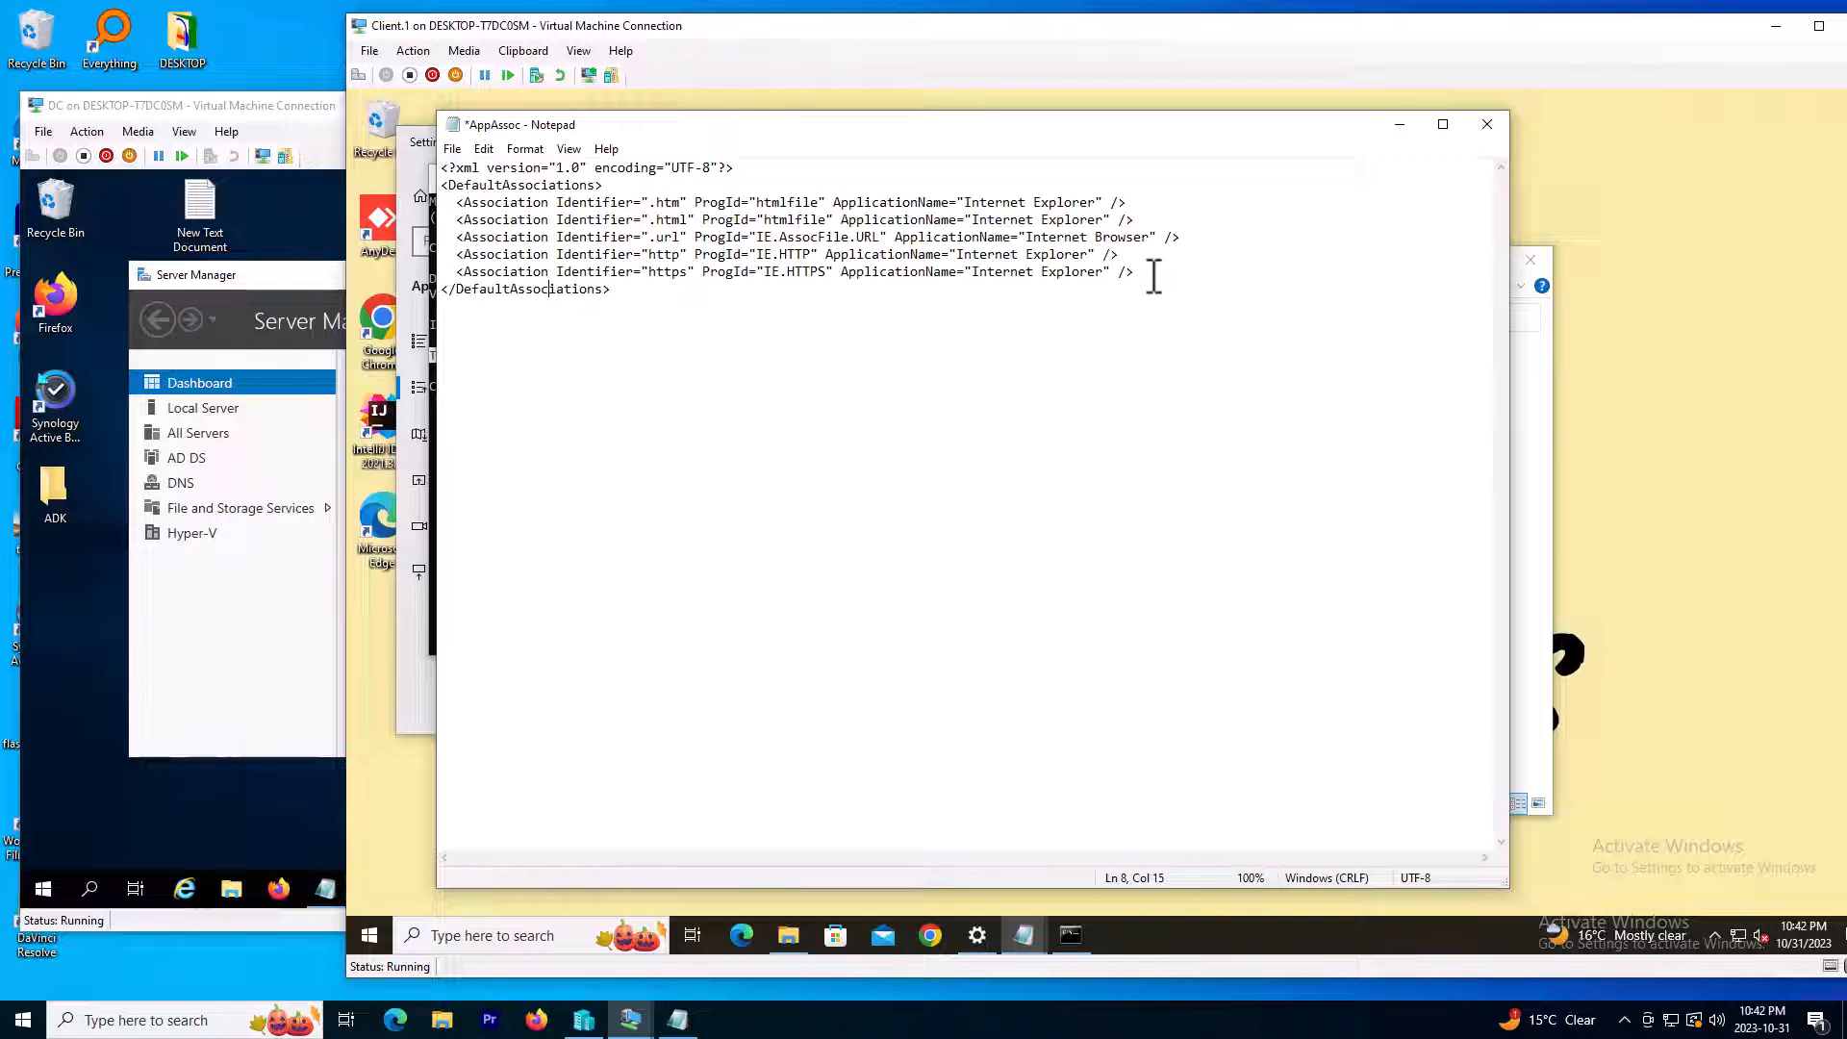
Check the https, .url and .html identifiers in the remaining entries
double_click(660, 272)
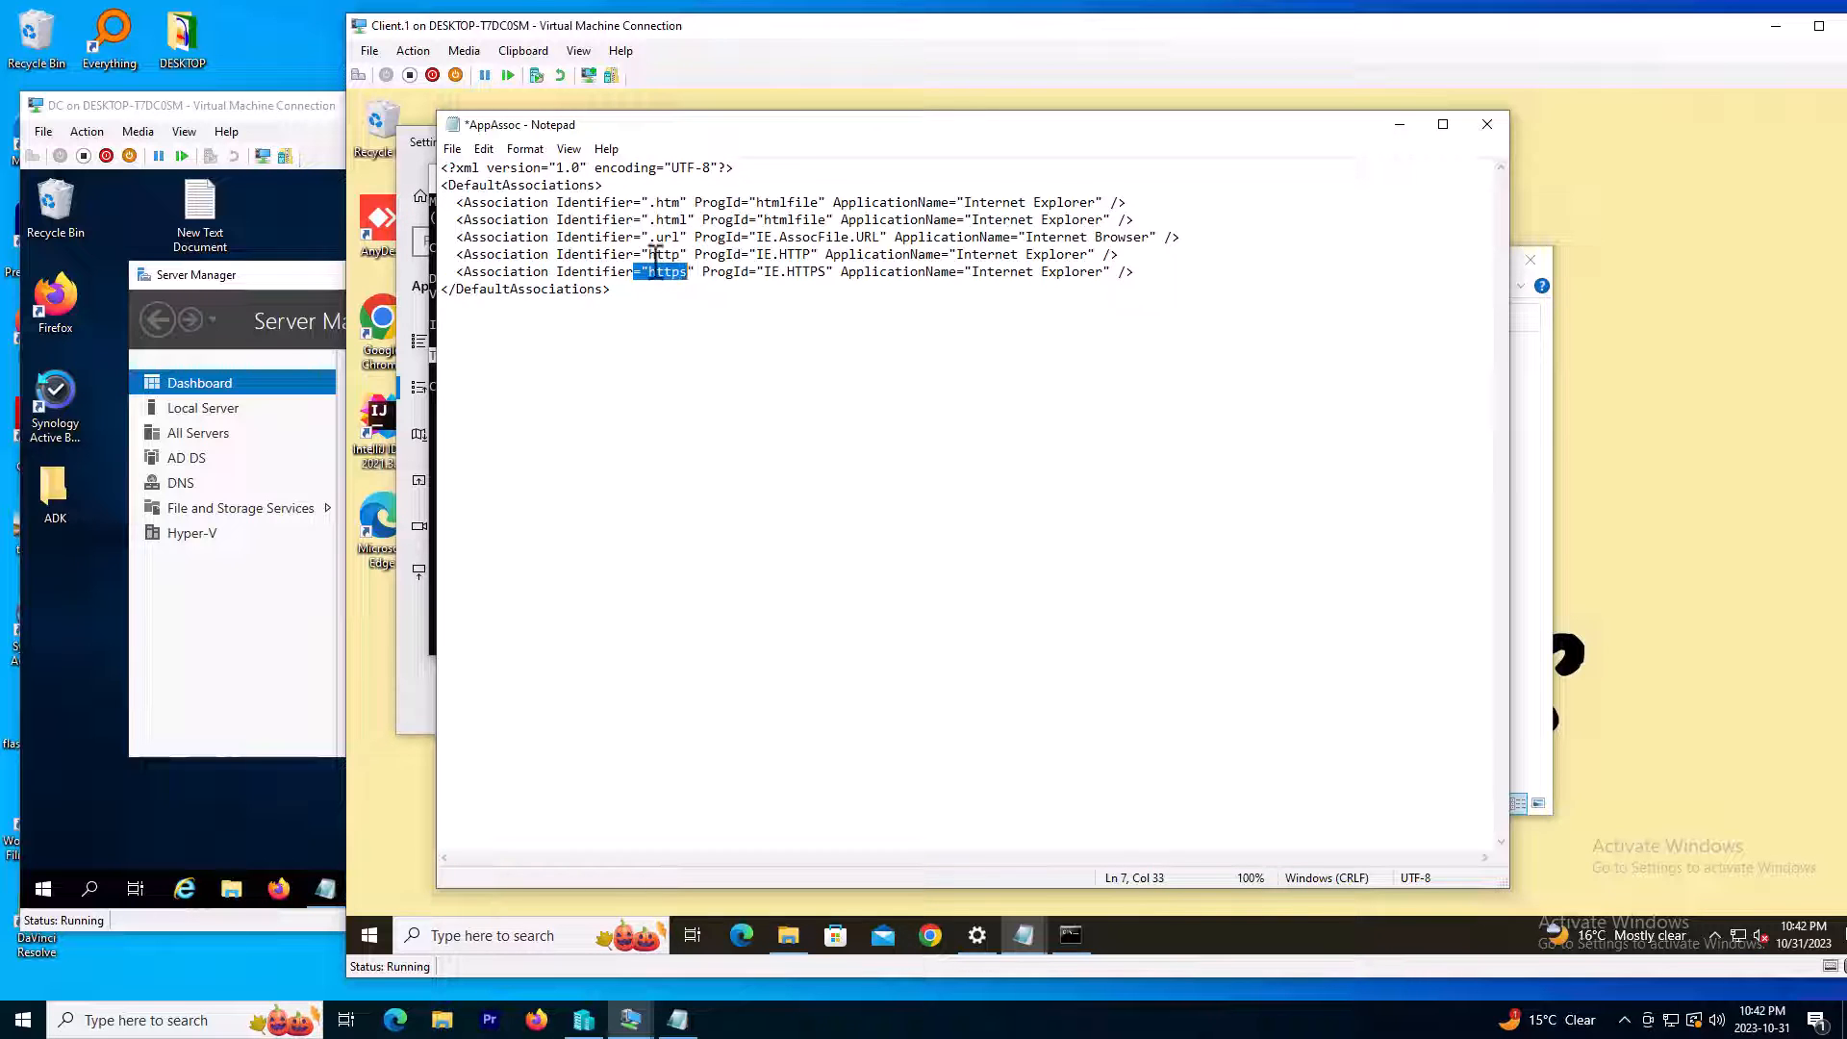
double_click(668, 236)
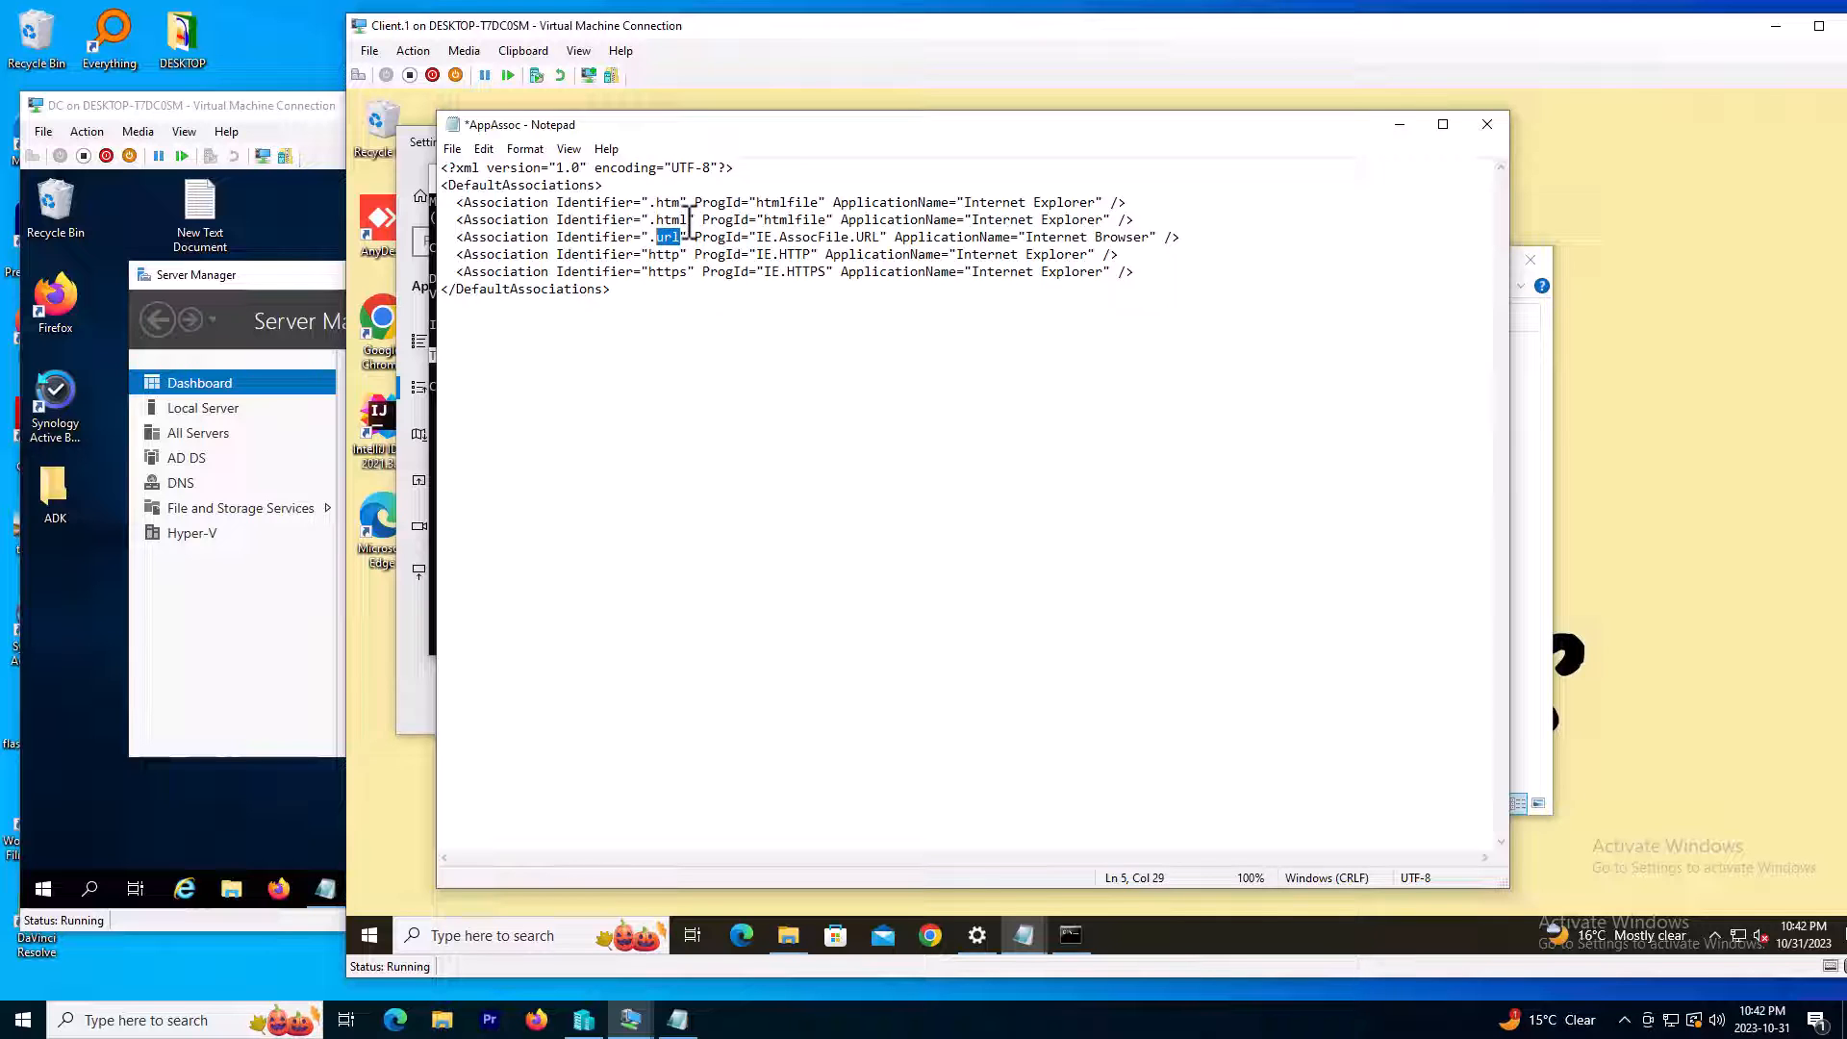
double_click(665, 219)
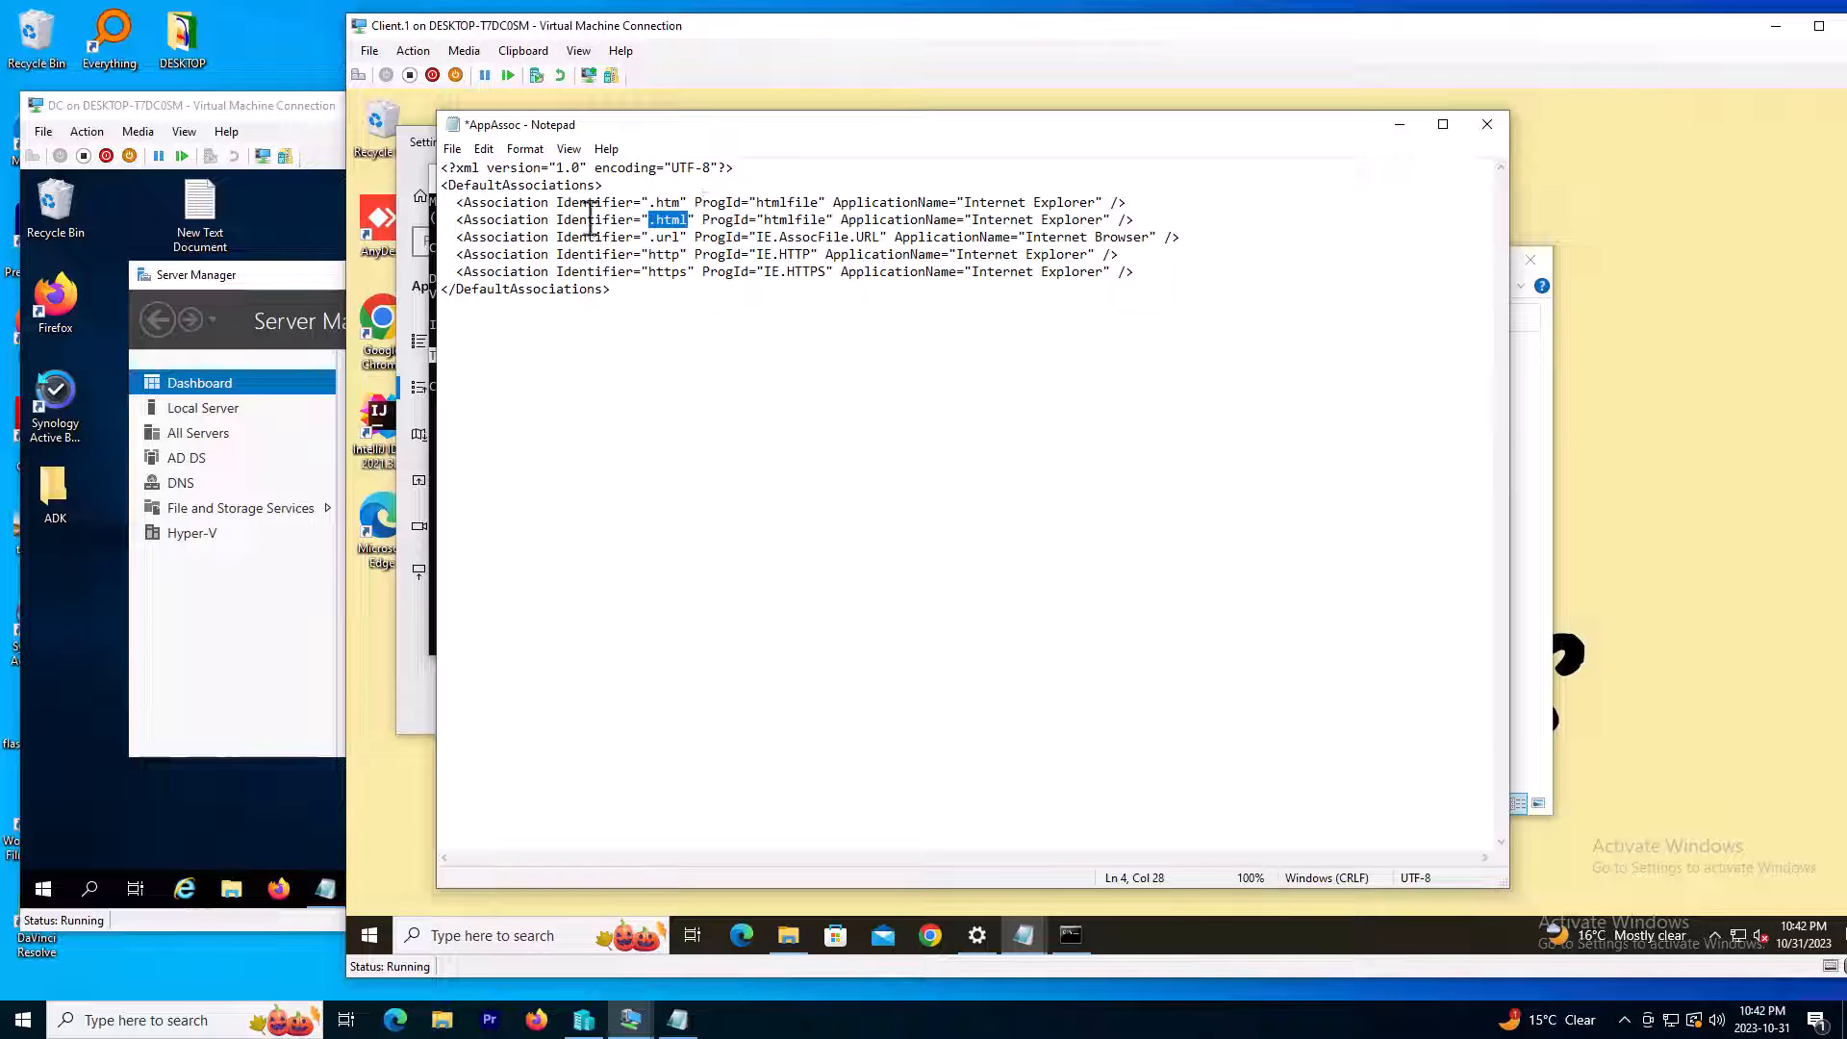
Save the trimmed file as DefaultIE.xml in C:\temp using Save As
left_click(451, 149)
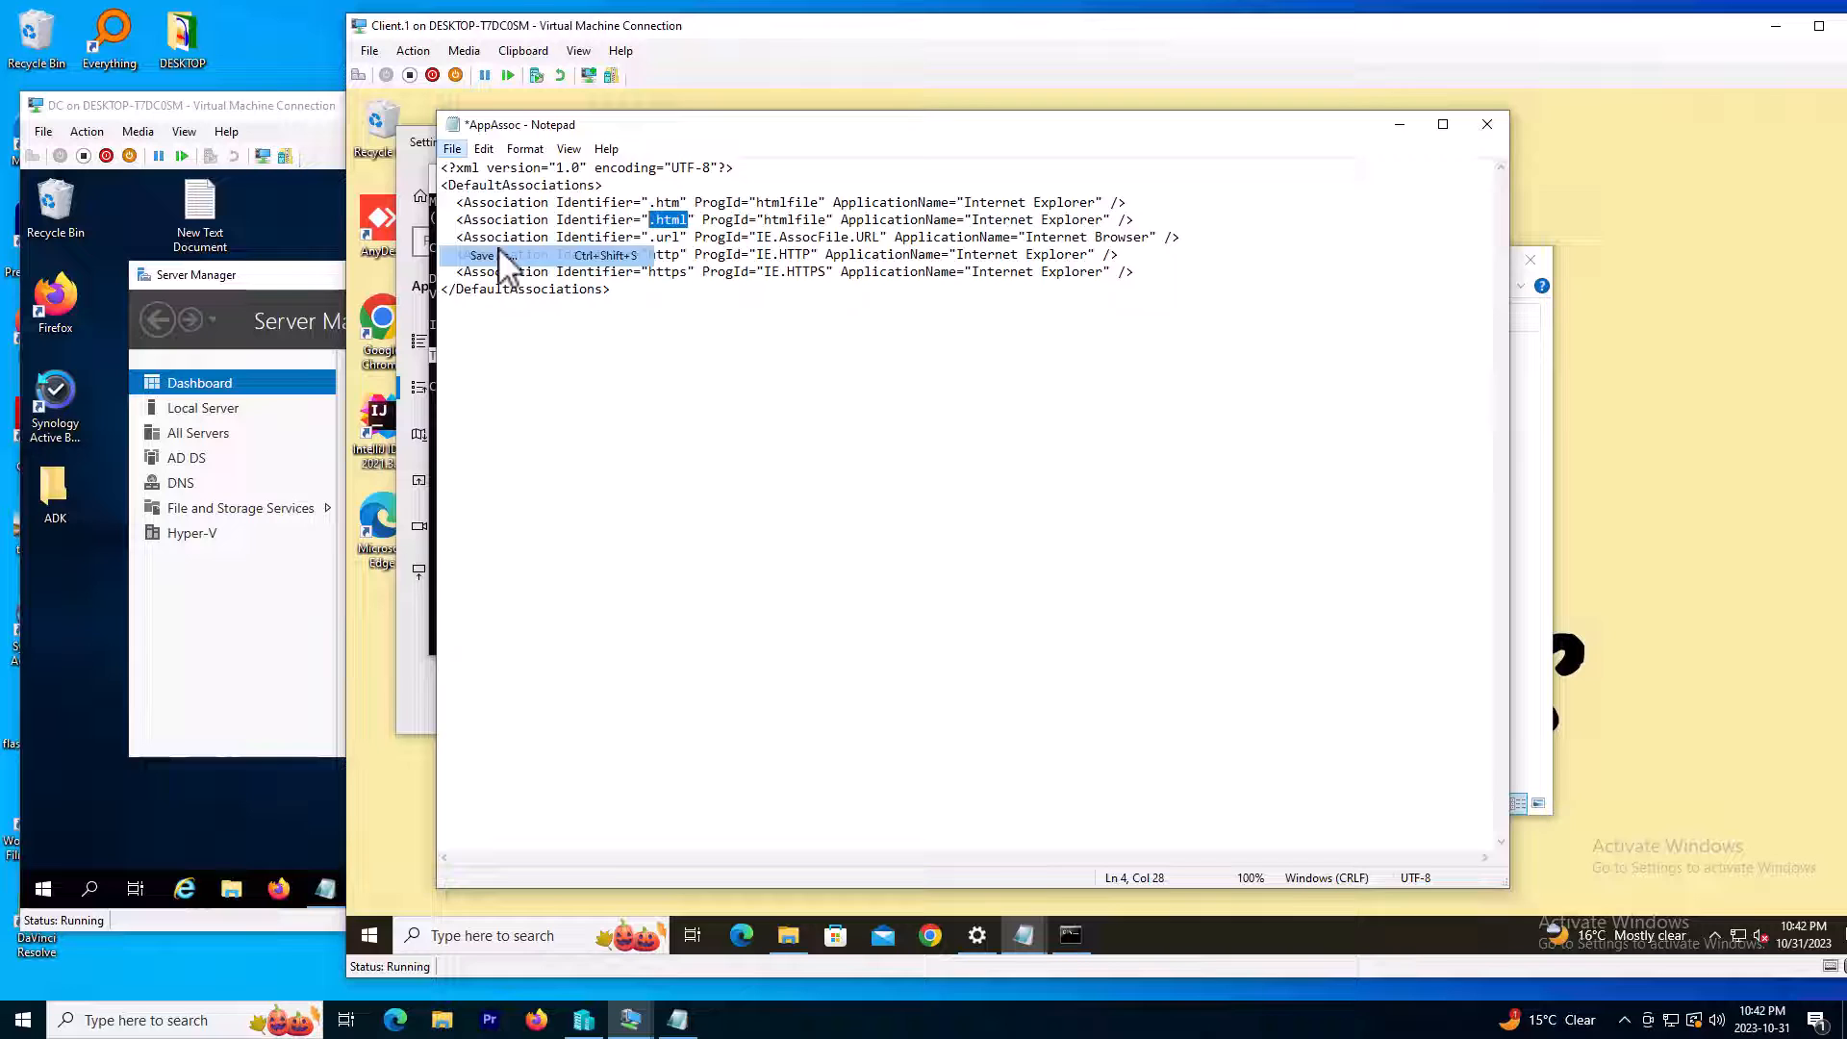
left_click(477, 256)
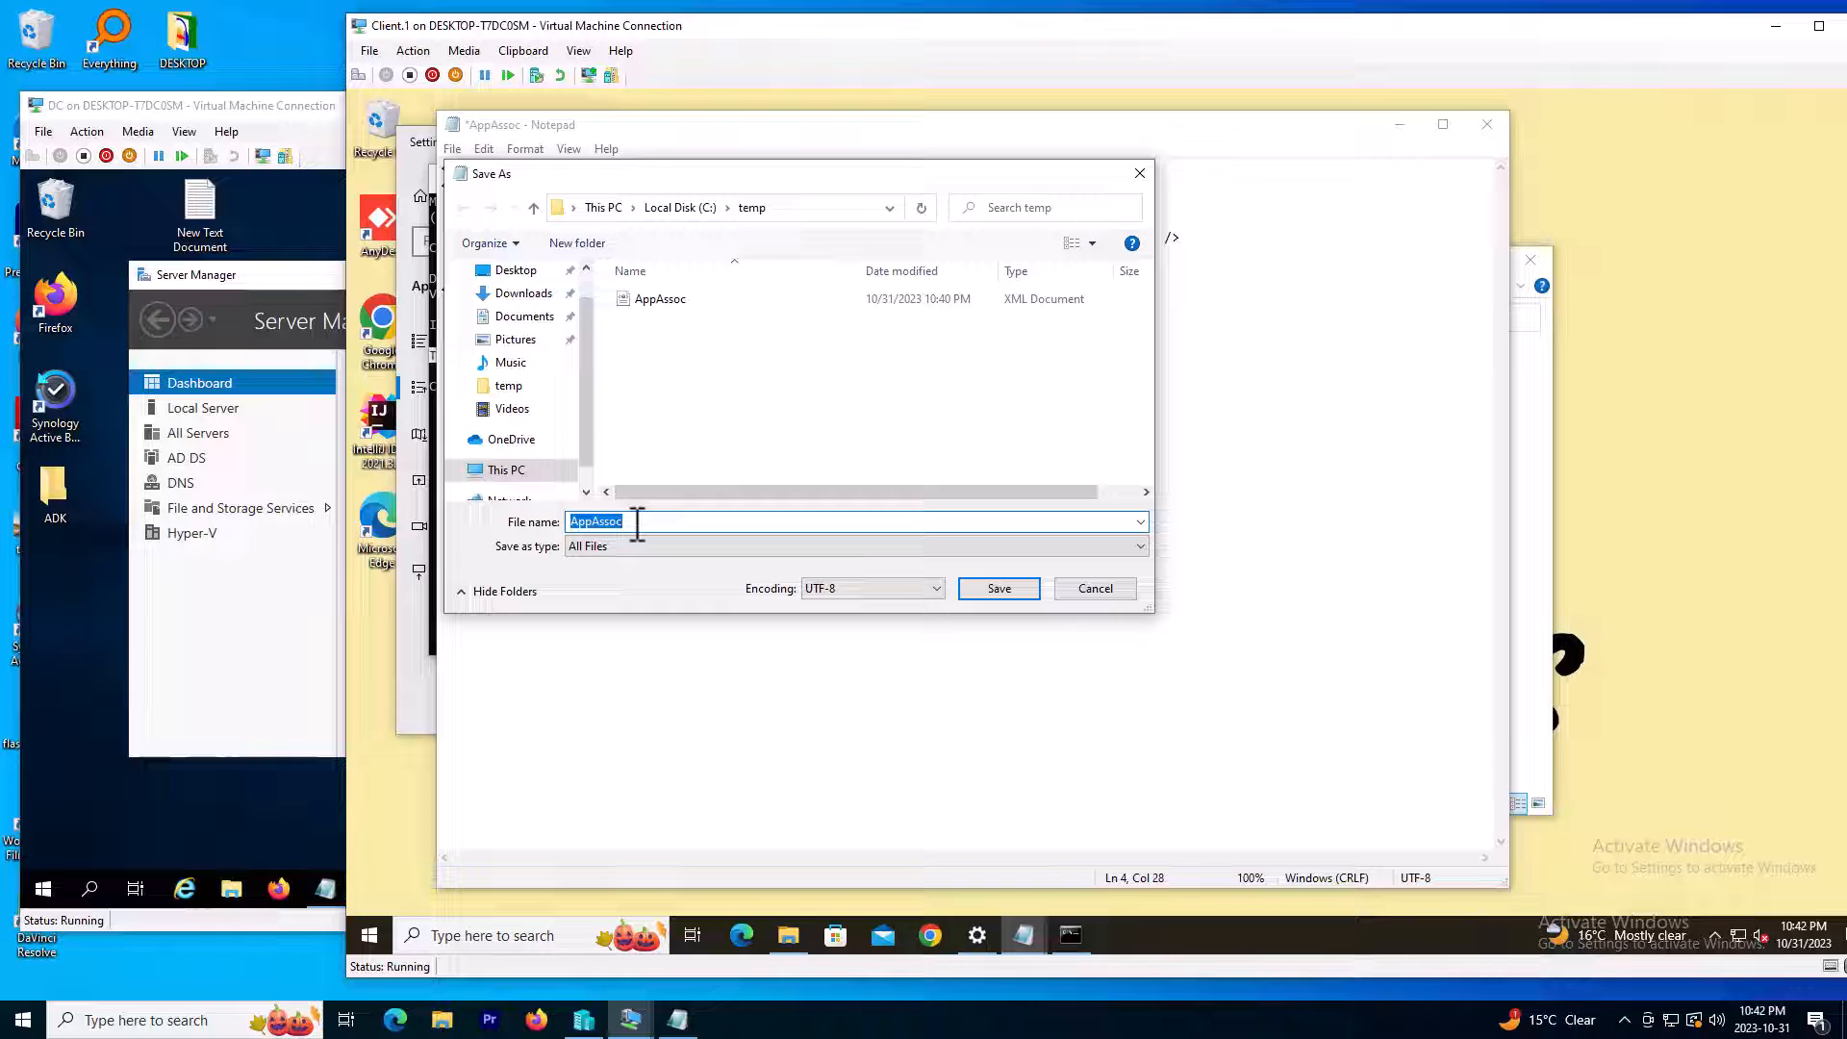
type("Def")
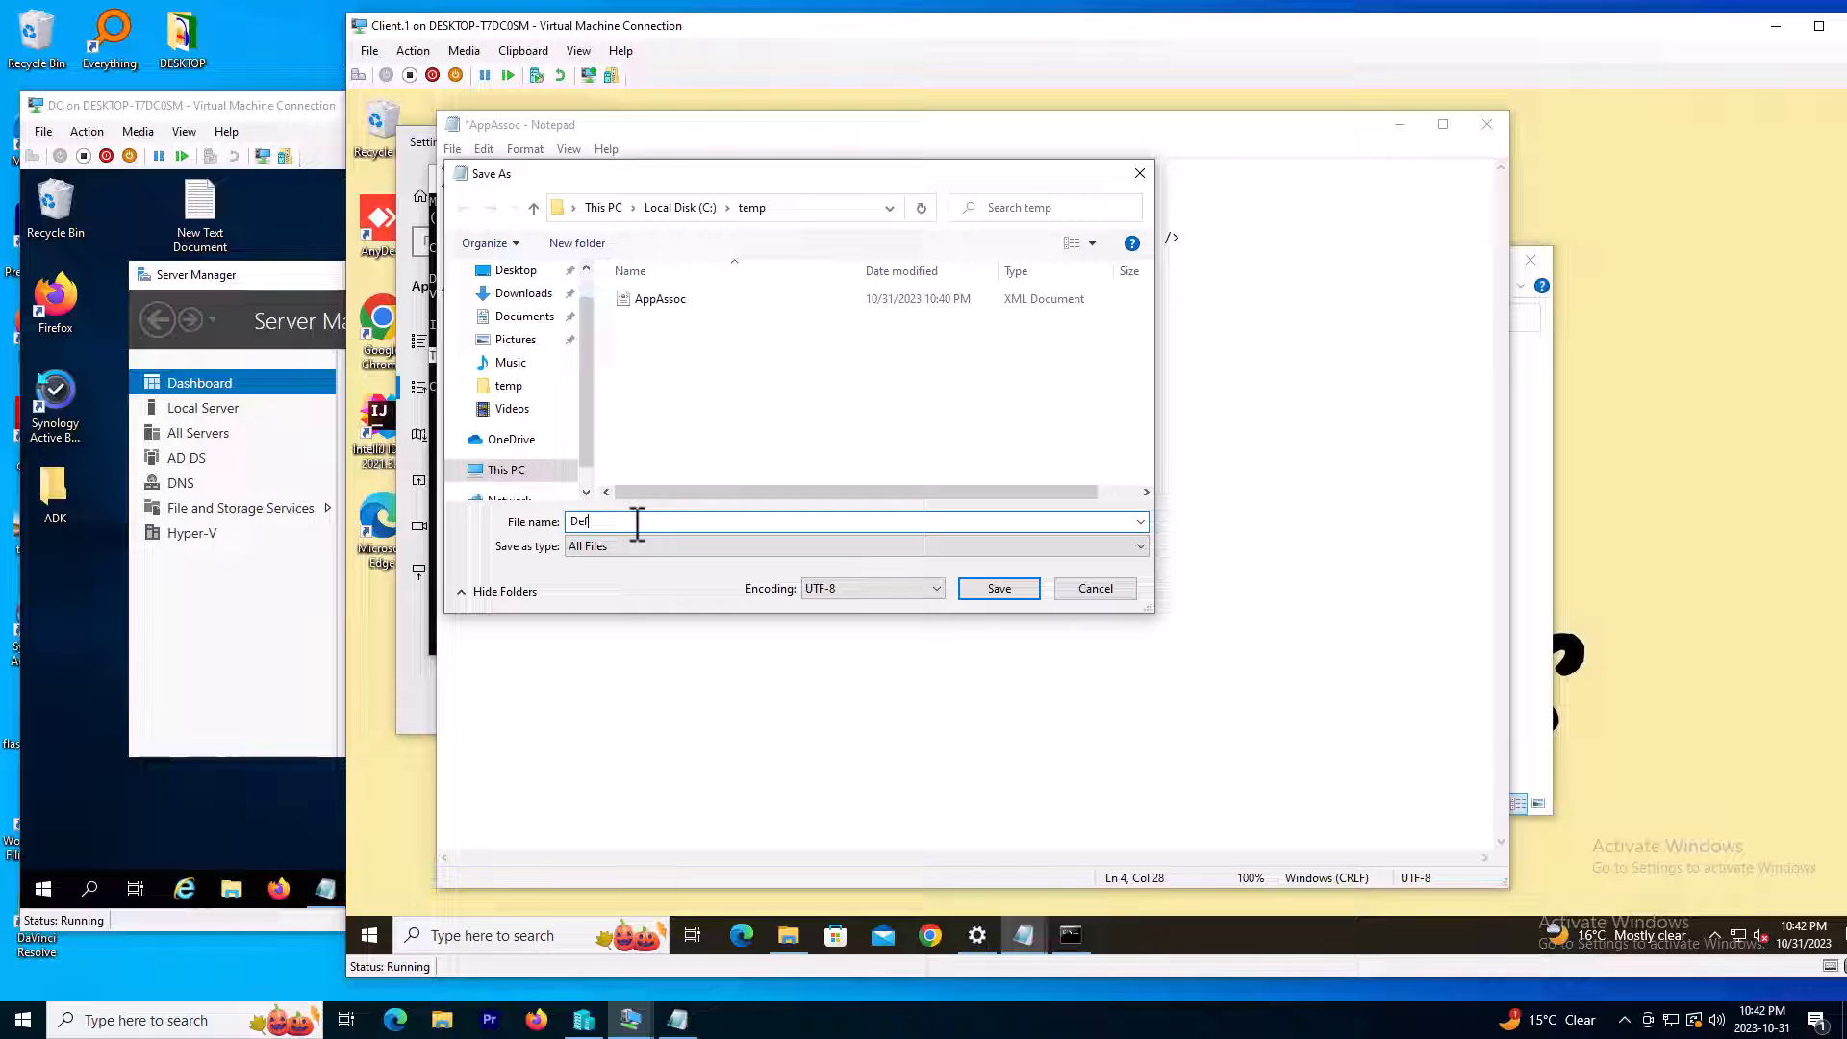
type("ault")
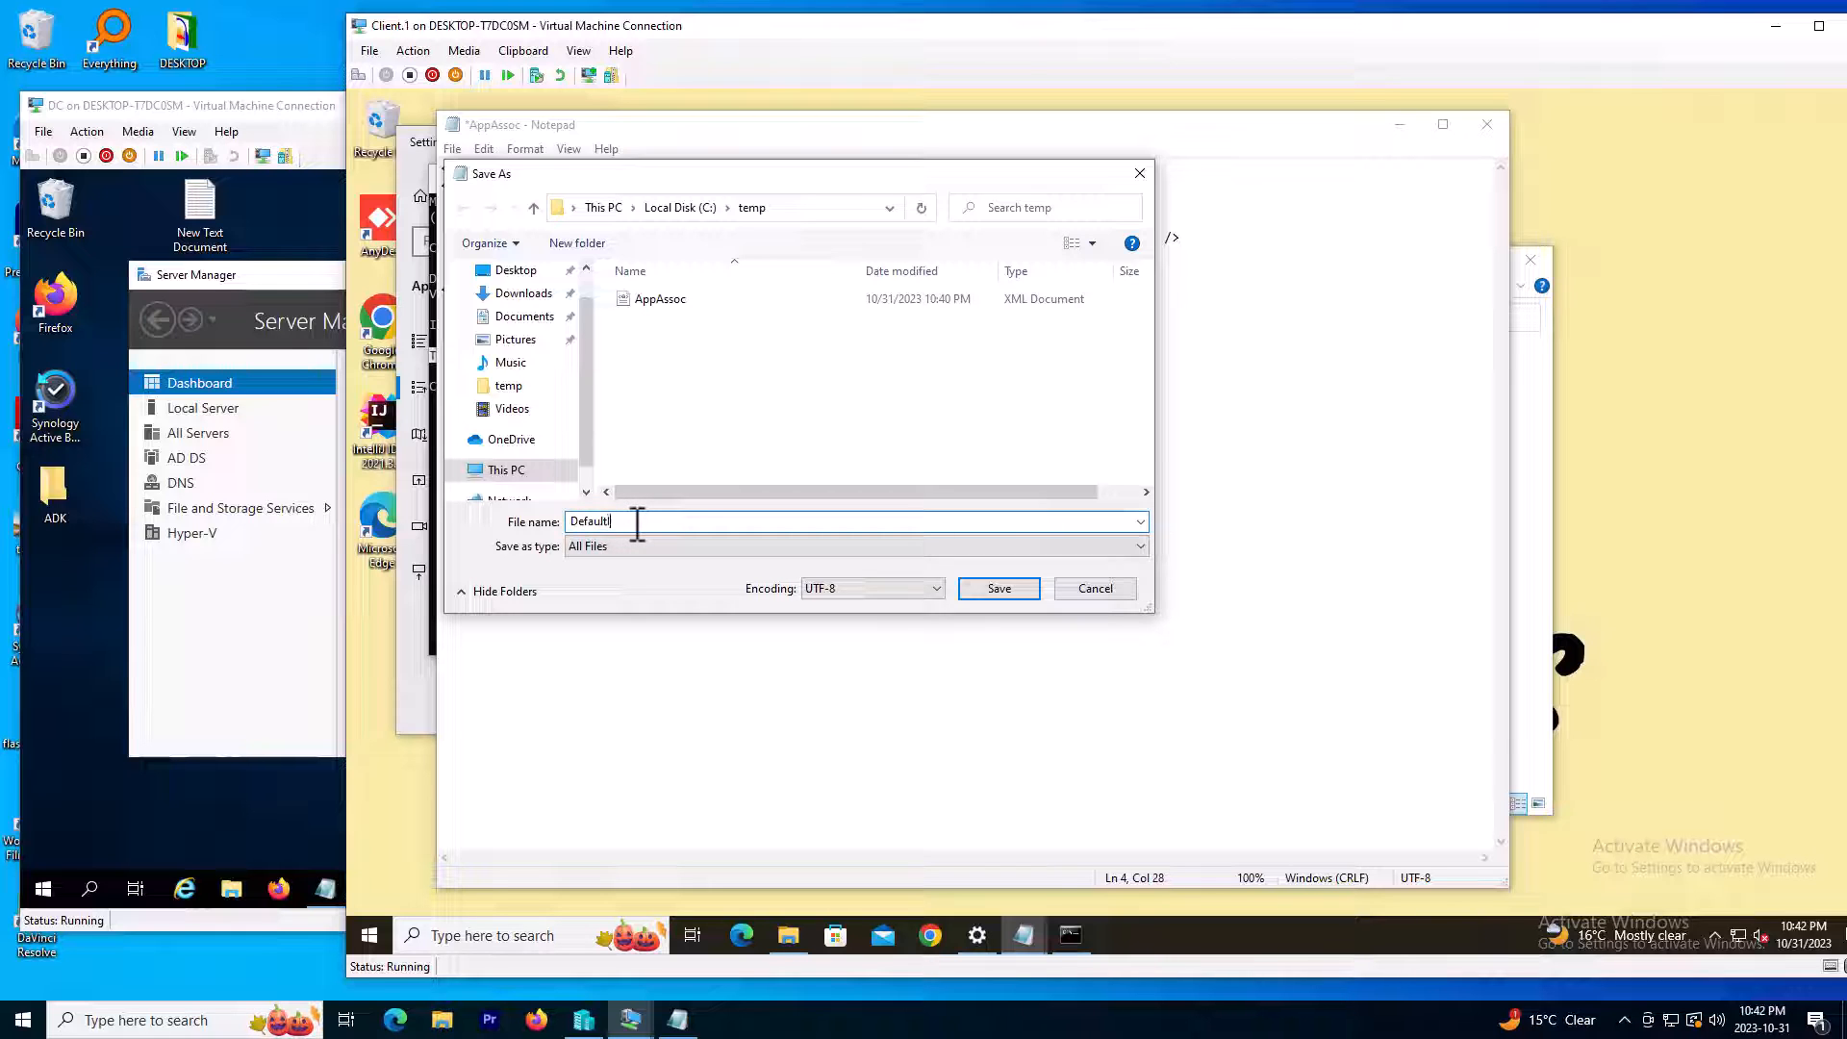
type("IEx")
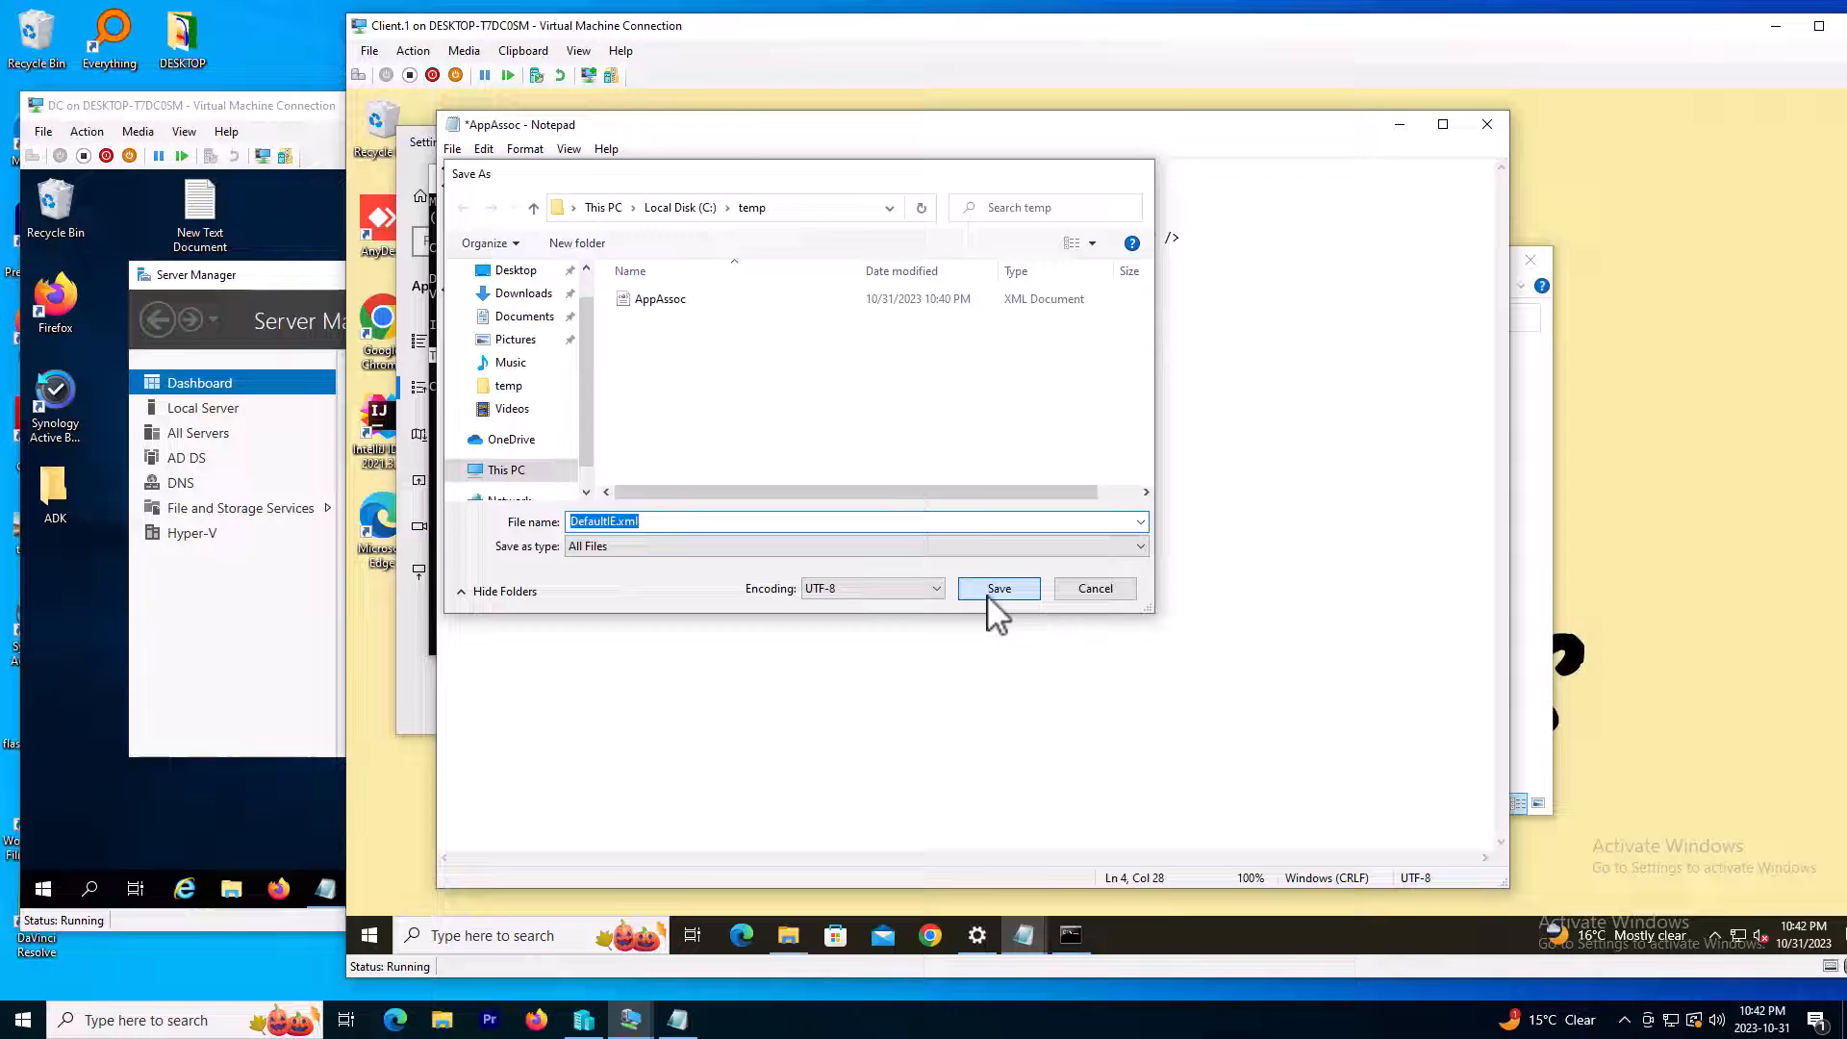
left_click(999, 589)
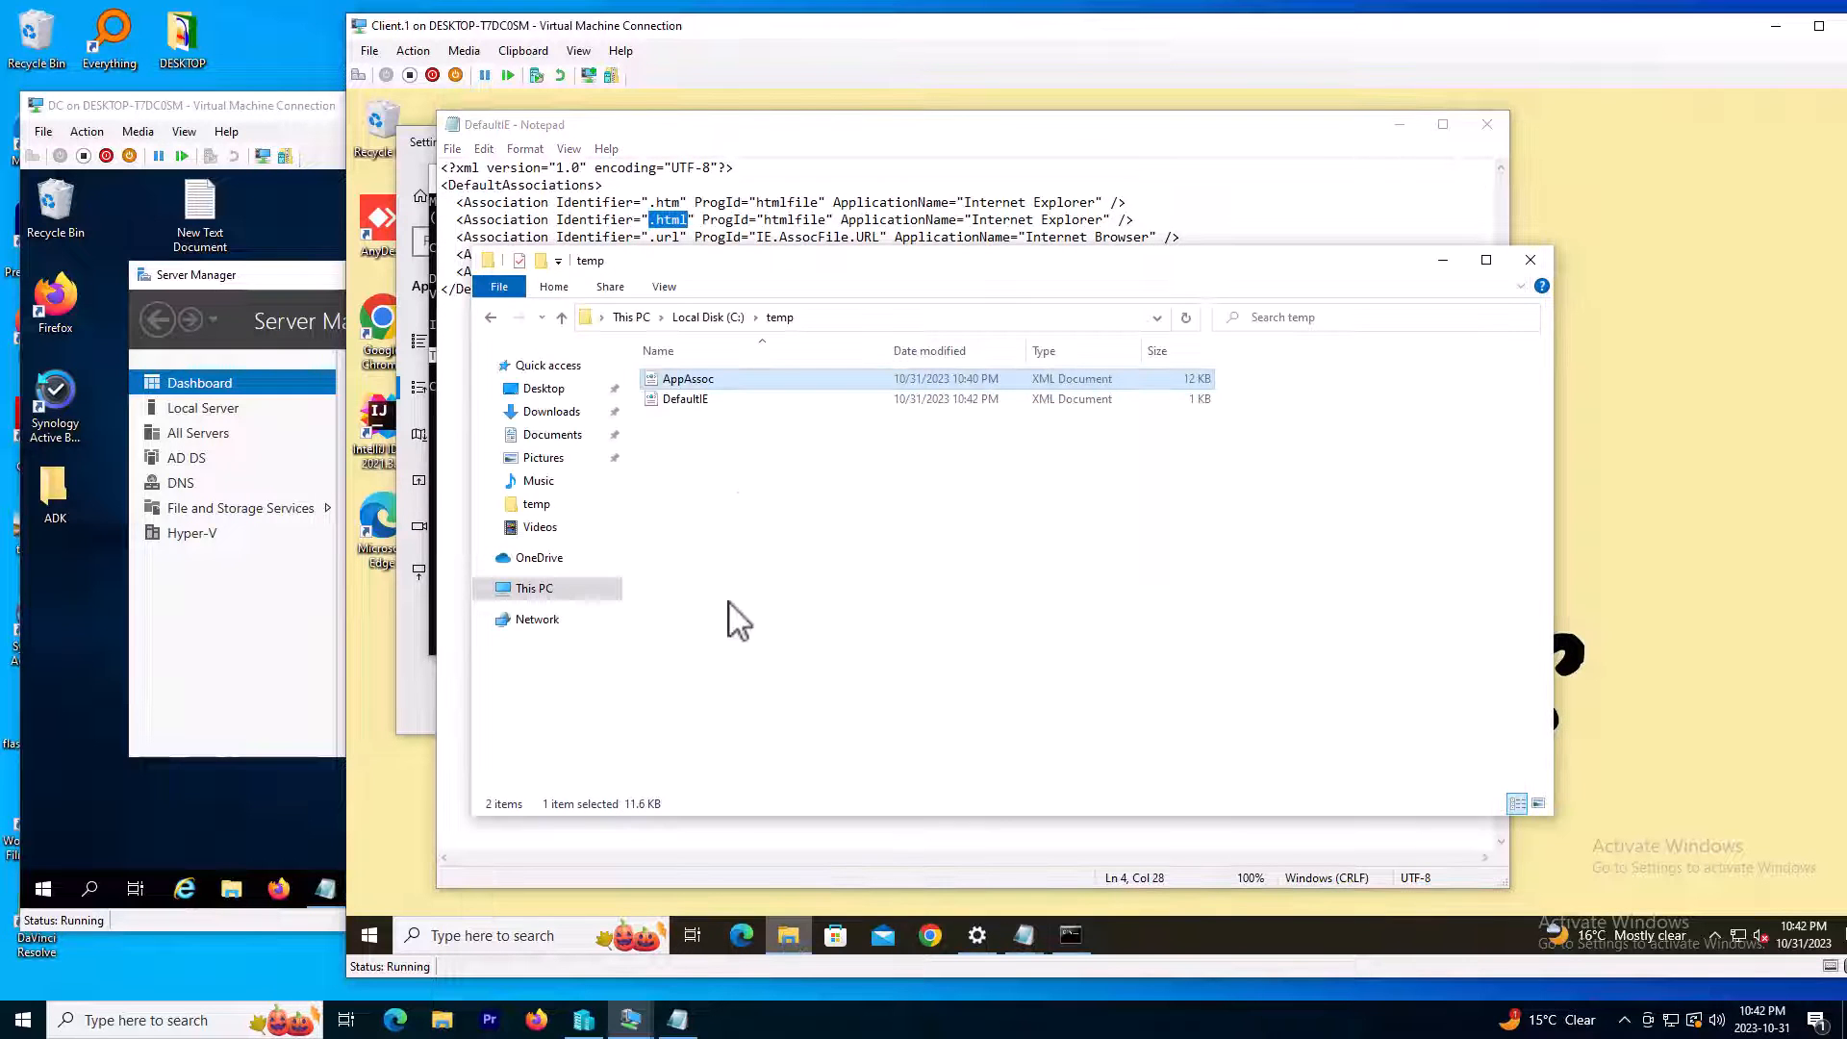
Copy DefaultIE from C:\temp and paste it into \\DC1\Share
left_click(684, 398)
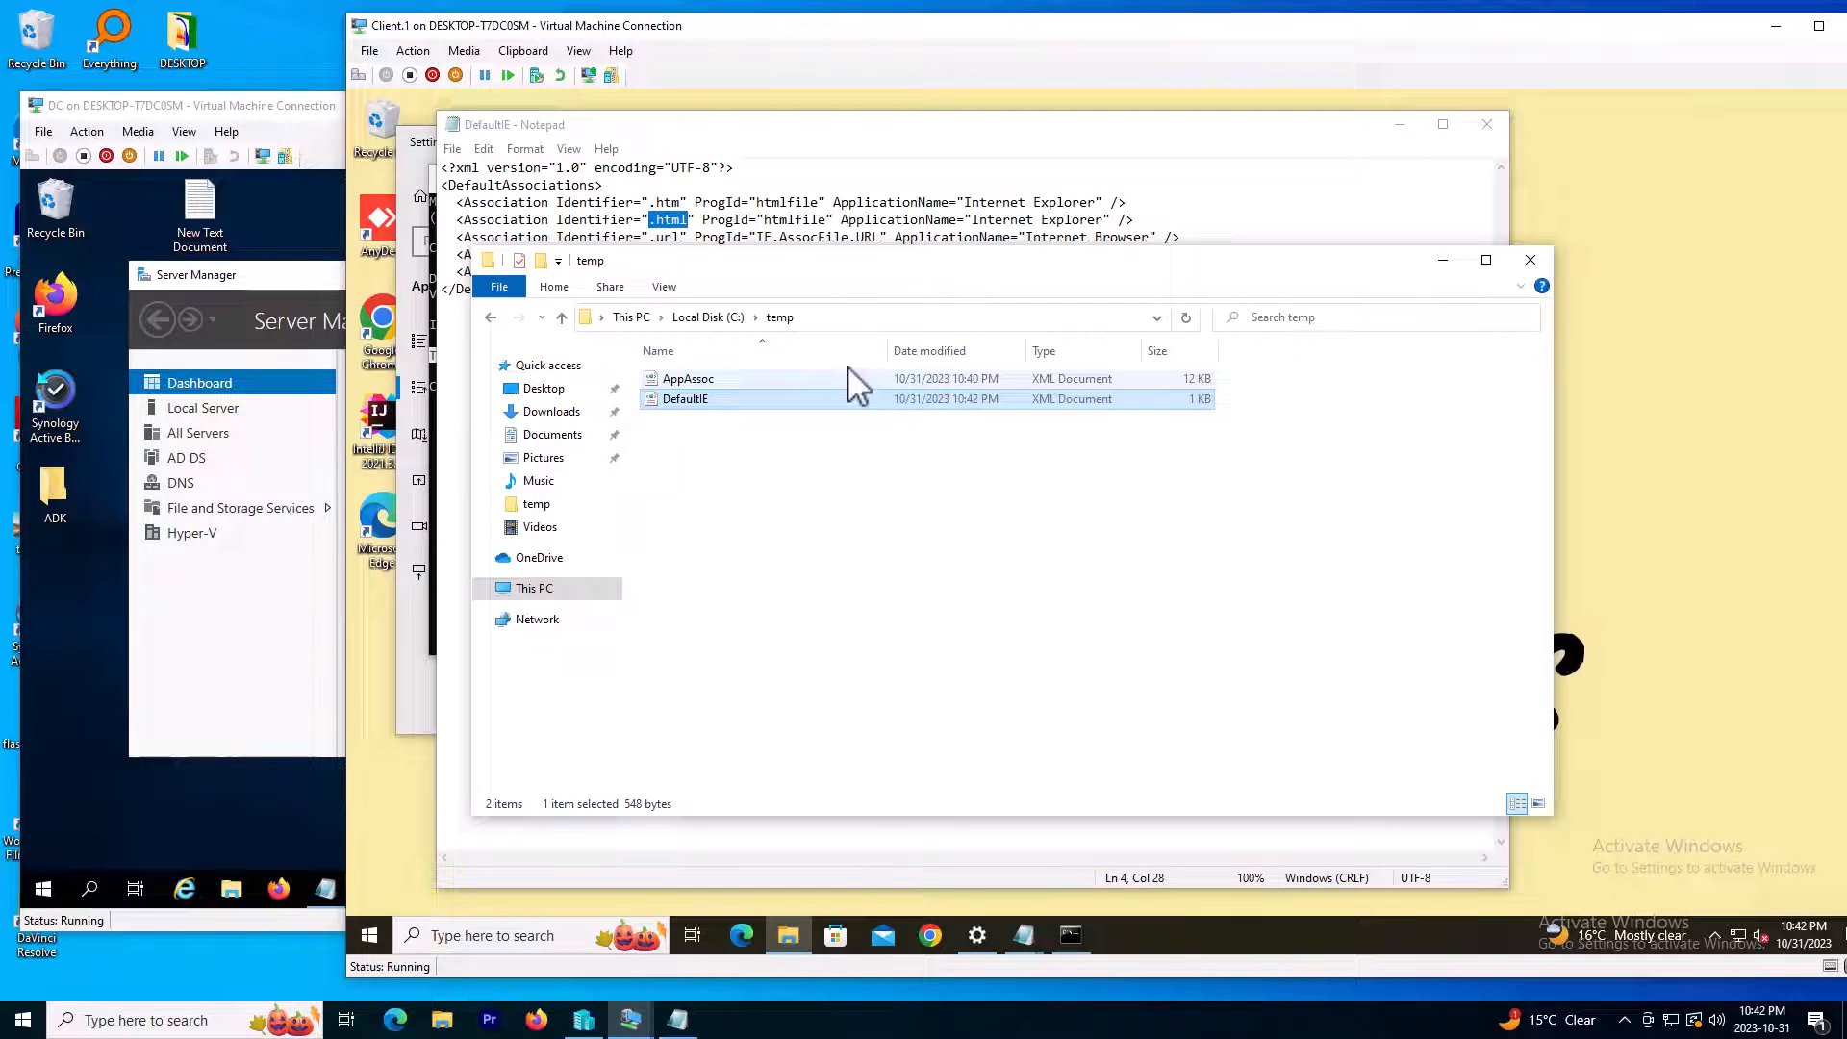
left_click(863, 318)
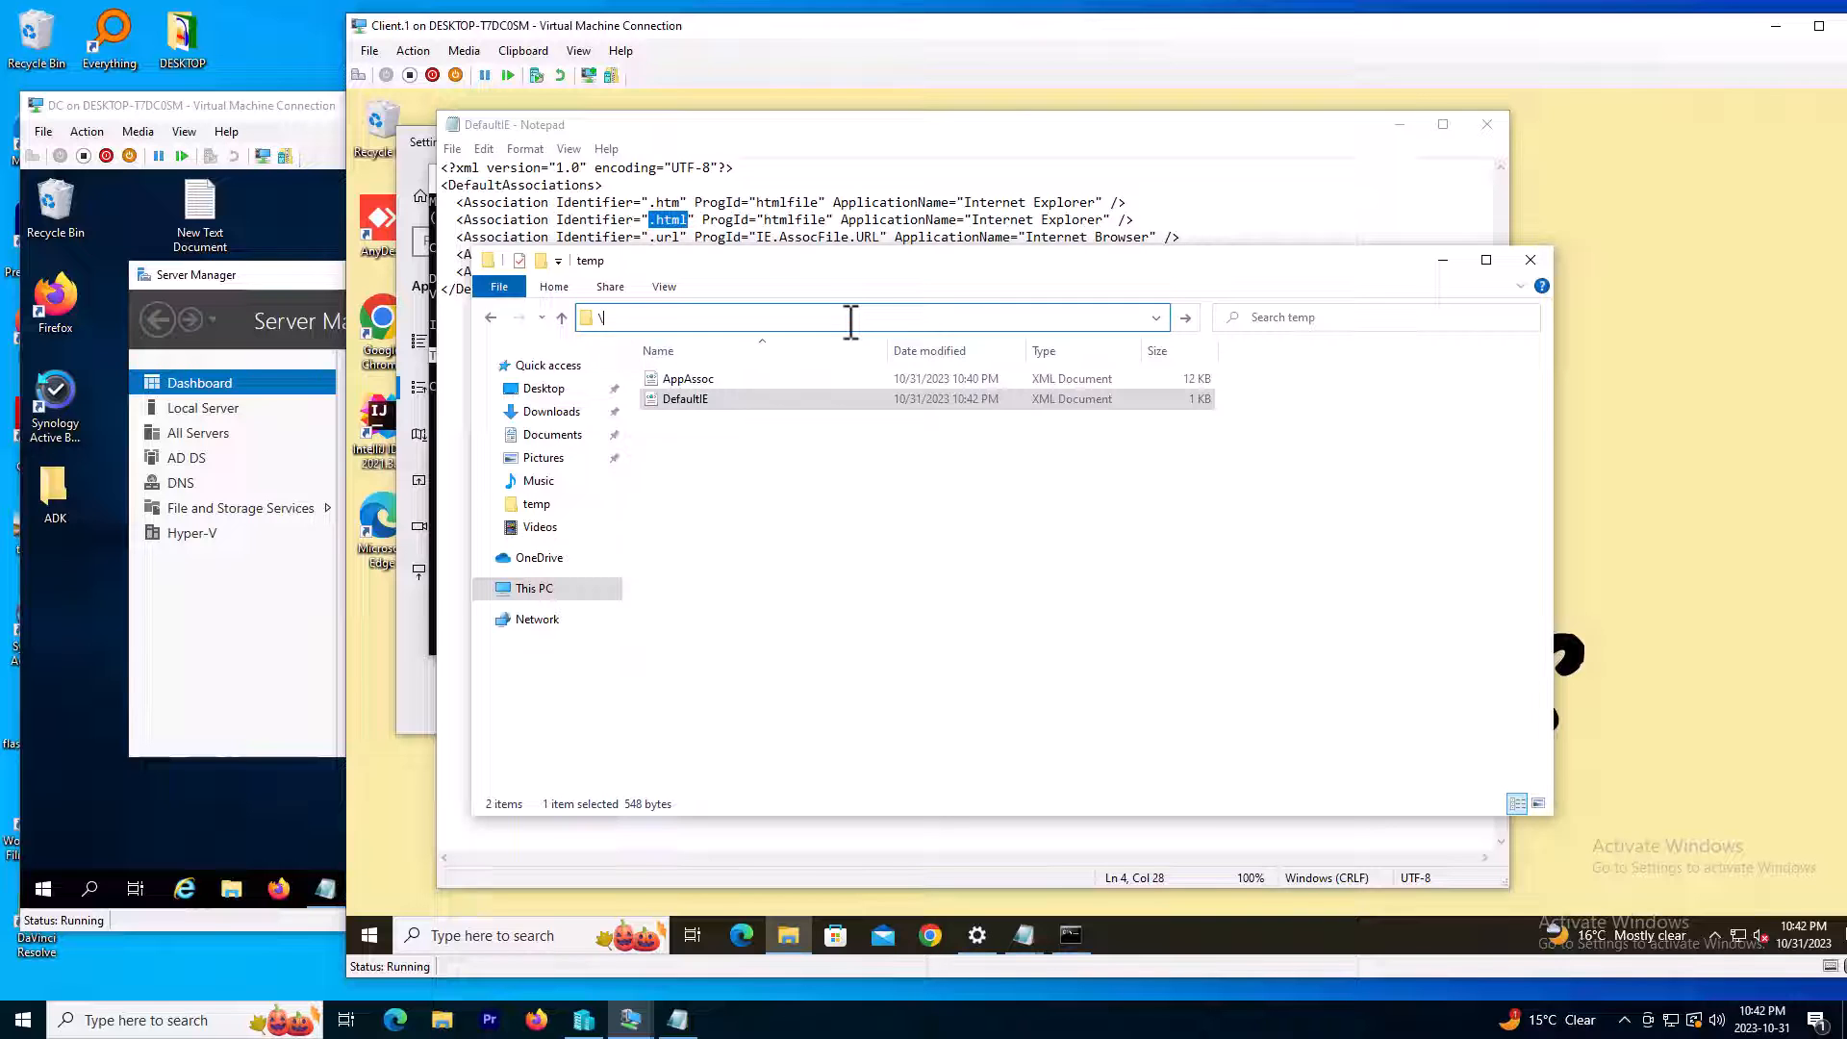
type("\\DC")
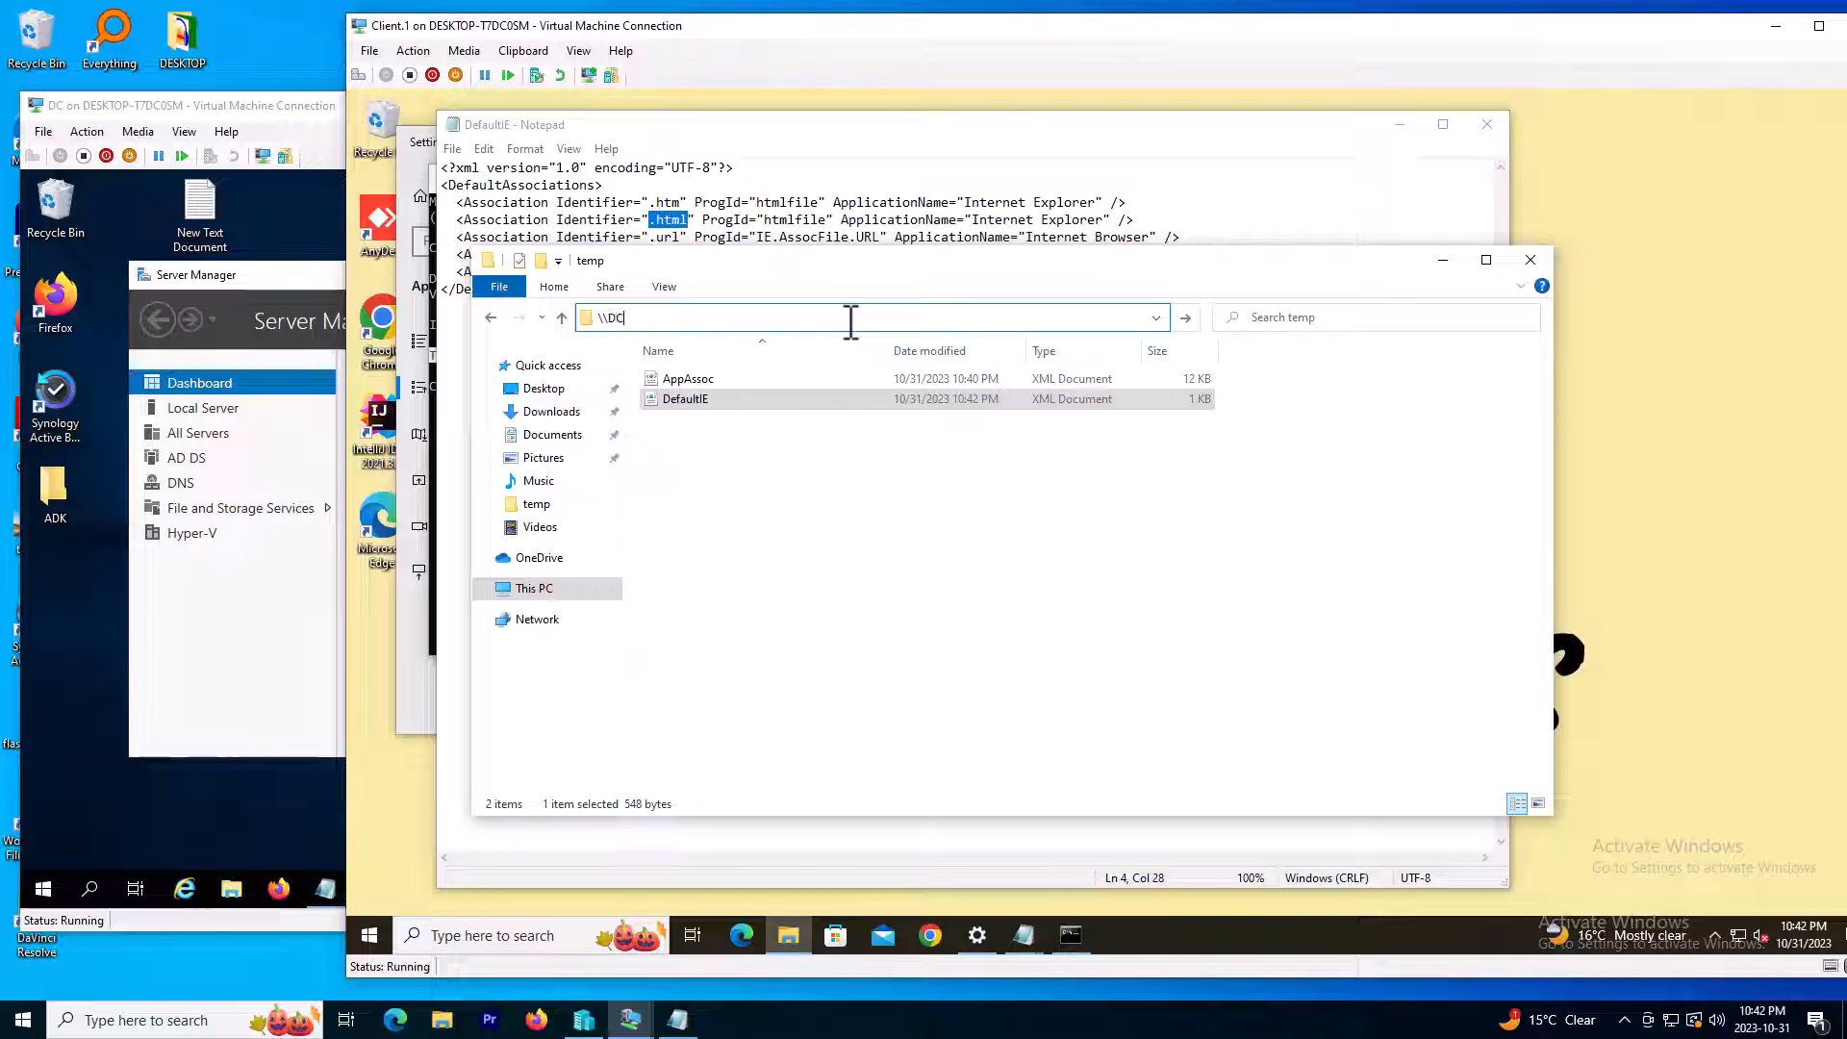
key("Enter")
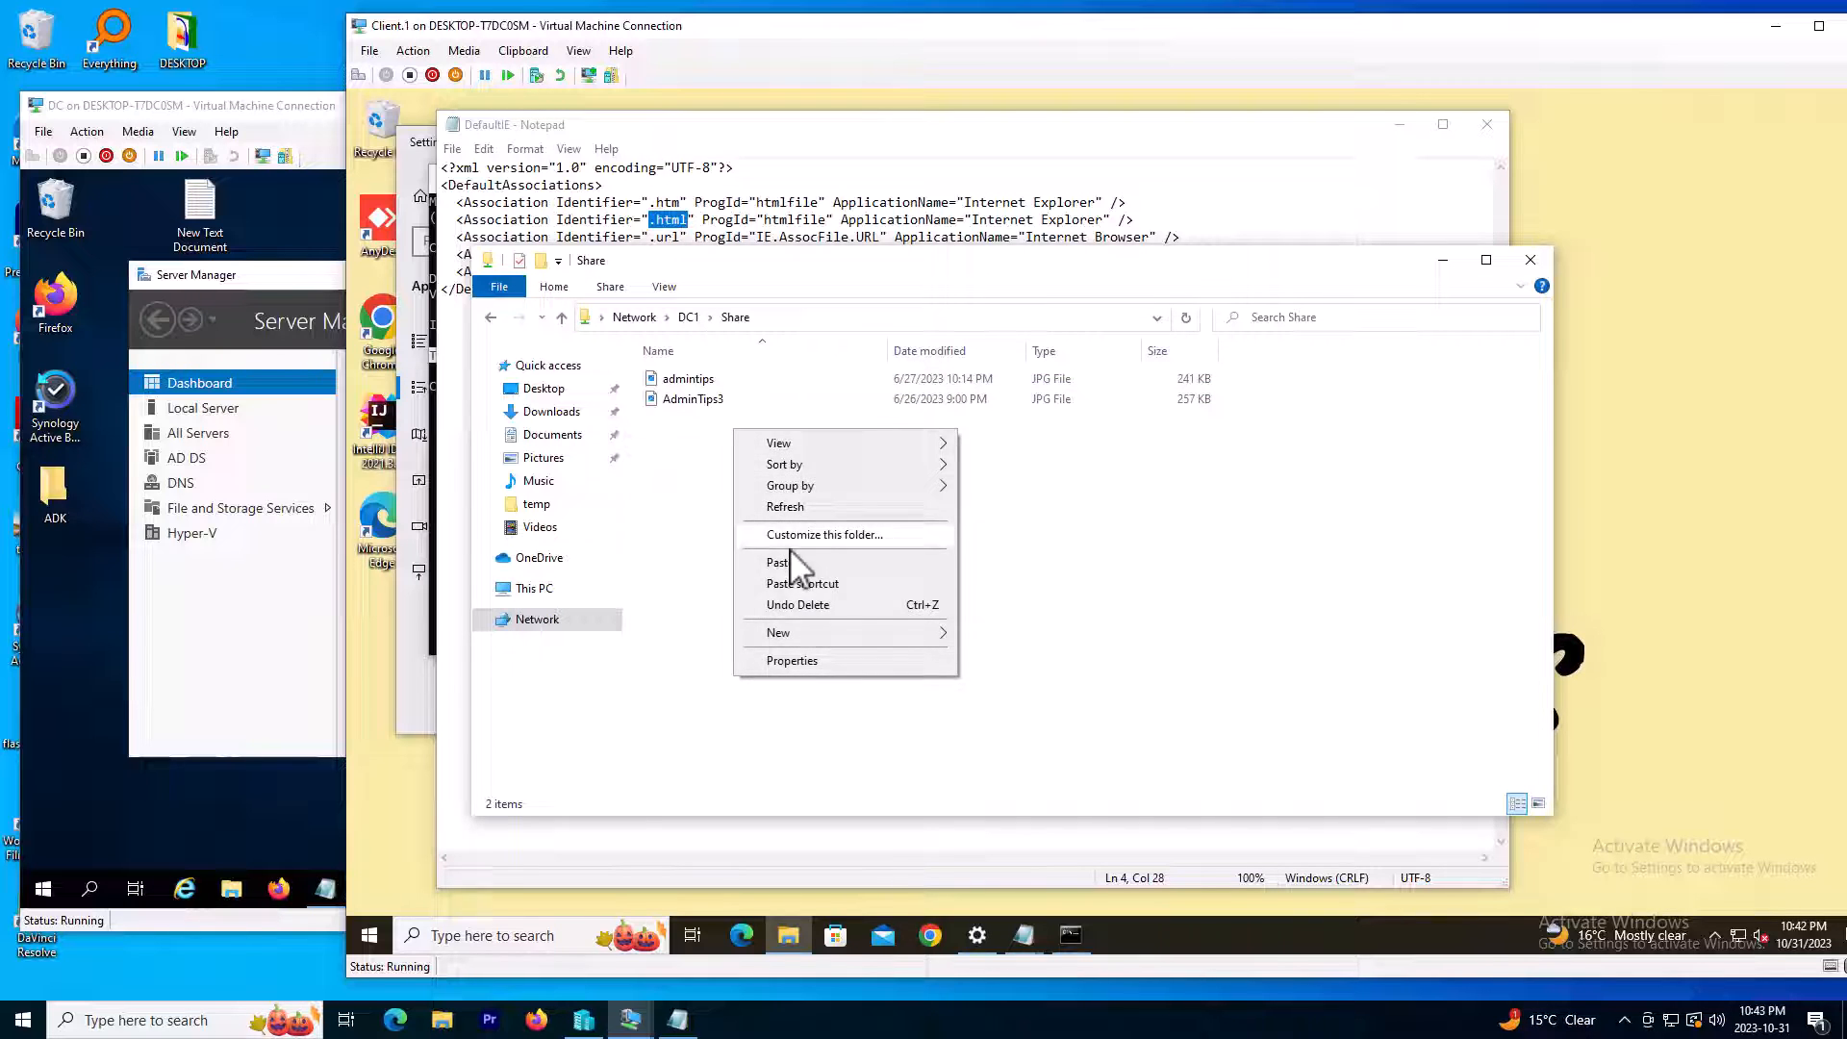
left_click(777, 562)
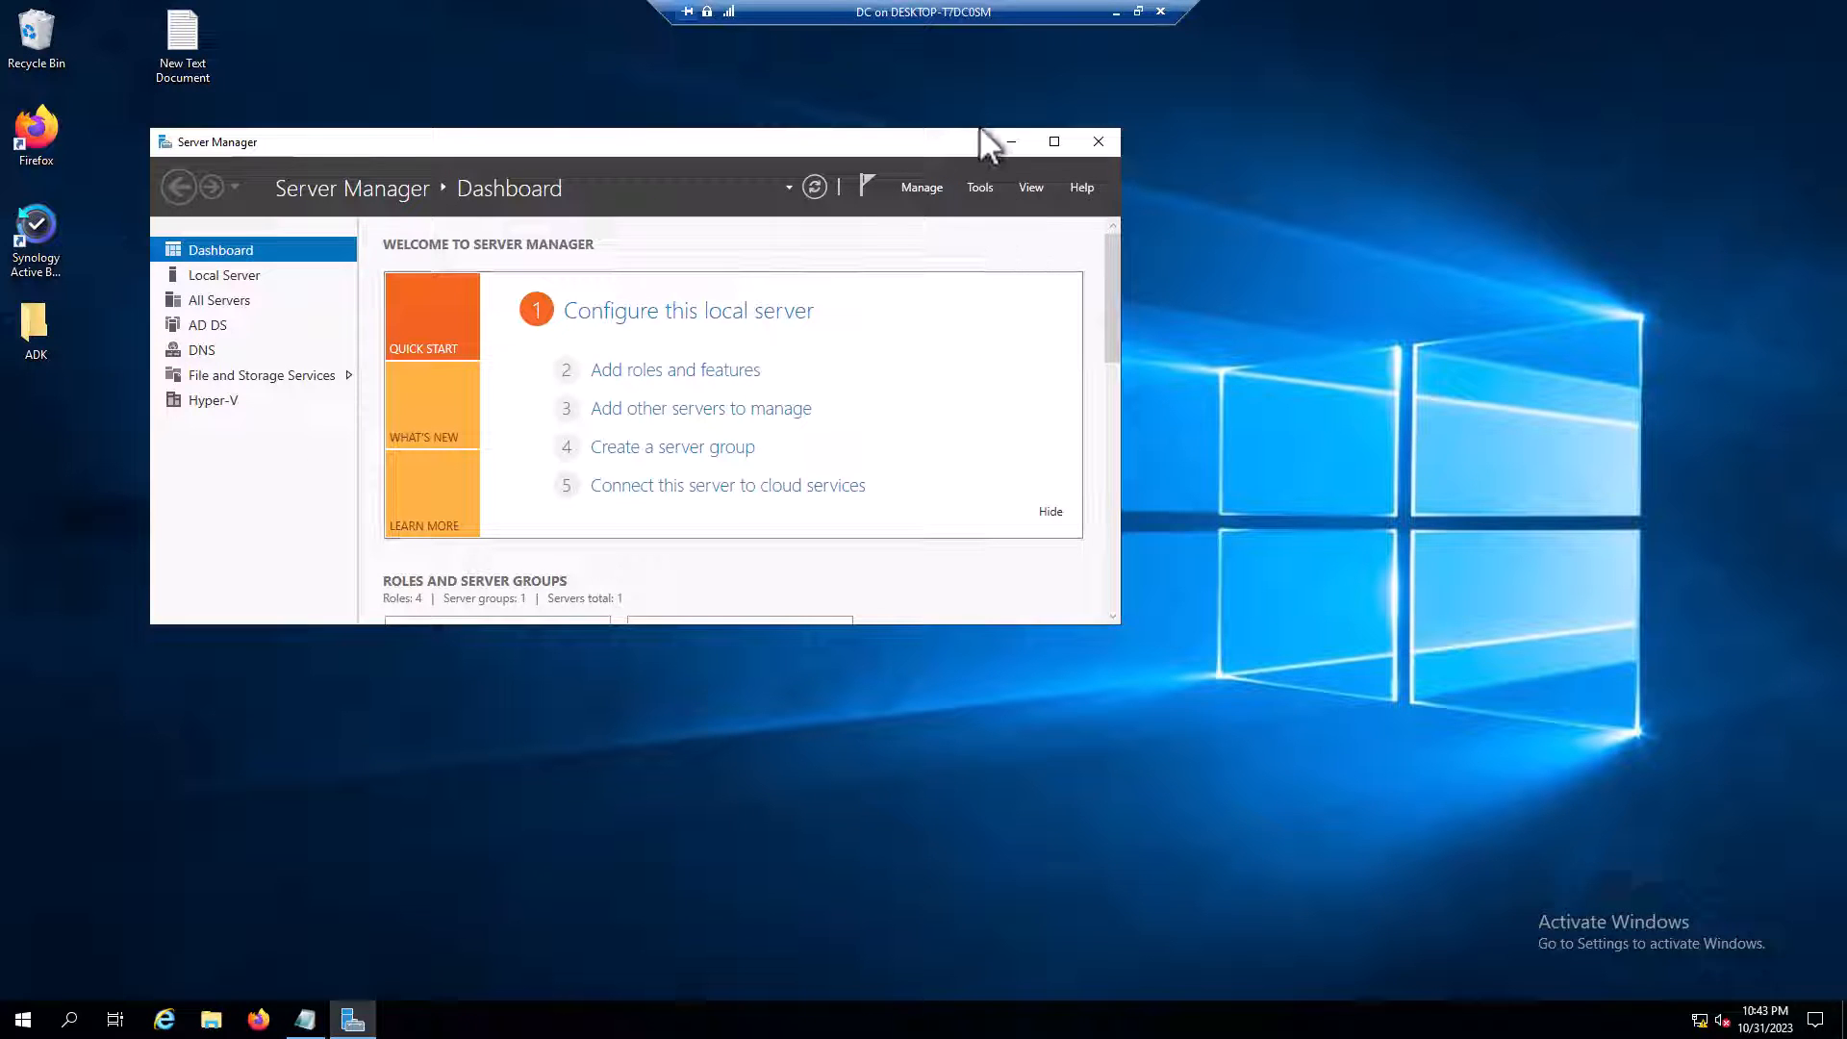
Launch Group Policy Management from Server Manager Tools and right-click the Computers OU
left_click(979, 186)
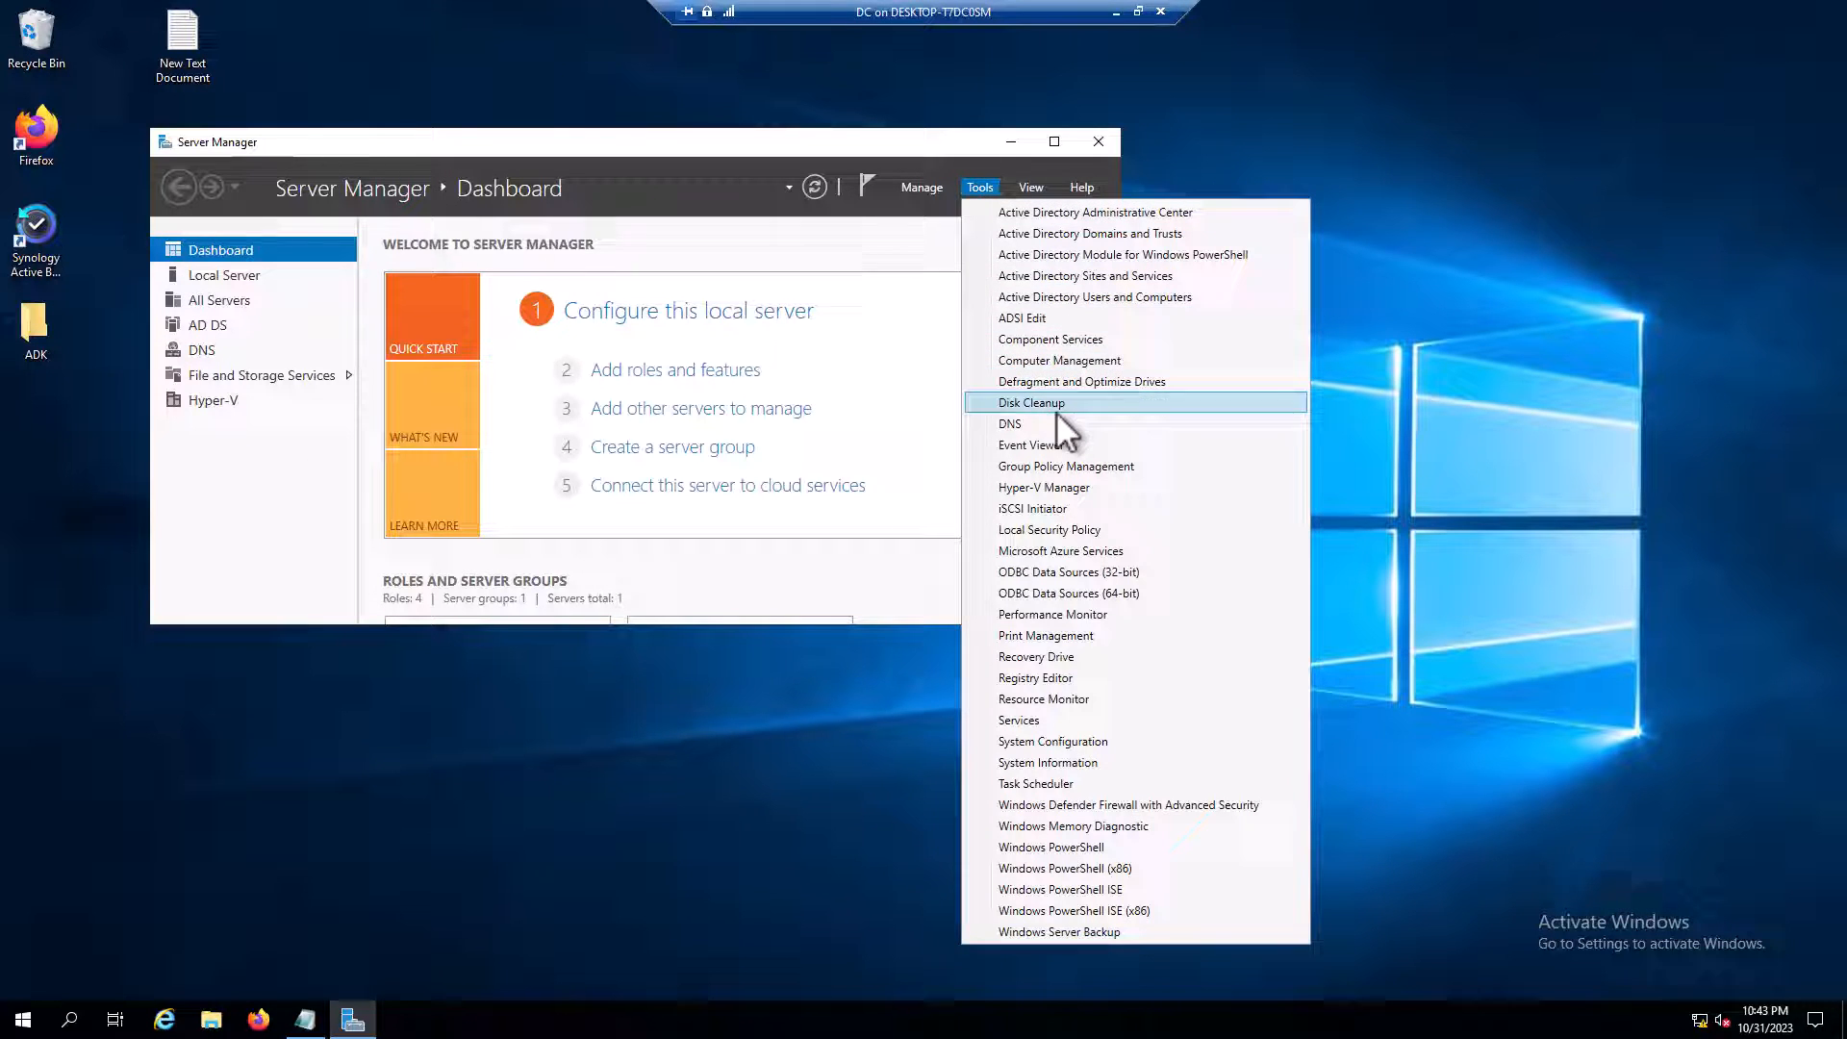
mouse_move(1064, 479)
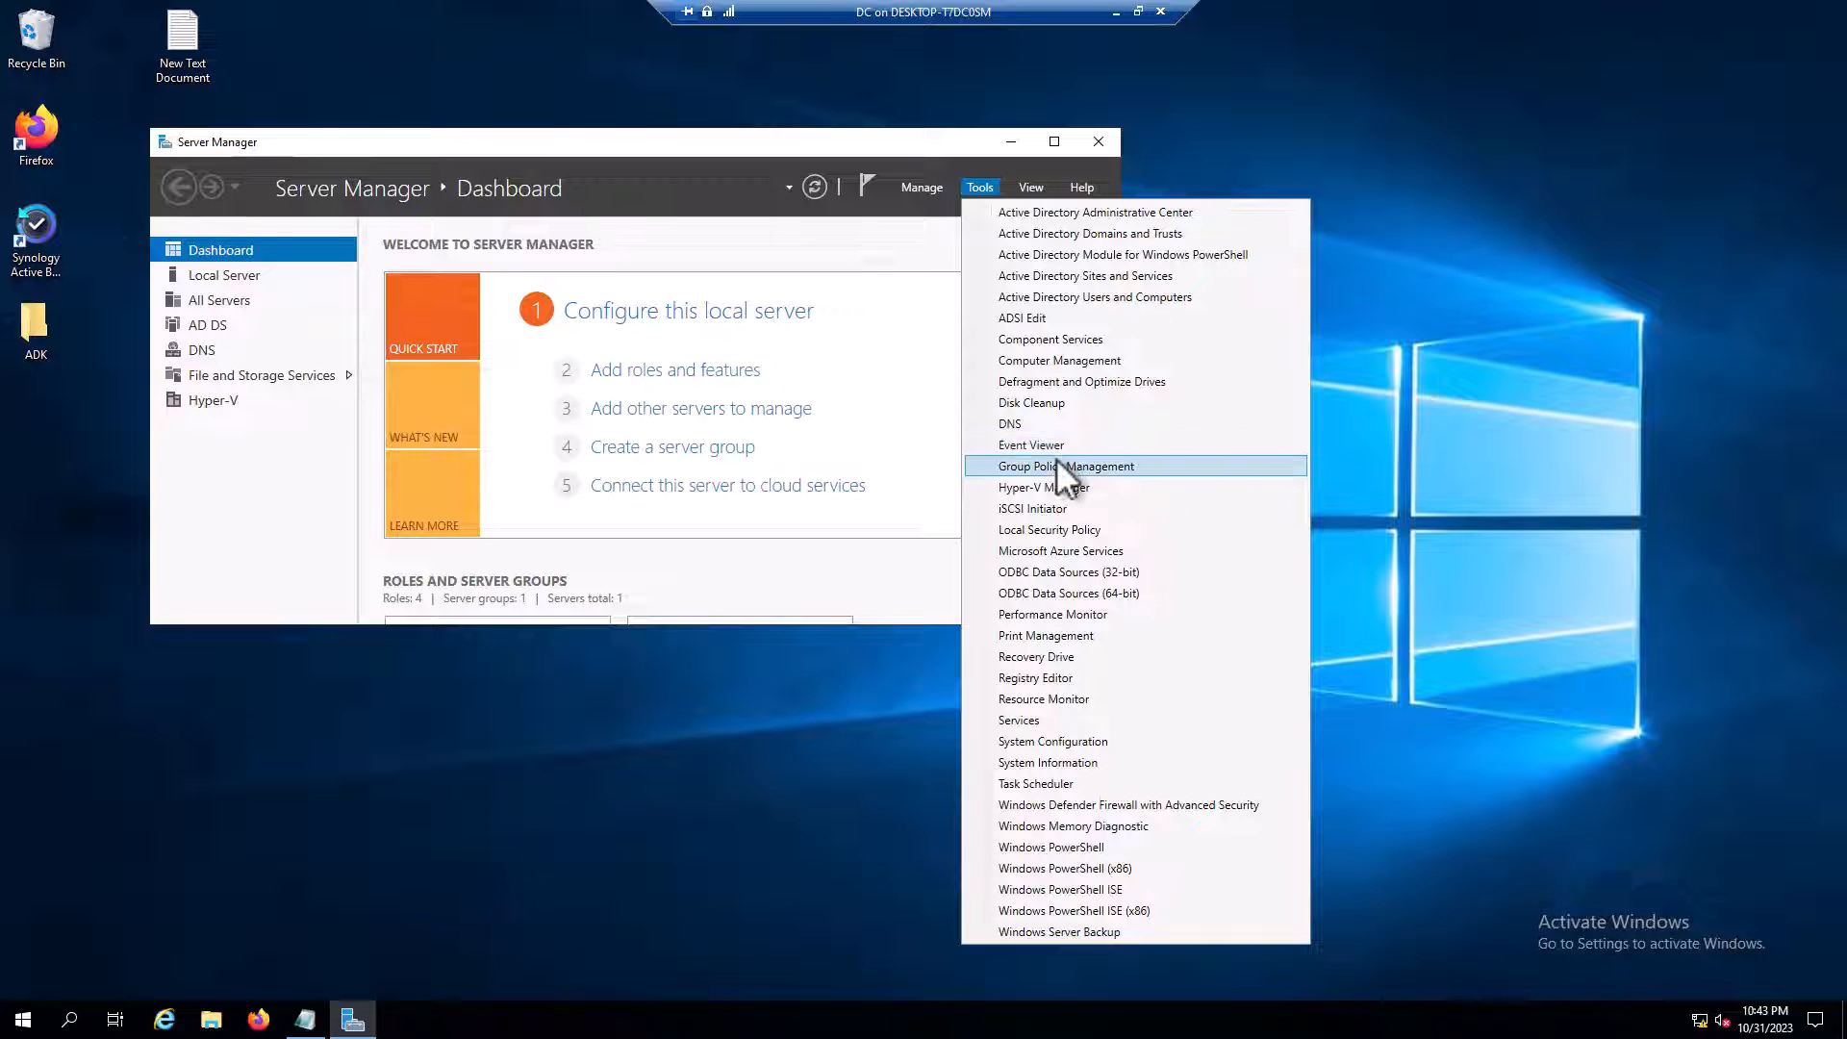
left_click(1066, 465)
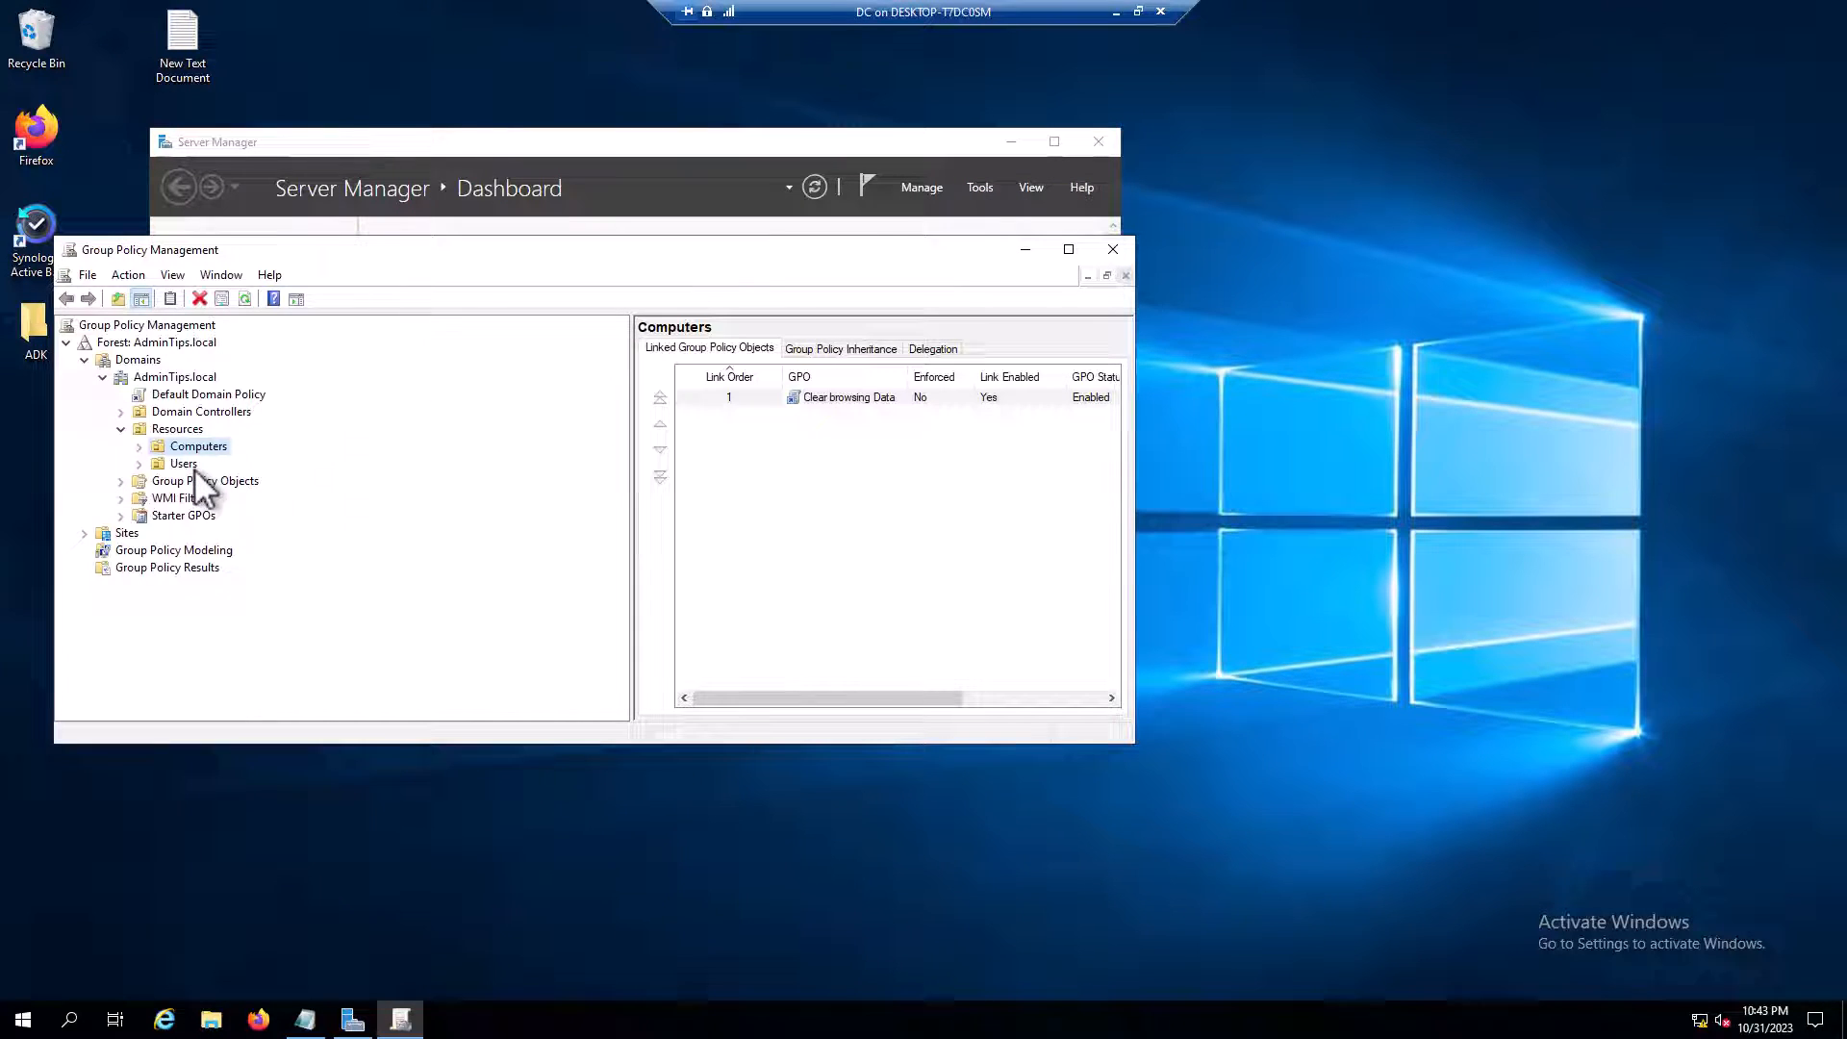
left_click(120, 445)
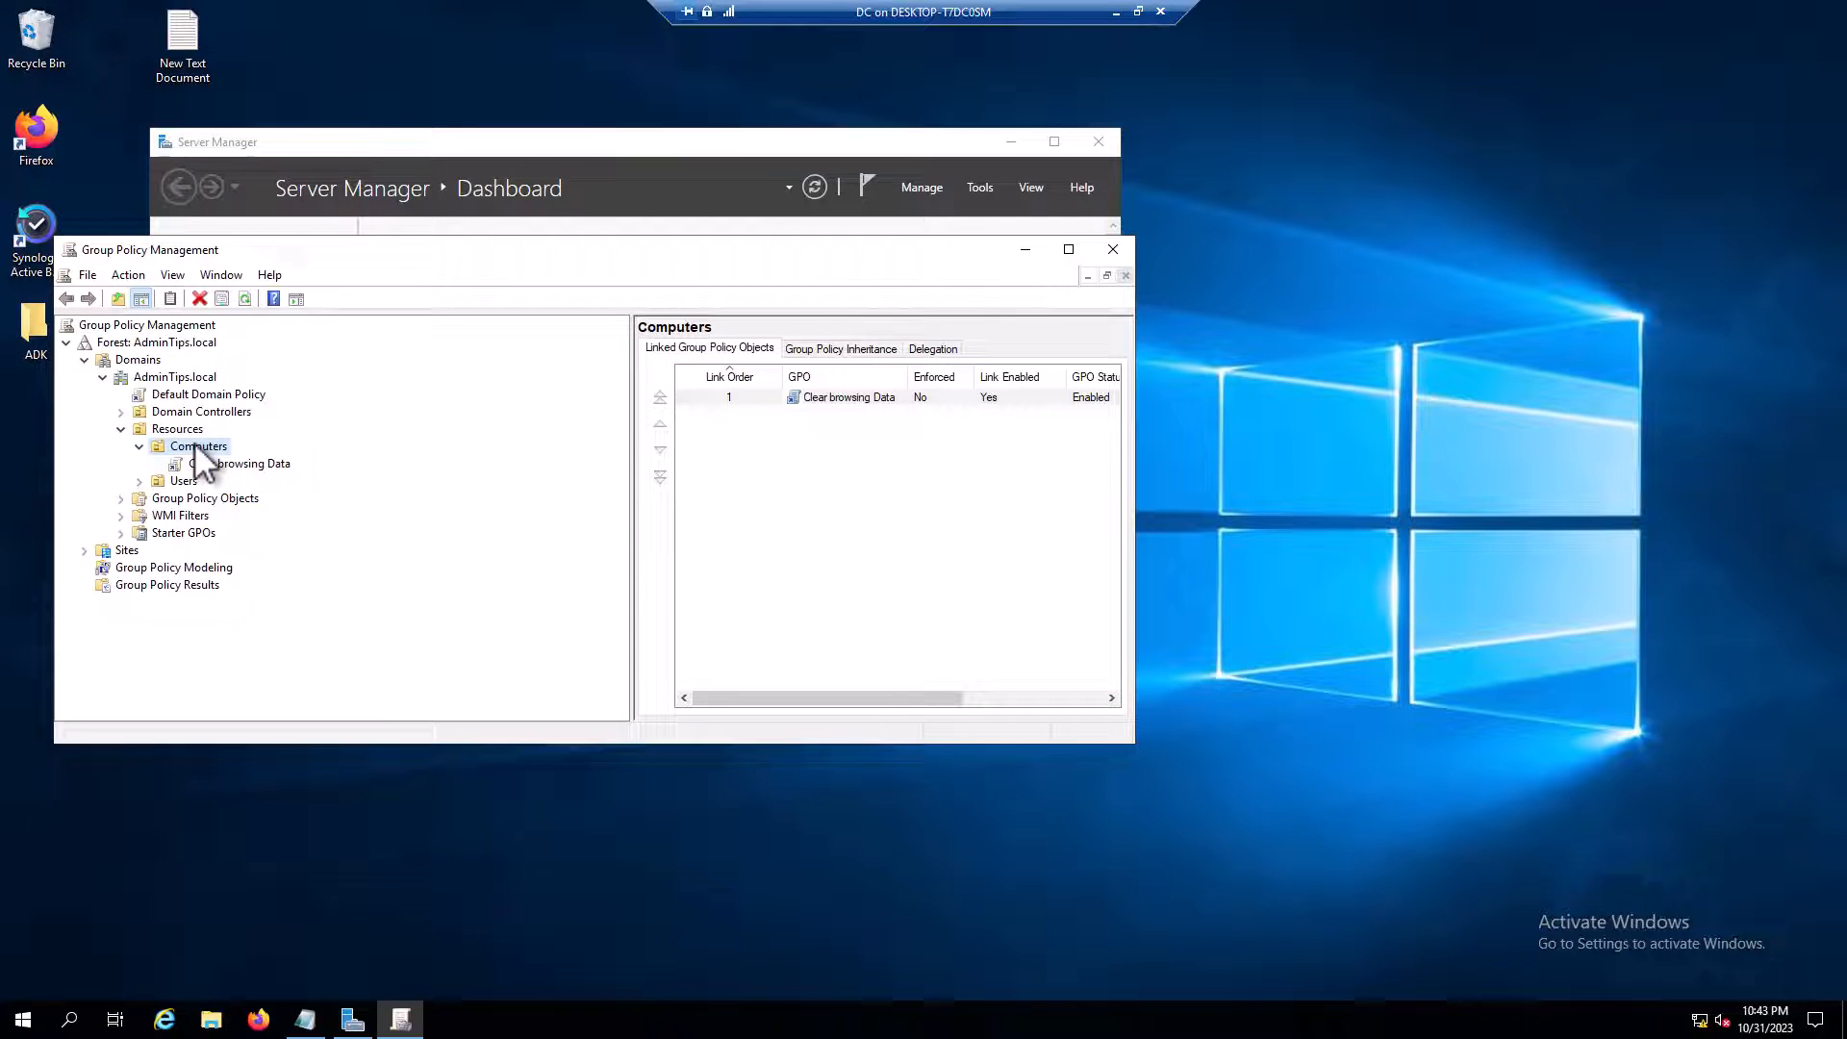
right_click(196, 445)
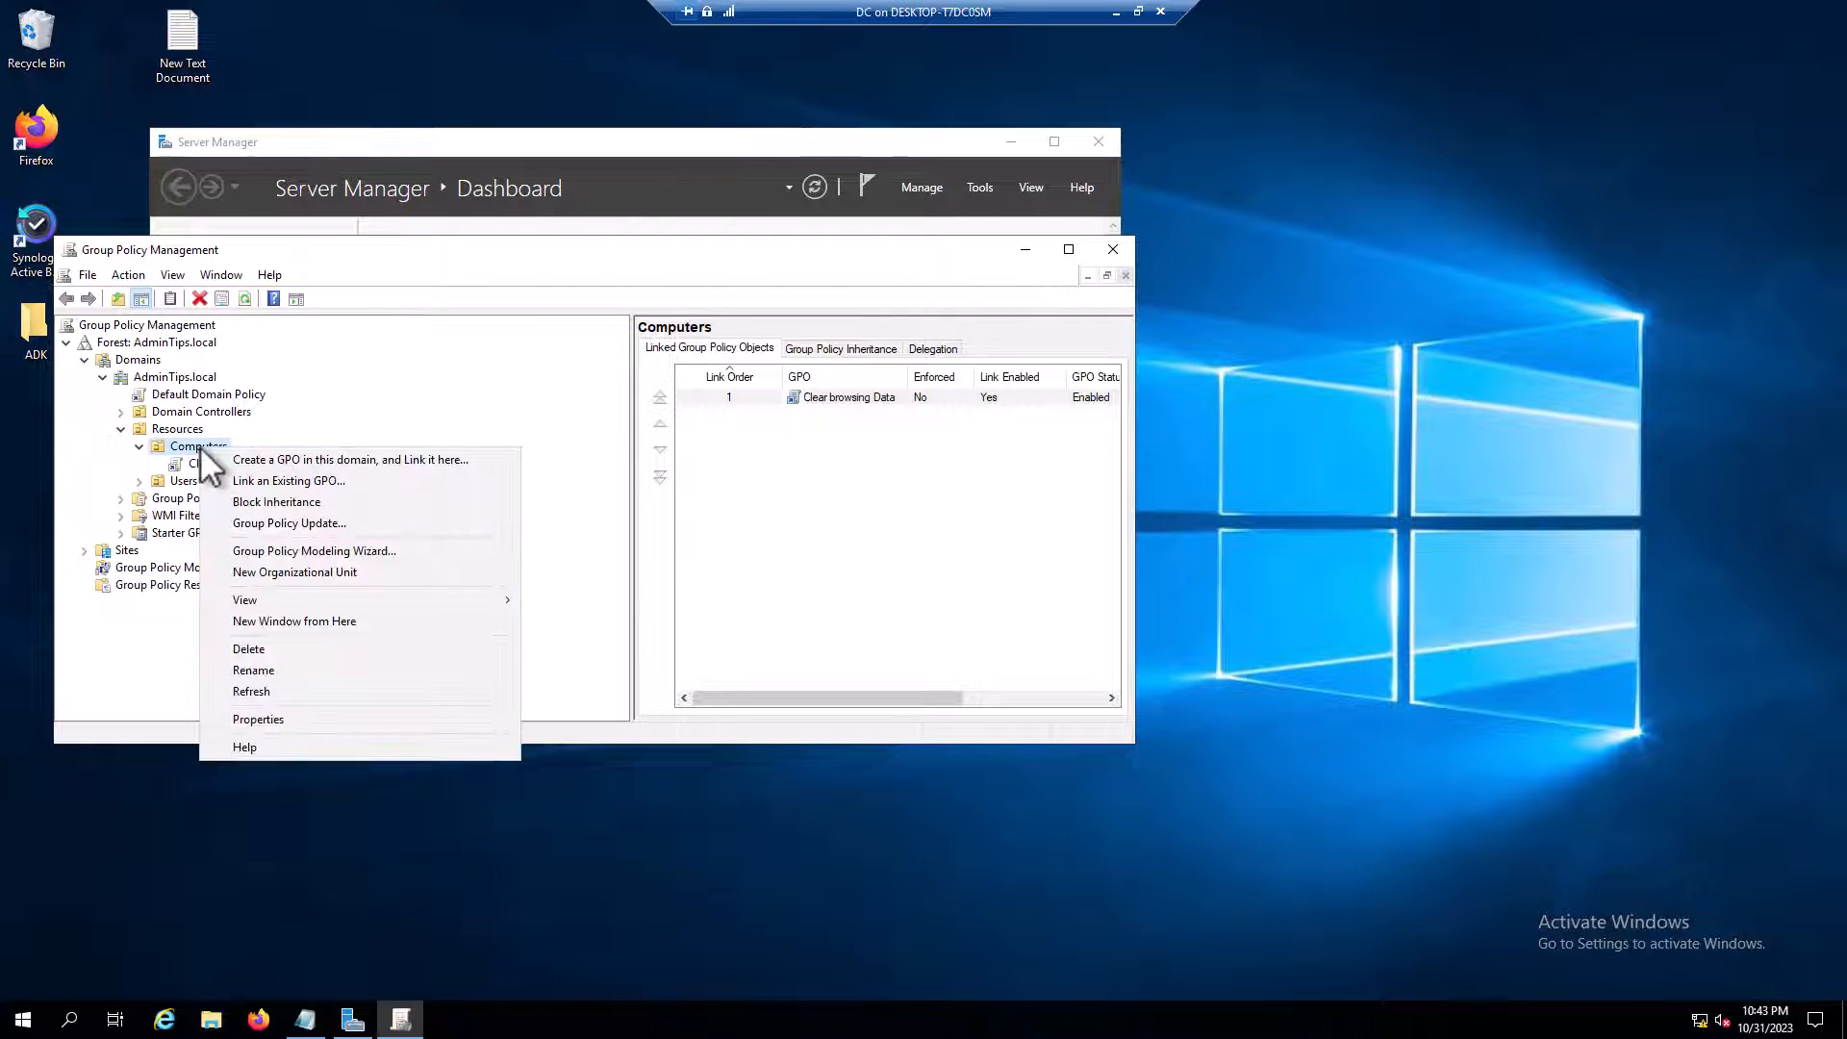
left_click(253, 669)
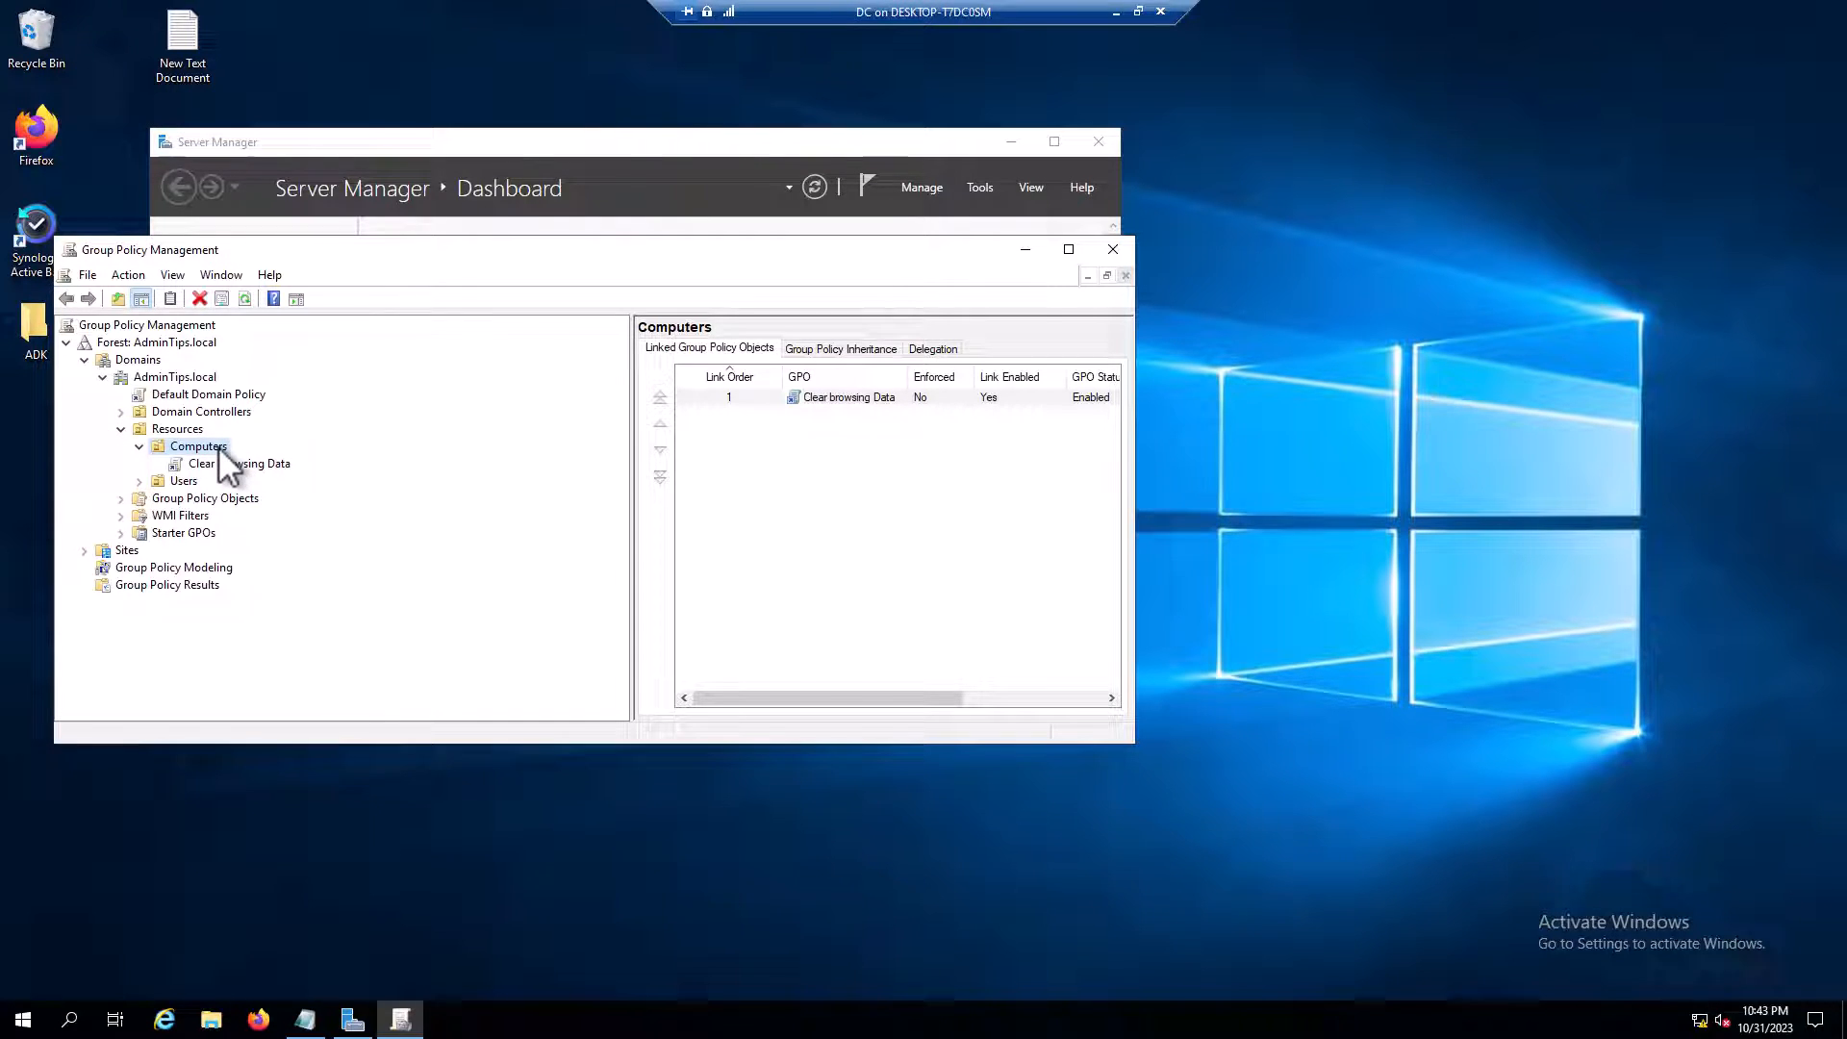
right_click(197, 446)
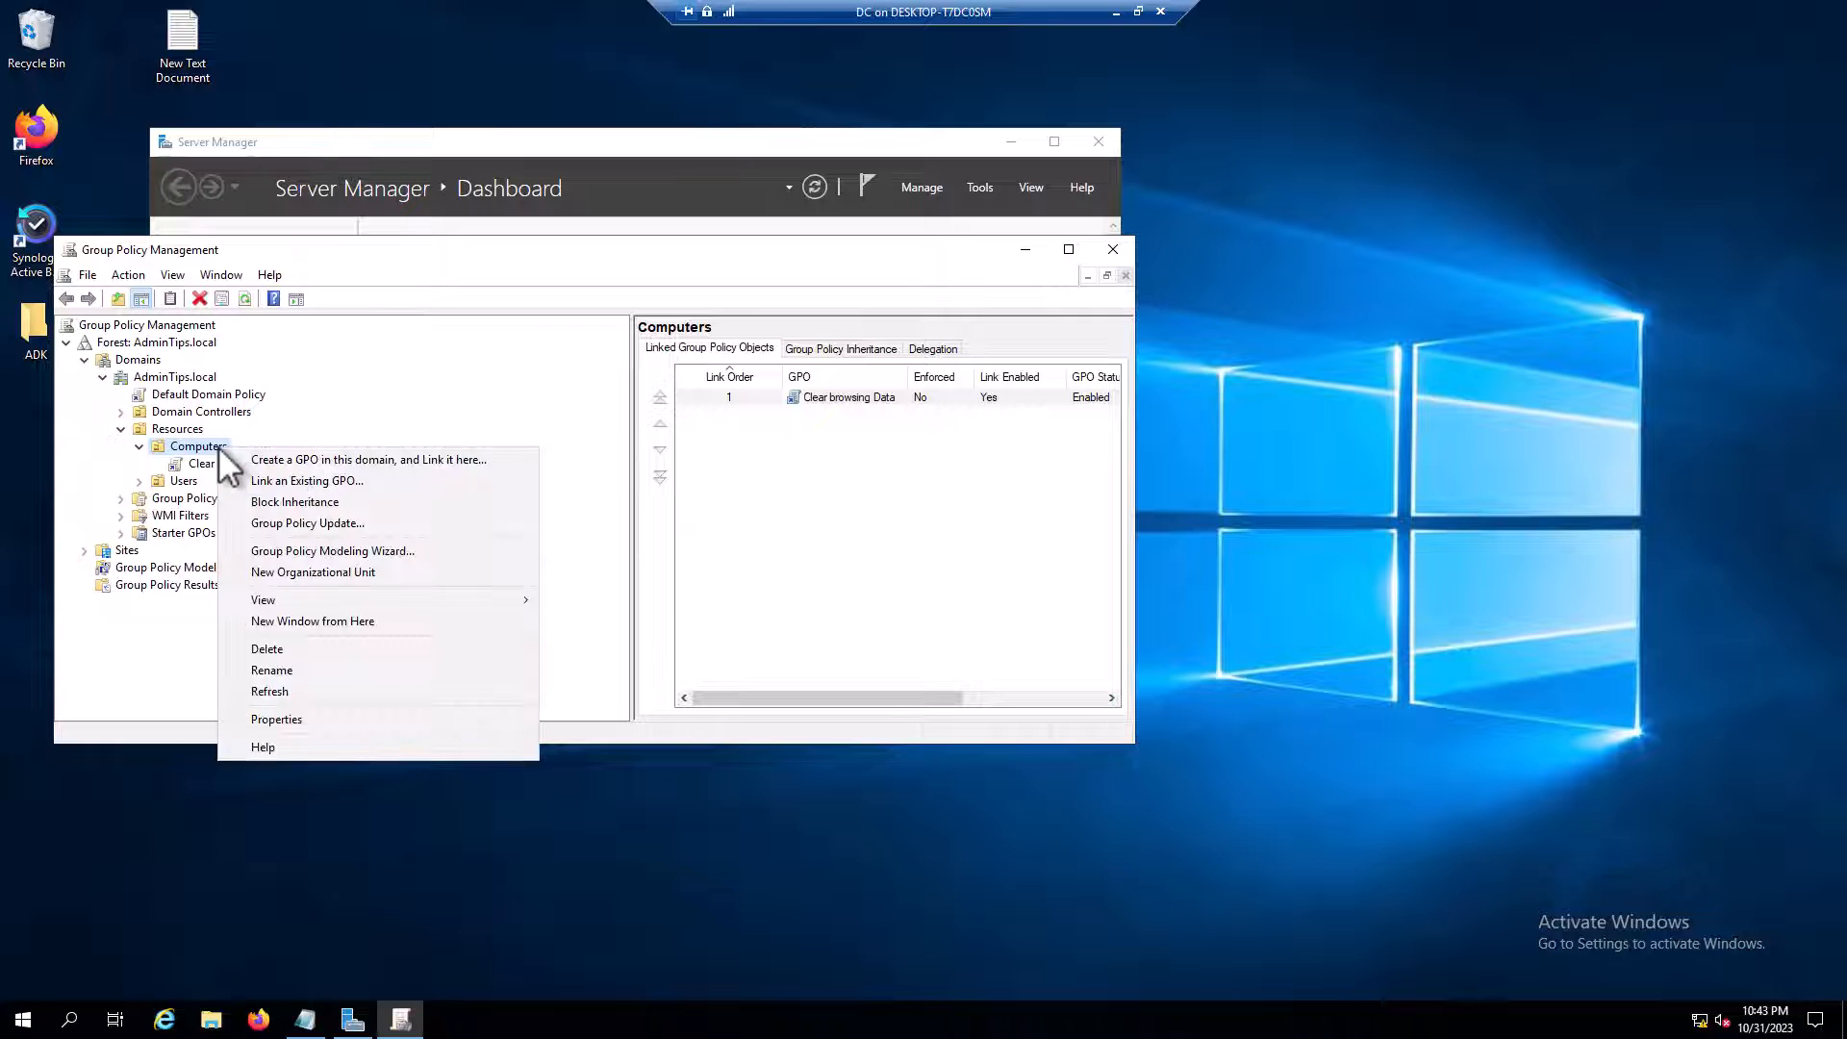
Create a GPO 'Set Default Browser to IE2' linked to Computers, resolving a duplicate-name warning
left_click(368, 459)
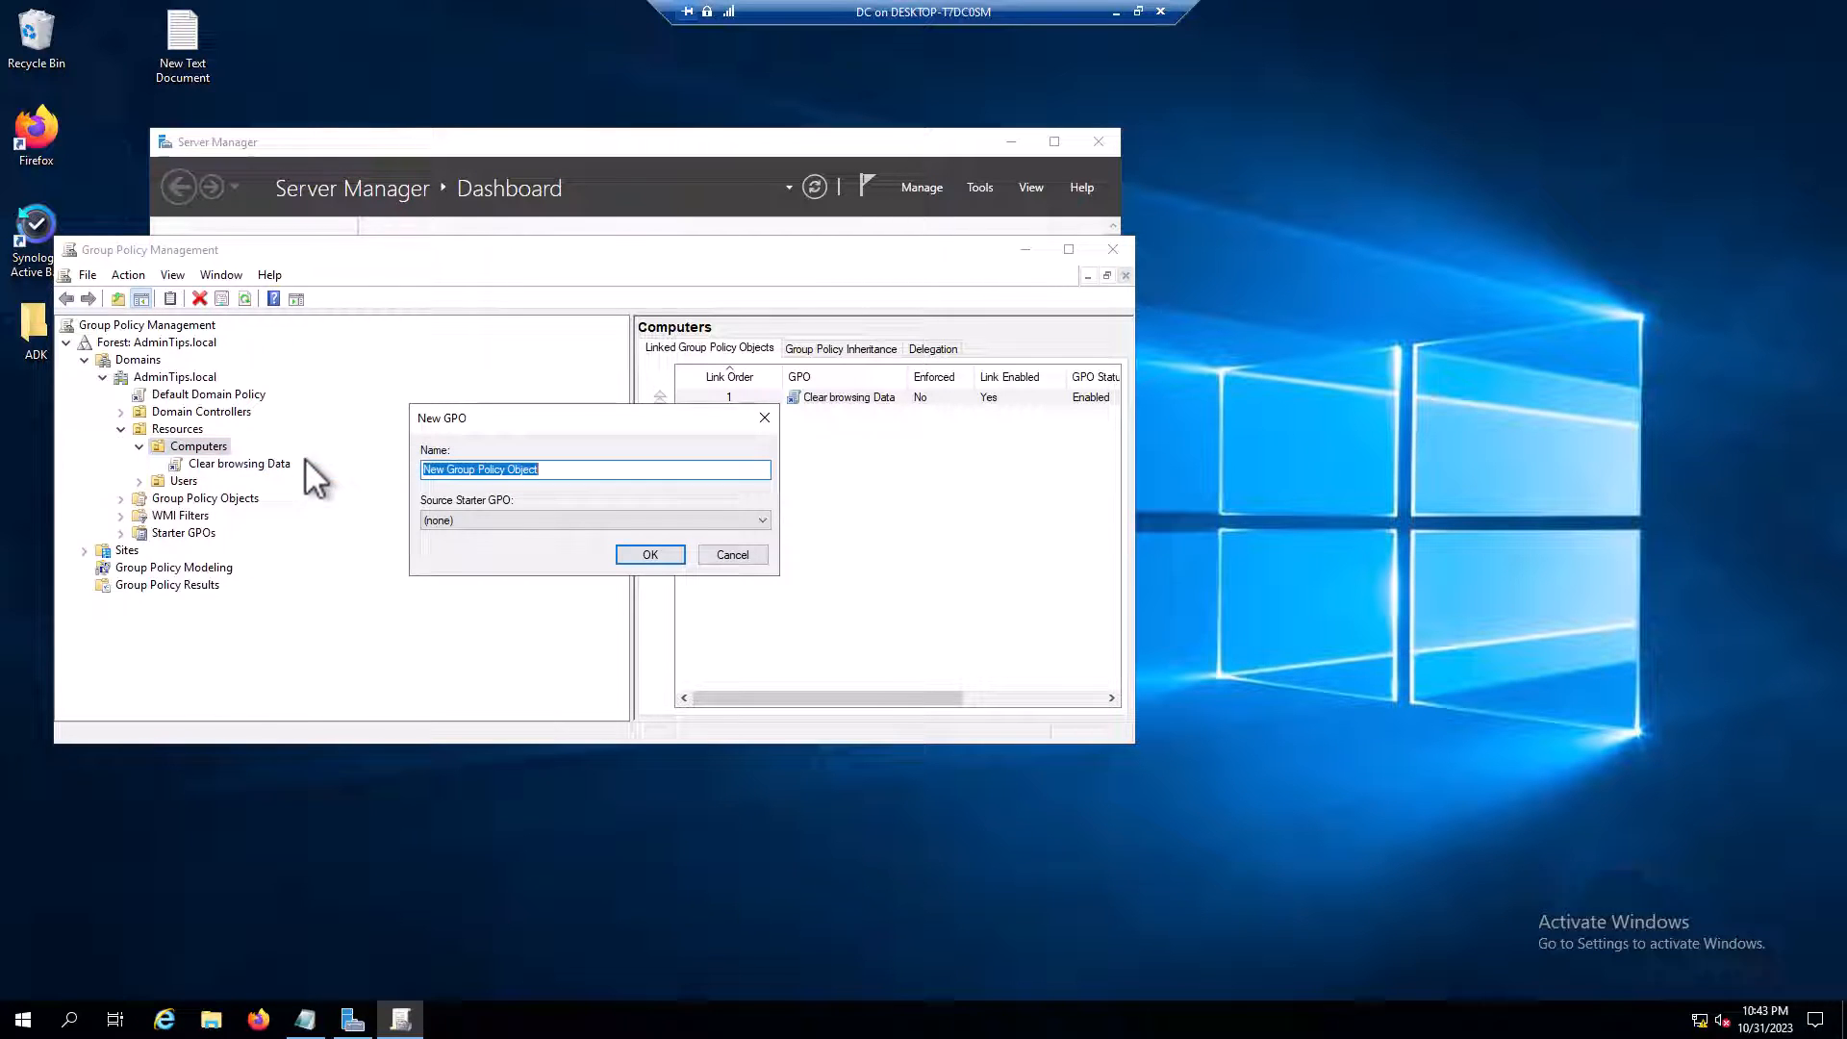
mouse_move(546, 535)
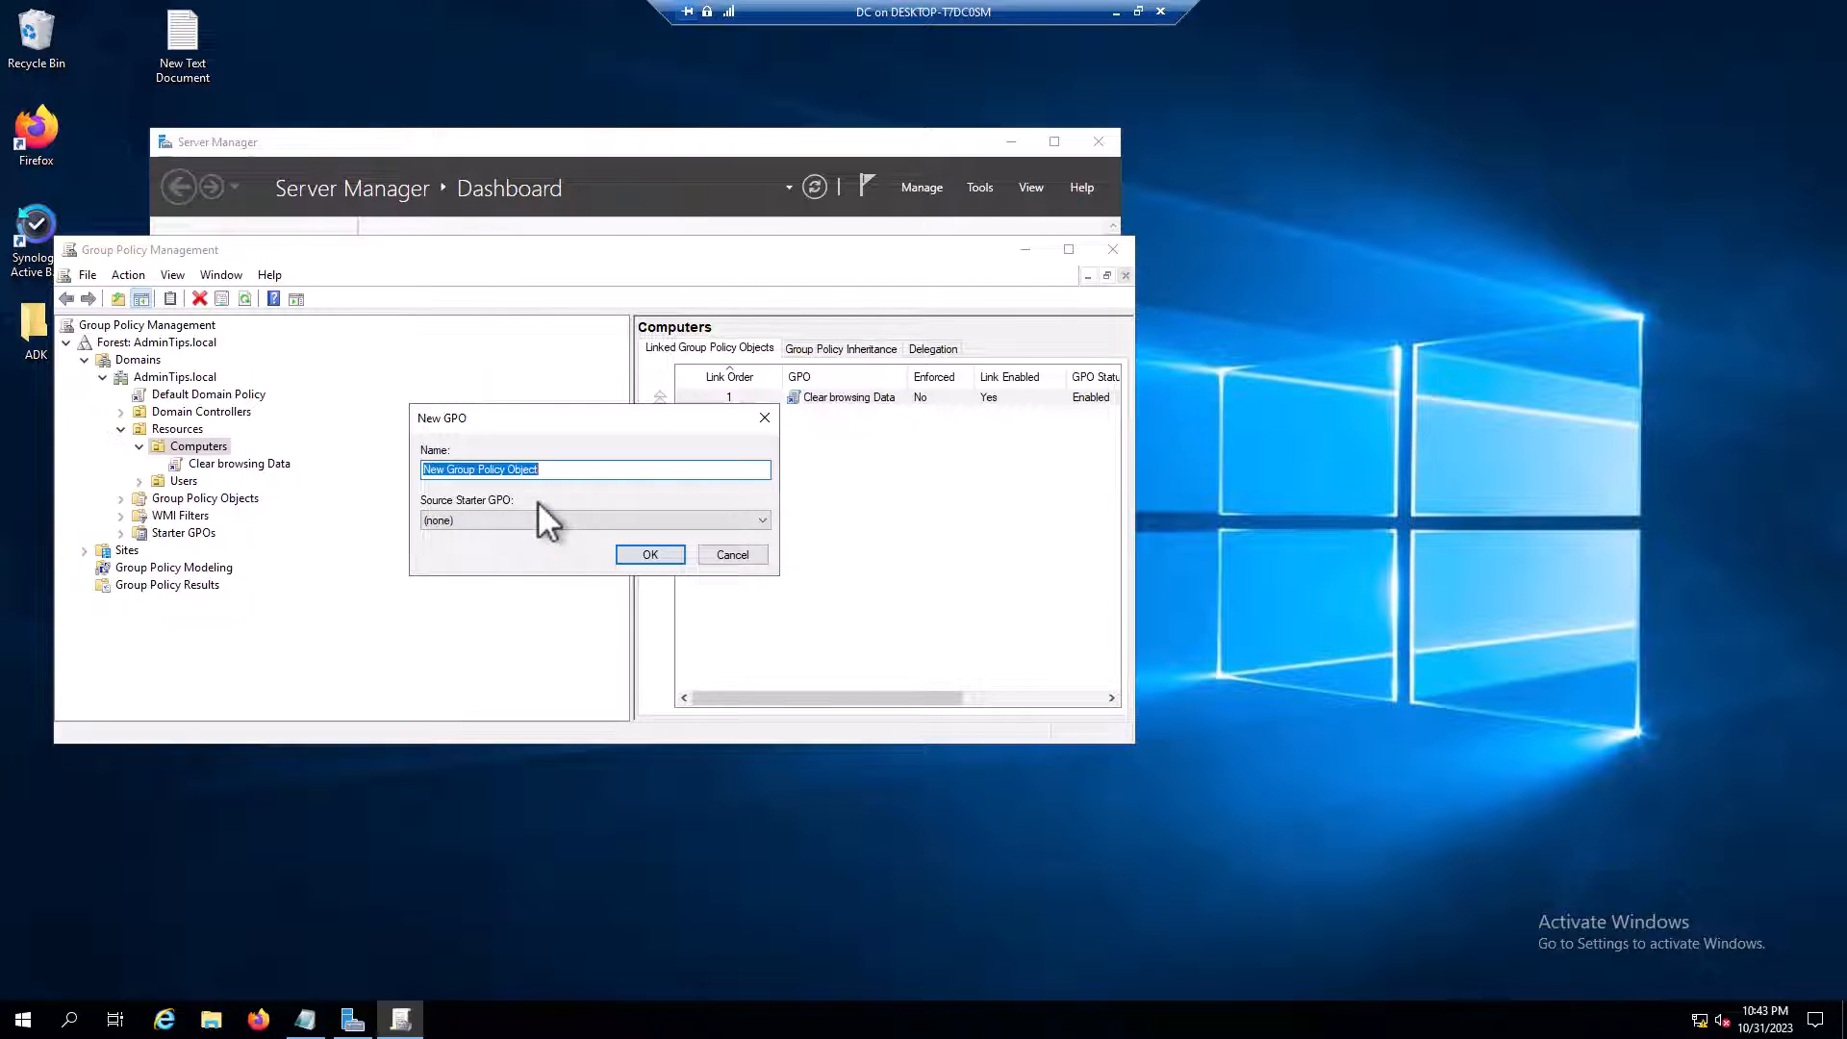
type("Set Default Browser to")
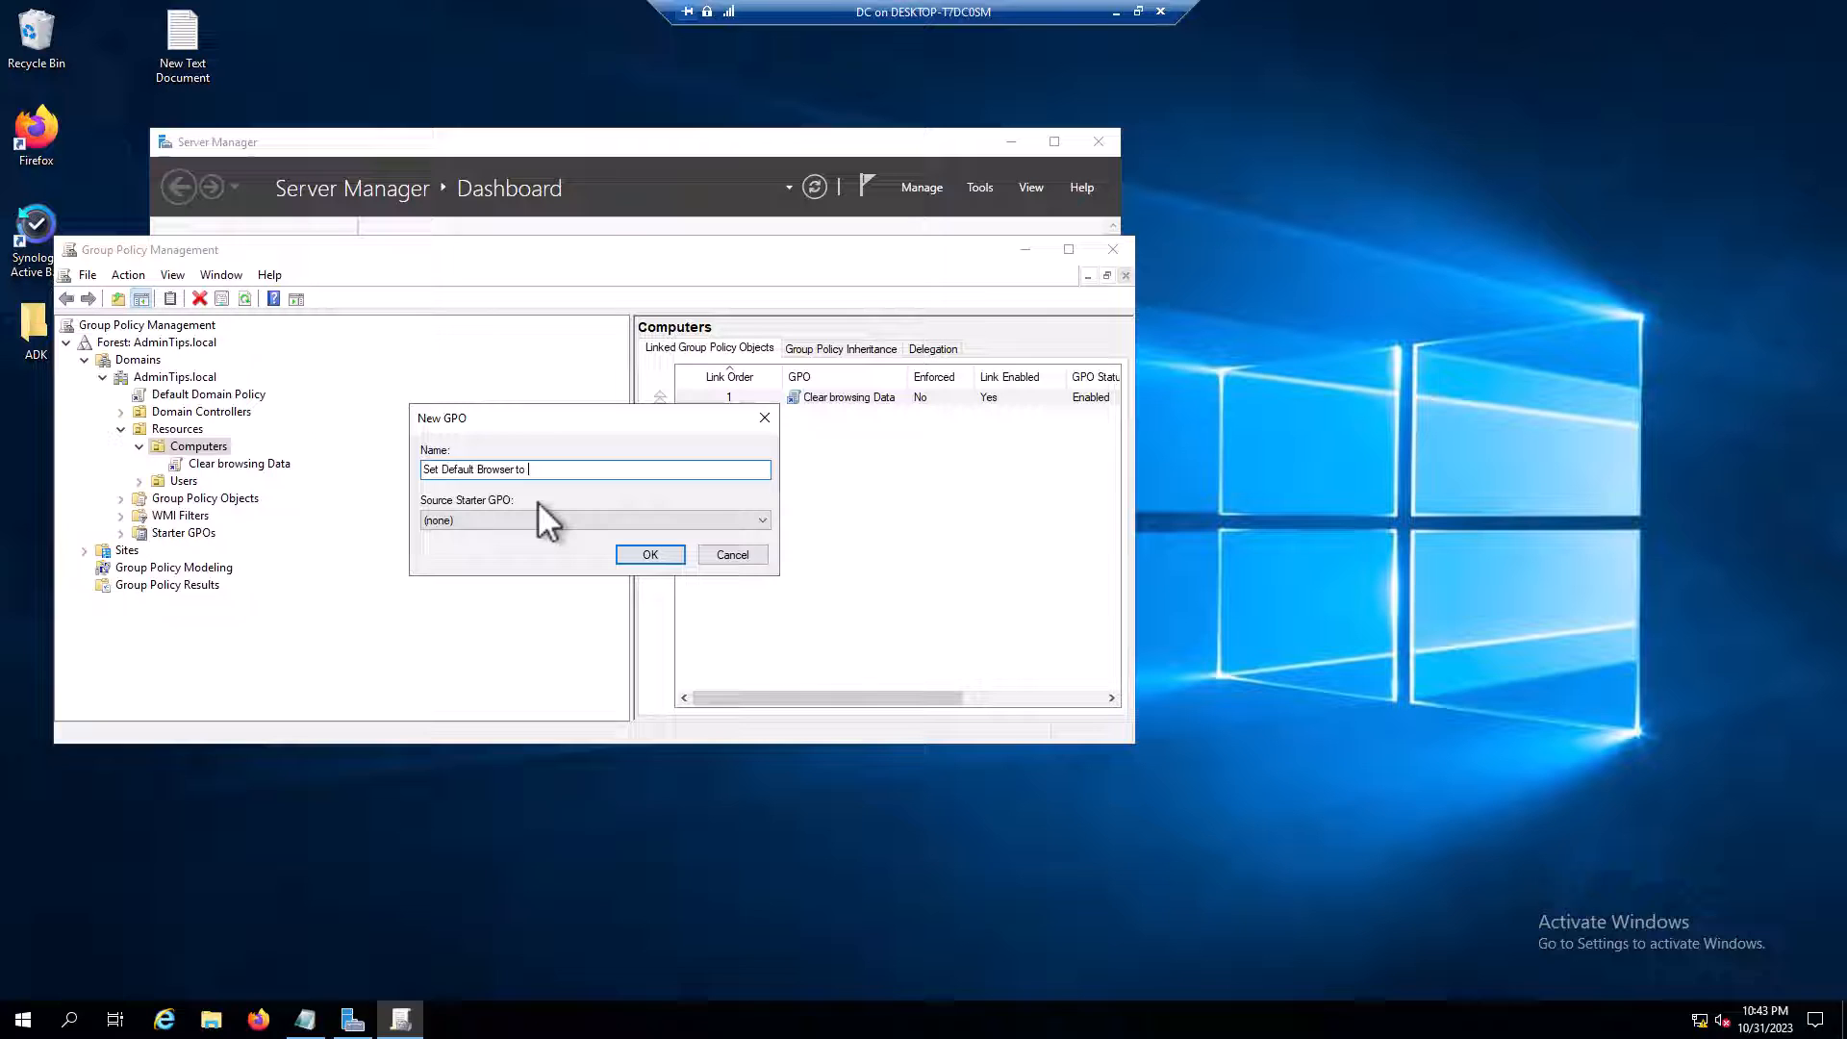
left_click(651, 554)
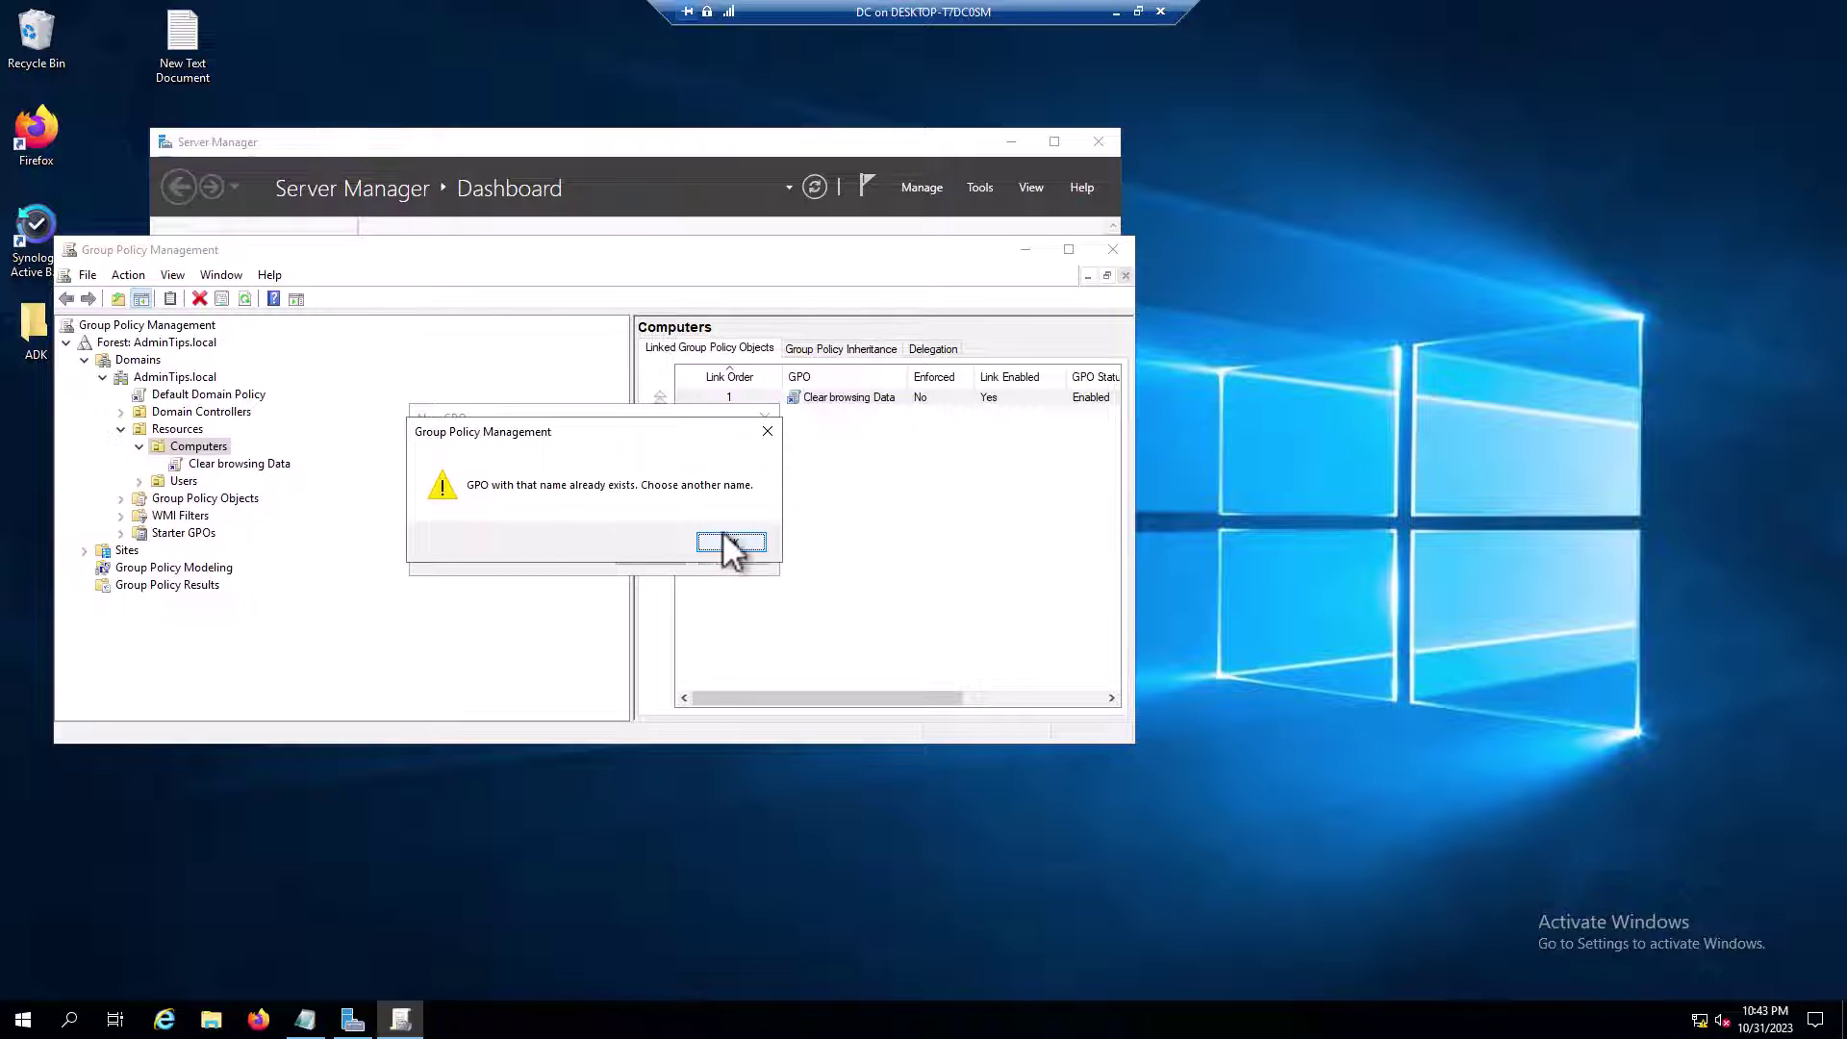
left_click(731, 543)
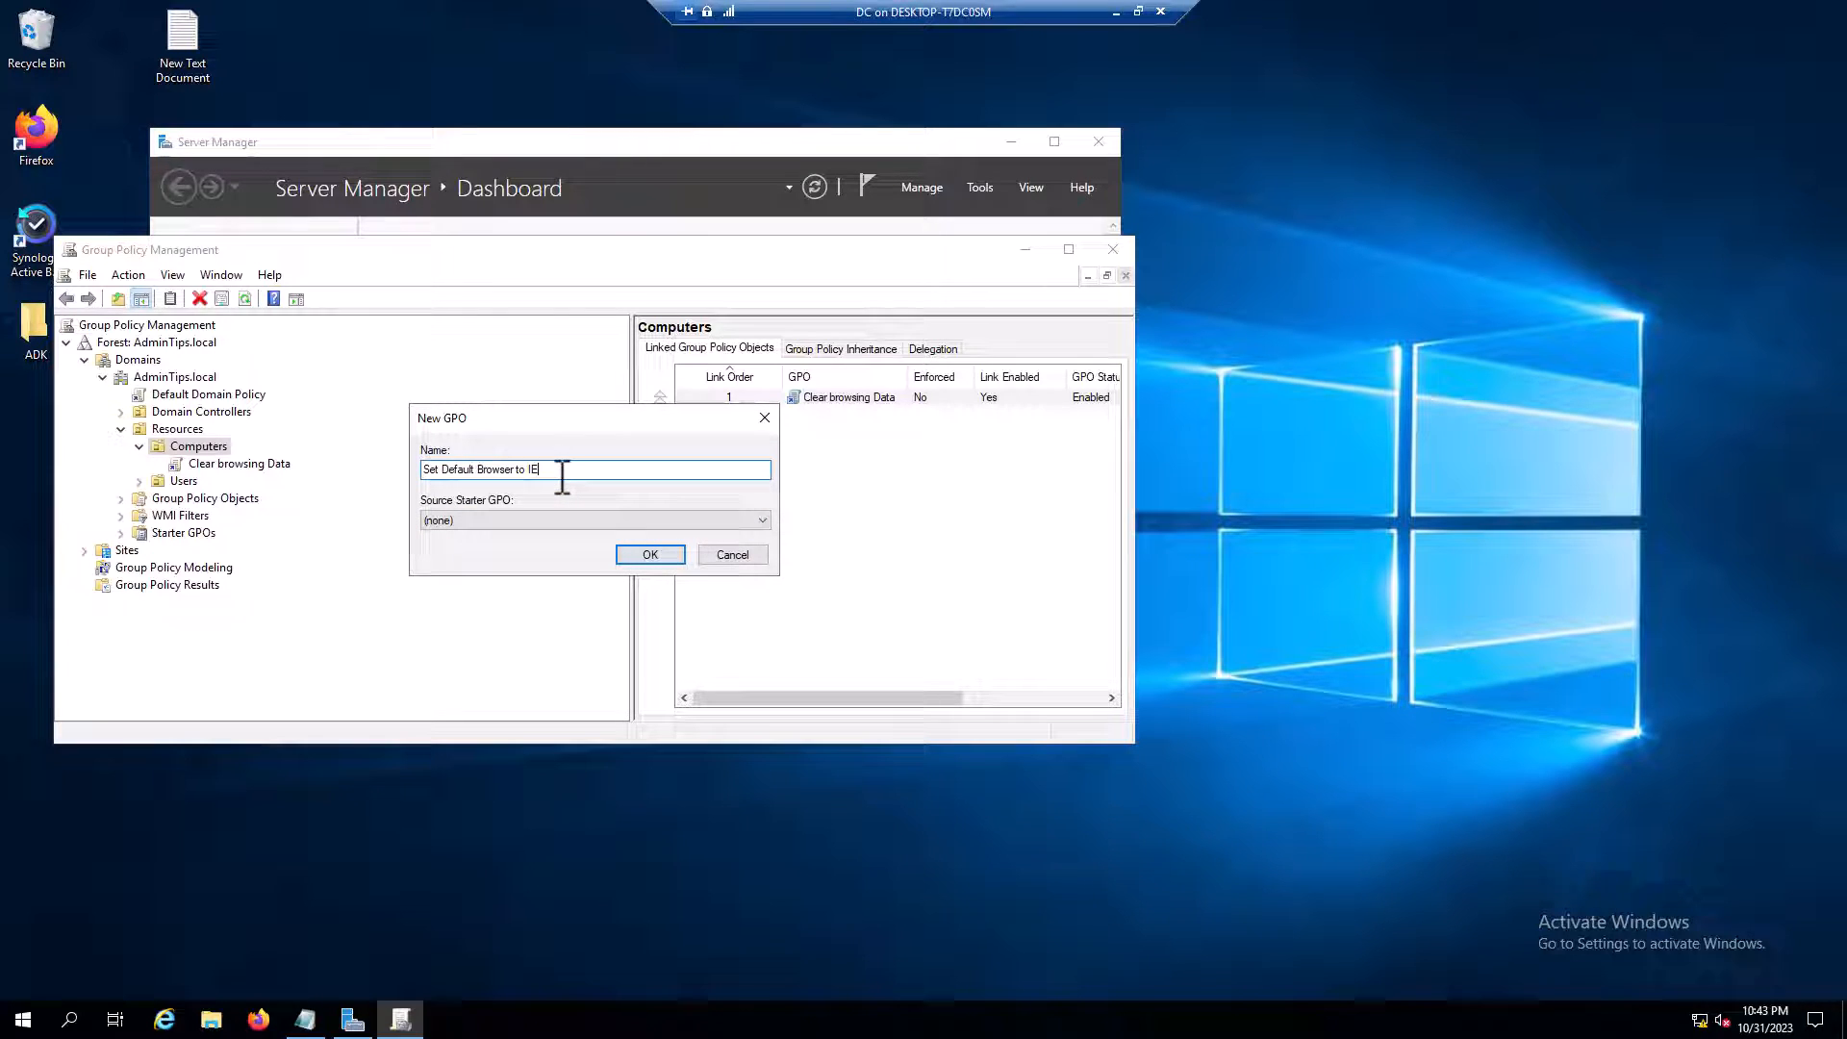
left_click(649, 554)
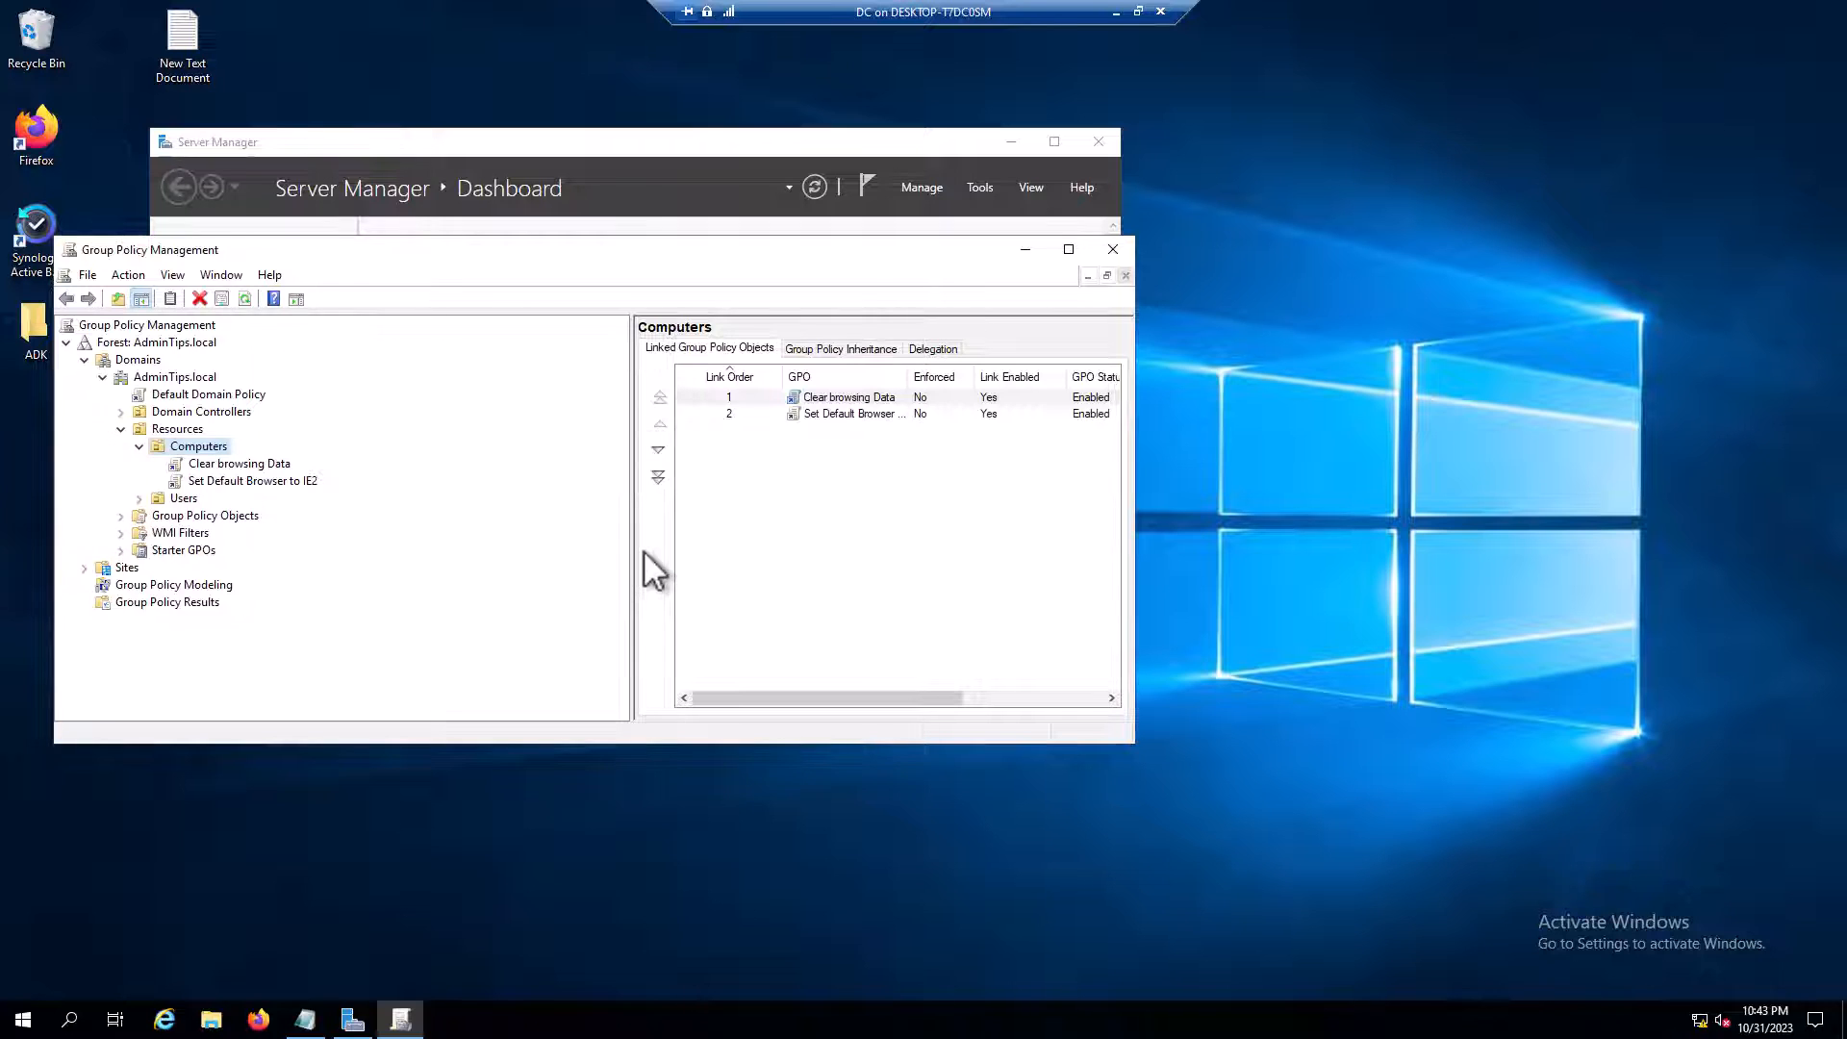
left_click(252, 480)
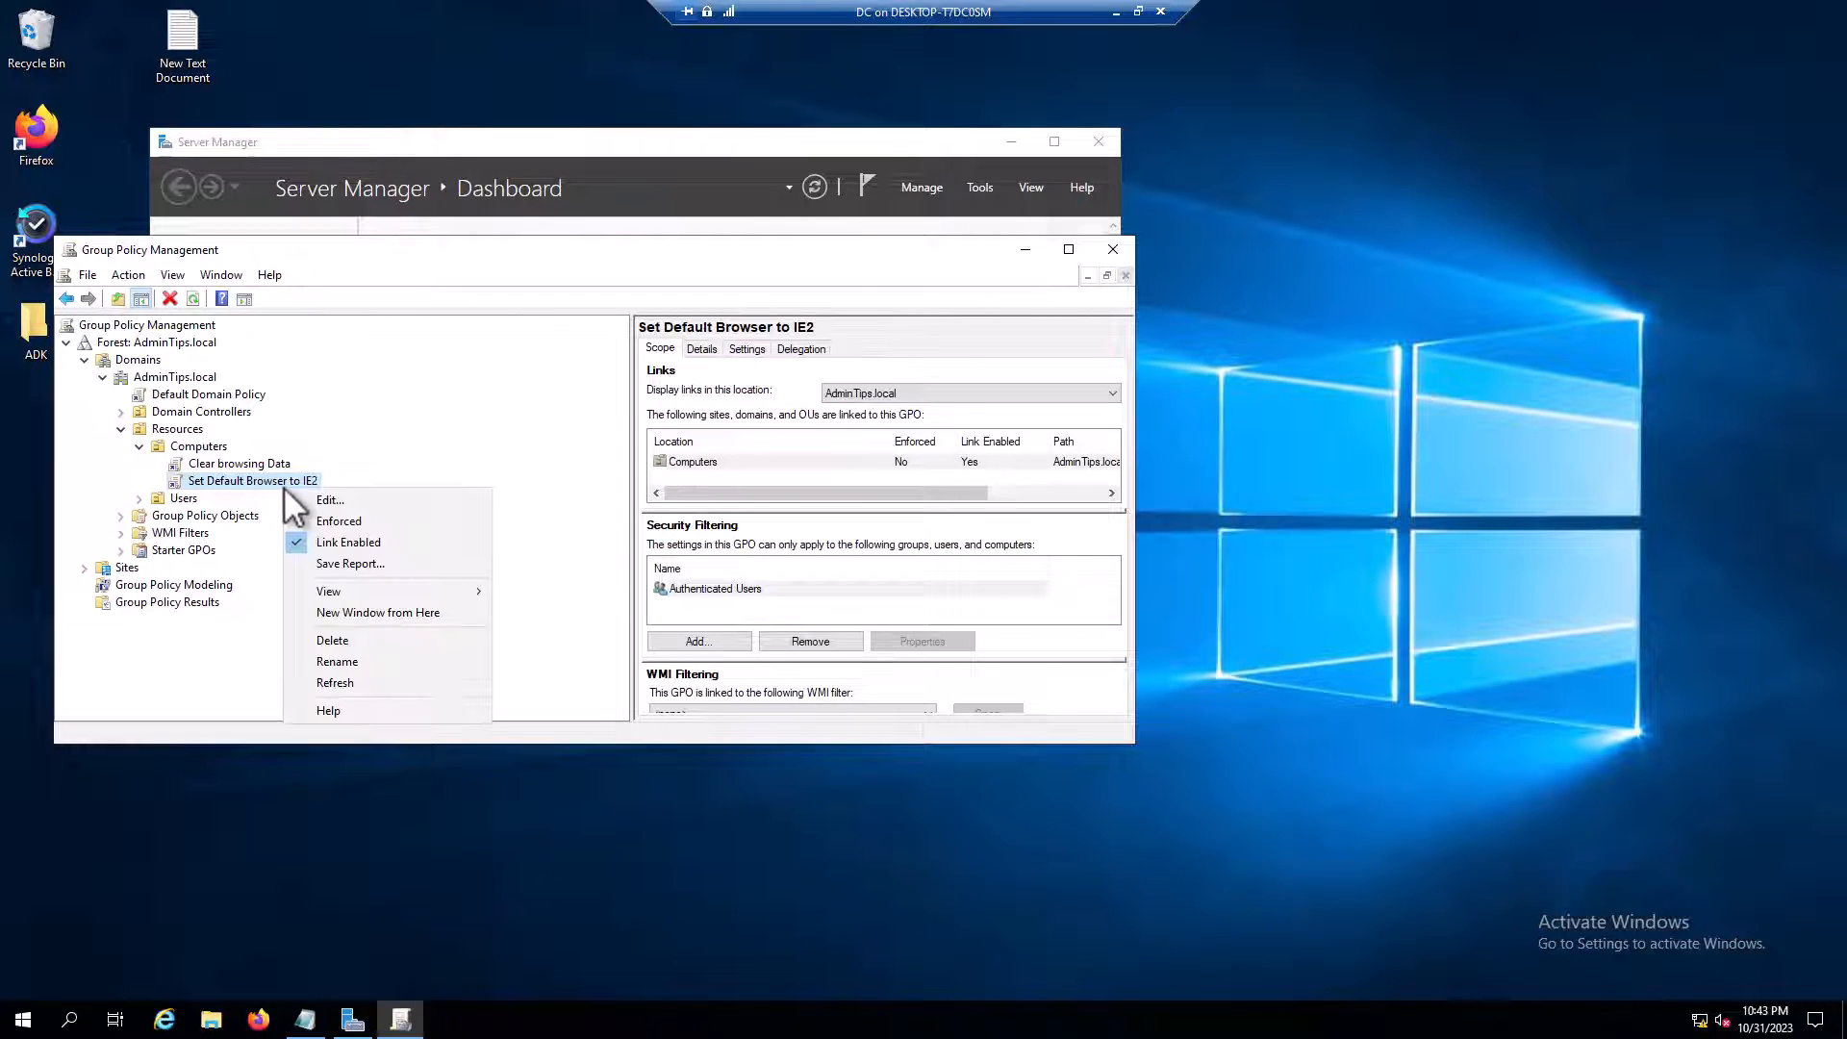
Edit the GPO and open Computer Configuration's Windows Components > File Explorer policies
left_click(329, 499)
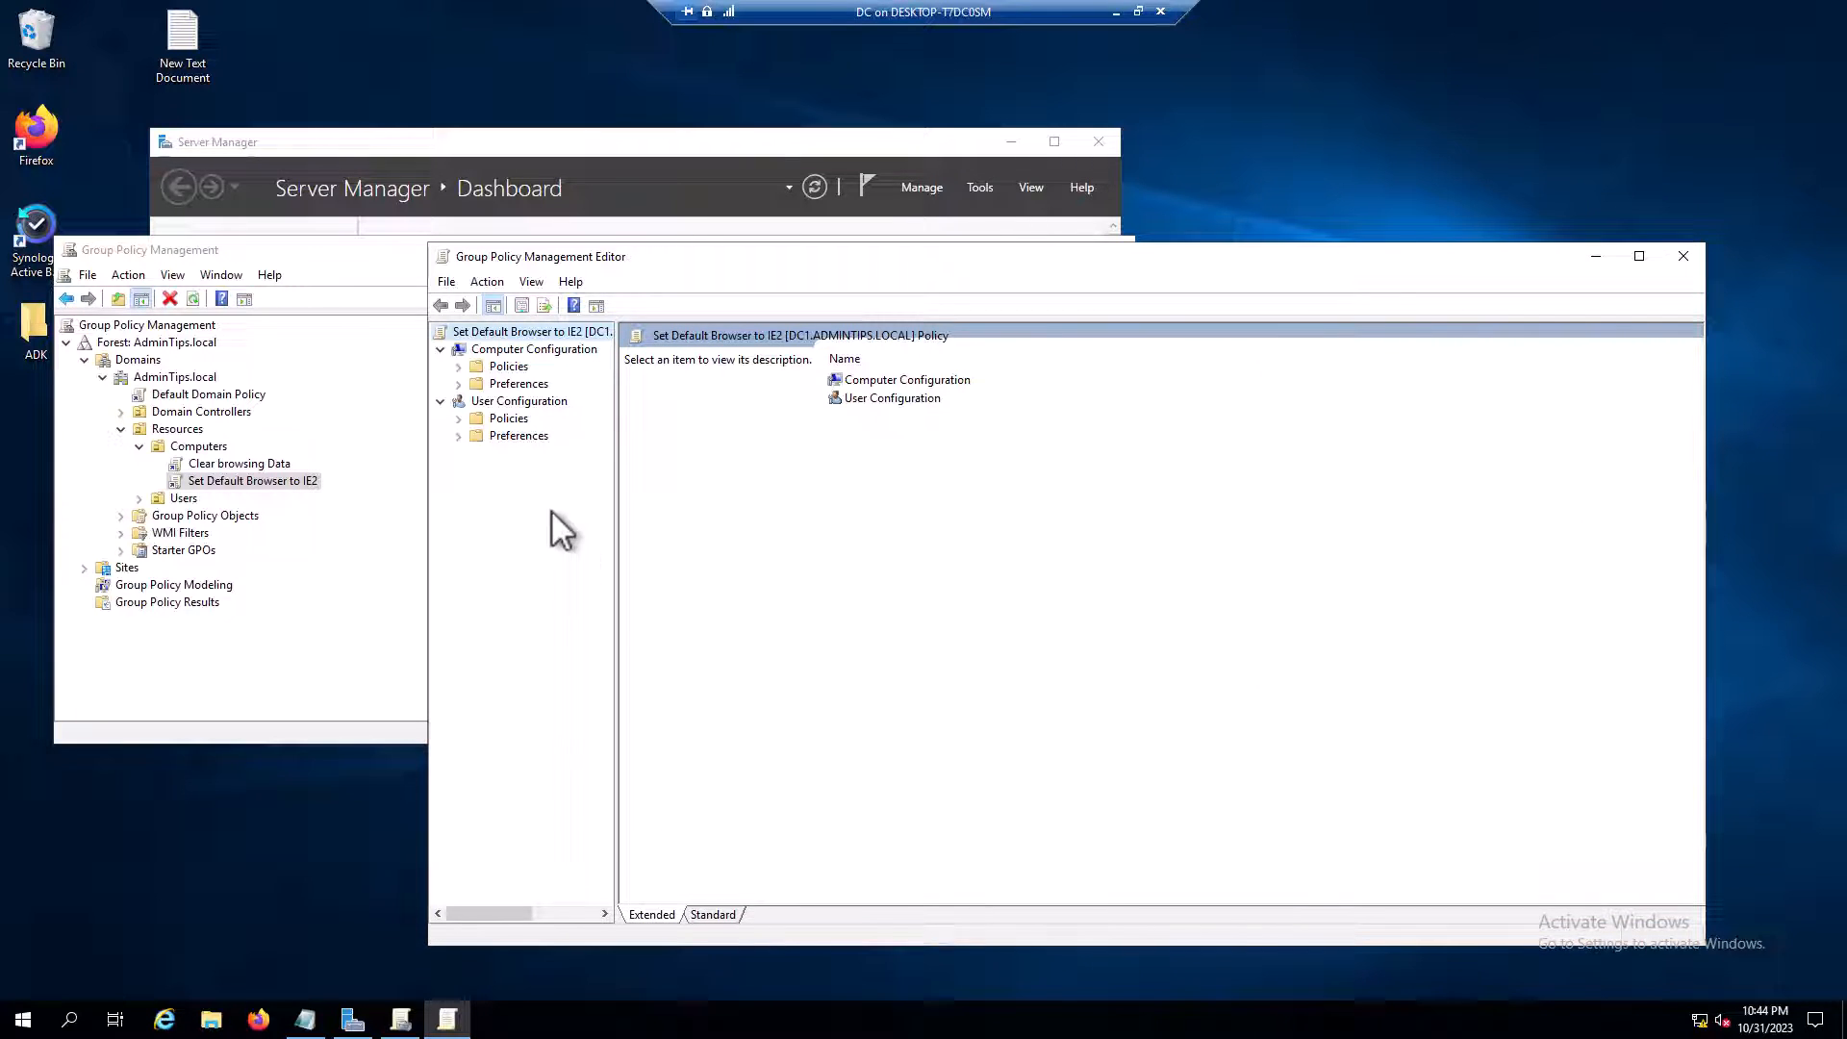
left_click(533, 348)
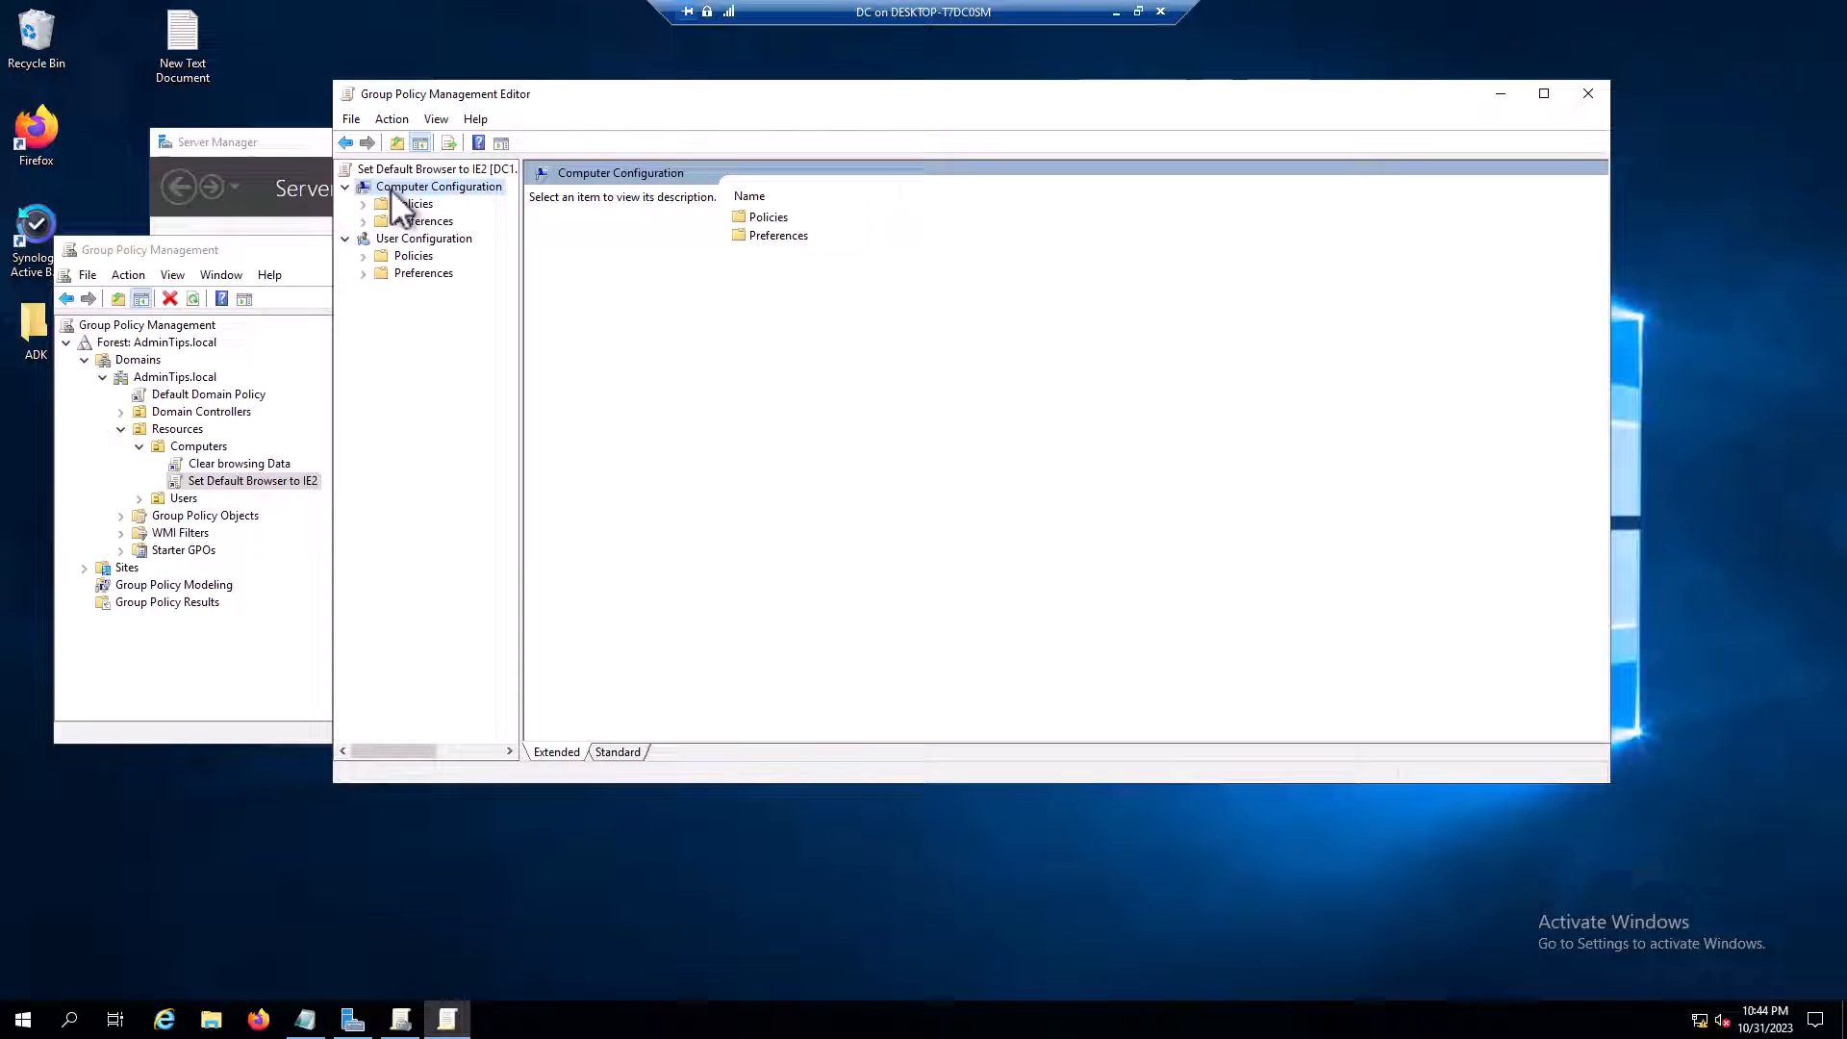
left_click(413, 203)
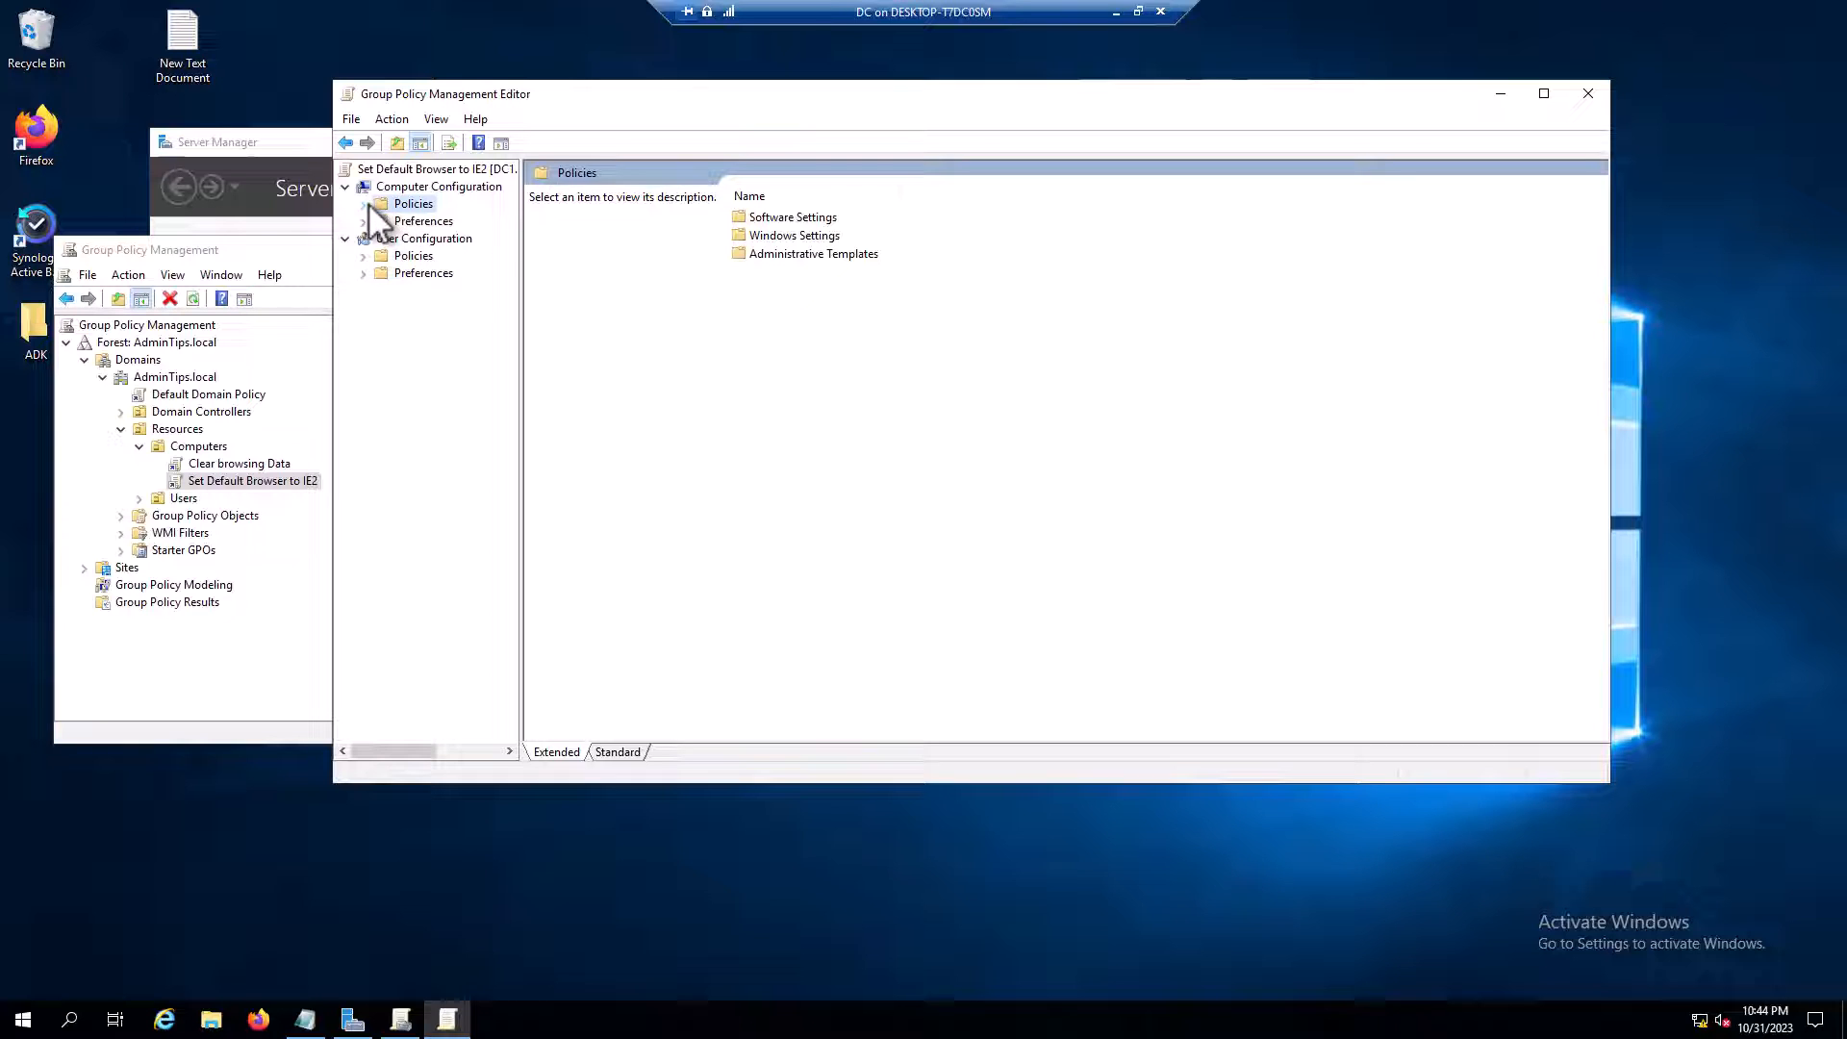
left_click(364, 203)
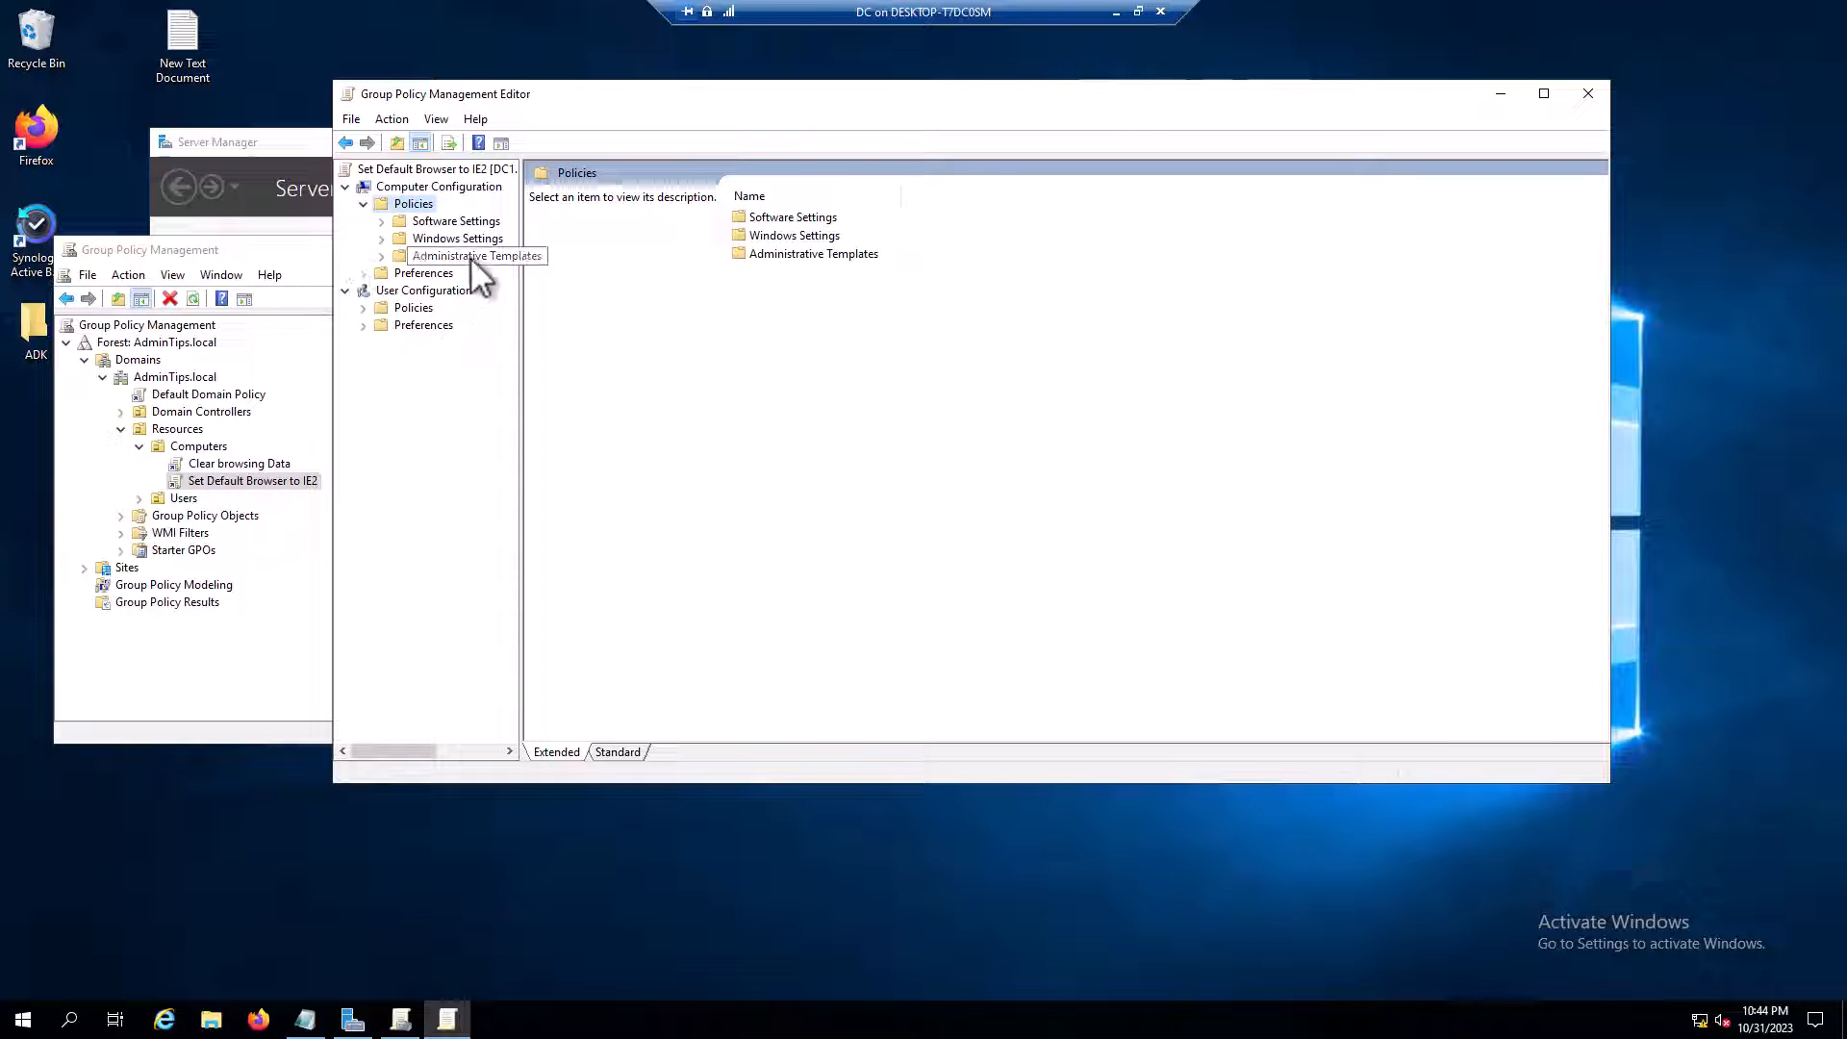
left_click(476, 255)
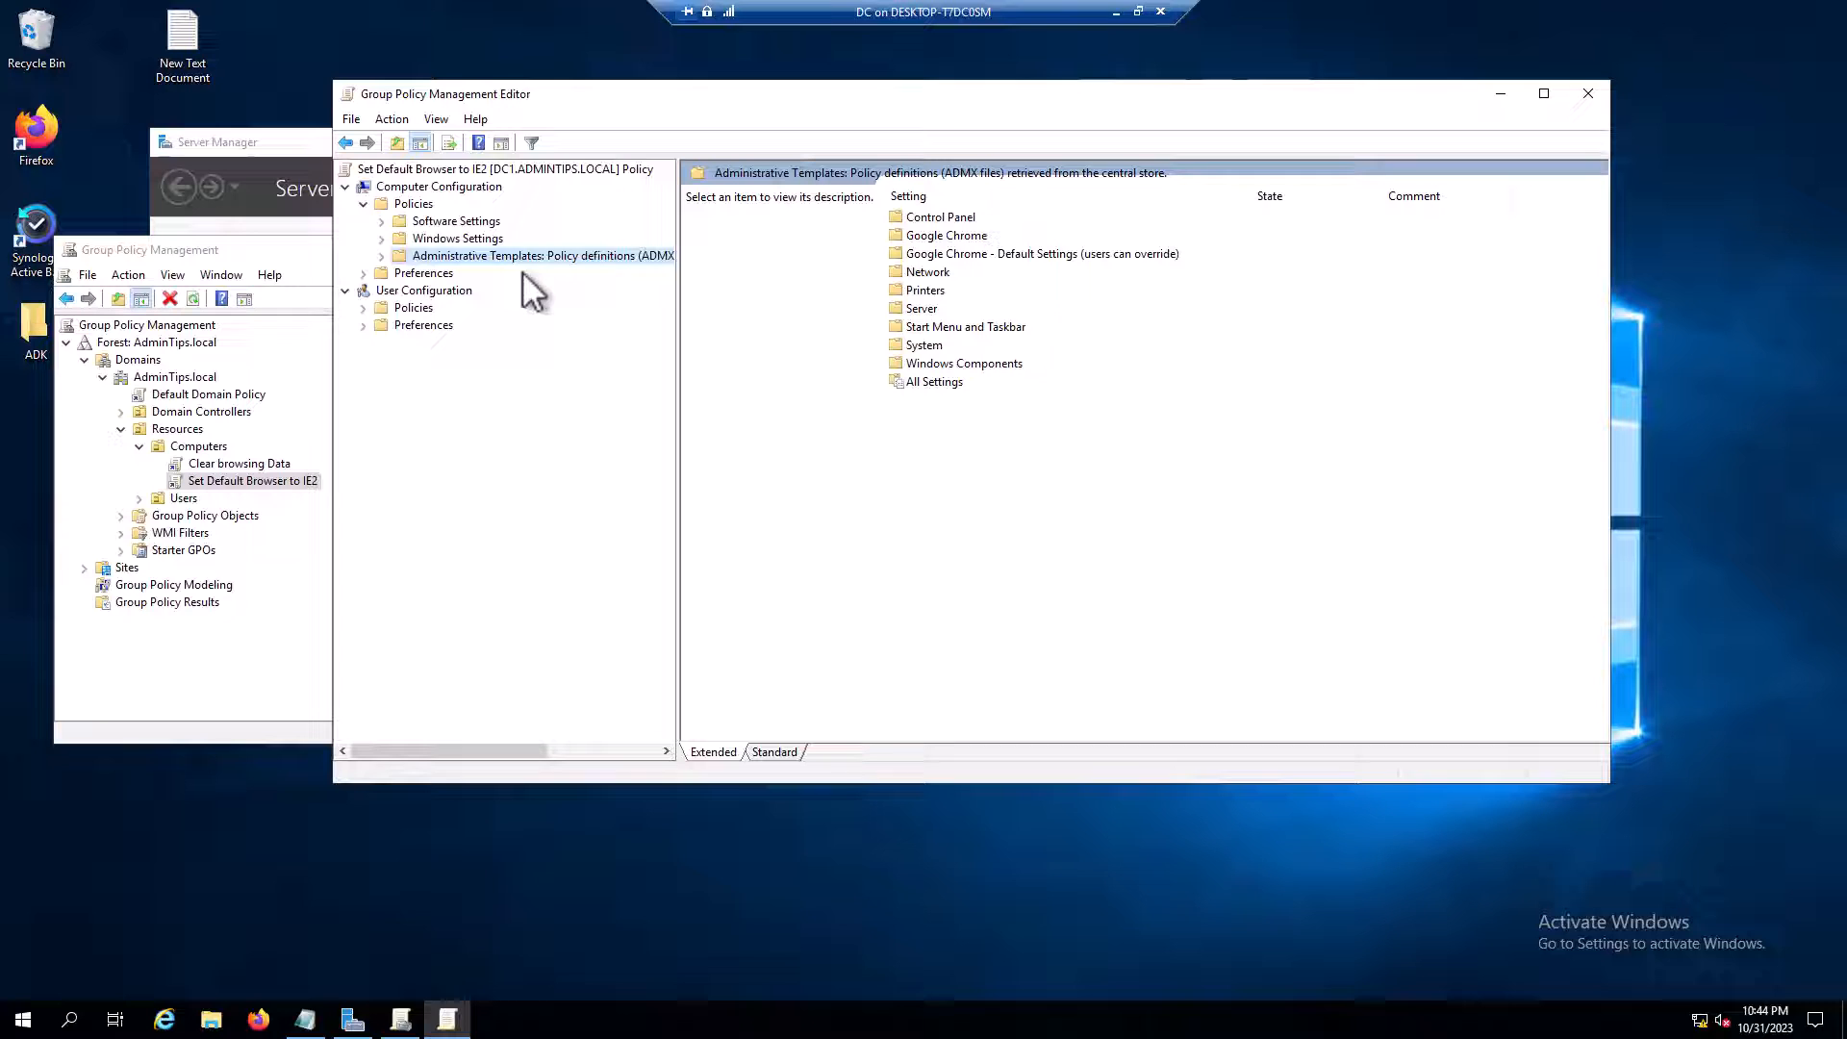
left_click(380, 255)
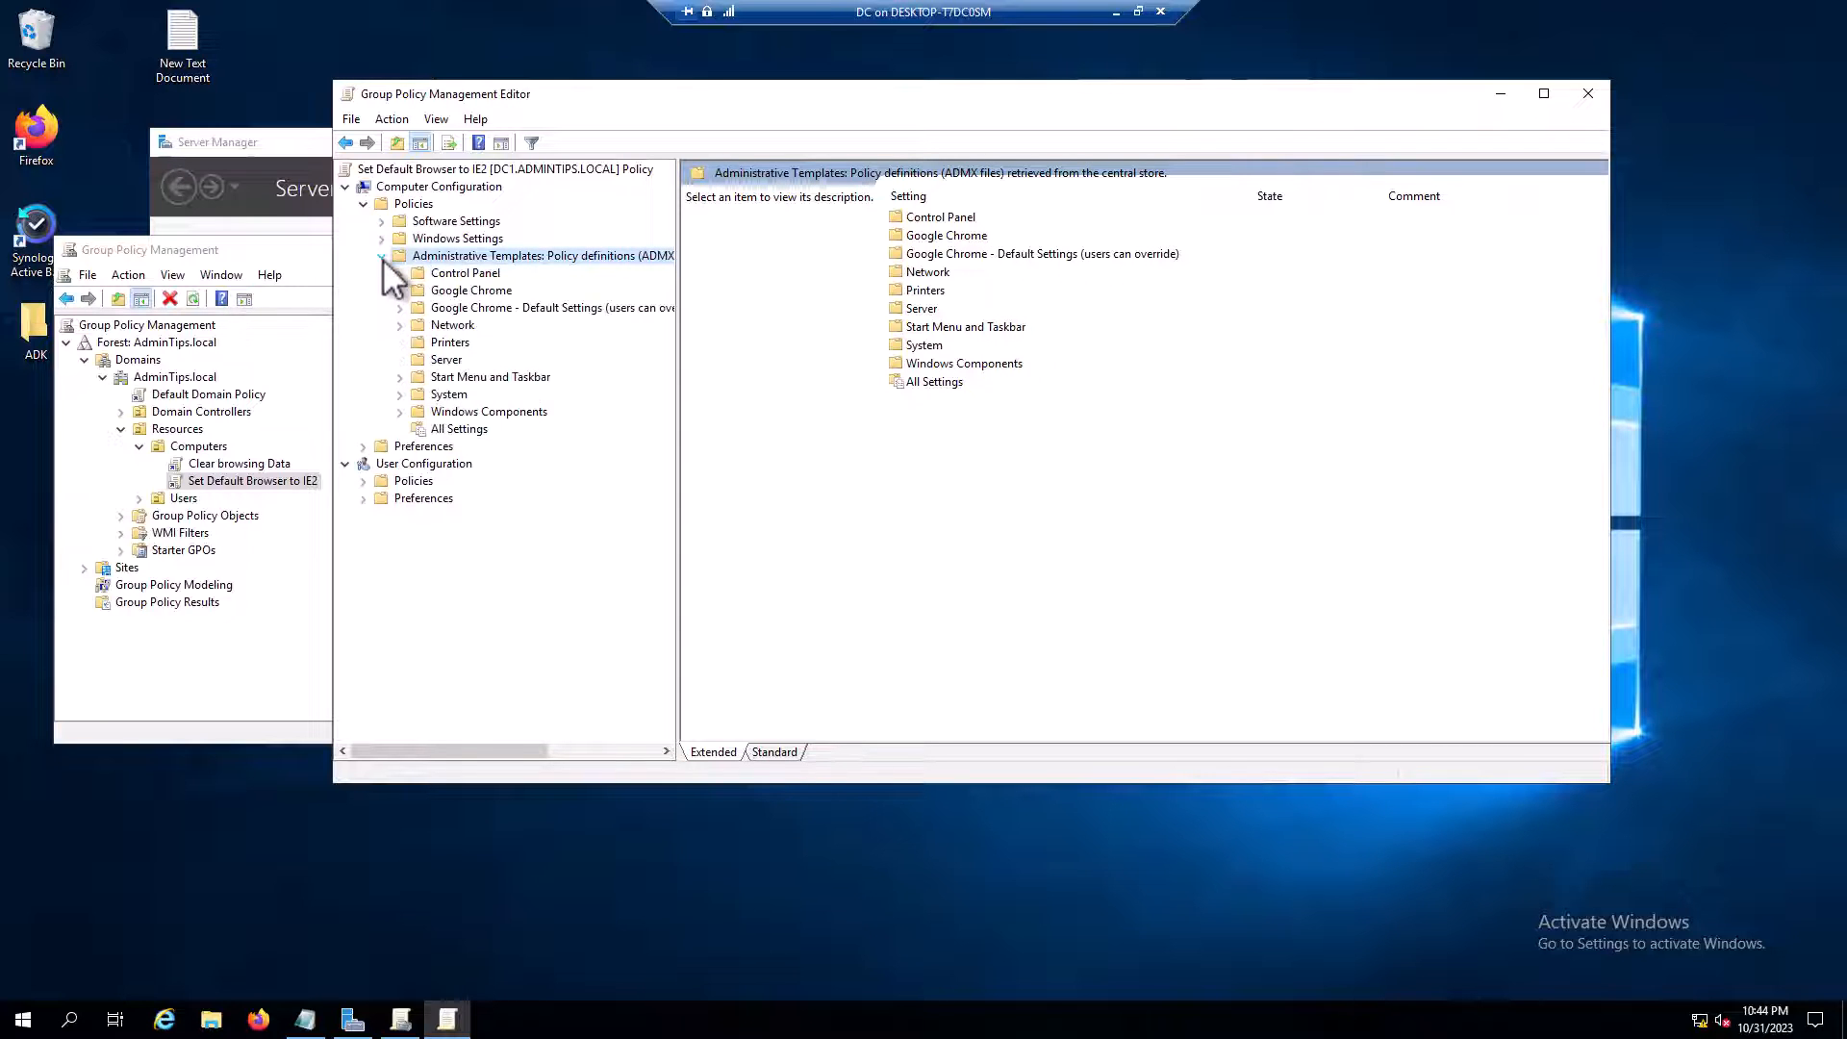
left_click(489, 411)
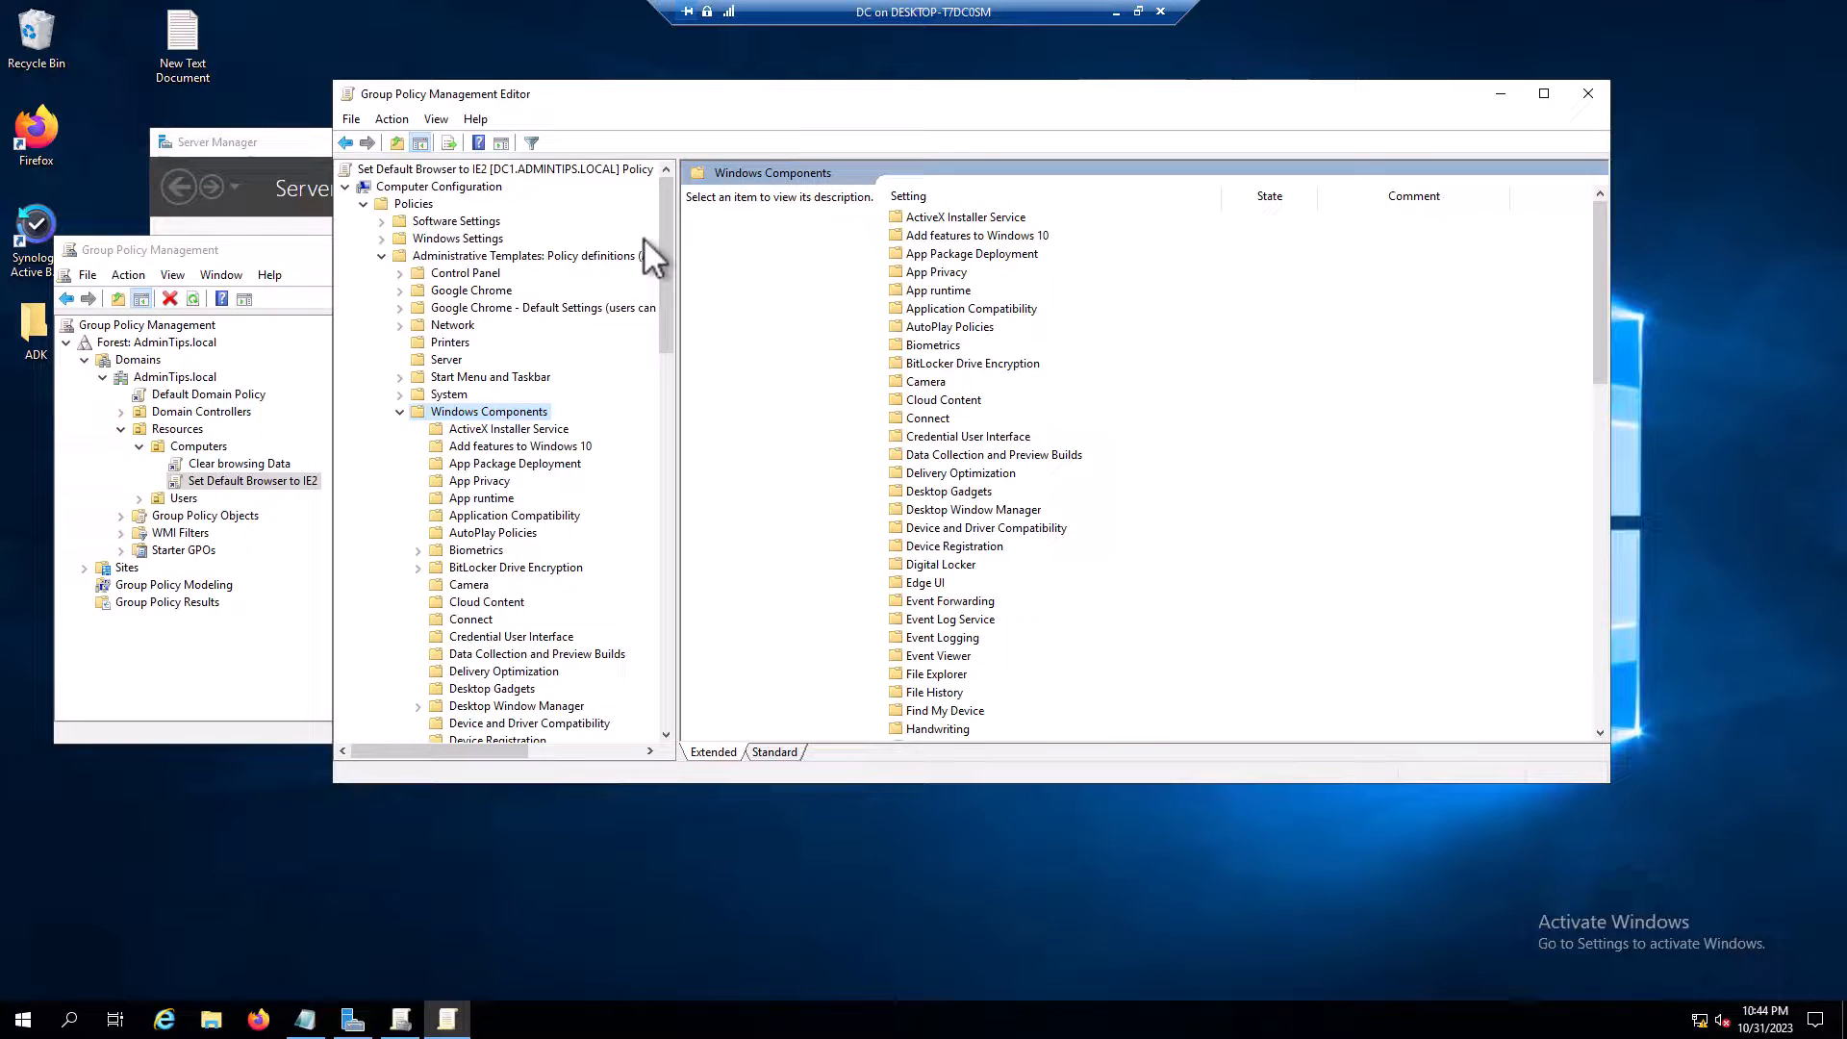
mouse_move(664, 795)
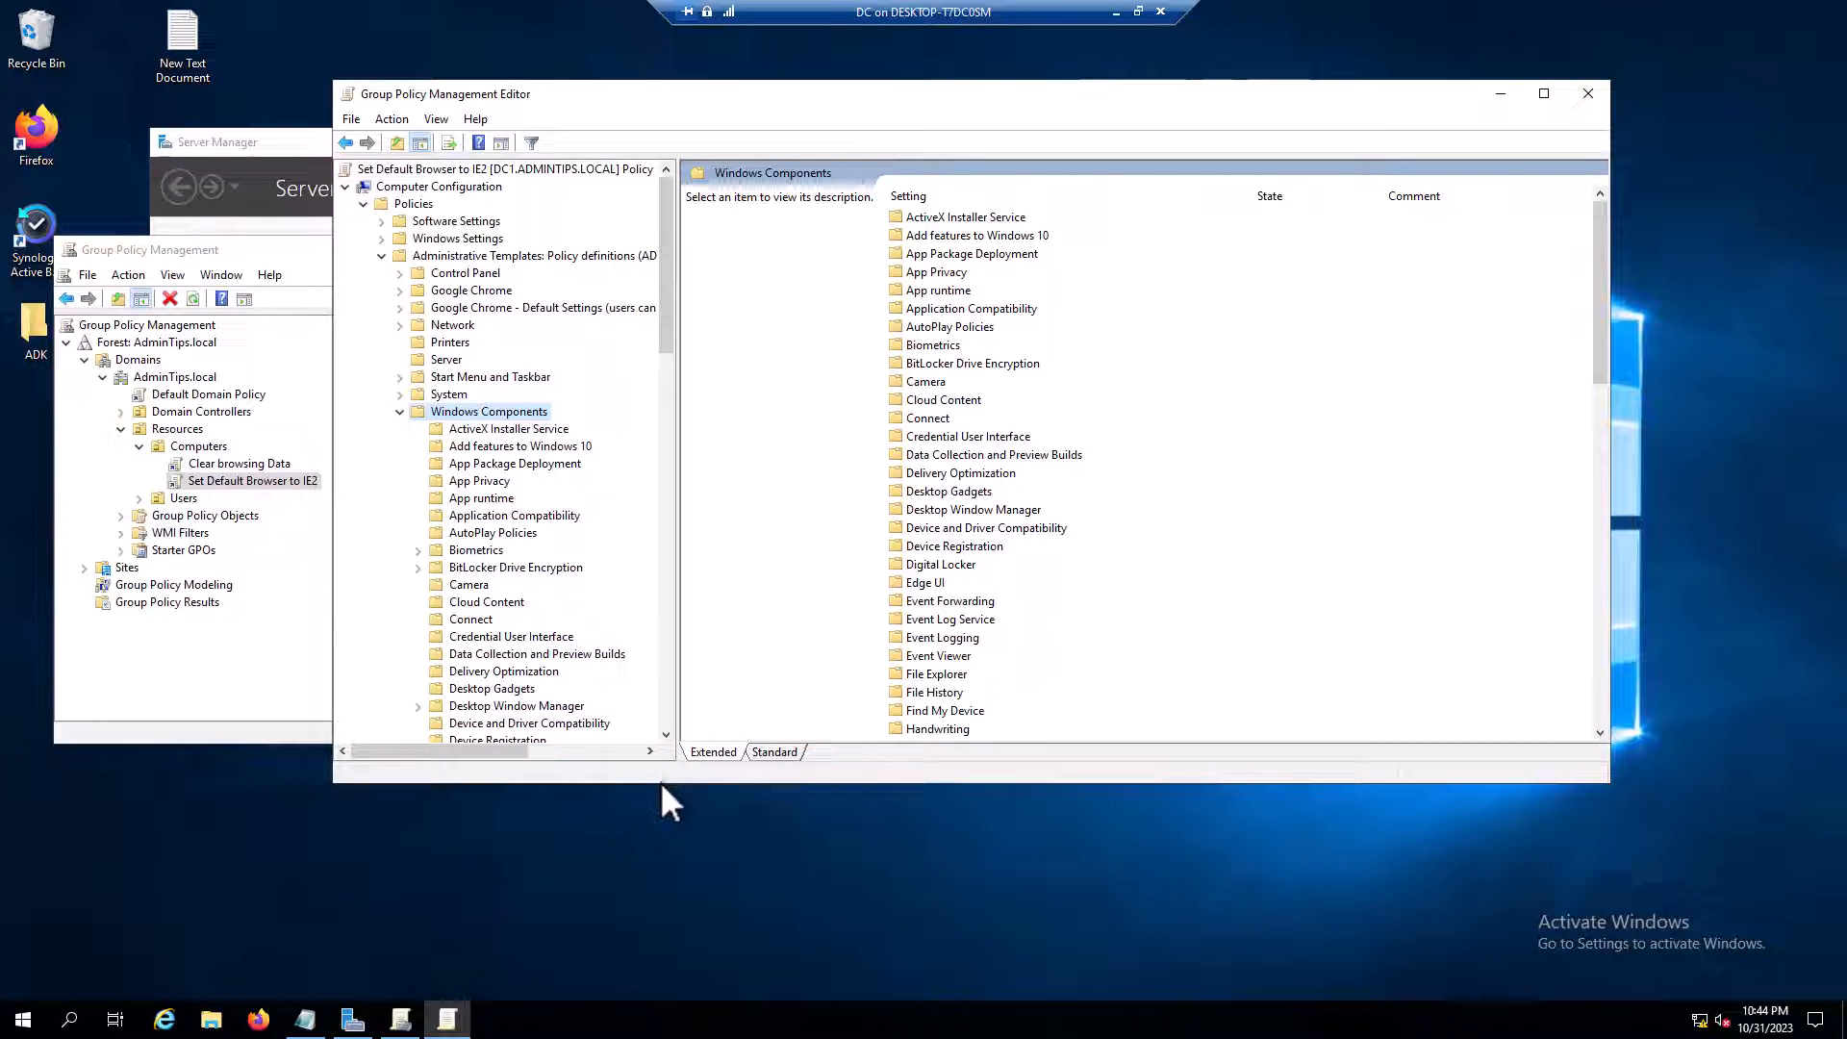
scroll("down", 3)
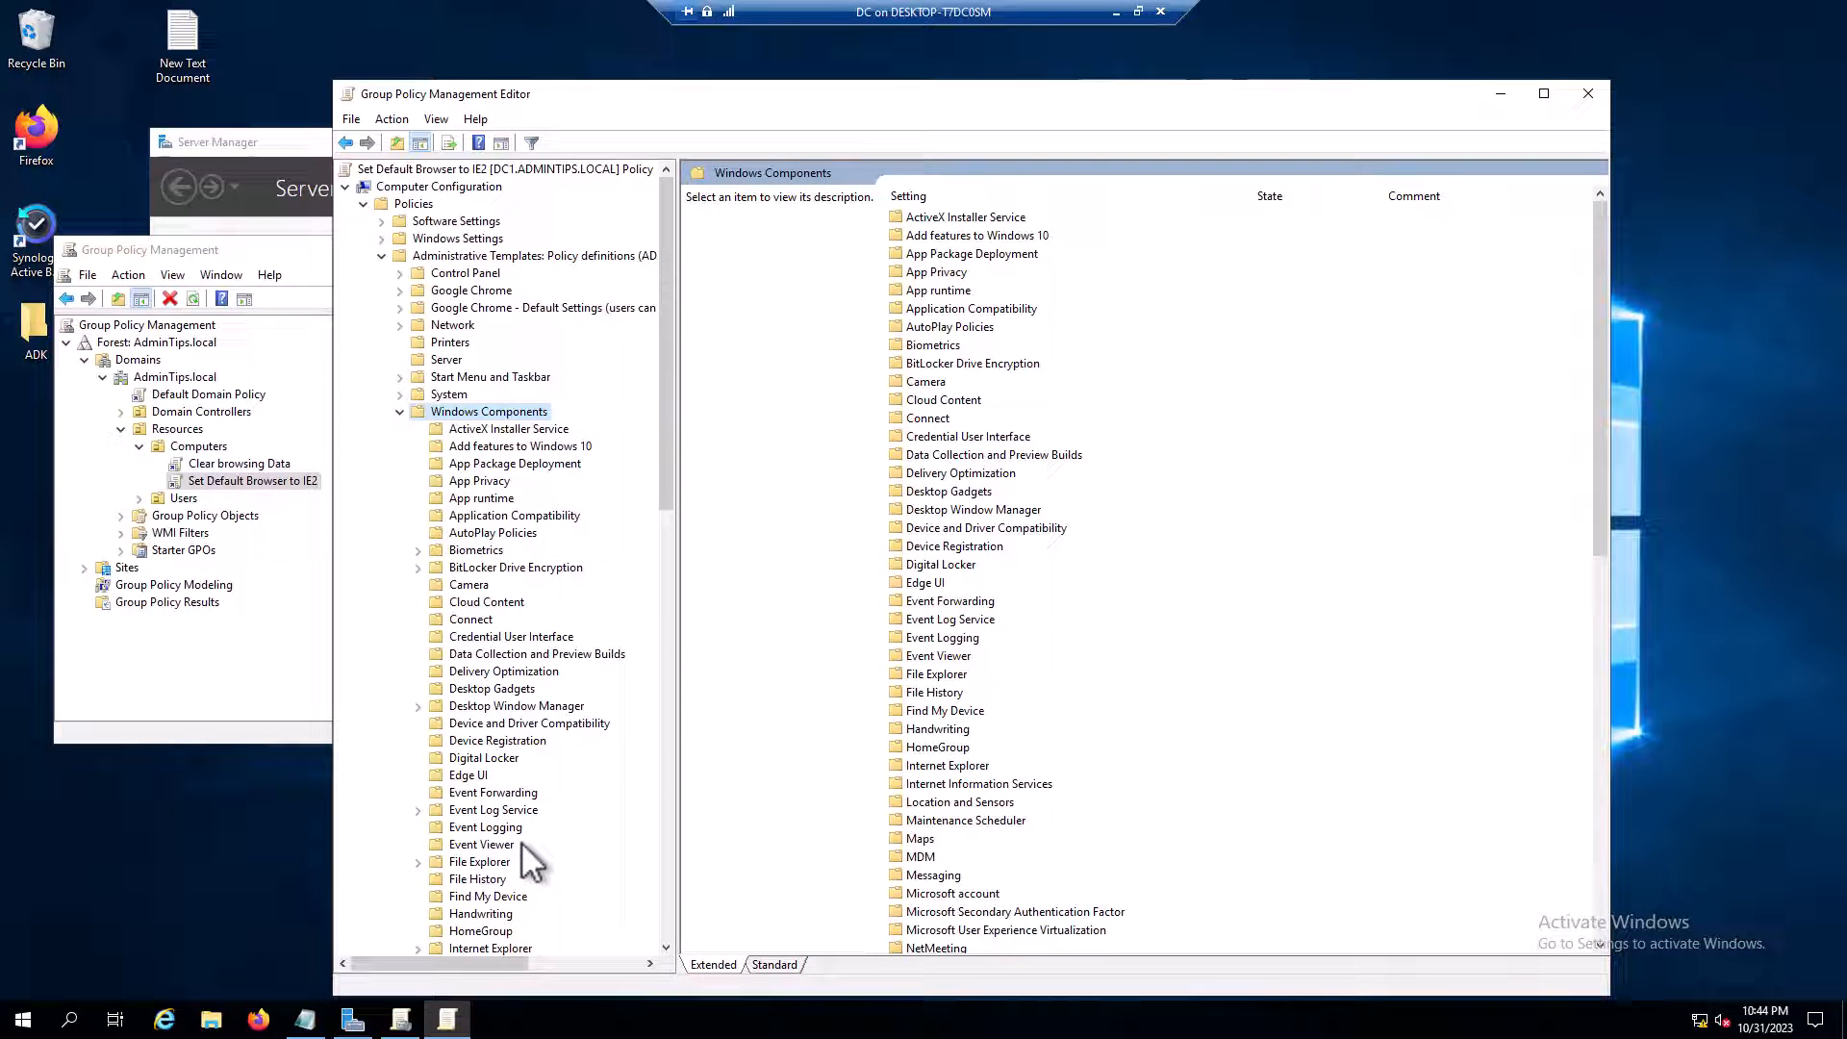
left_click(479, 861)
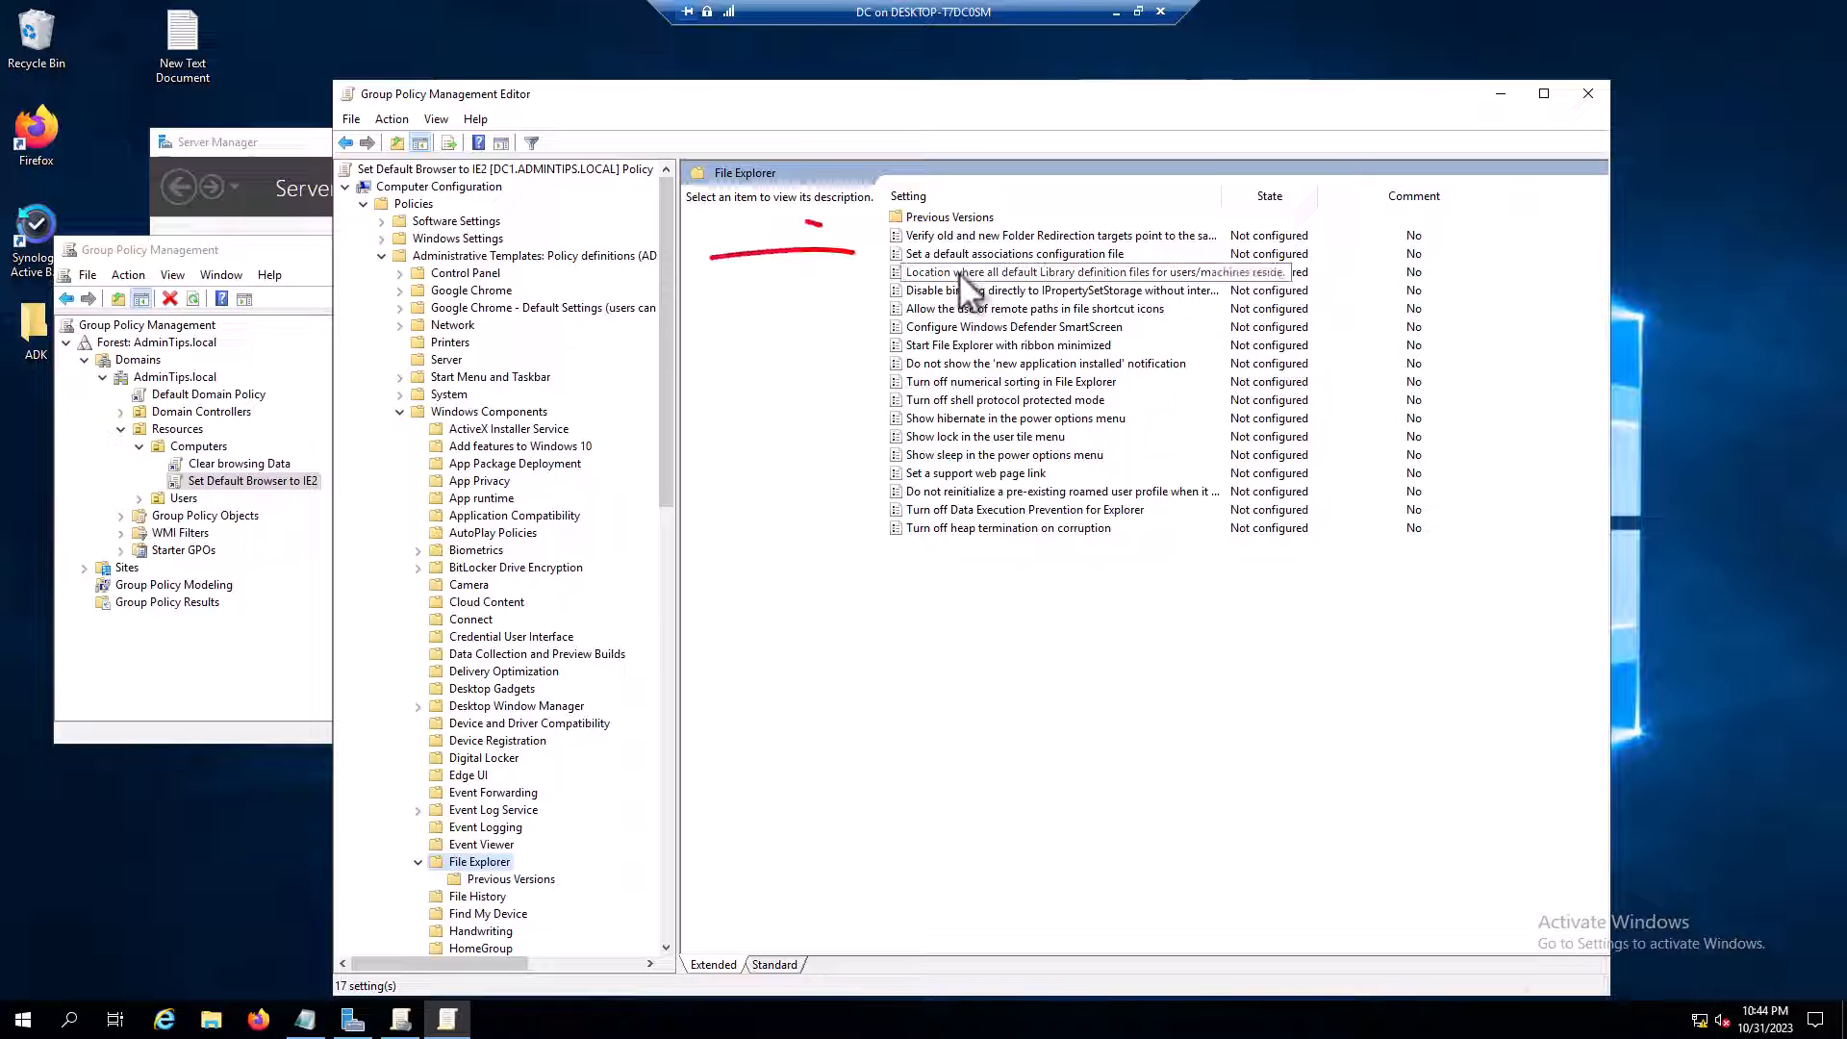
Select the 'Set a default associations configuration file' policy and open its properties
left_click(1014, 253)
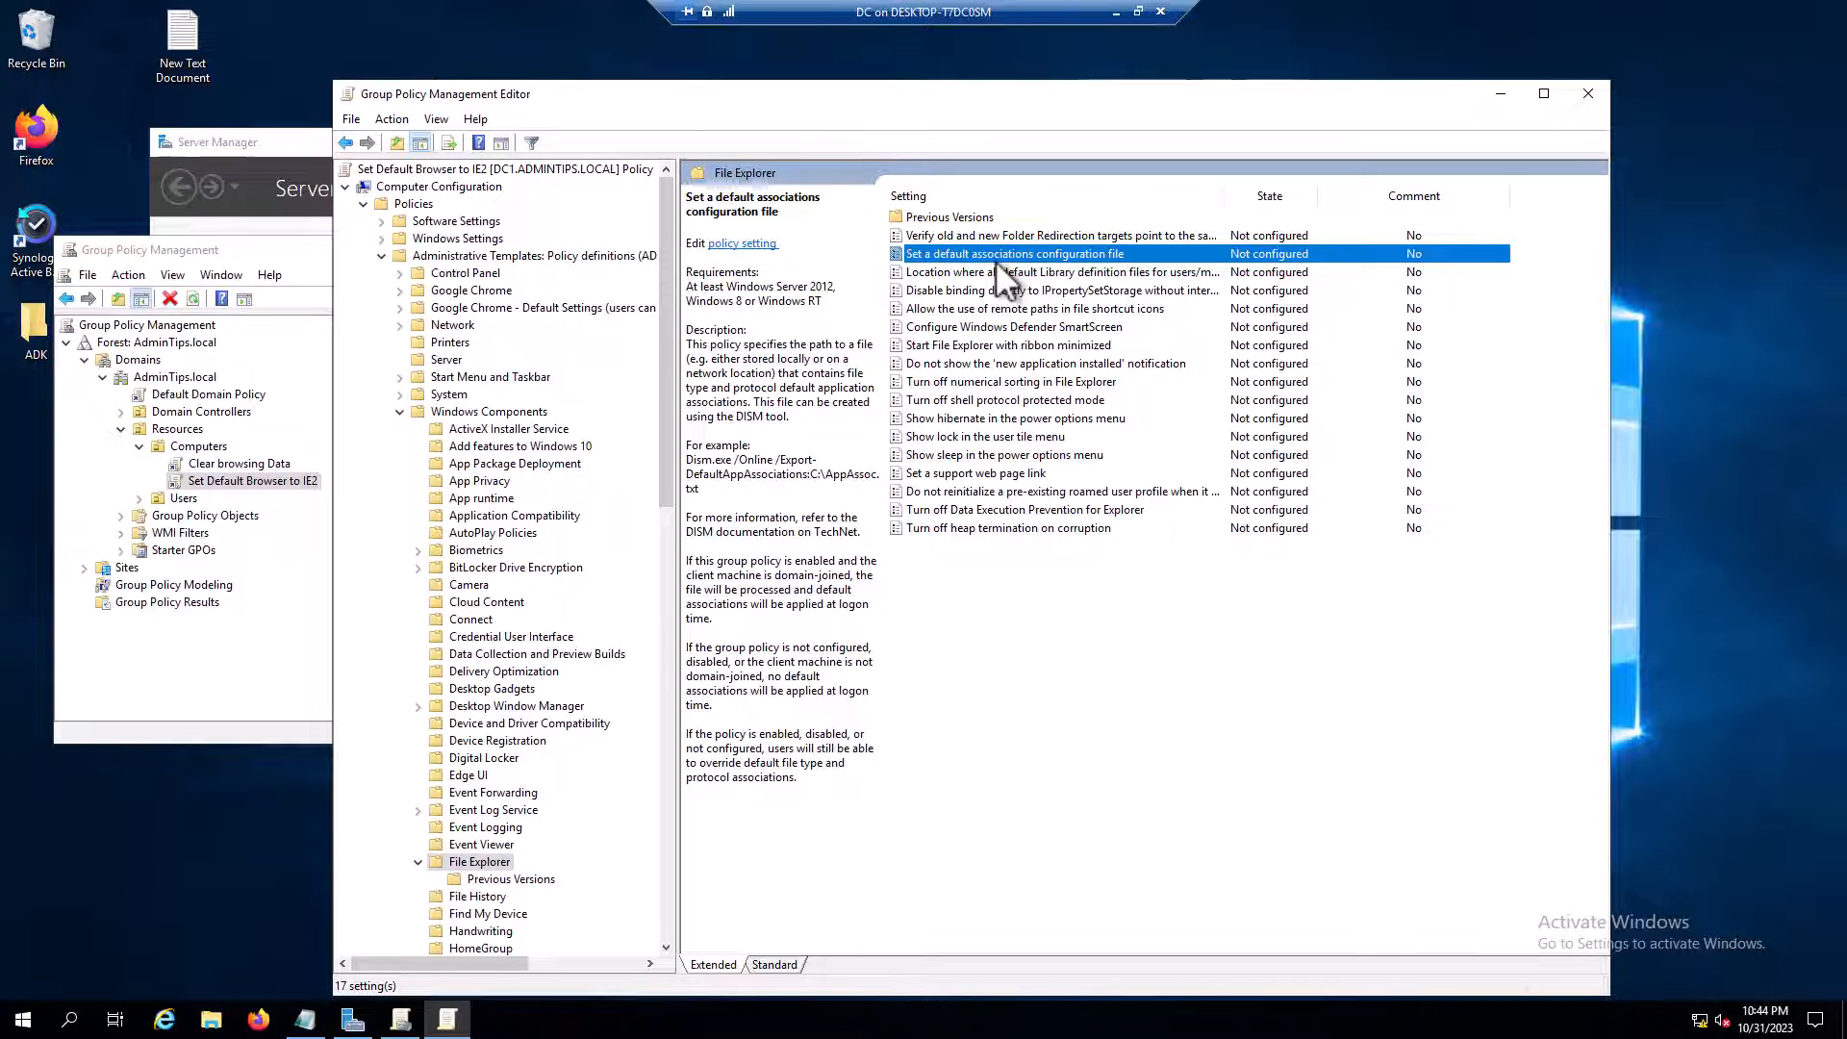
double_click(1013, 253)
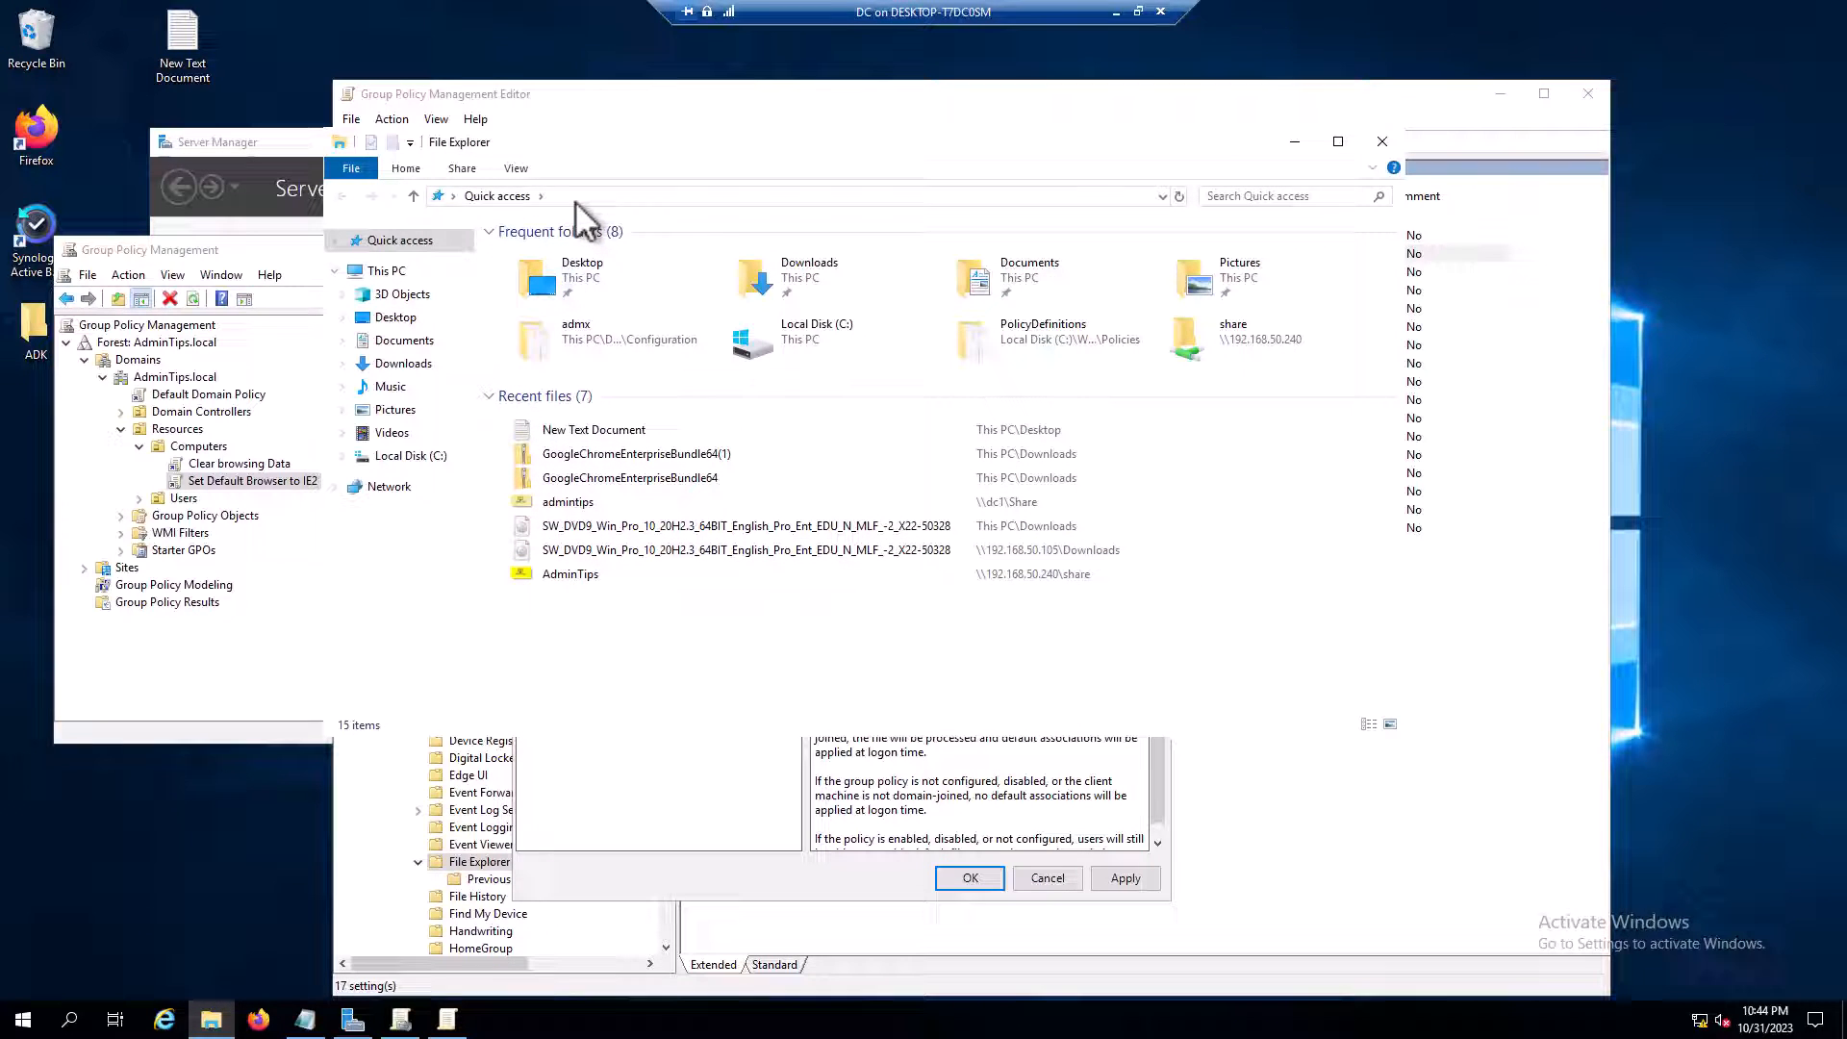
Browse to \\dc1\Share, review DefaultIE.xml in Notepad, then close it
left_click(520, 195)
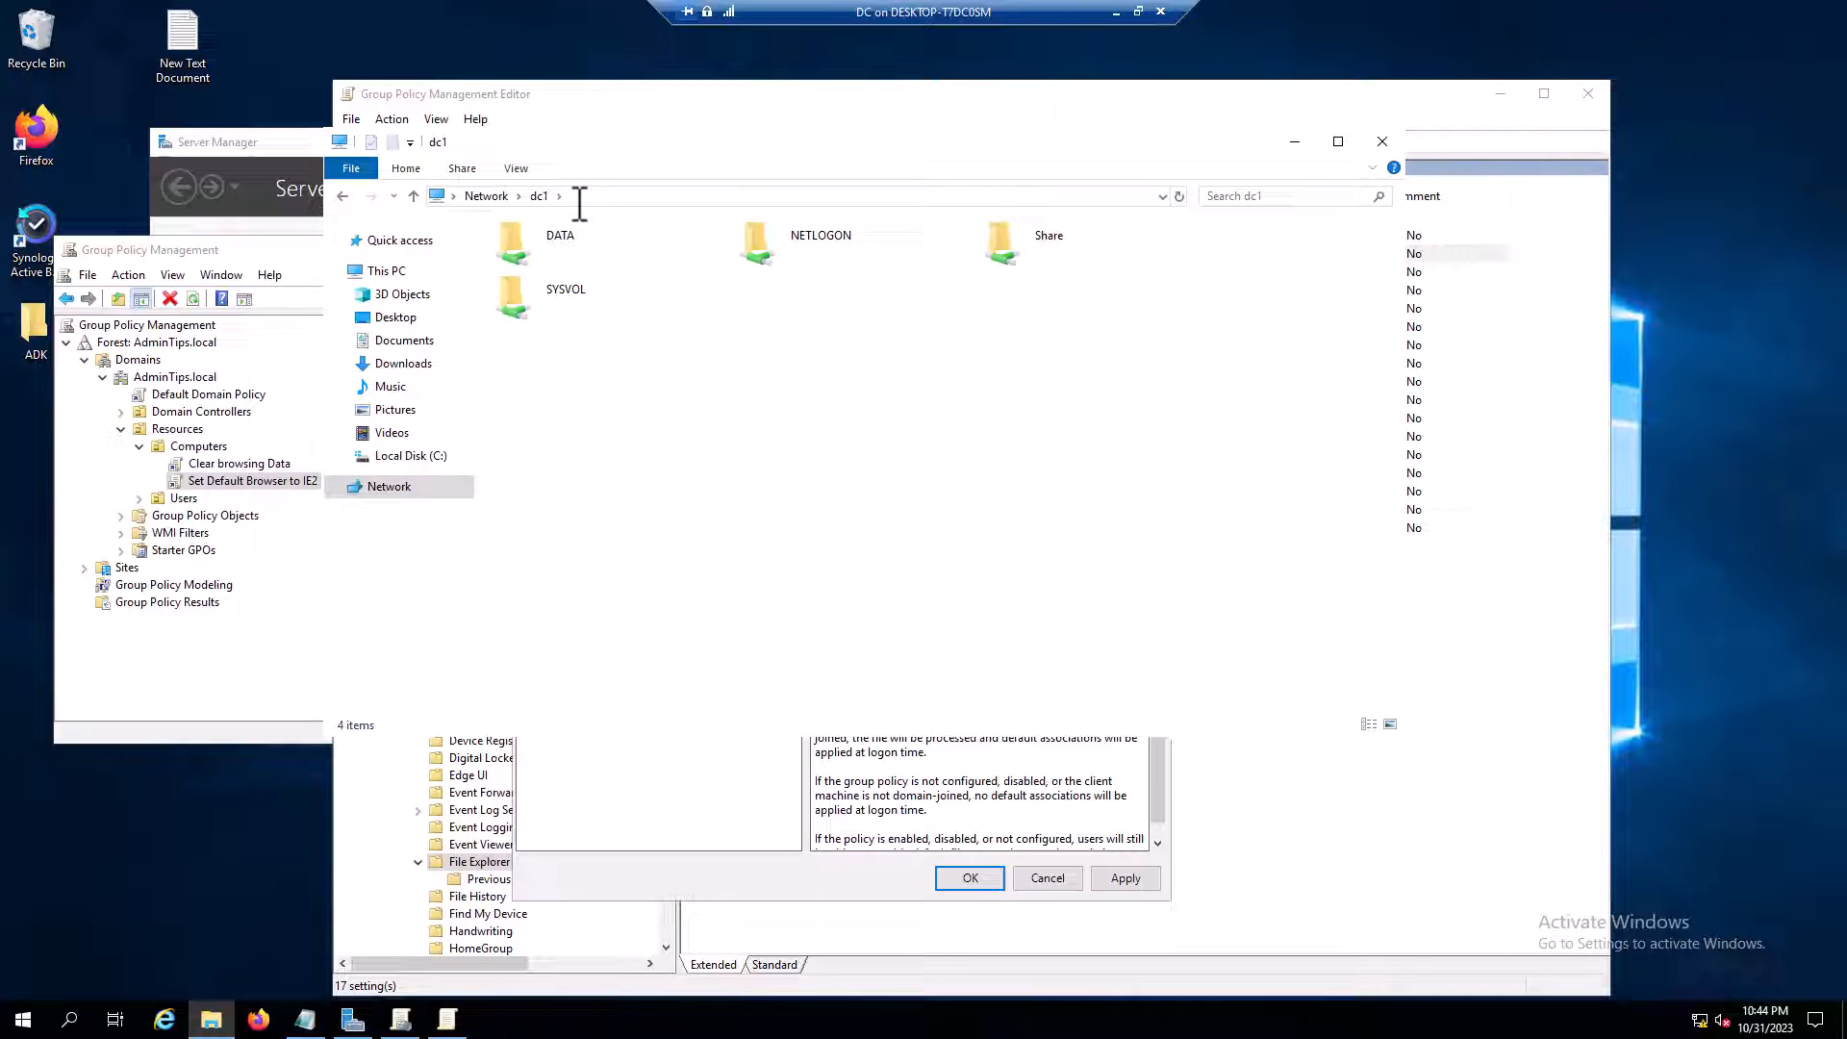
mouse_move(1083, 354)
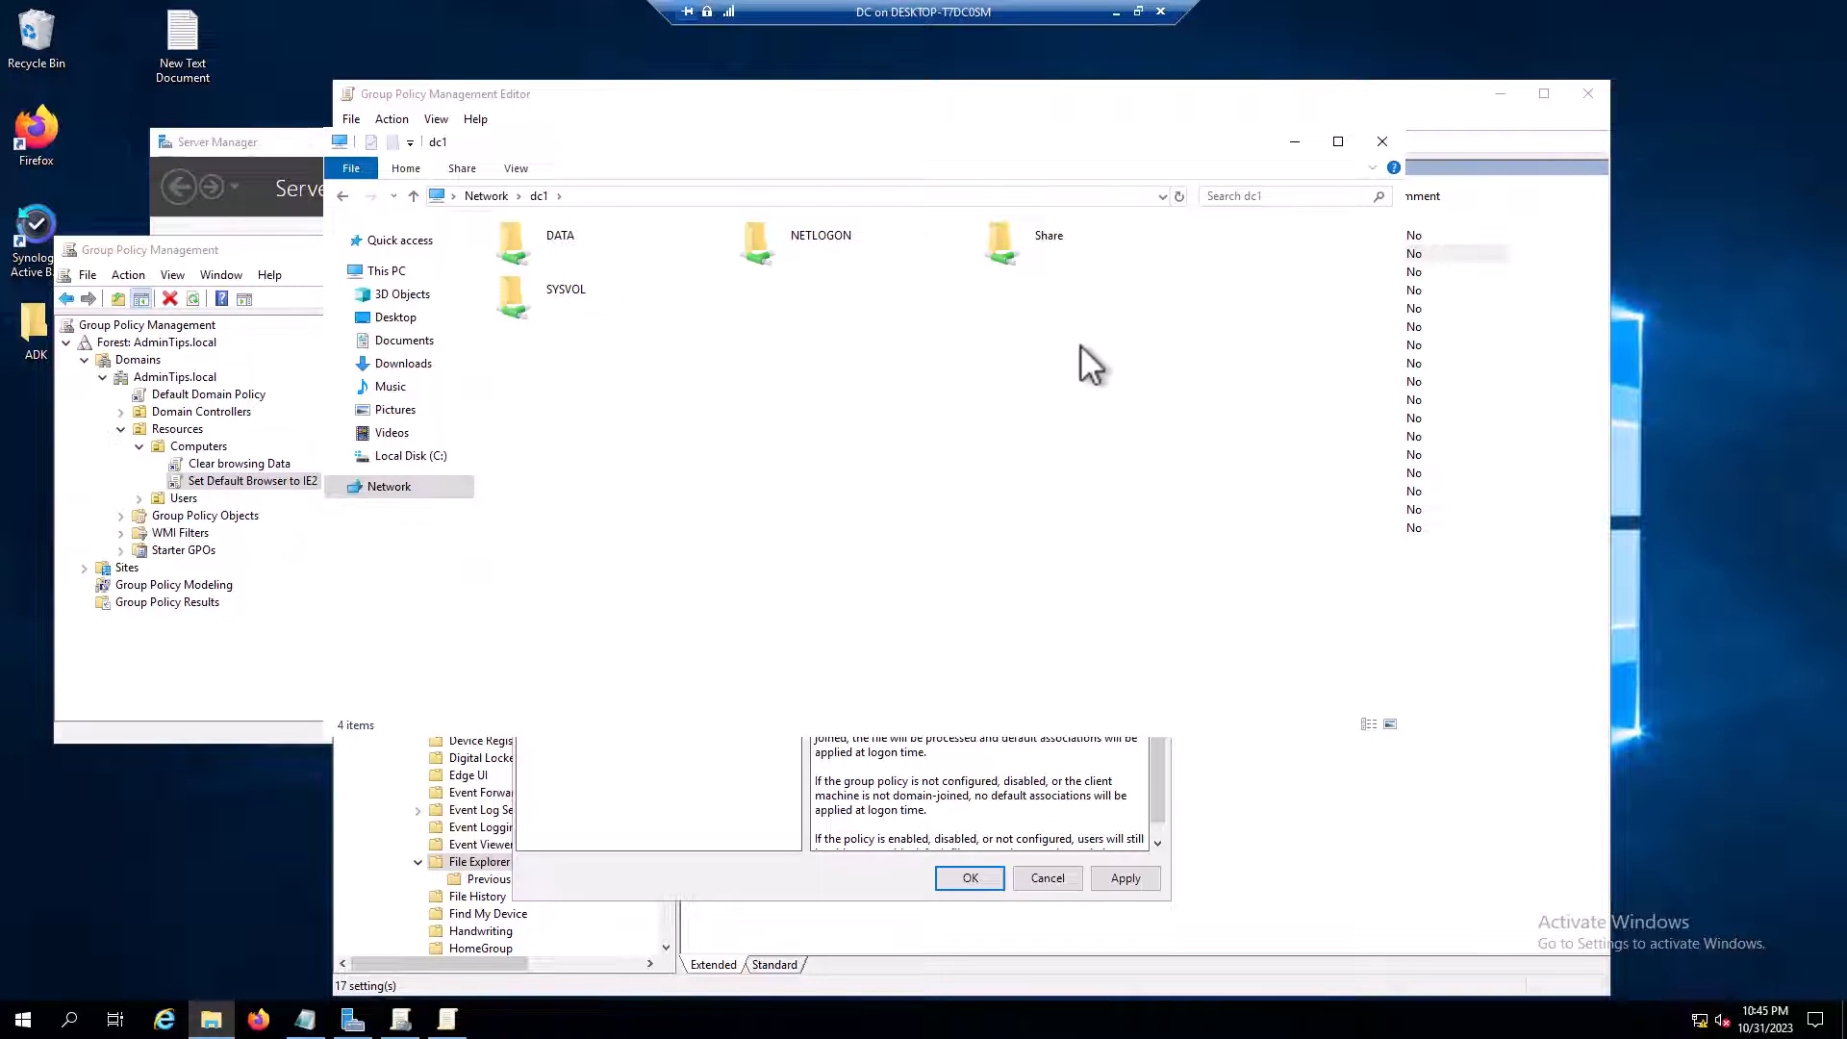
double_click(999, 240)
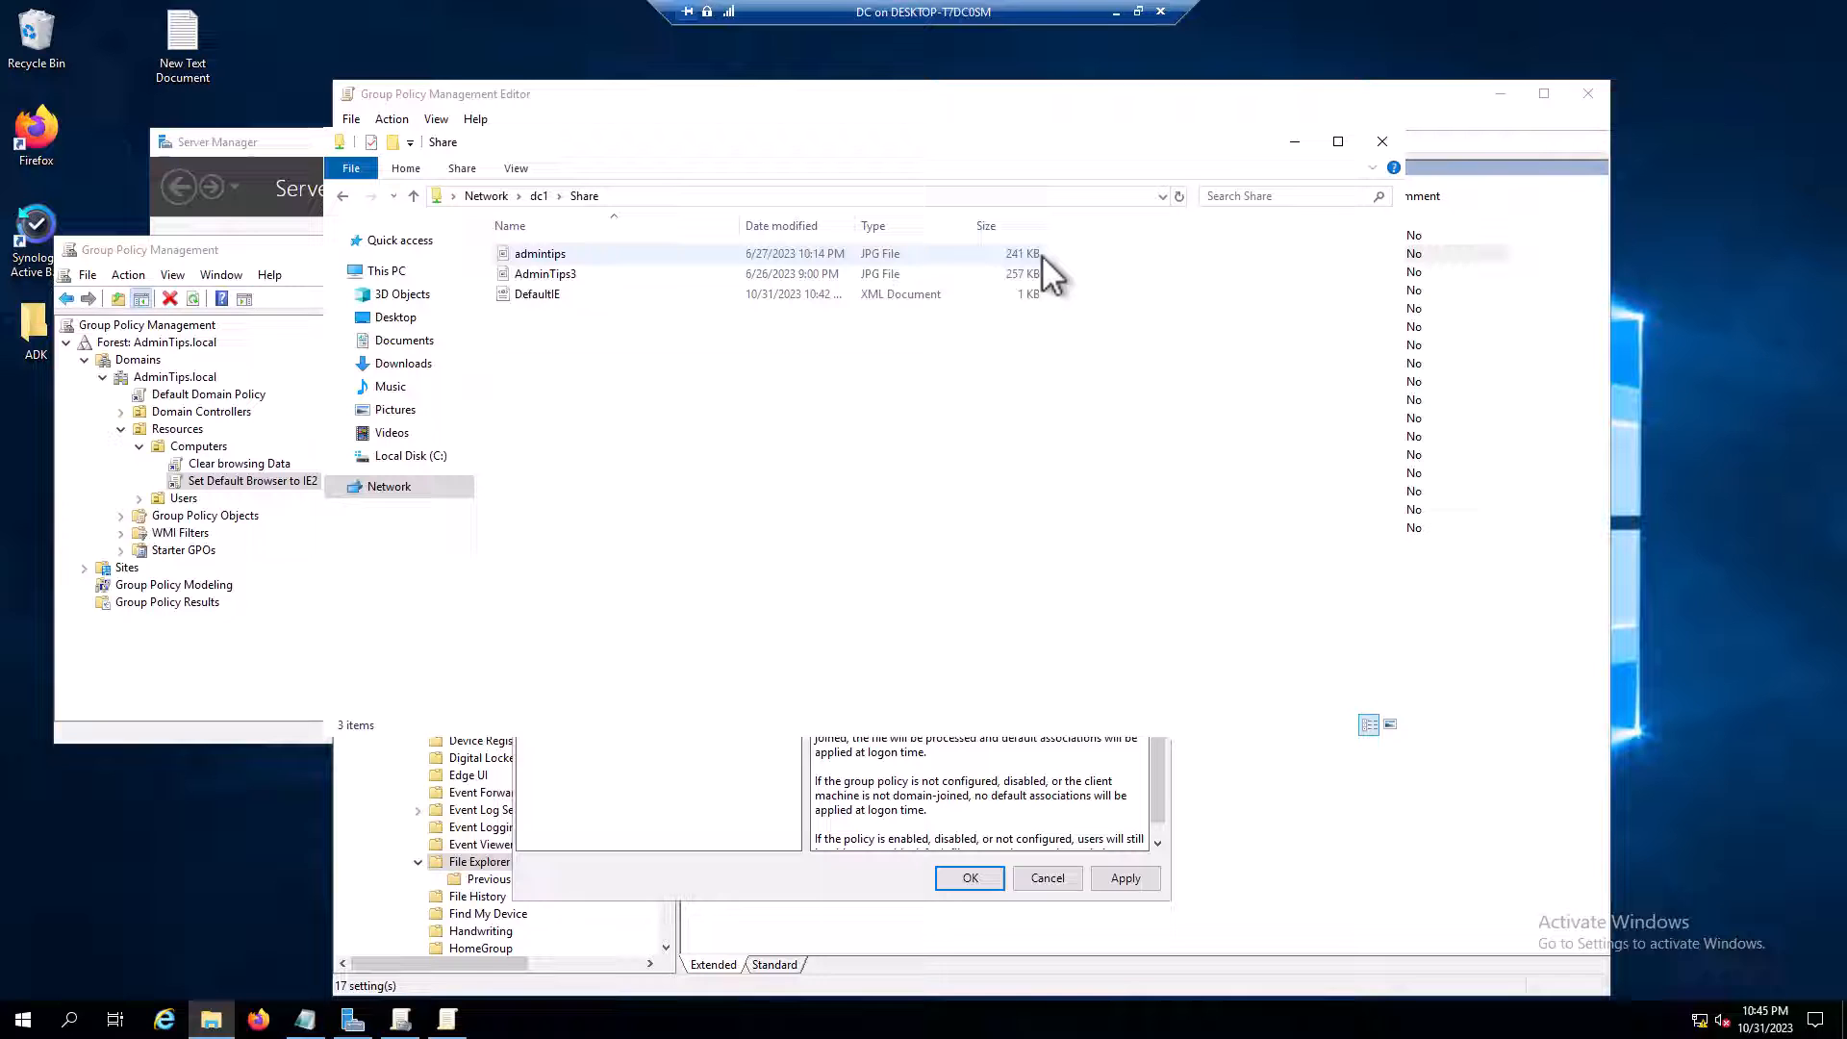
left_click(536, 293)
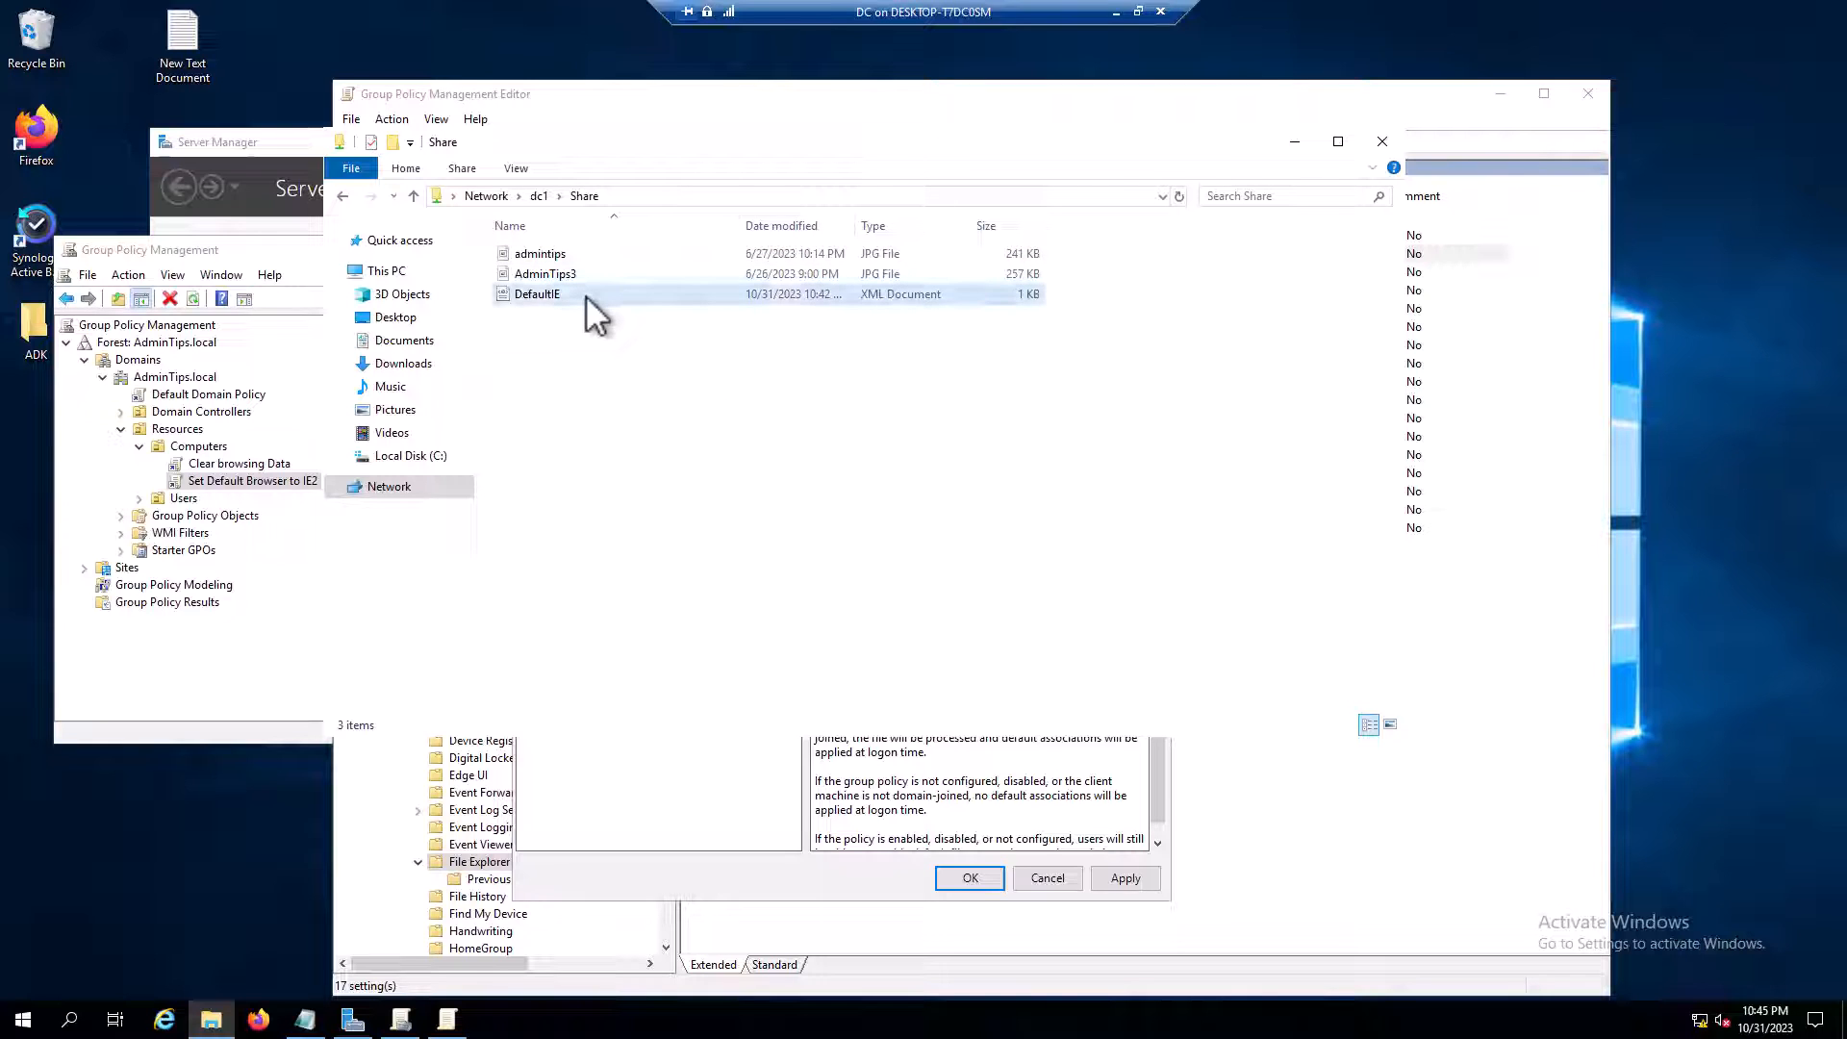
right_click(536, 293)
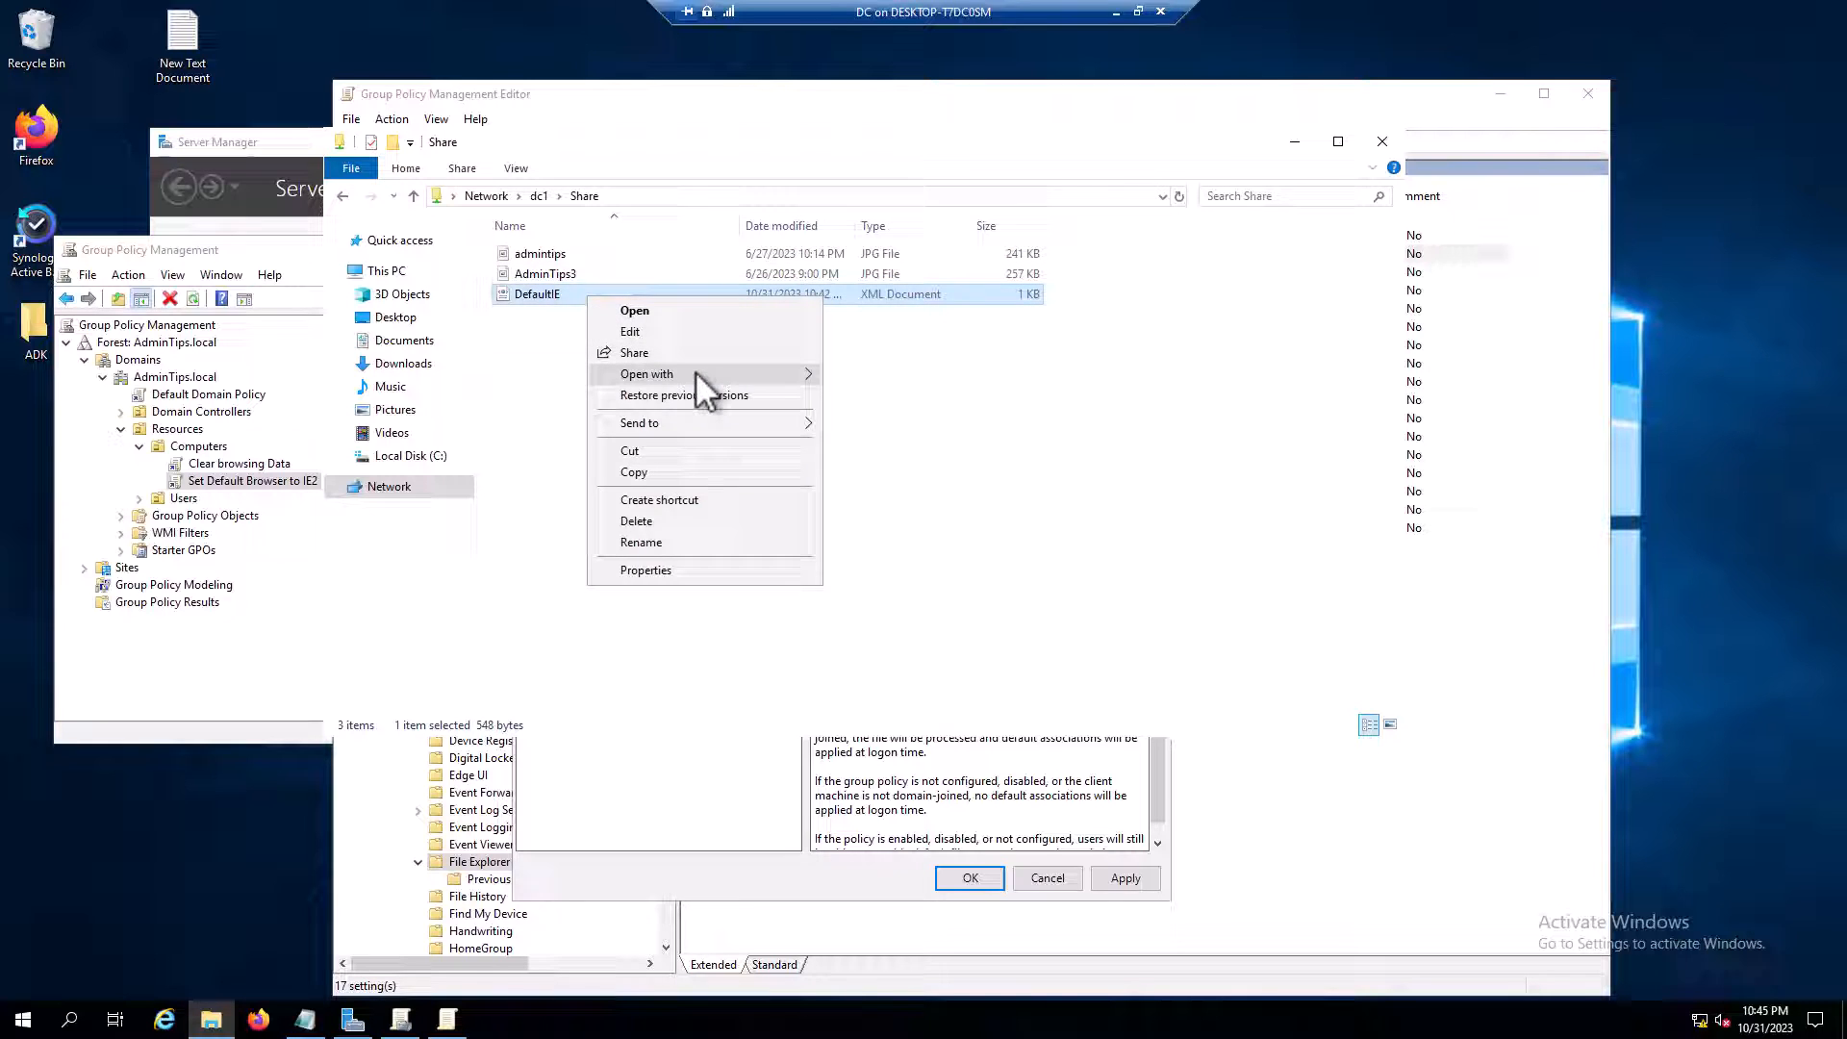
left_click(635, 310)
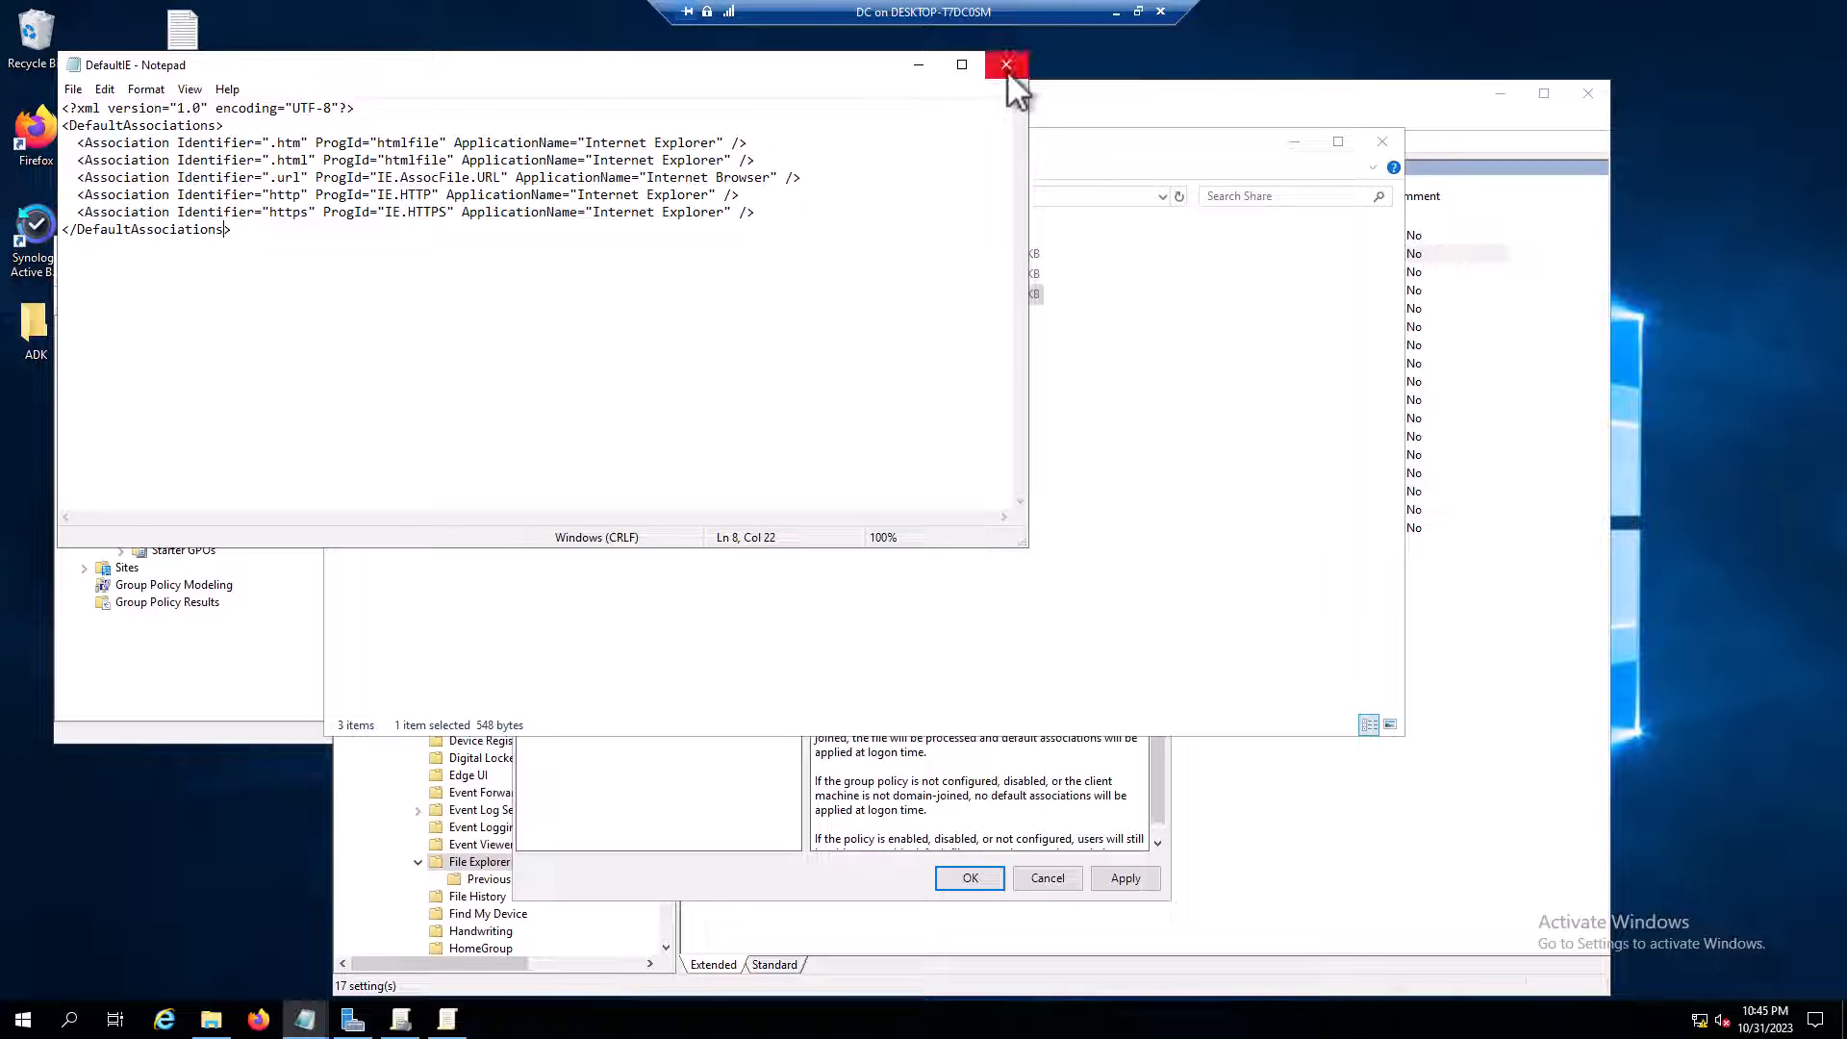
left_click(1006, 64)
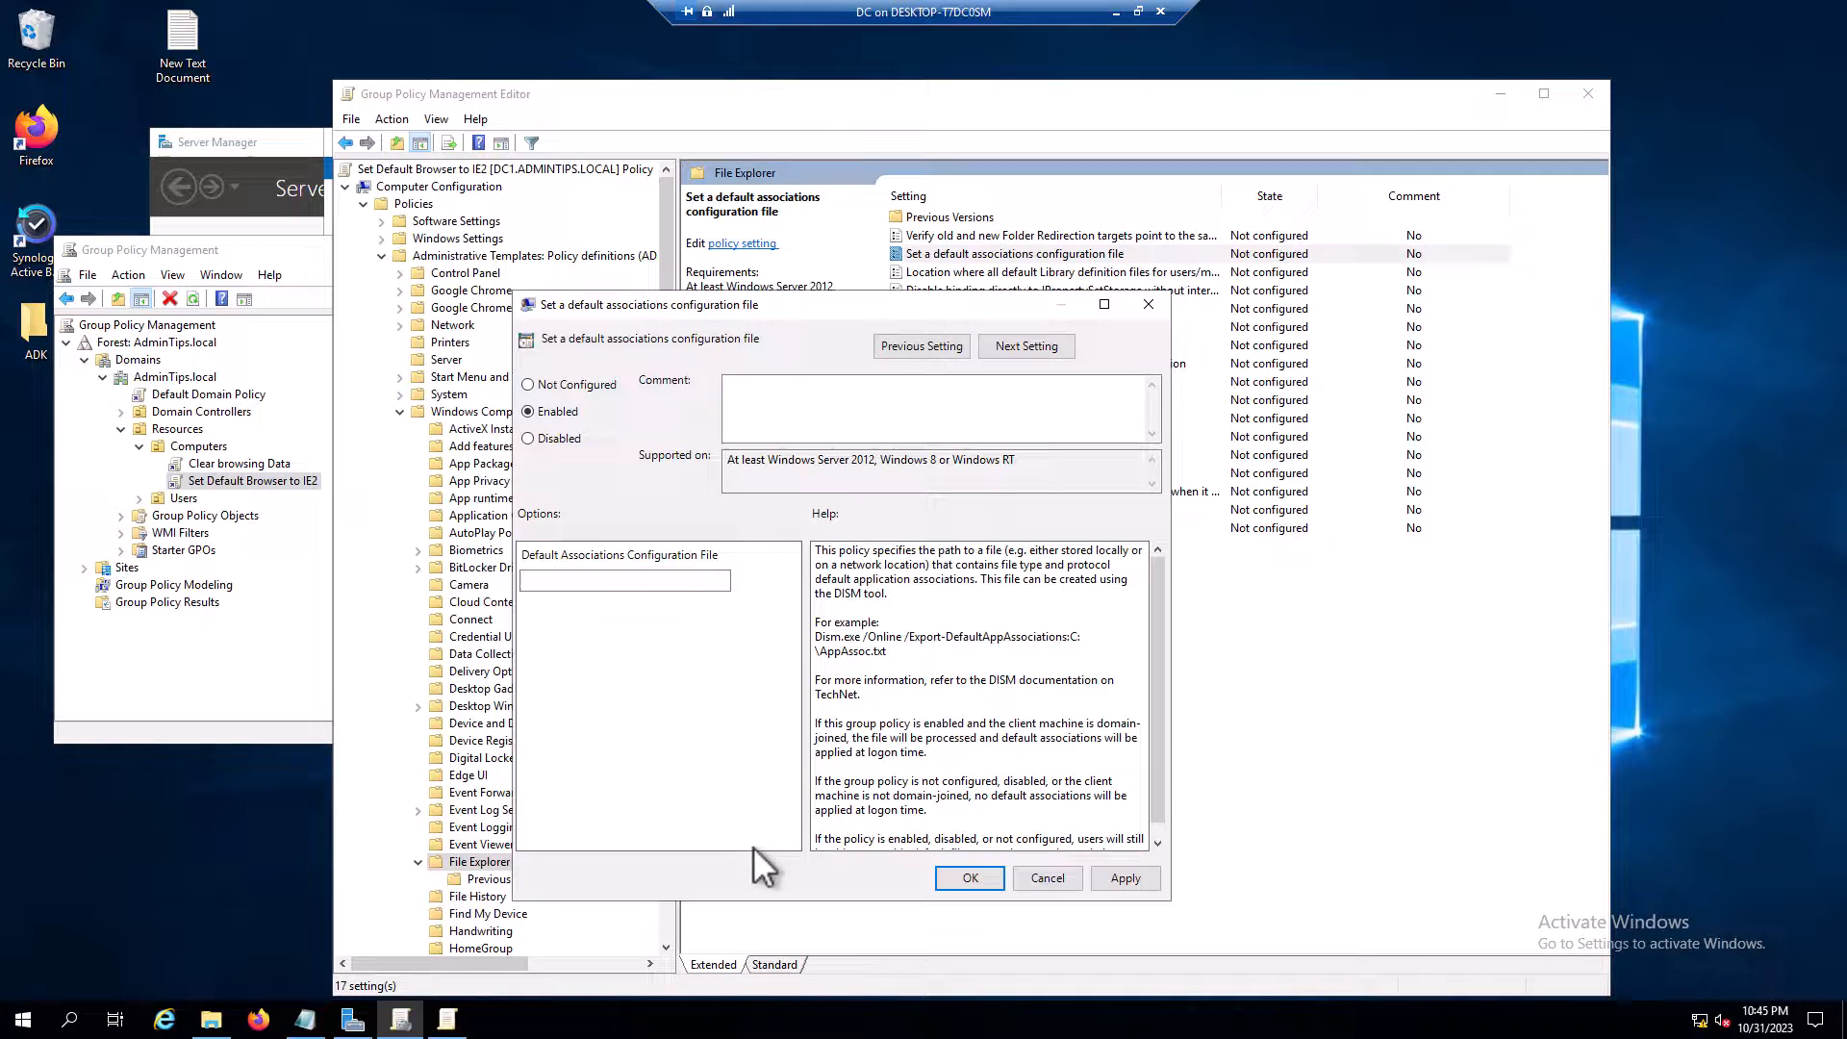
Enable the policy with path \\dc1\Share\DefaultIE.xml and save it
right_click(623, 579)
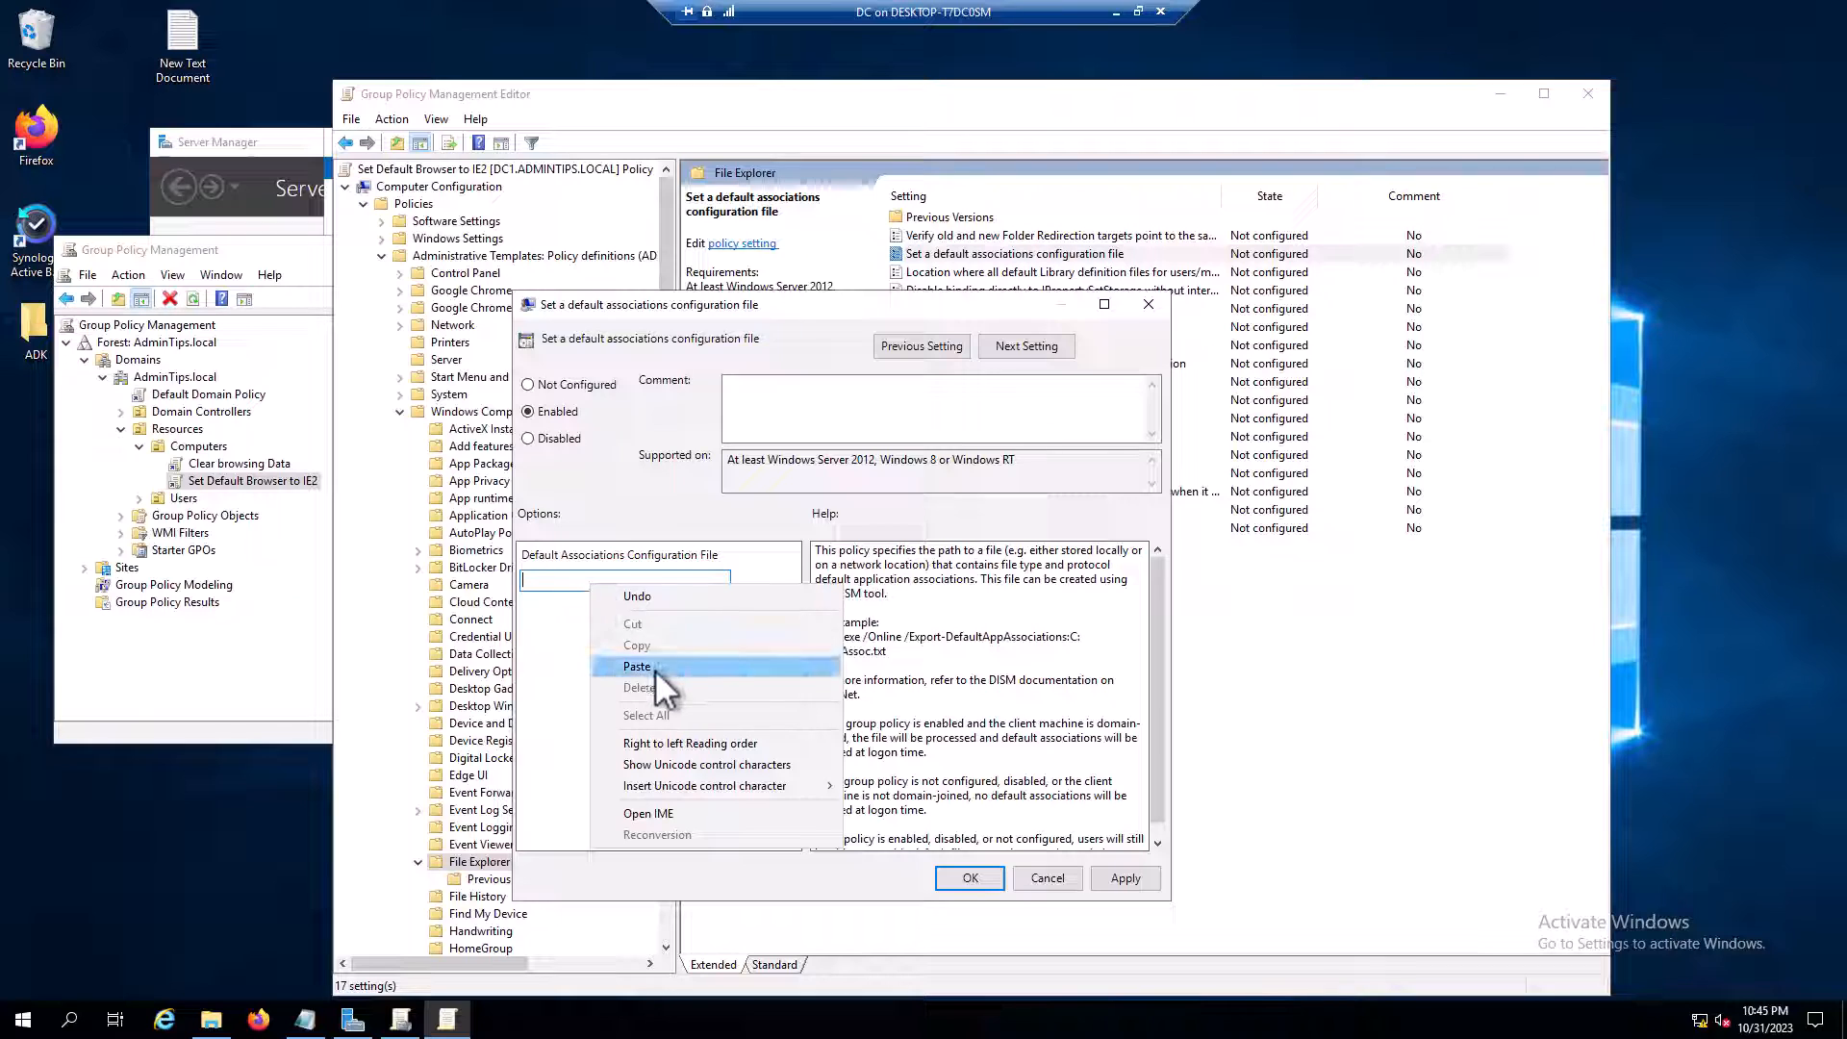
left_click(637, 665)
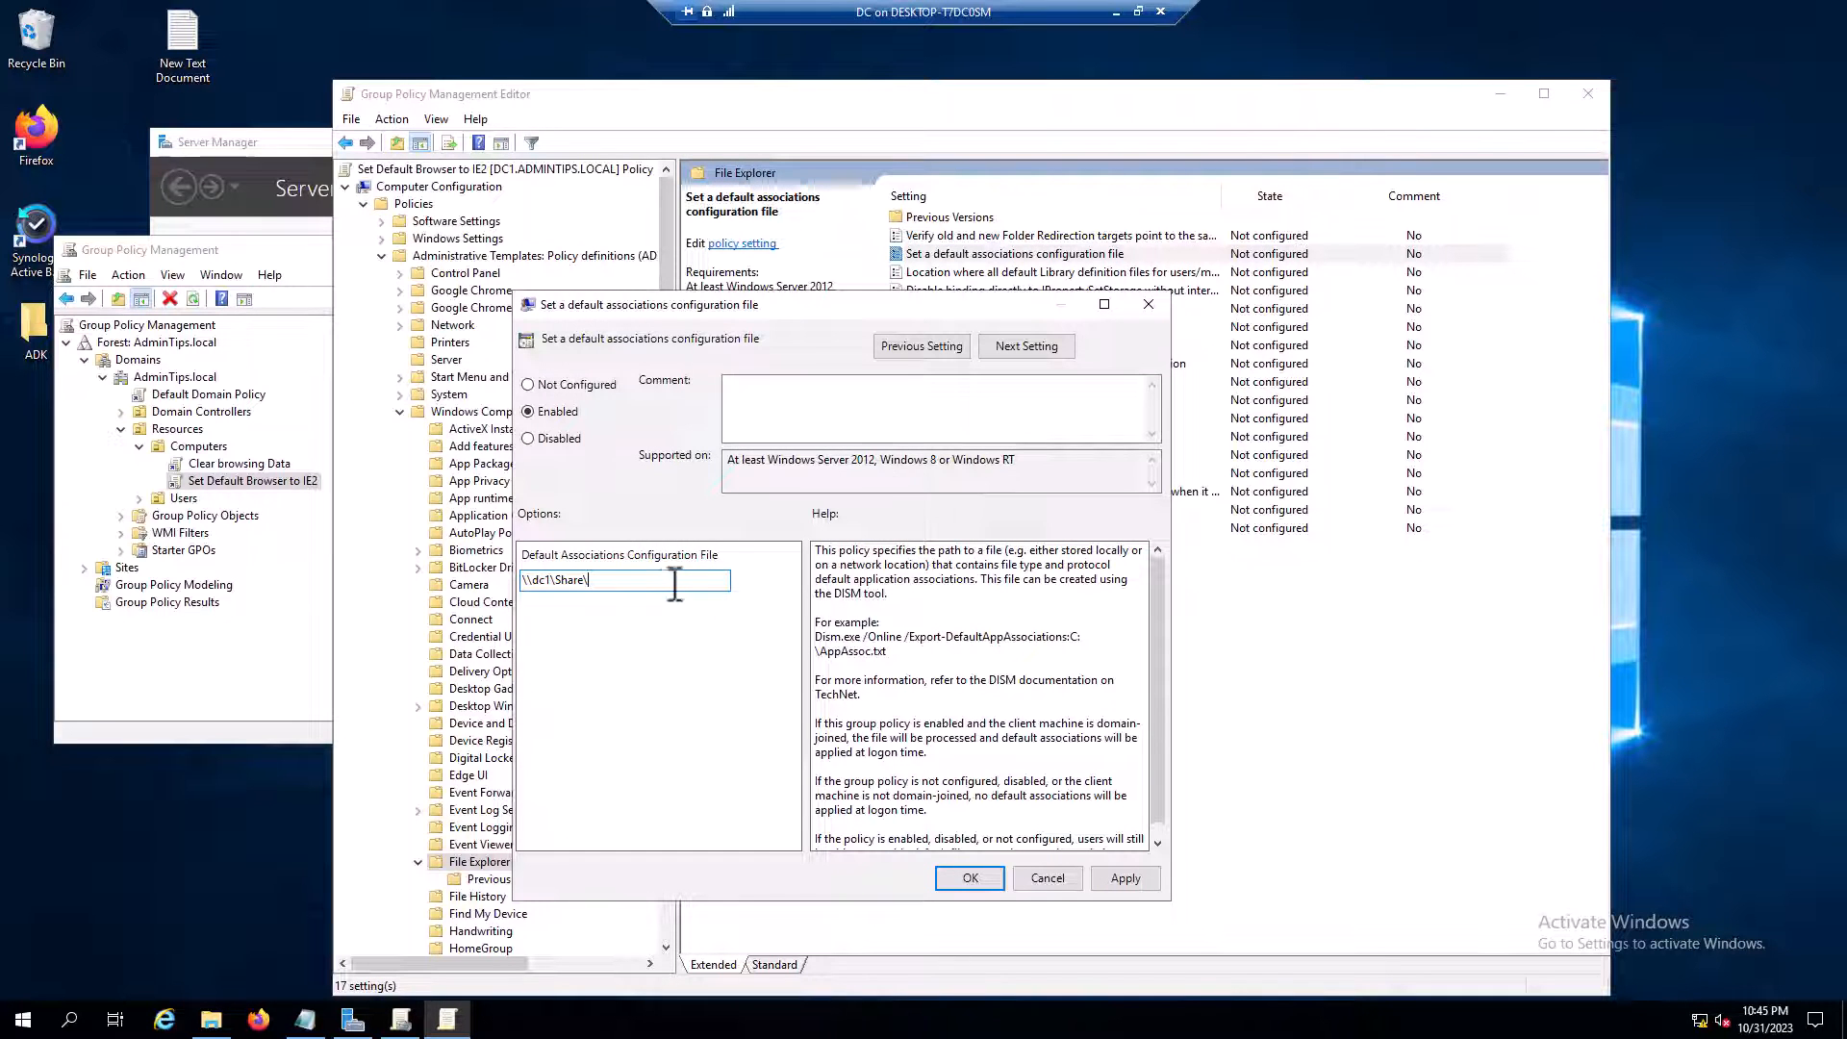
type("DefaultE")
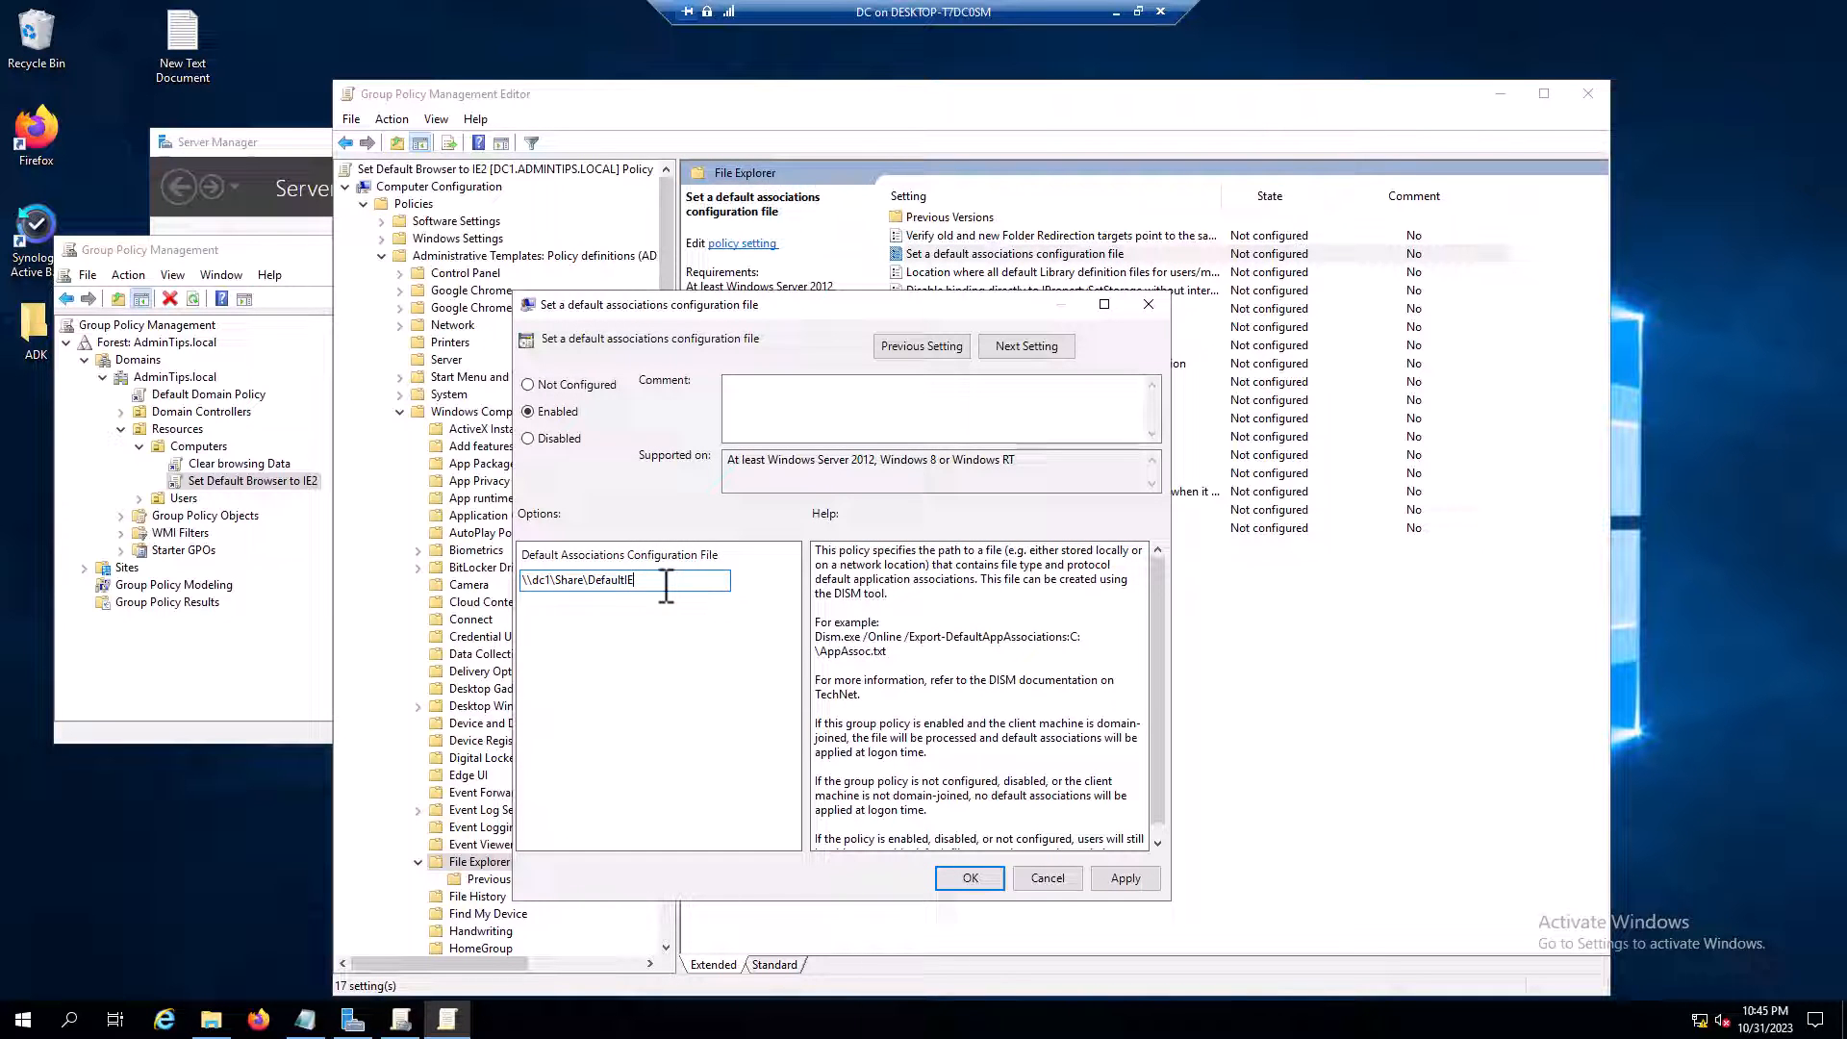
type(".xml")
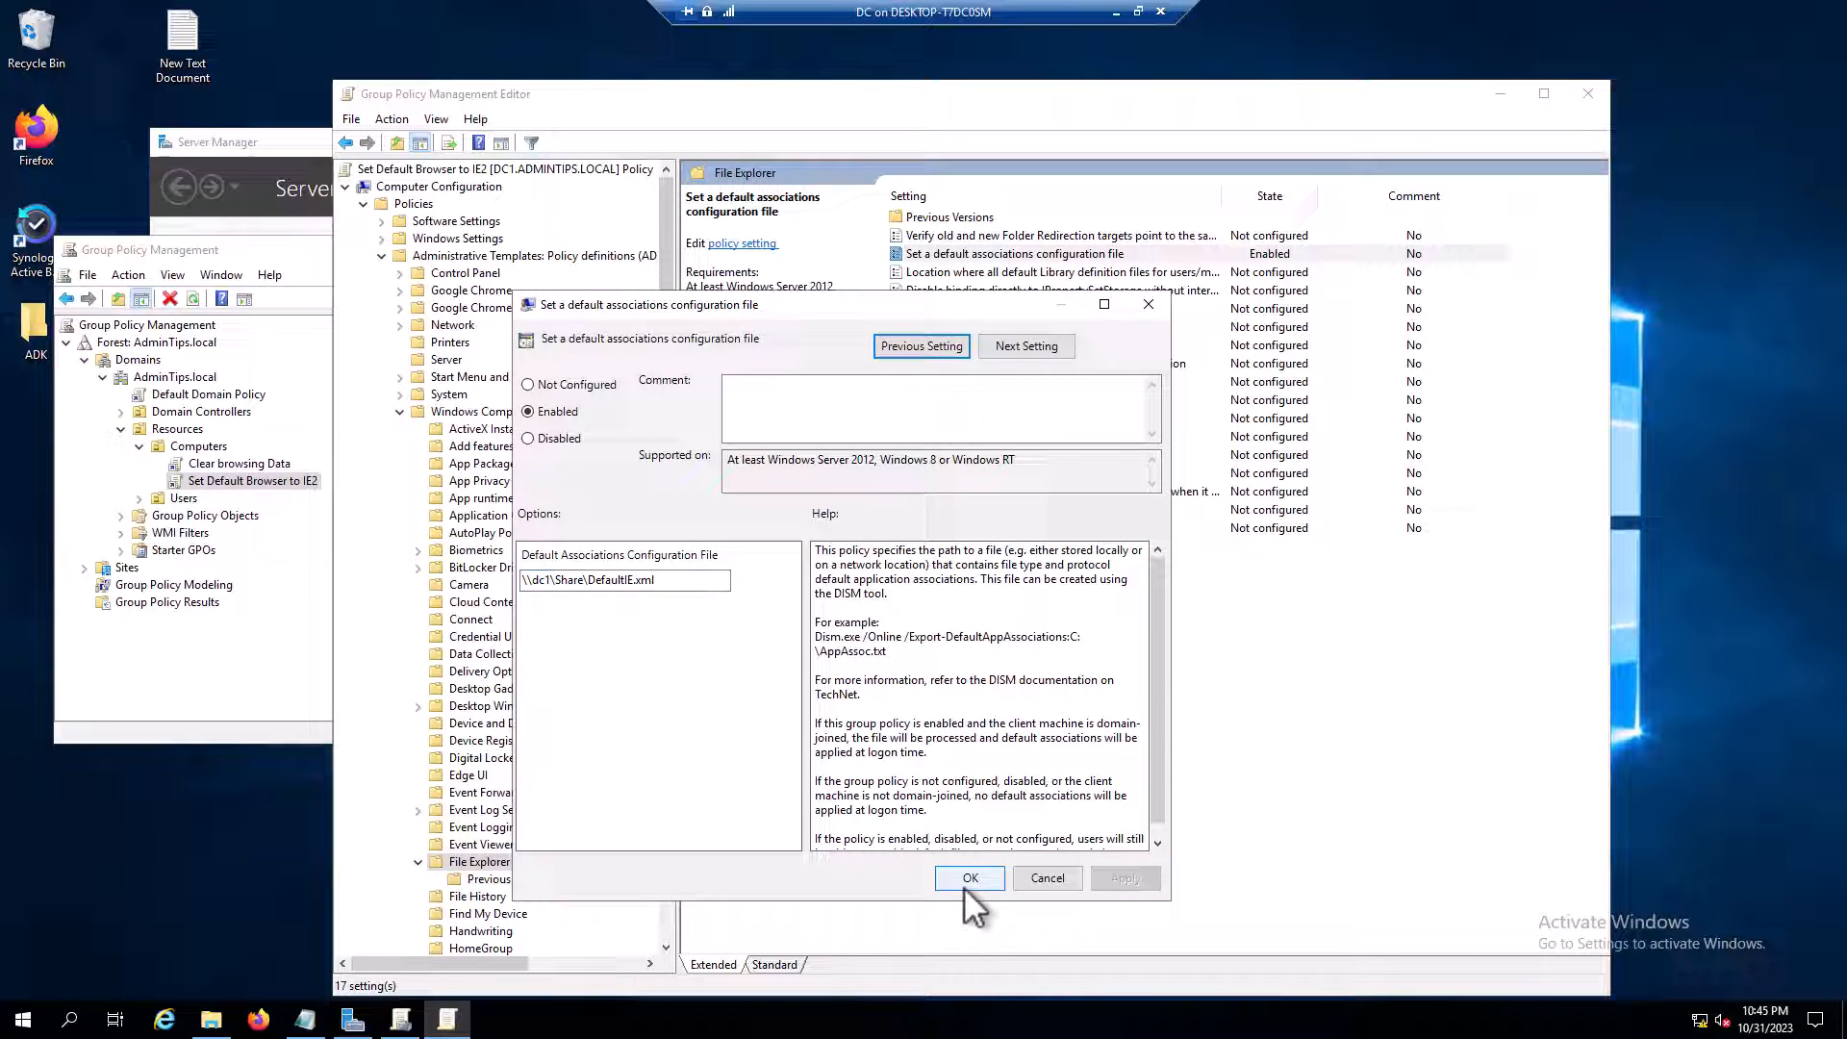
left_click(969, 877)
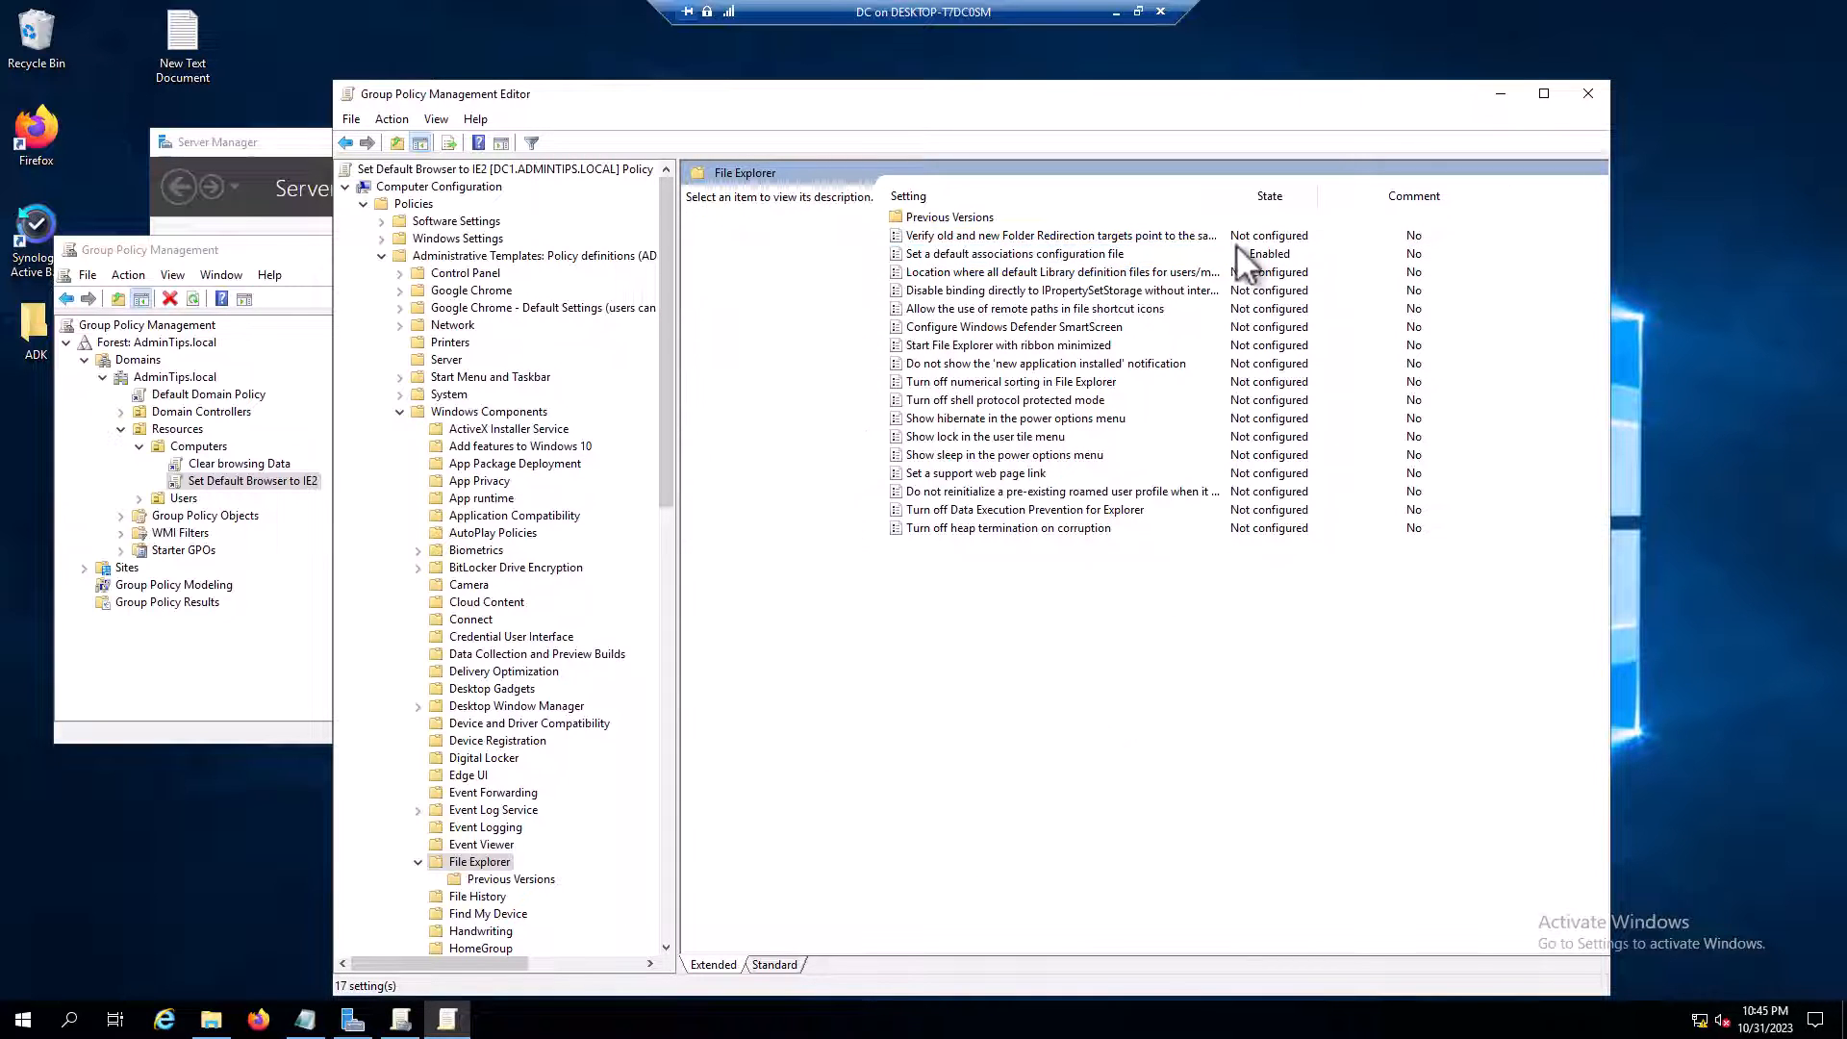
left_click(1015, 253)
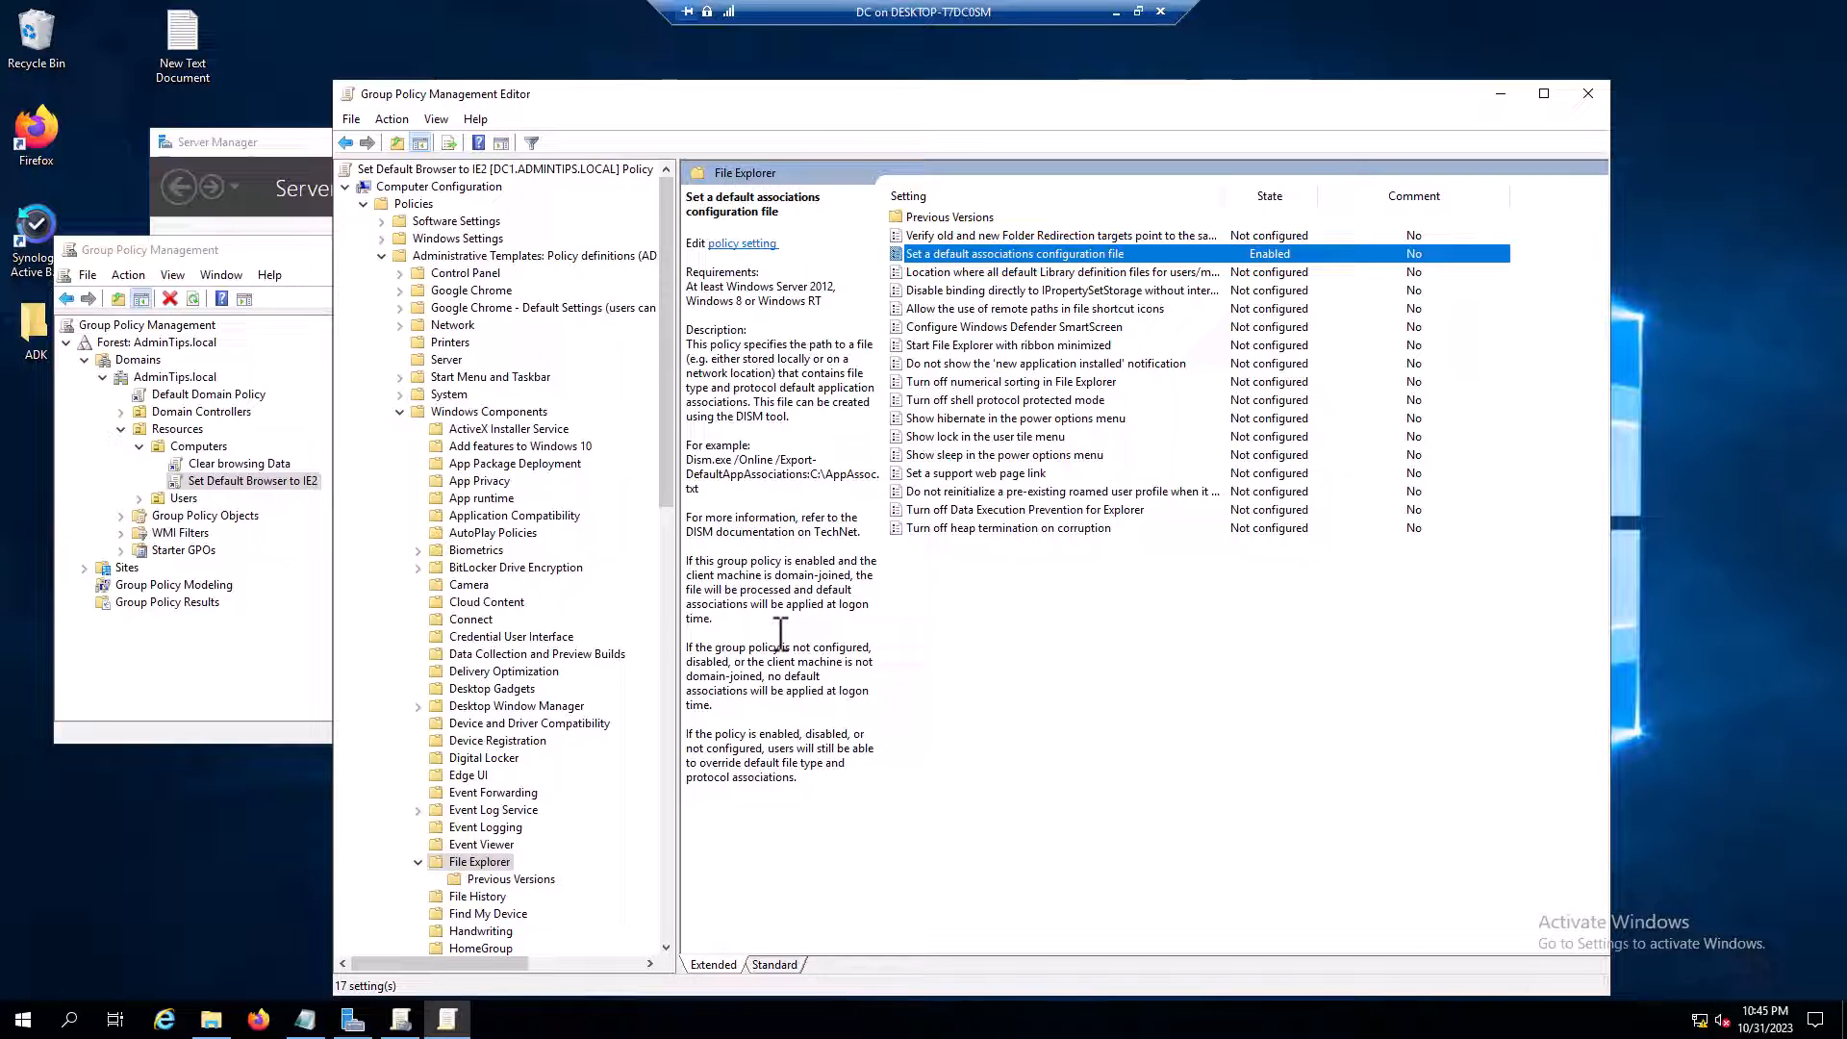
left_click(69, 1020)
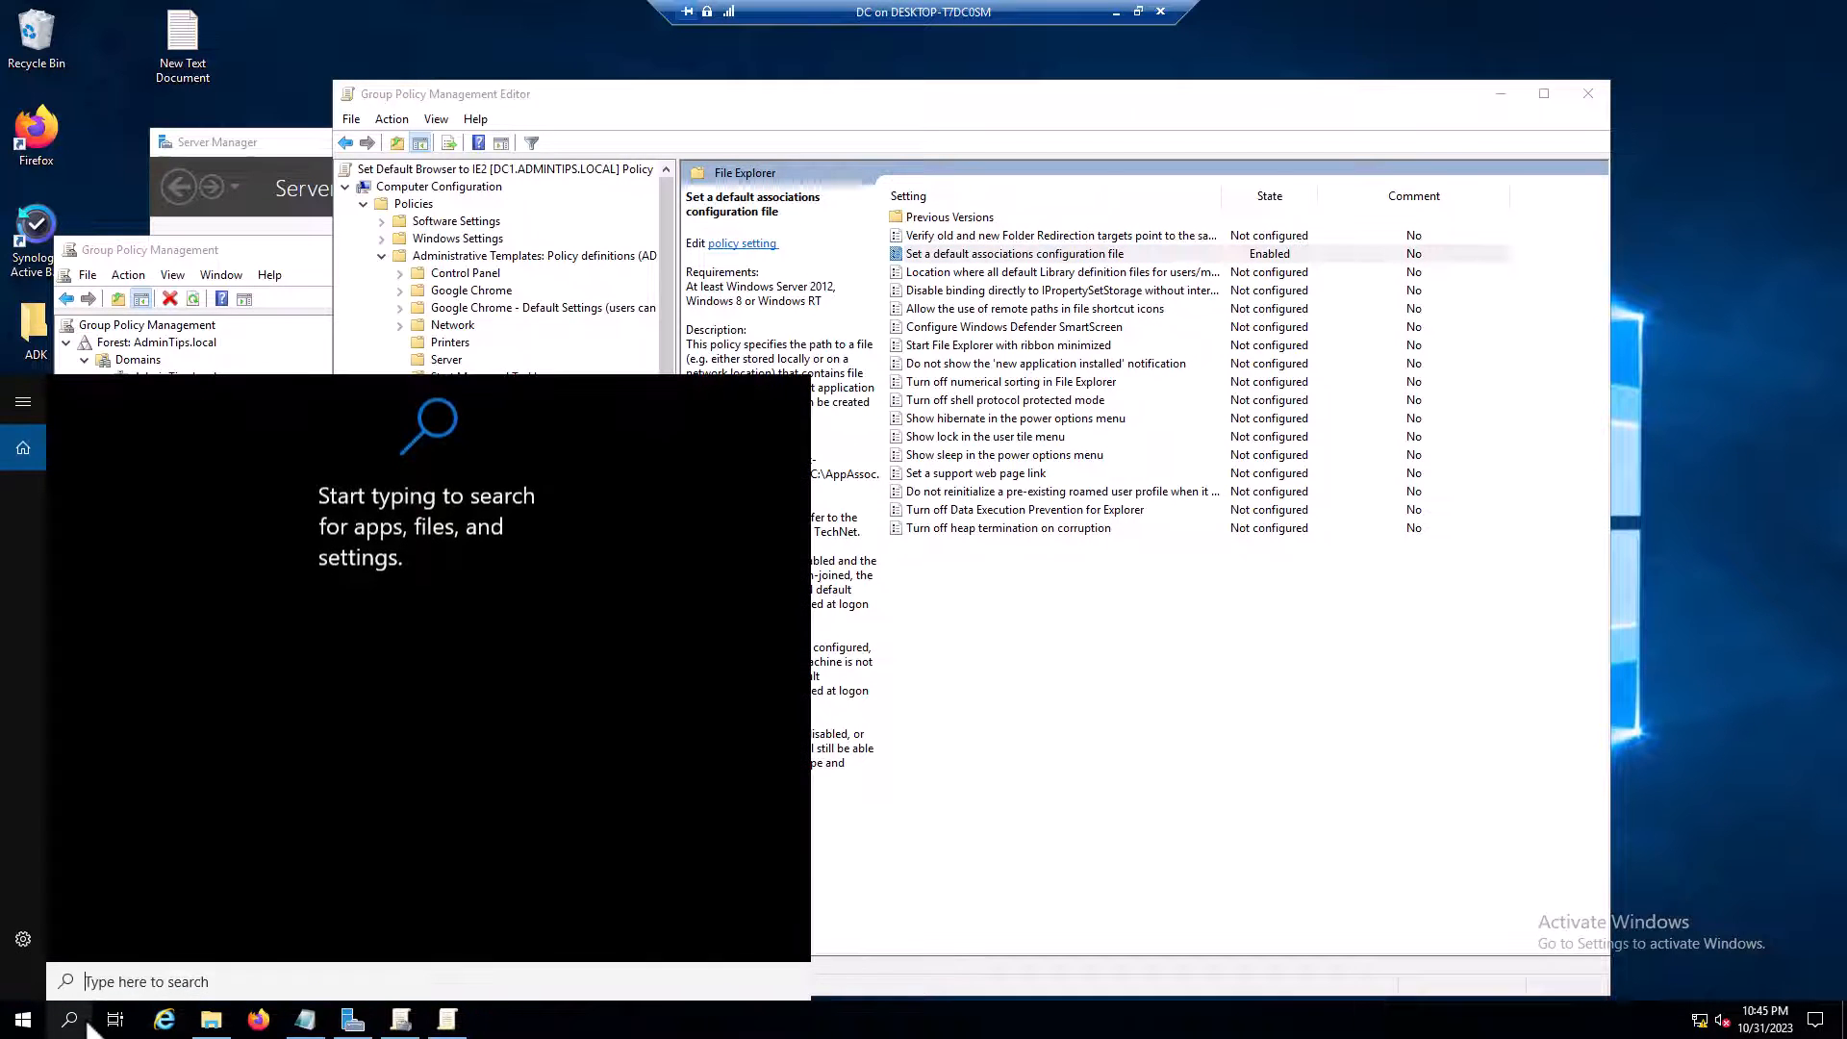
Run gpupdate /force in Command Prompt on the domain controller
left_click(493, 1019)
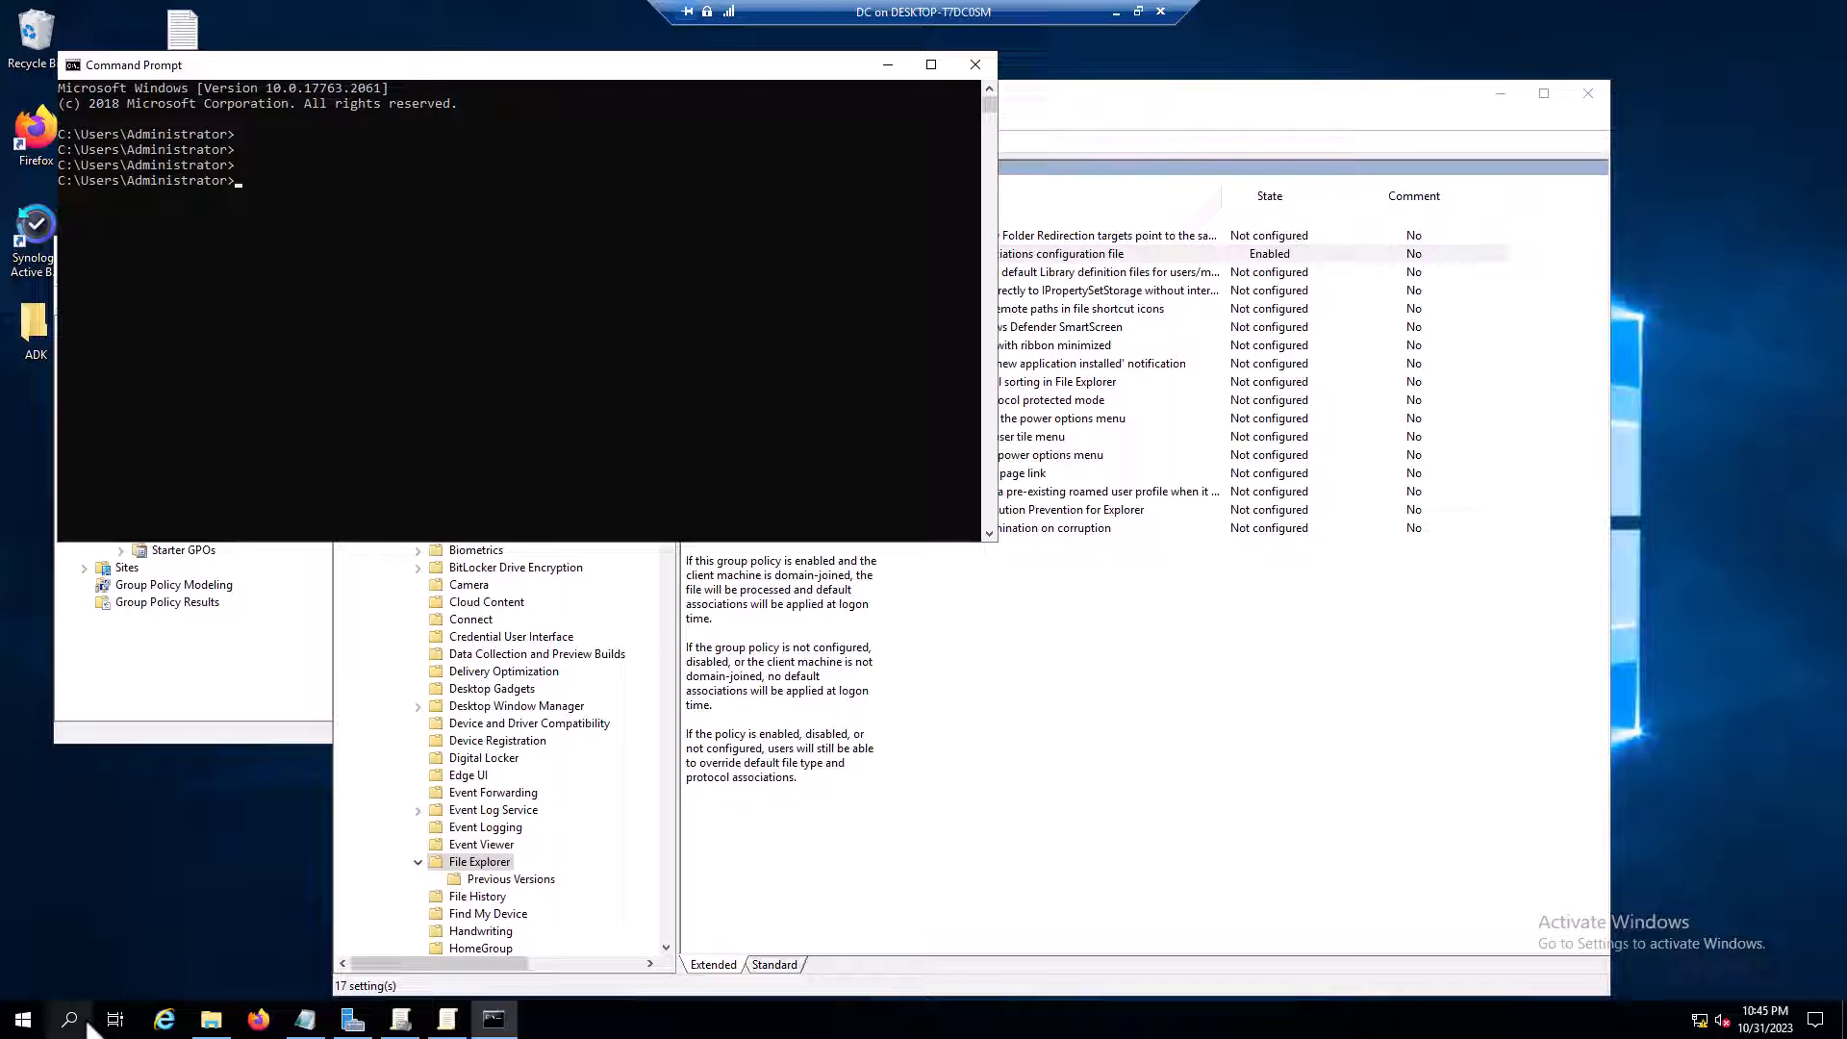
type("gpu")
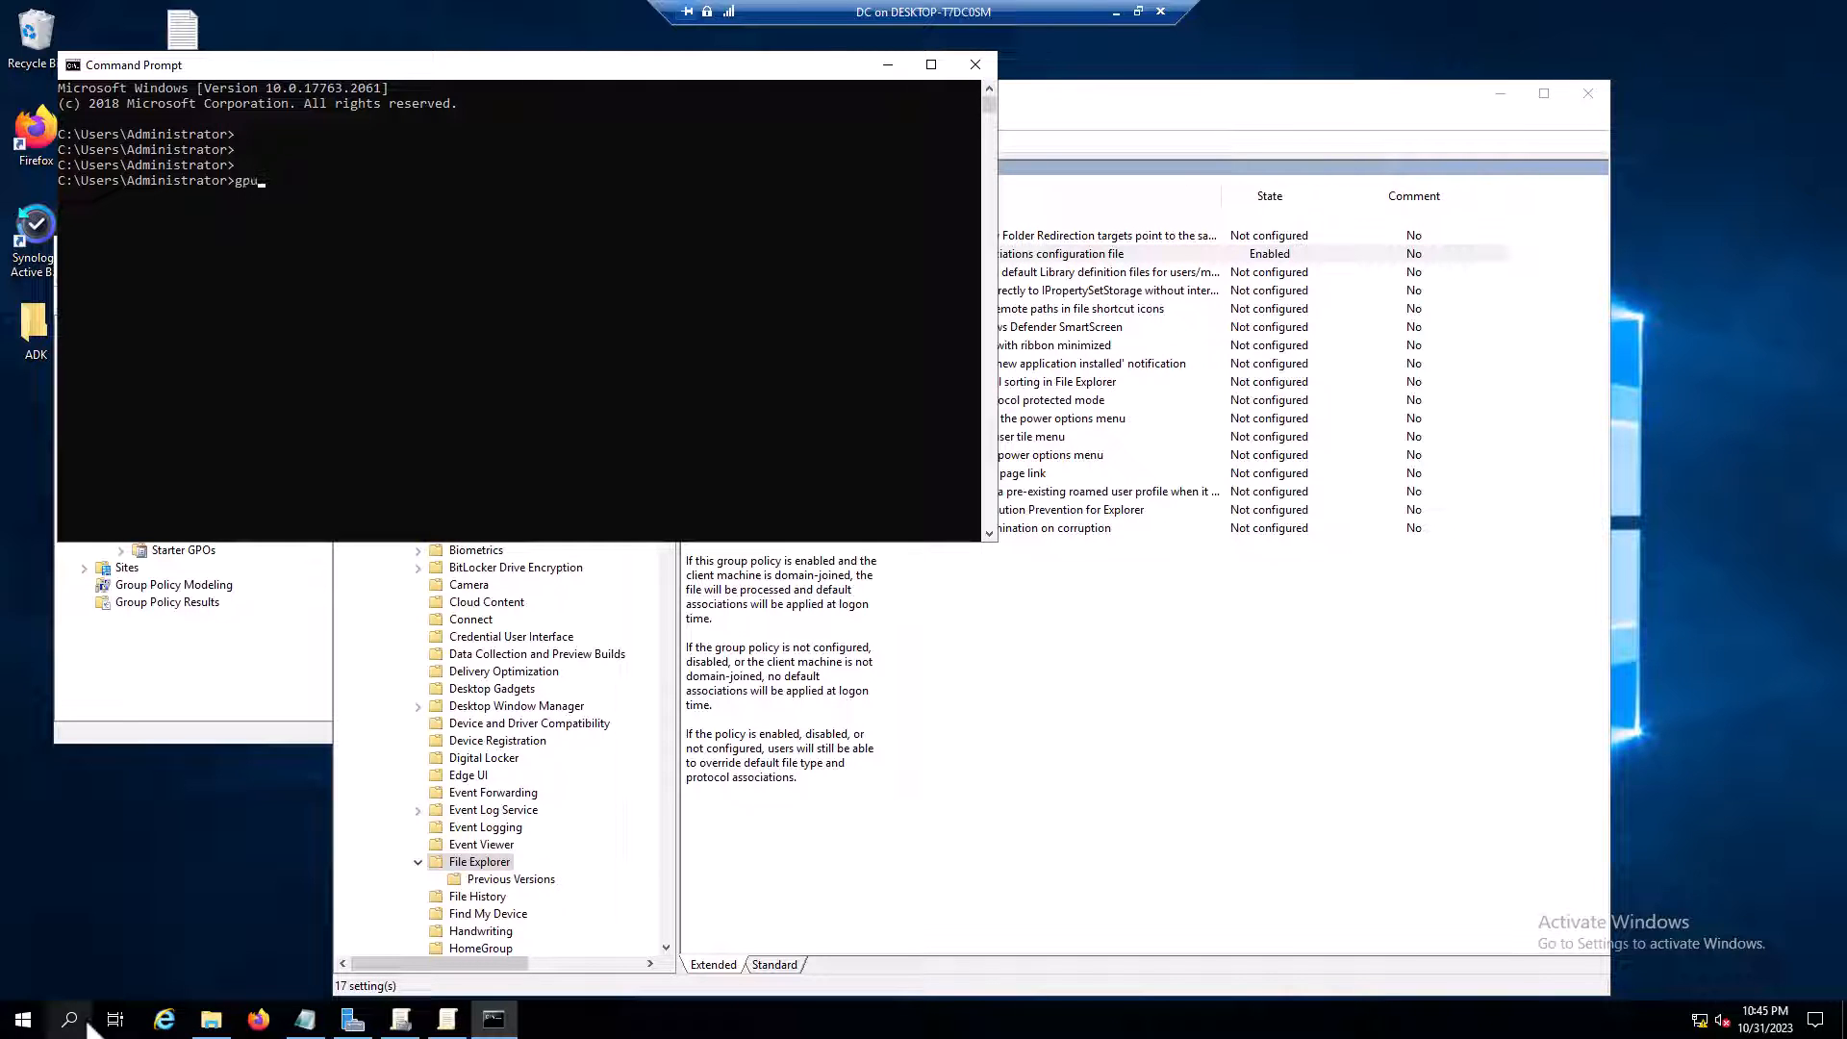
type("pdate /force")
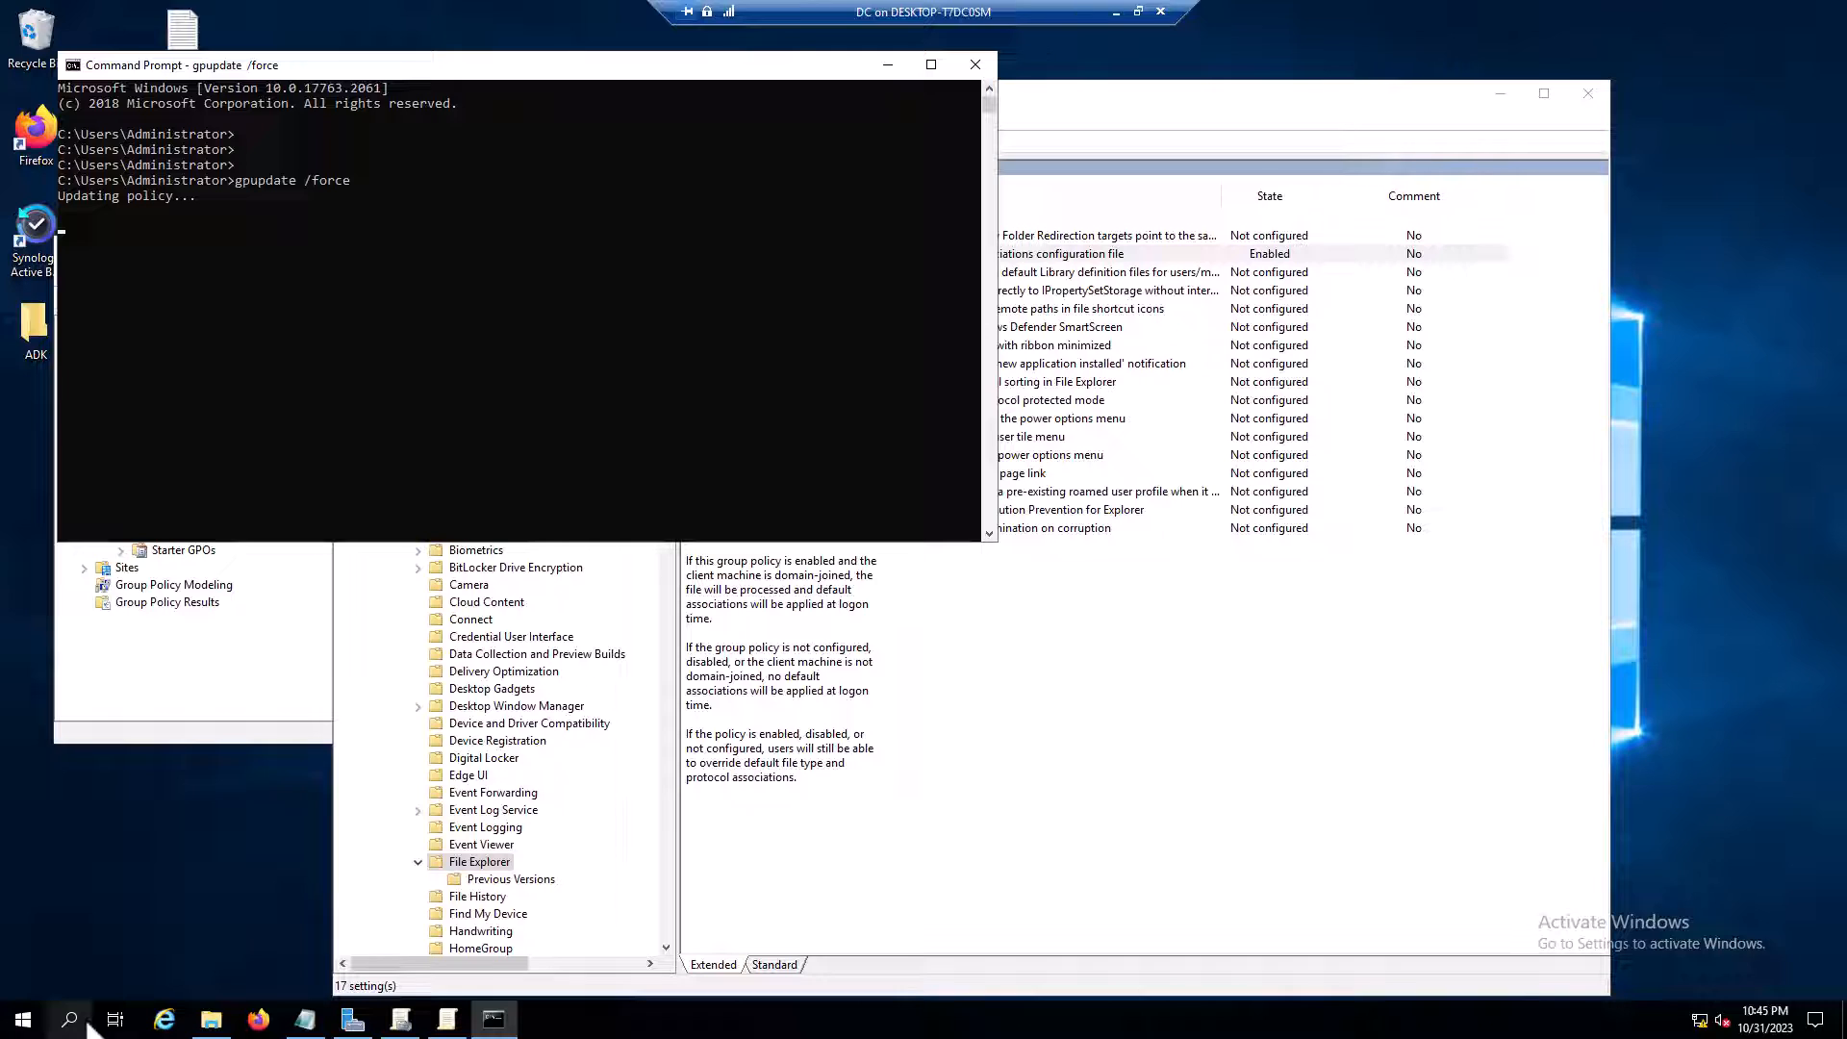
mouse_move(414, 486)
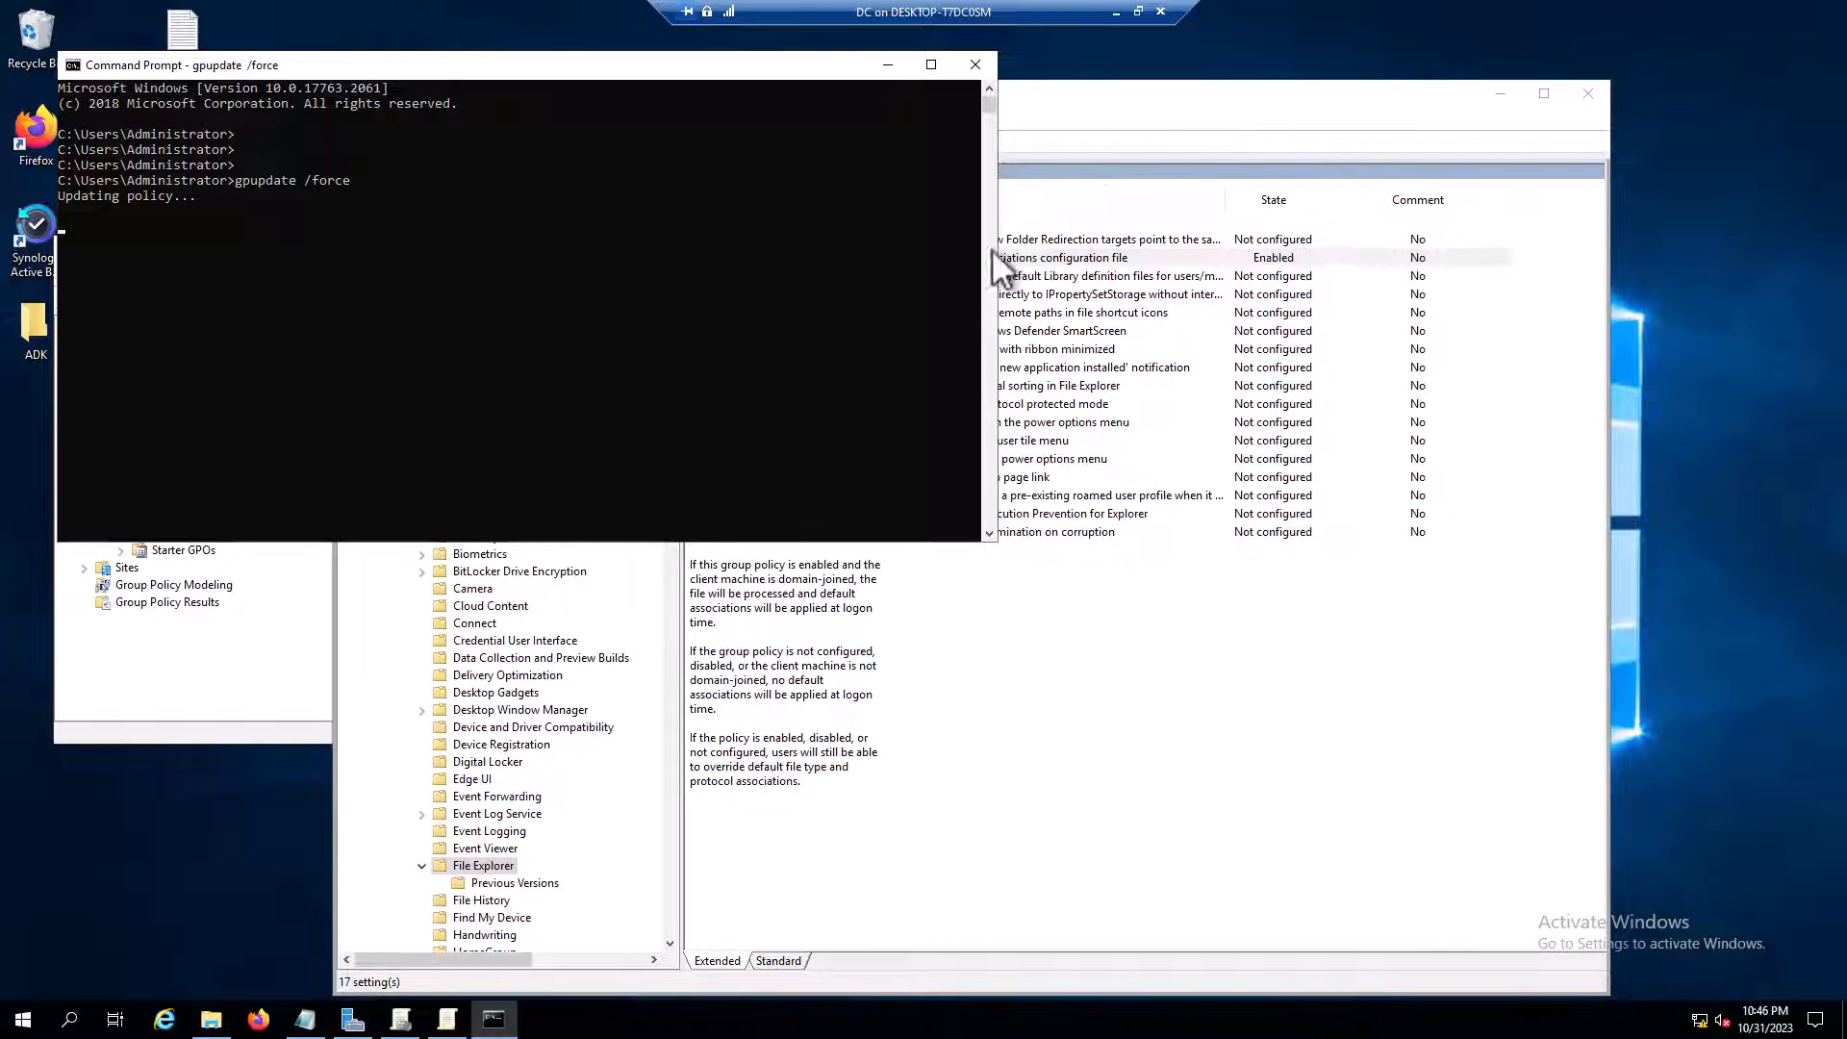
mouse_move(1140, 38)
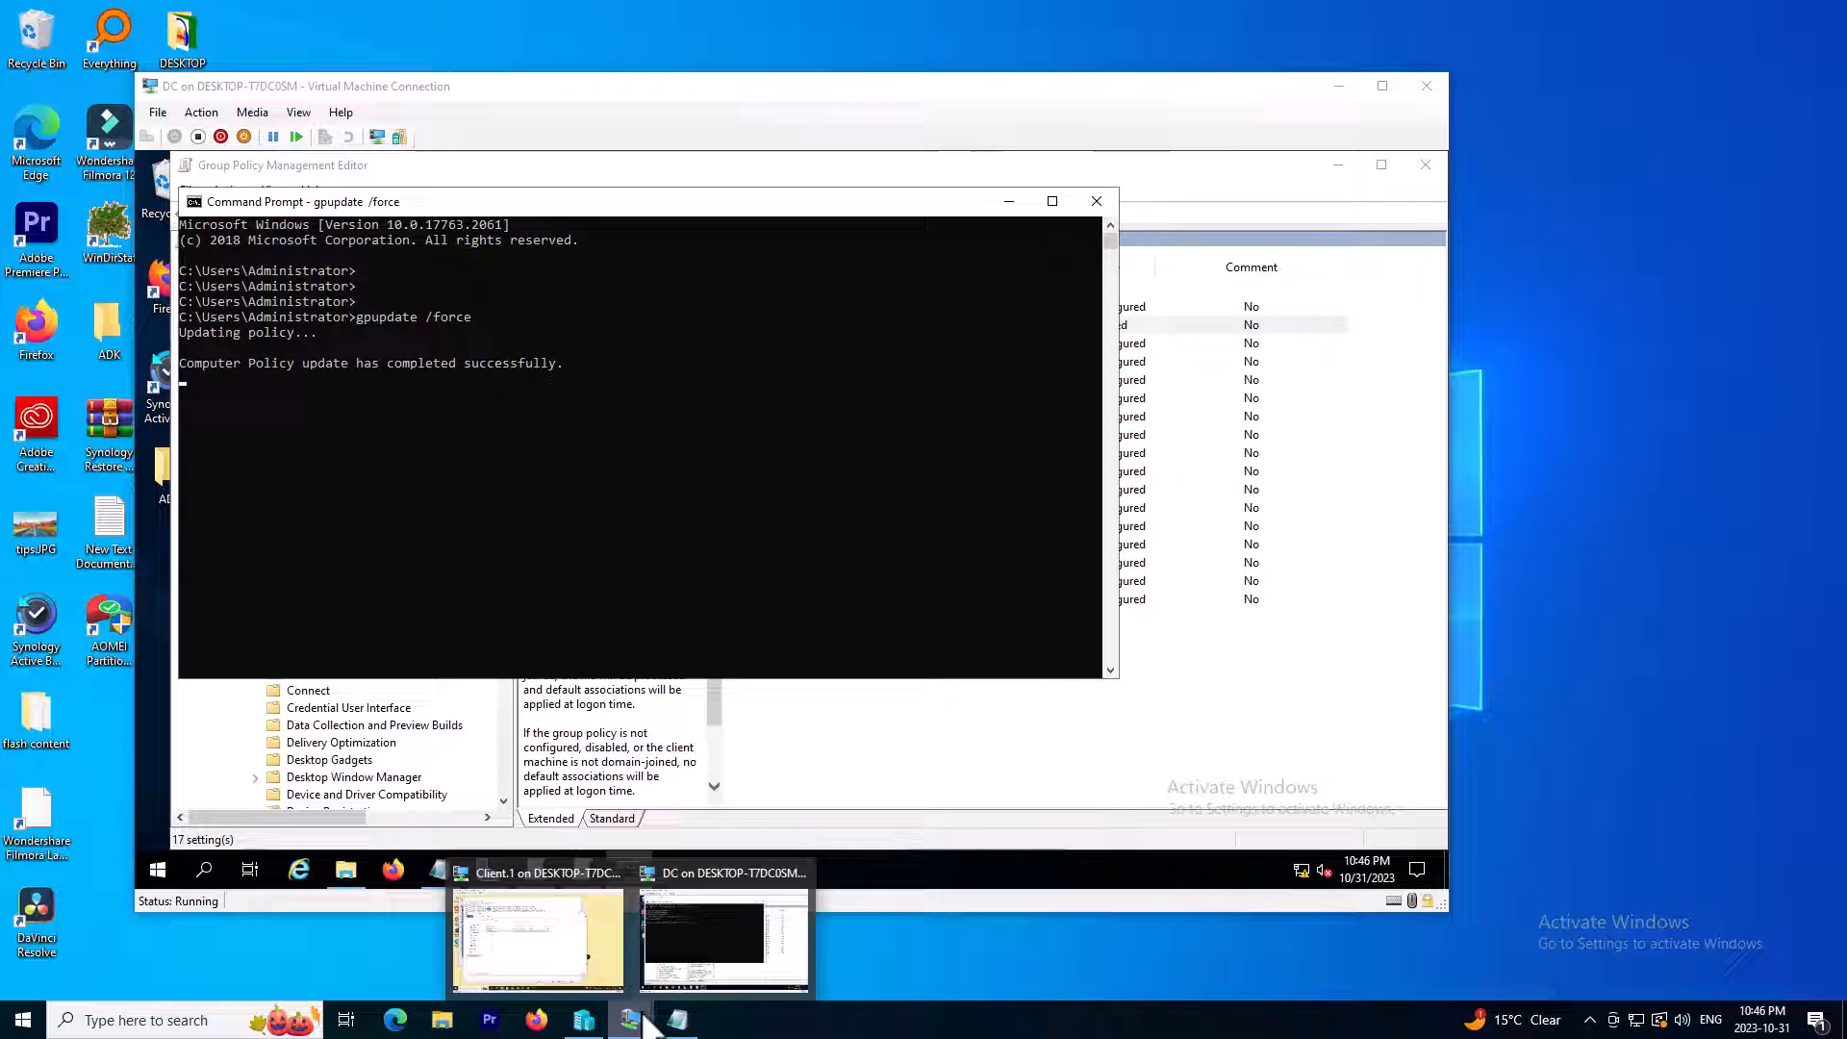
Switch to the Client.1 machine and run gpupdate /force in its Command Prompt
left_click(537, 940)
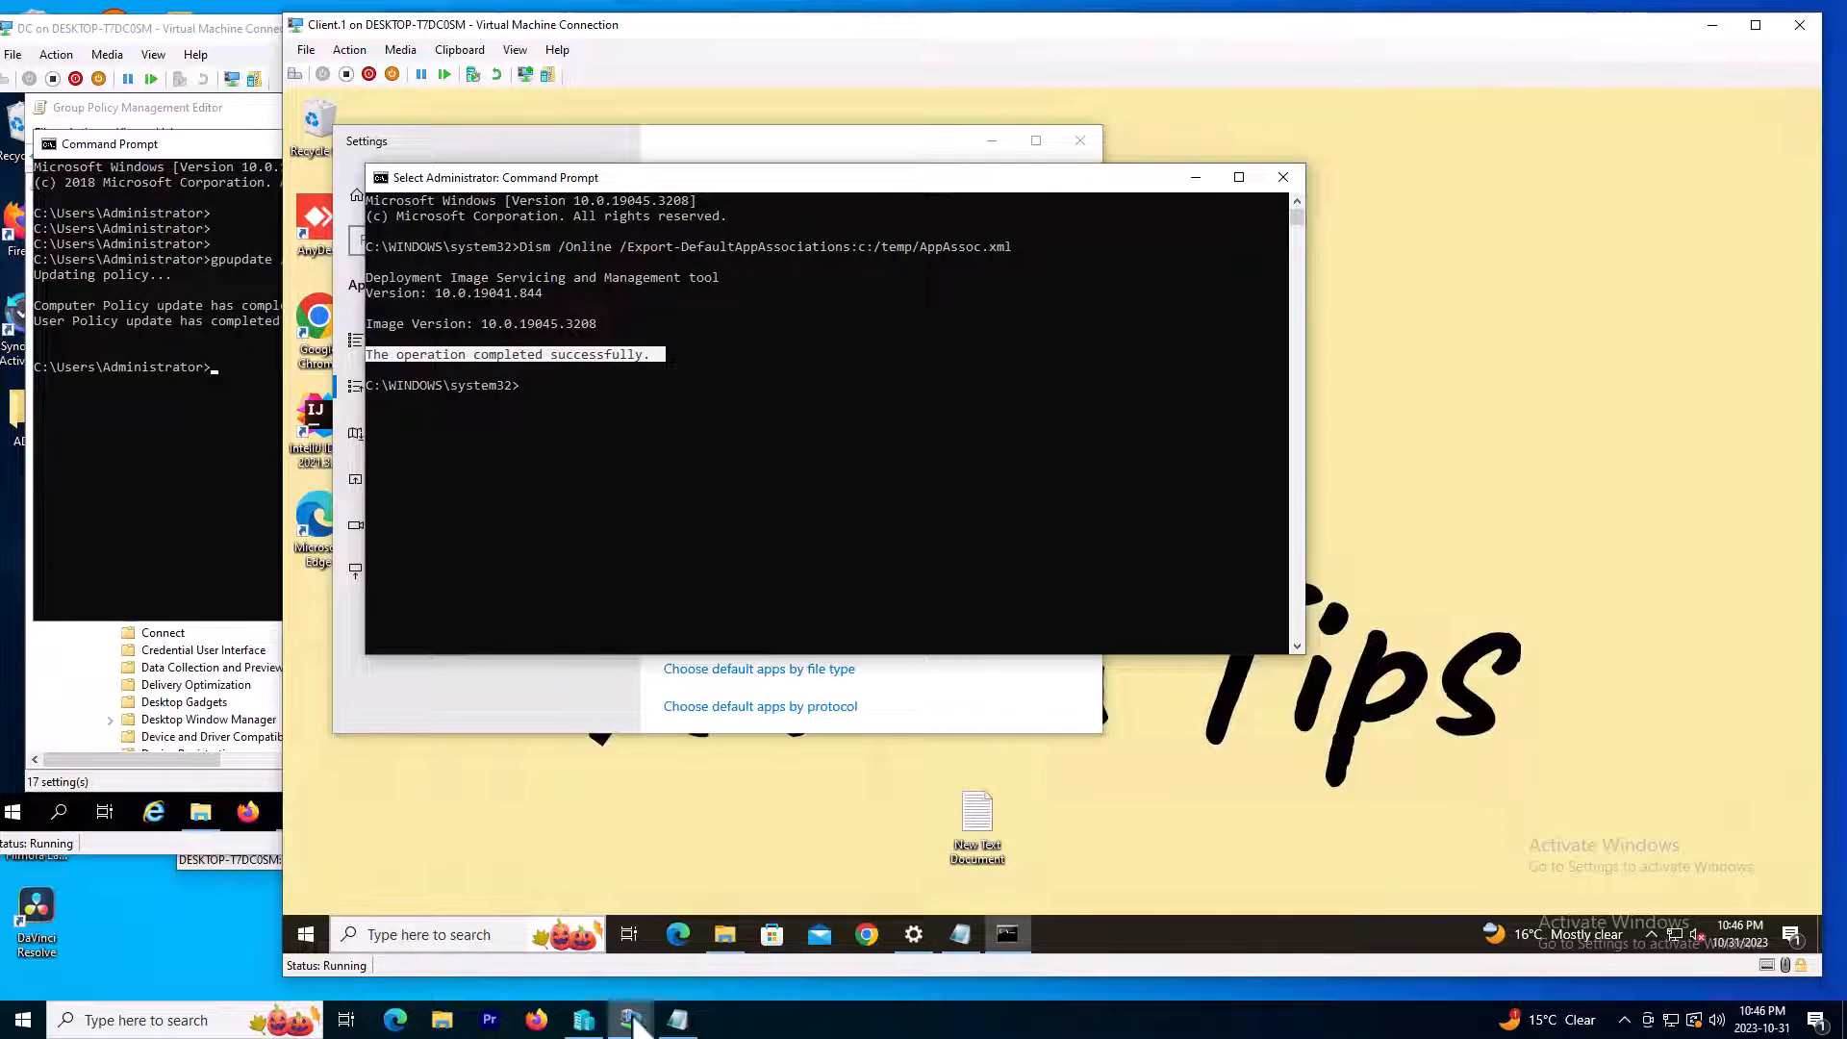
mouse_move(965, 962)
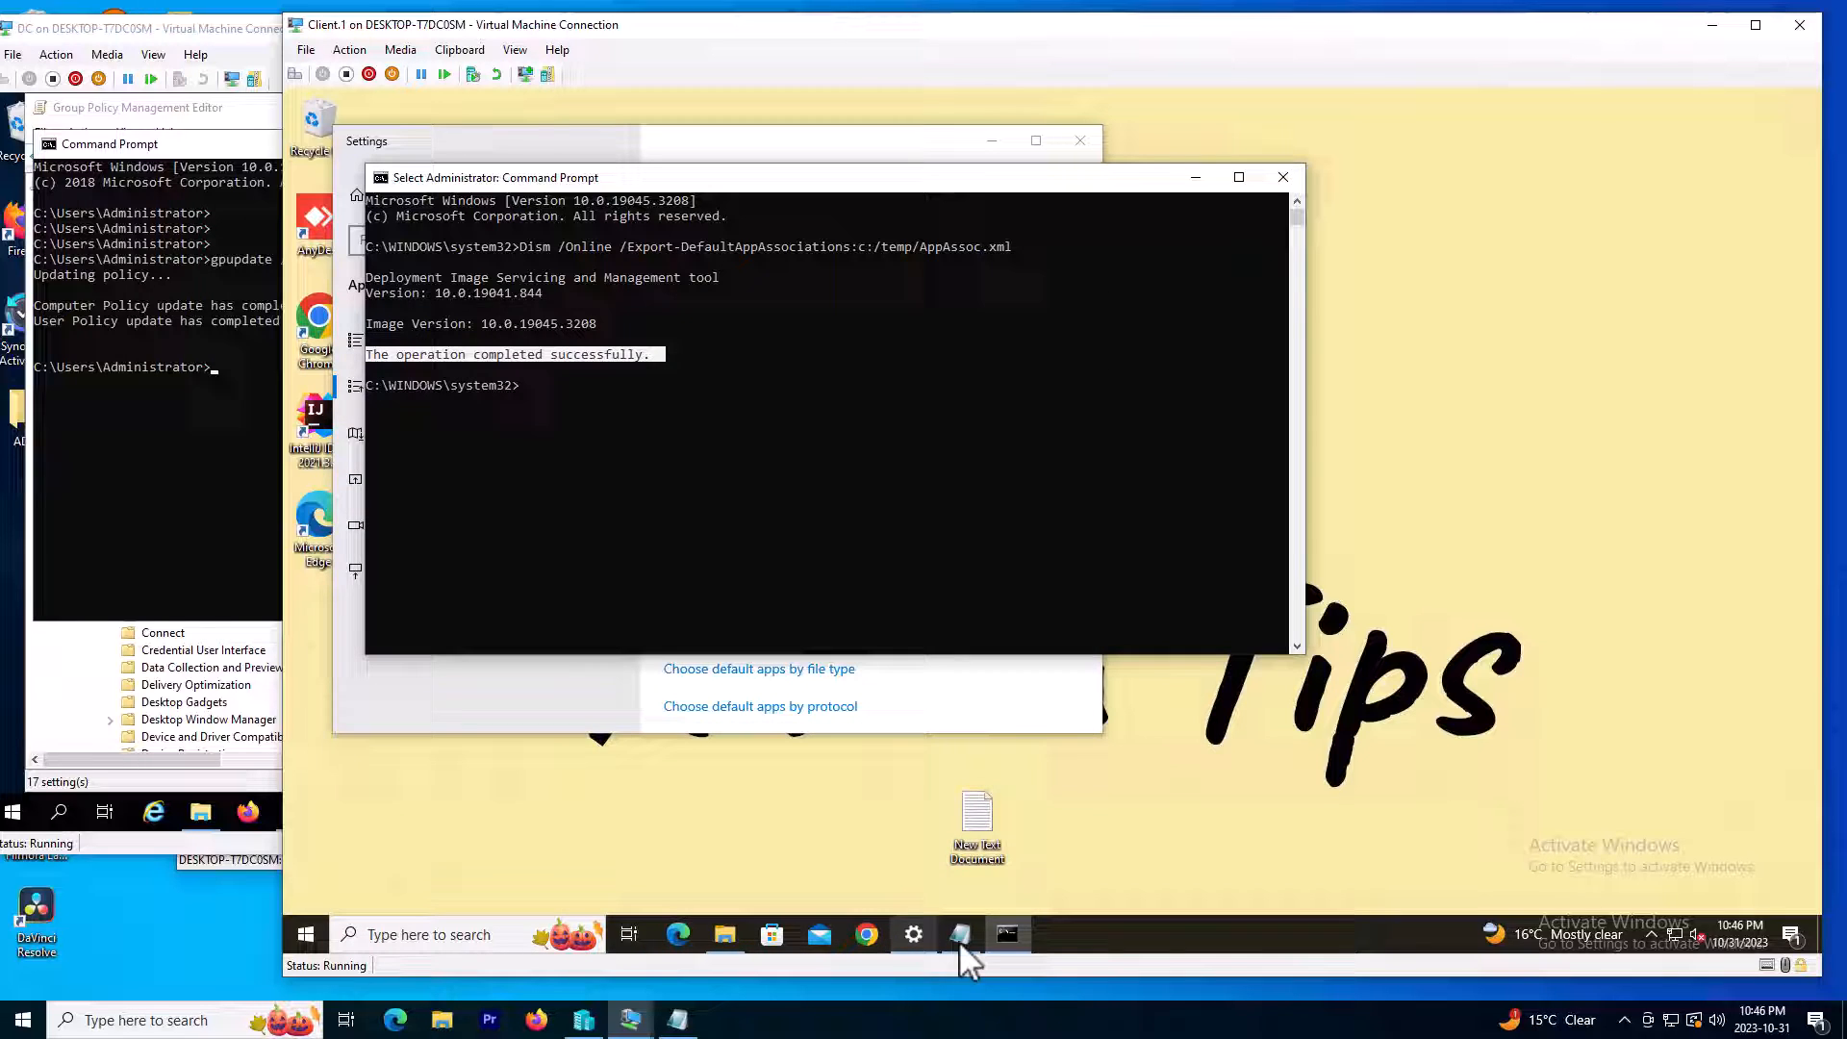
mouse_move(913, 957)
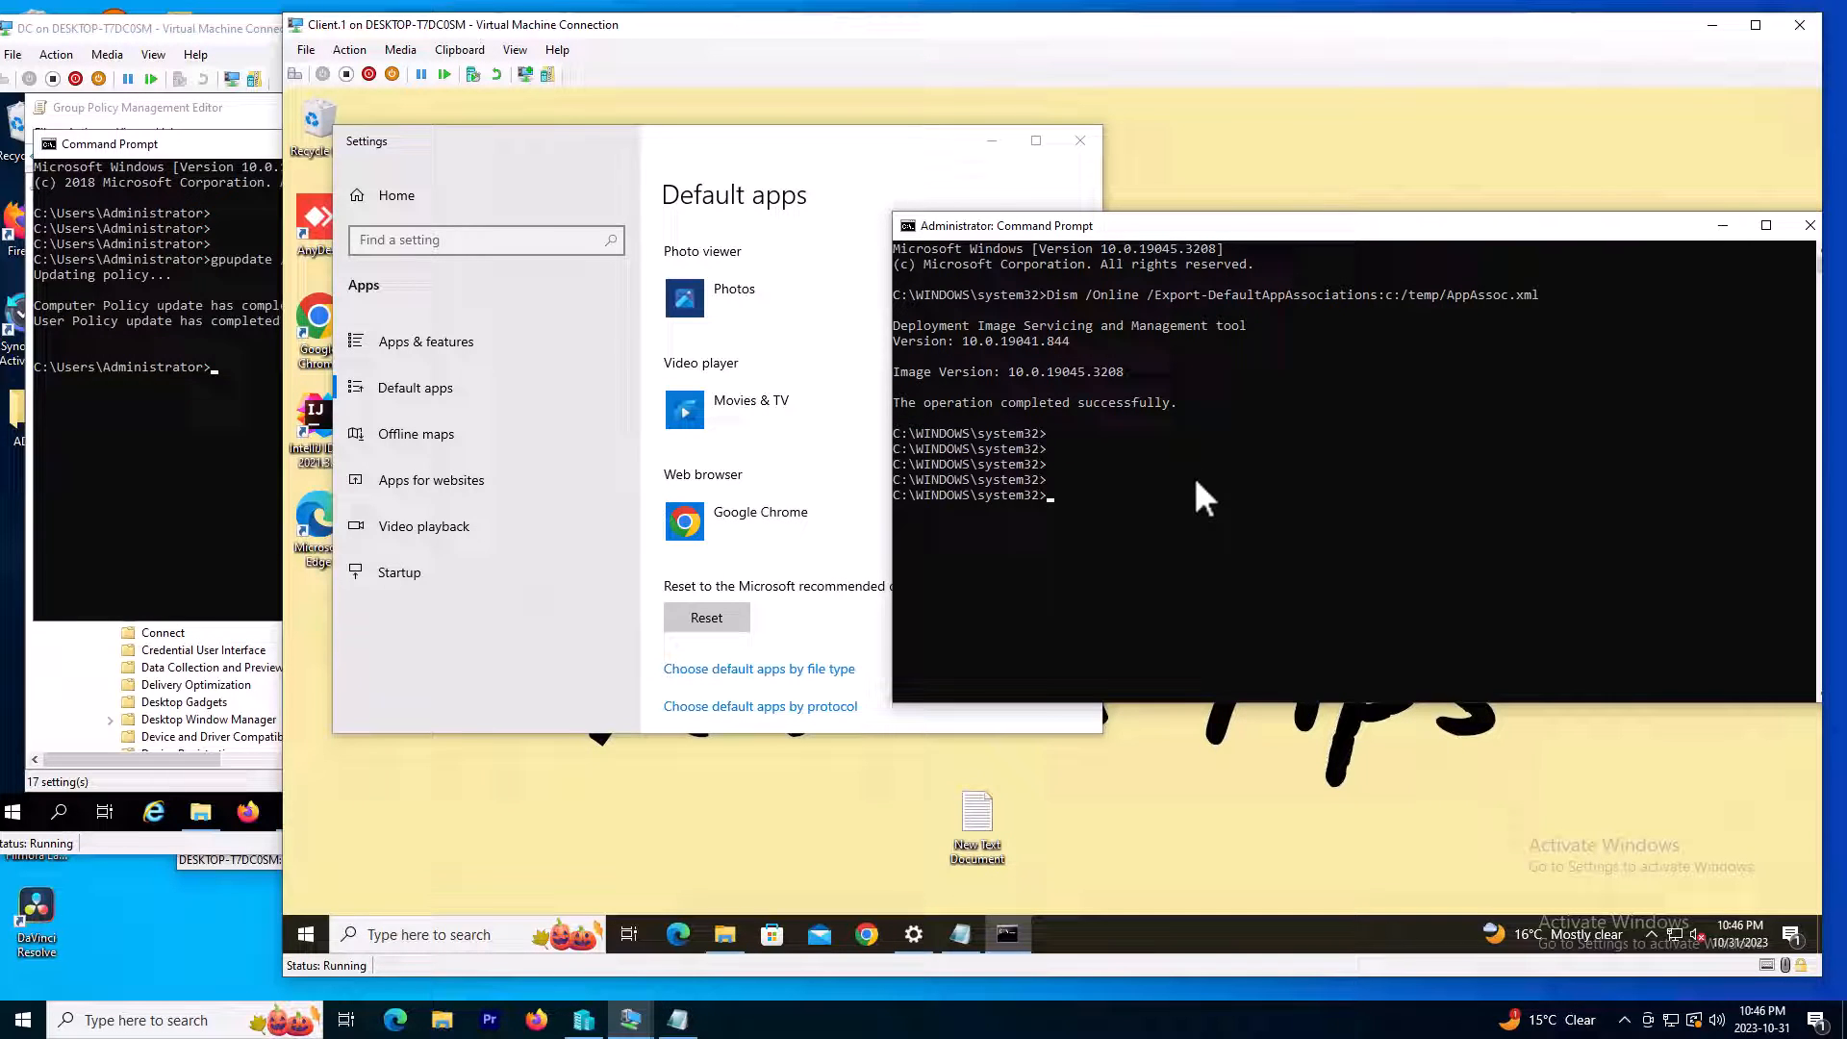
type("g")
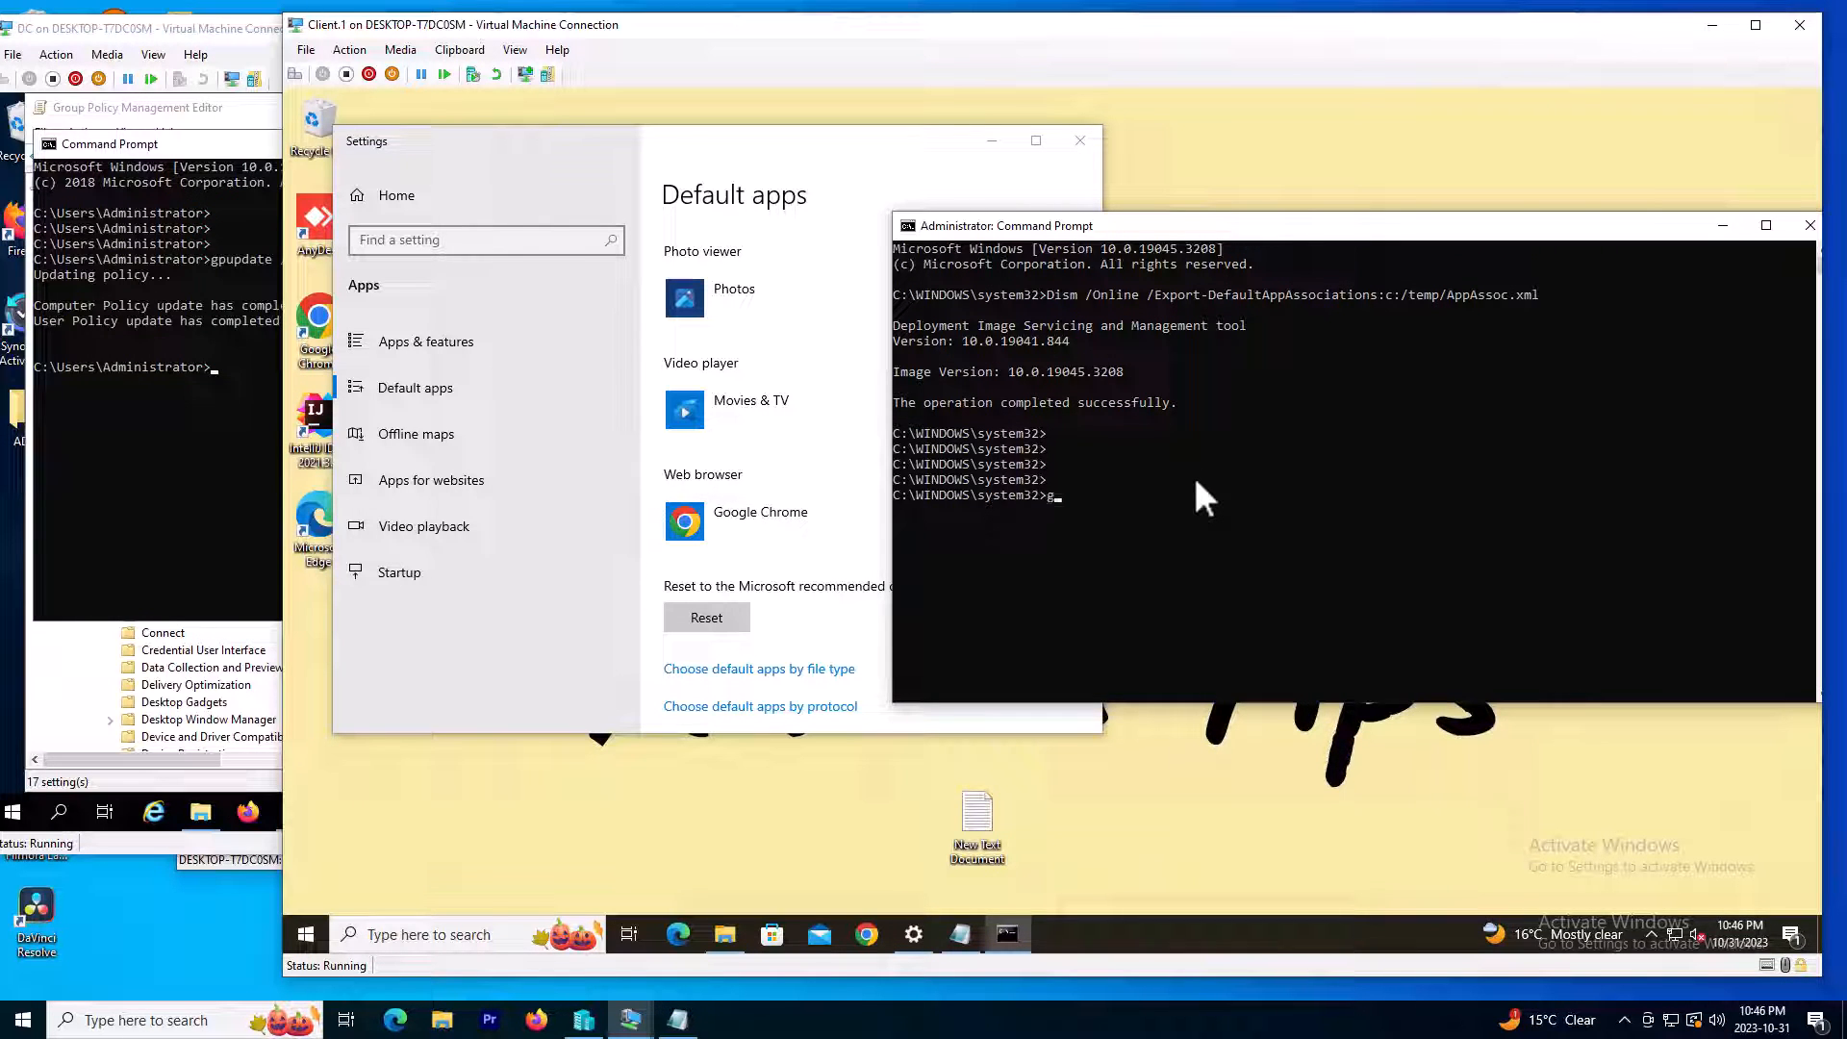
type("pupdate /force")
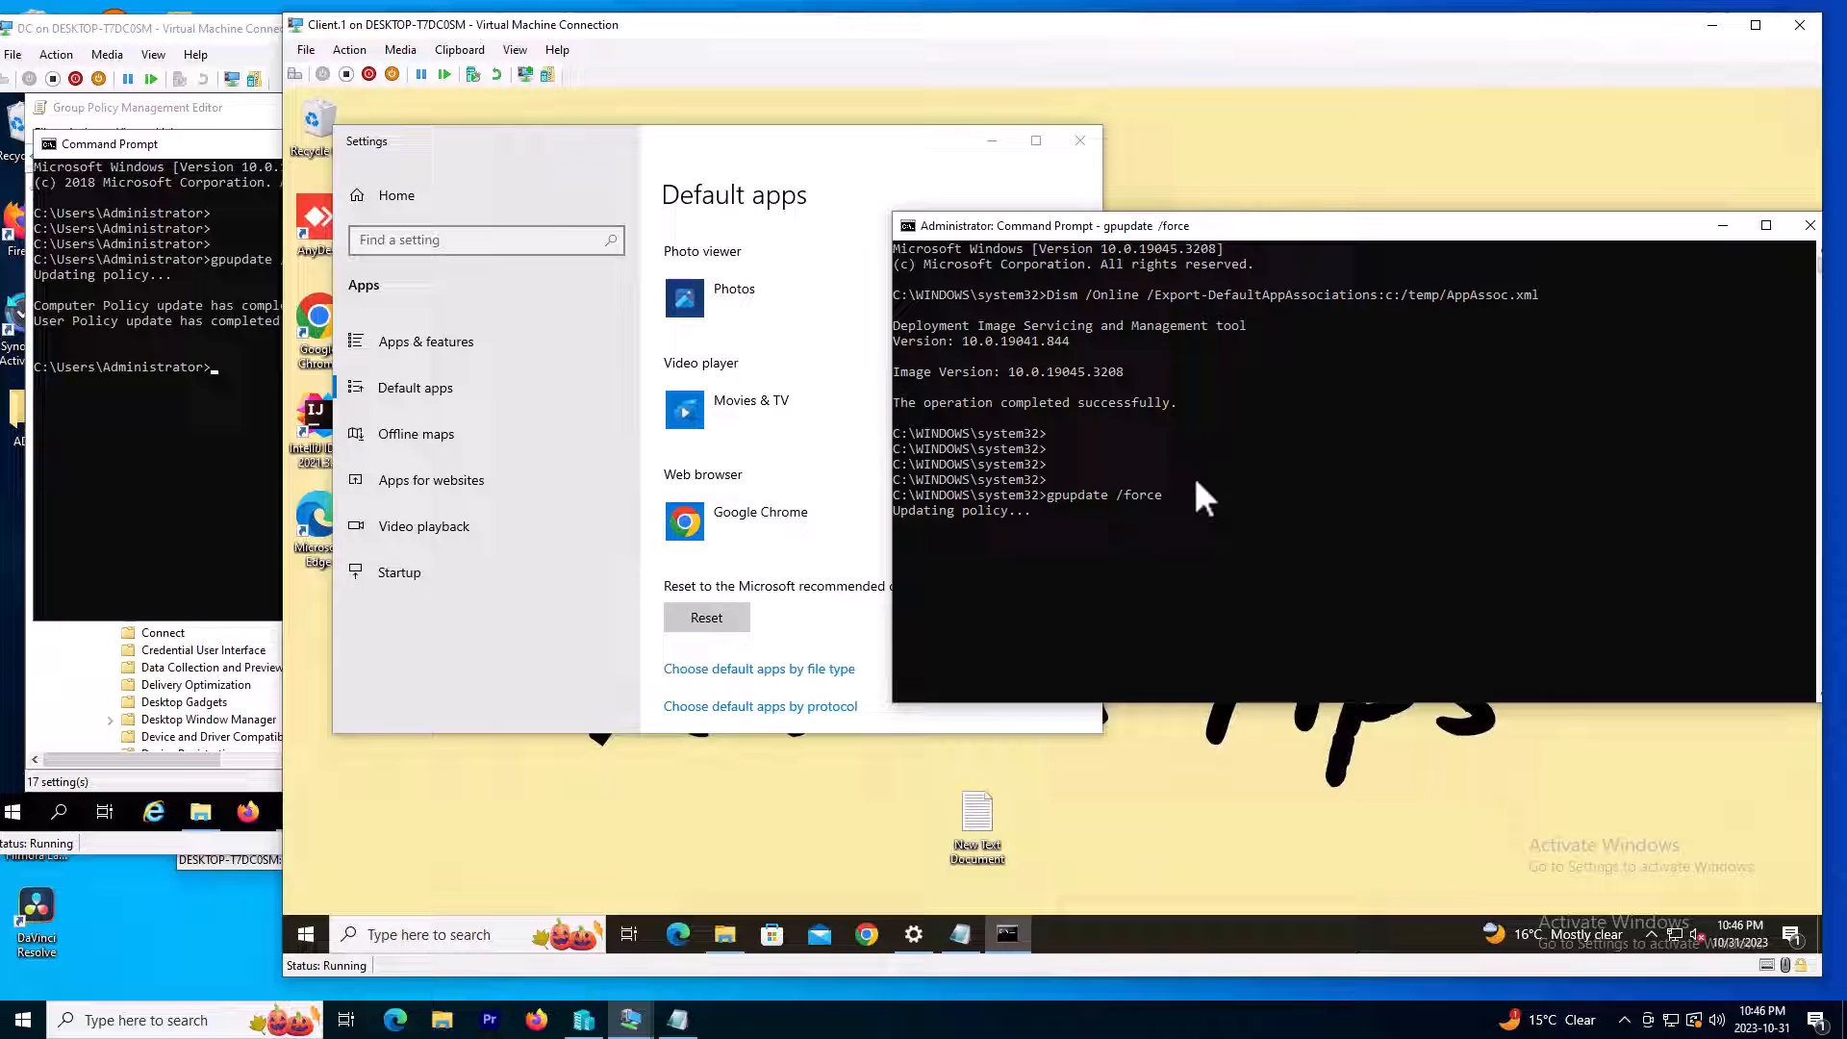
mouse_move(1107, 557)
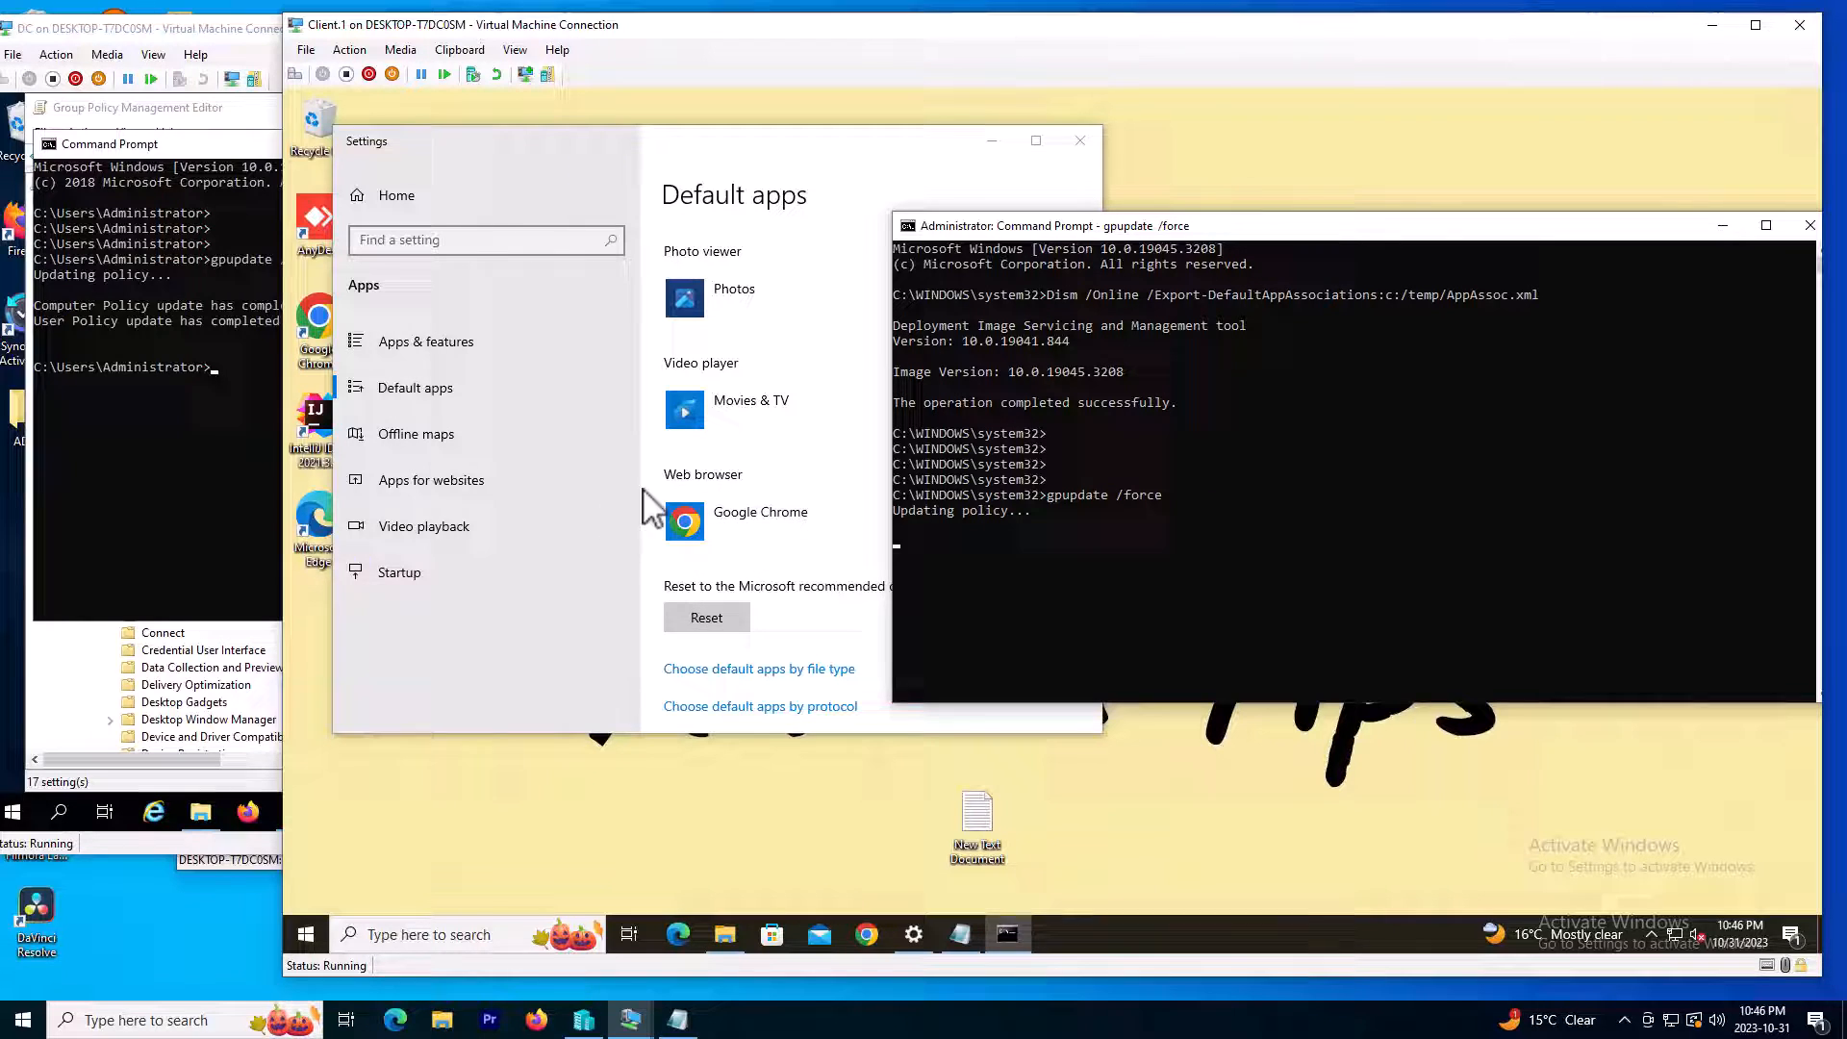
mouse_move(653, 562)
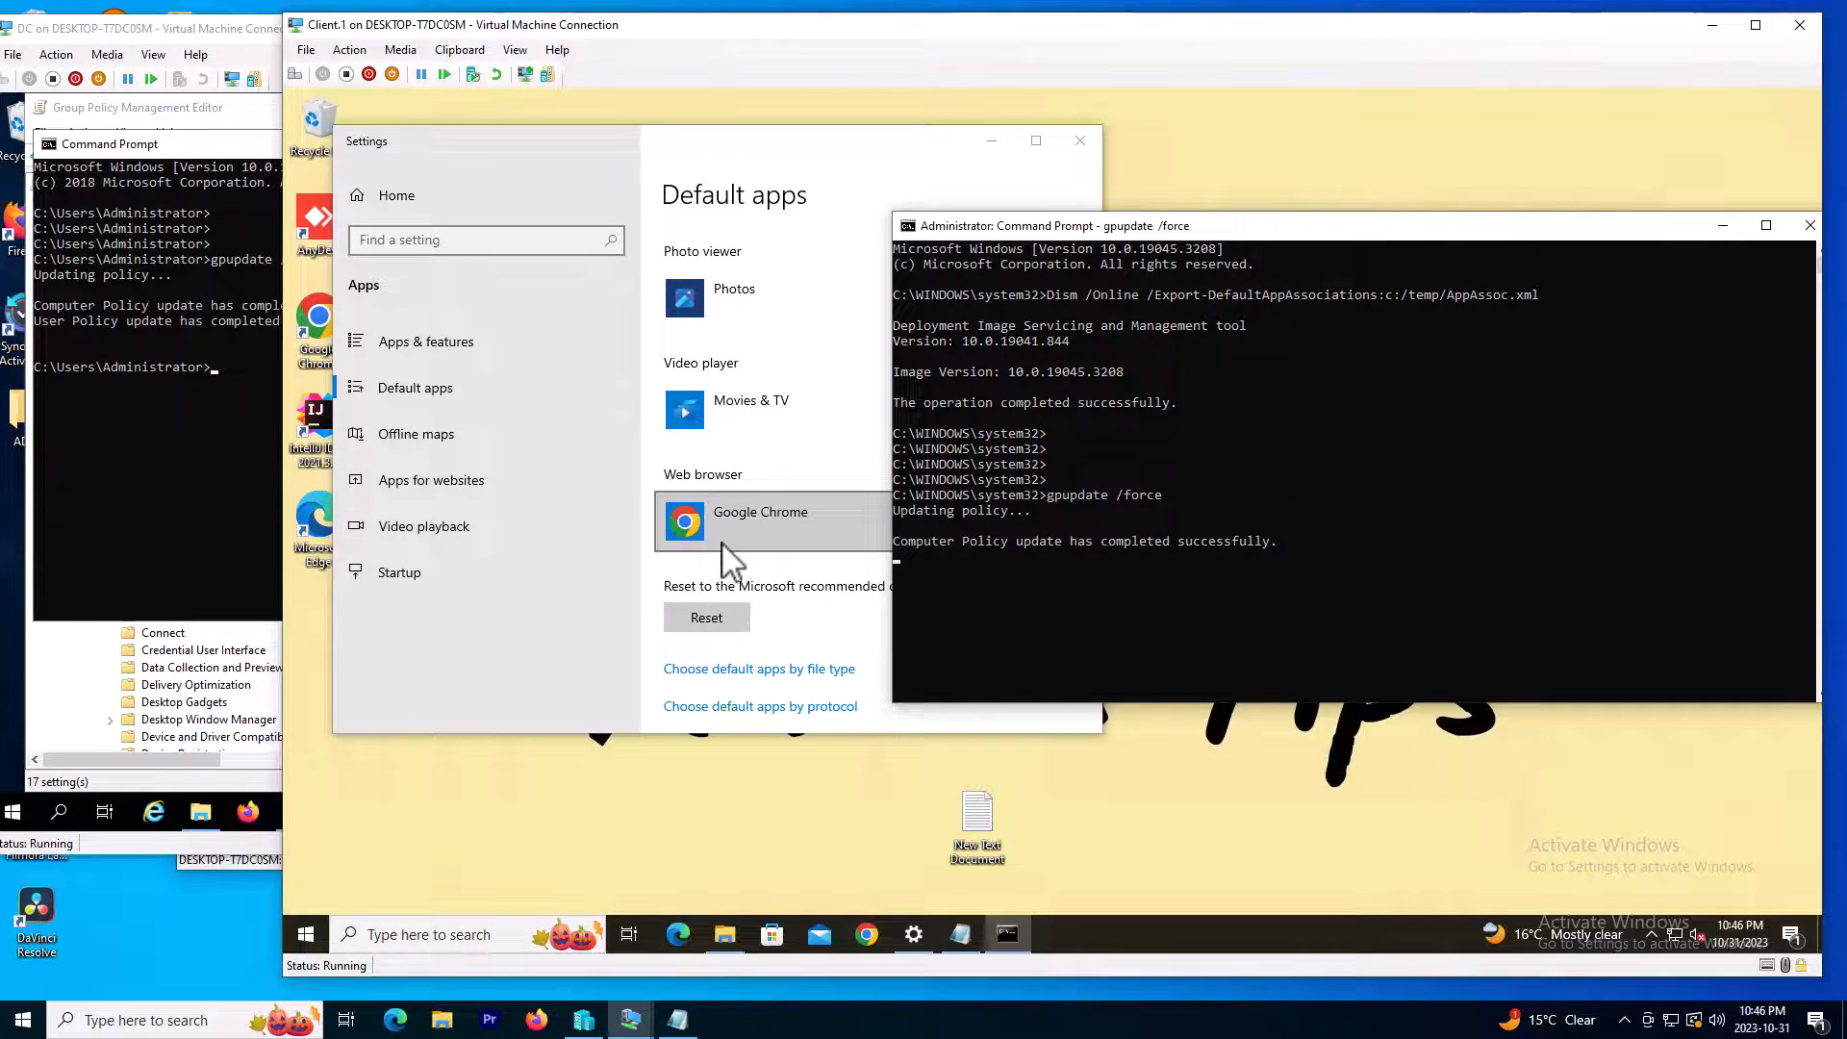
mouse_move(1029, 615)
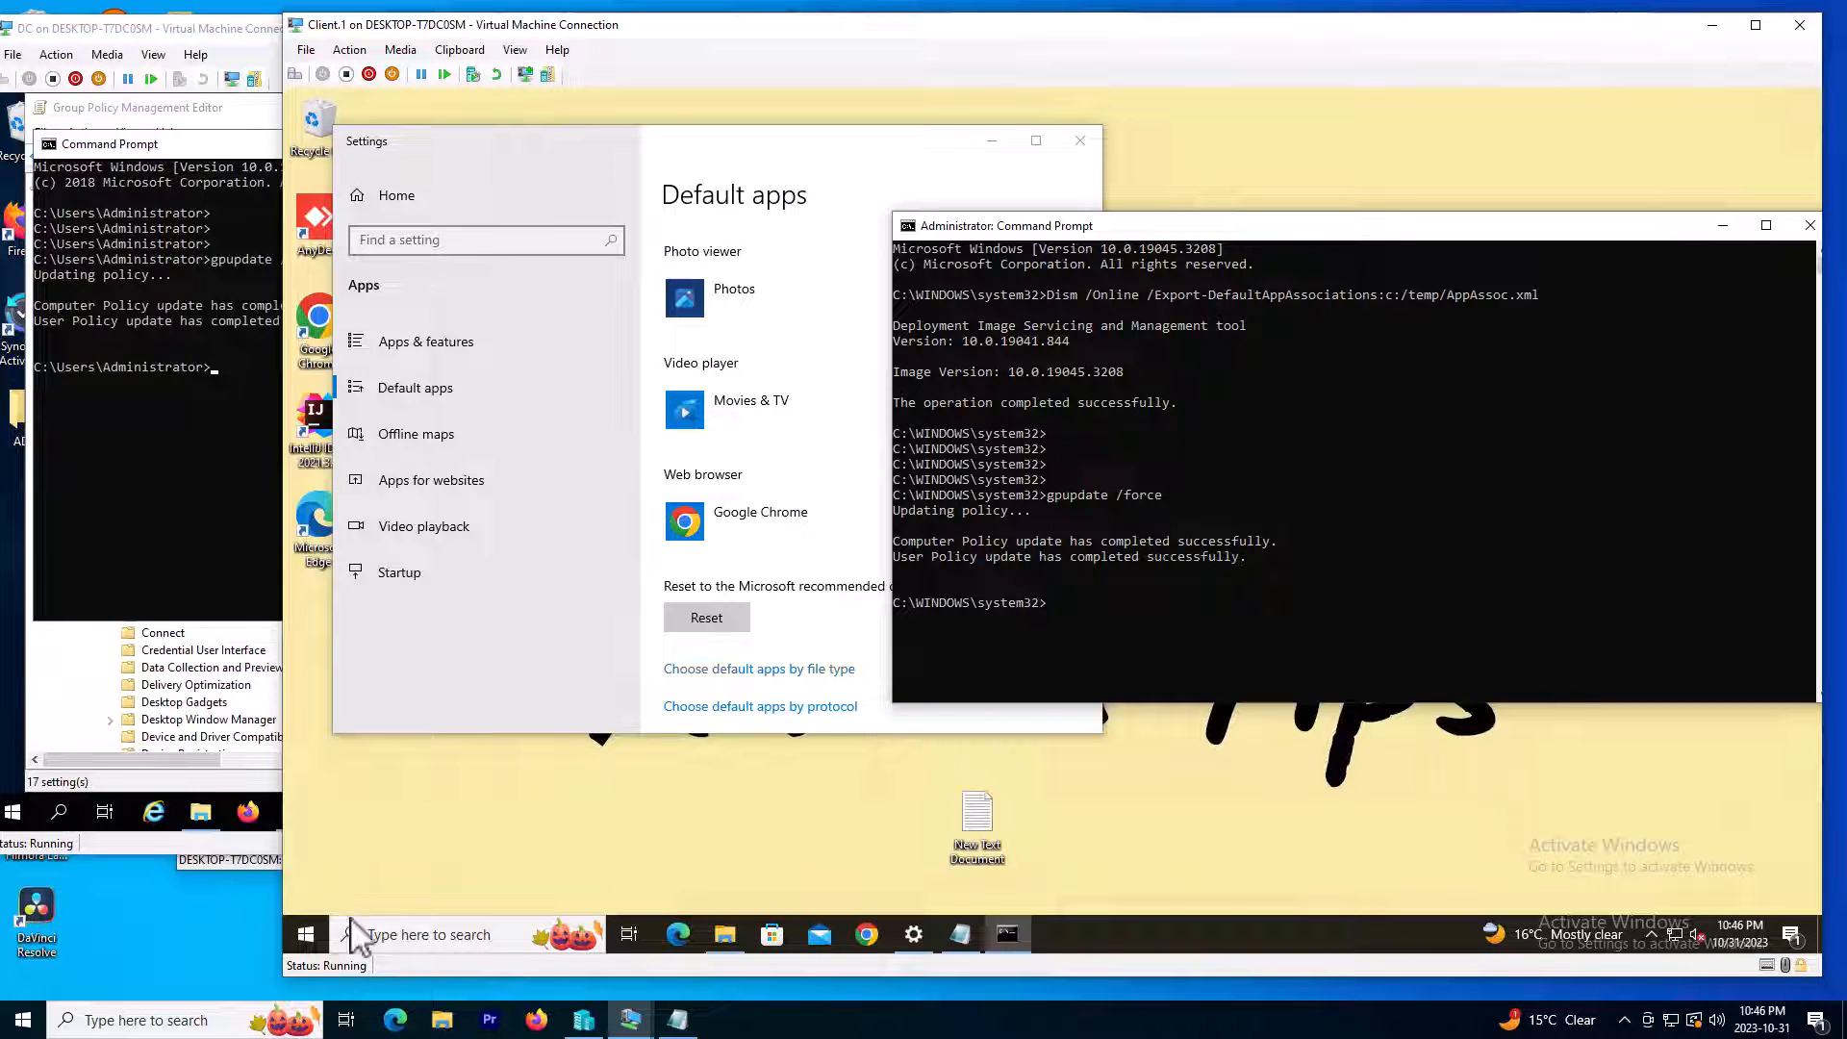
Sign out of the client from Start, then sign back in with the password
left_click(305, 934)
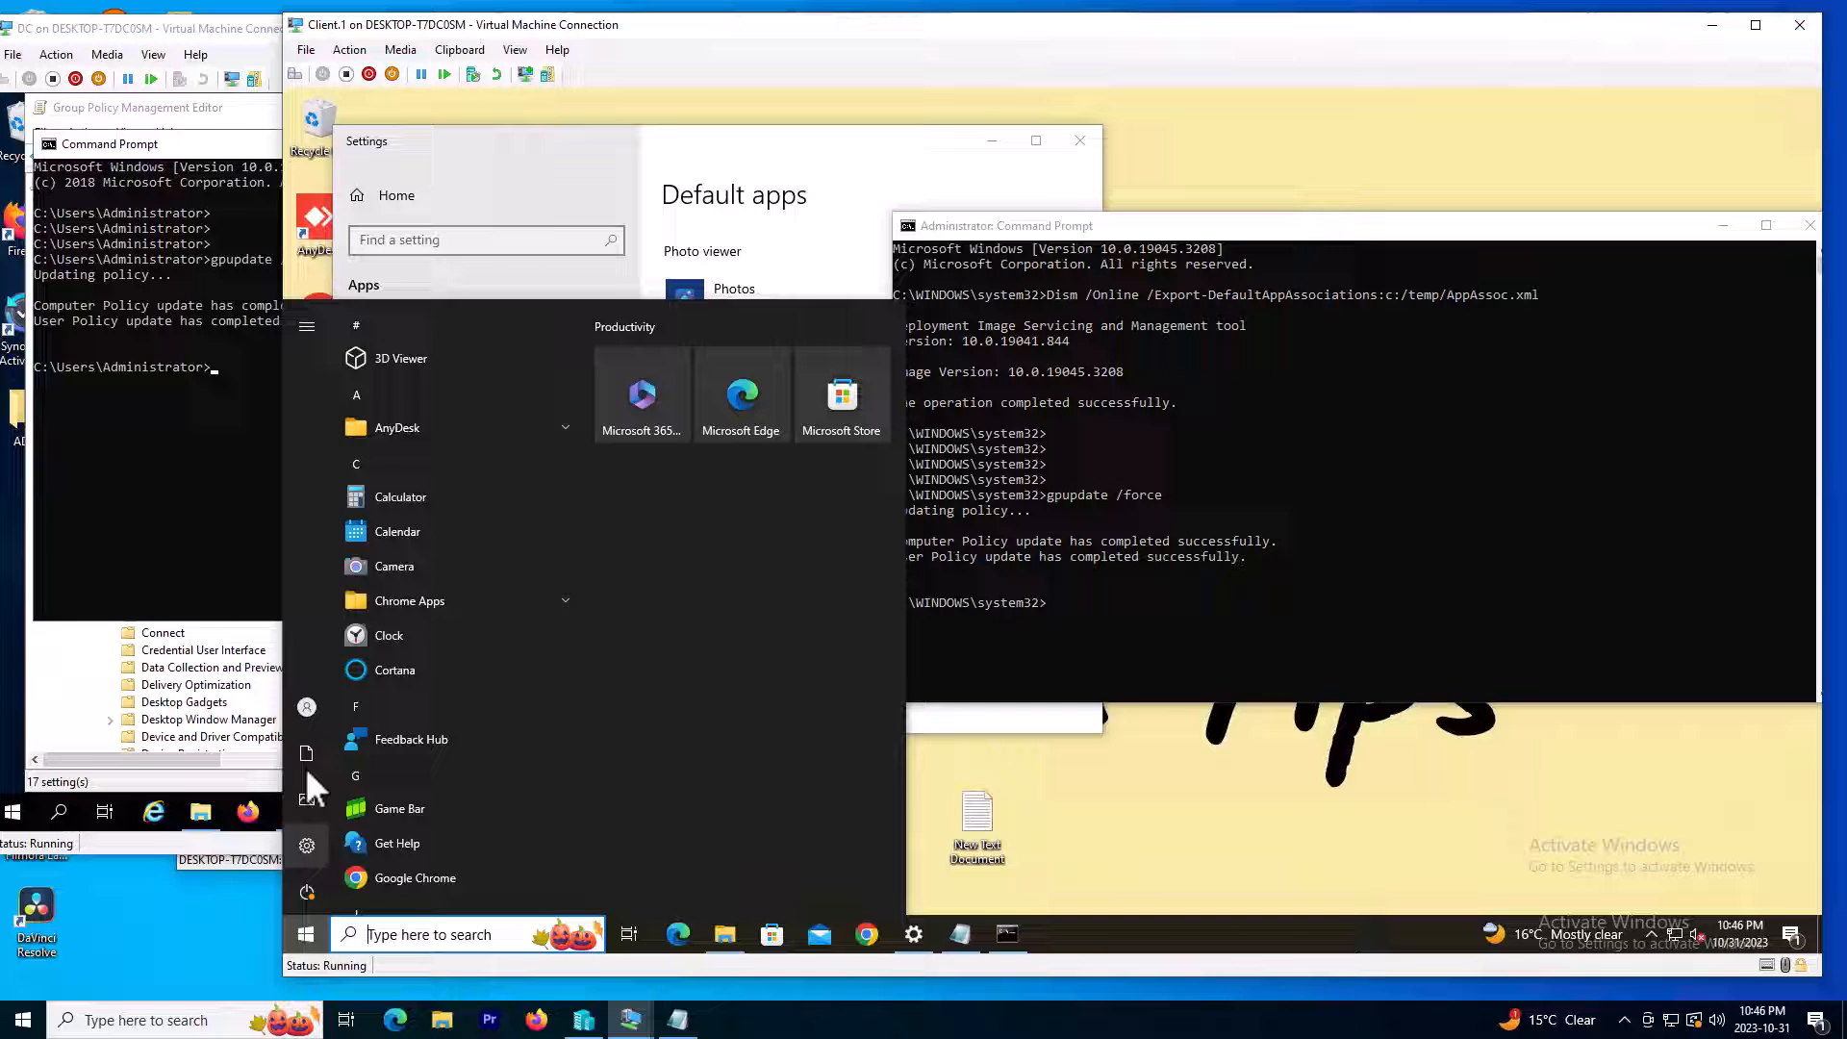
left_click(306, 326)
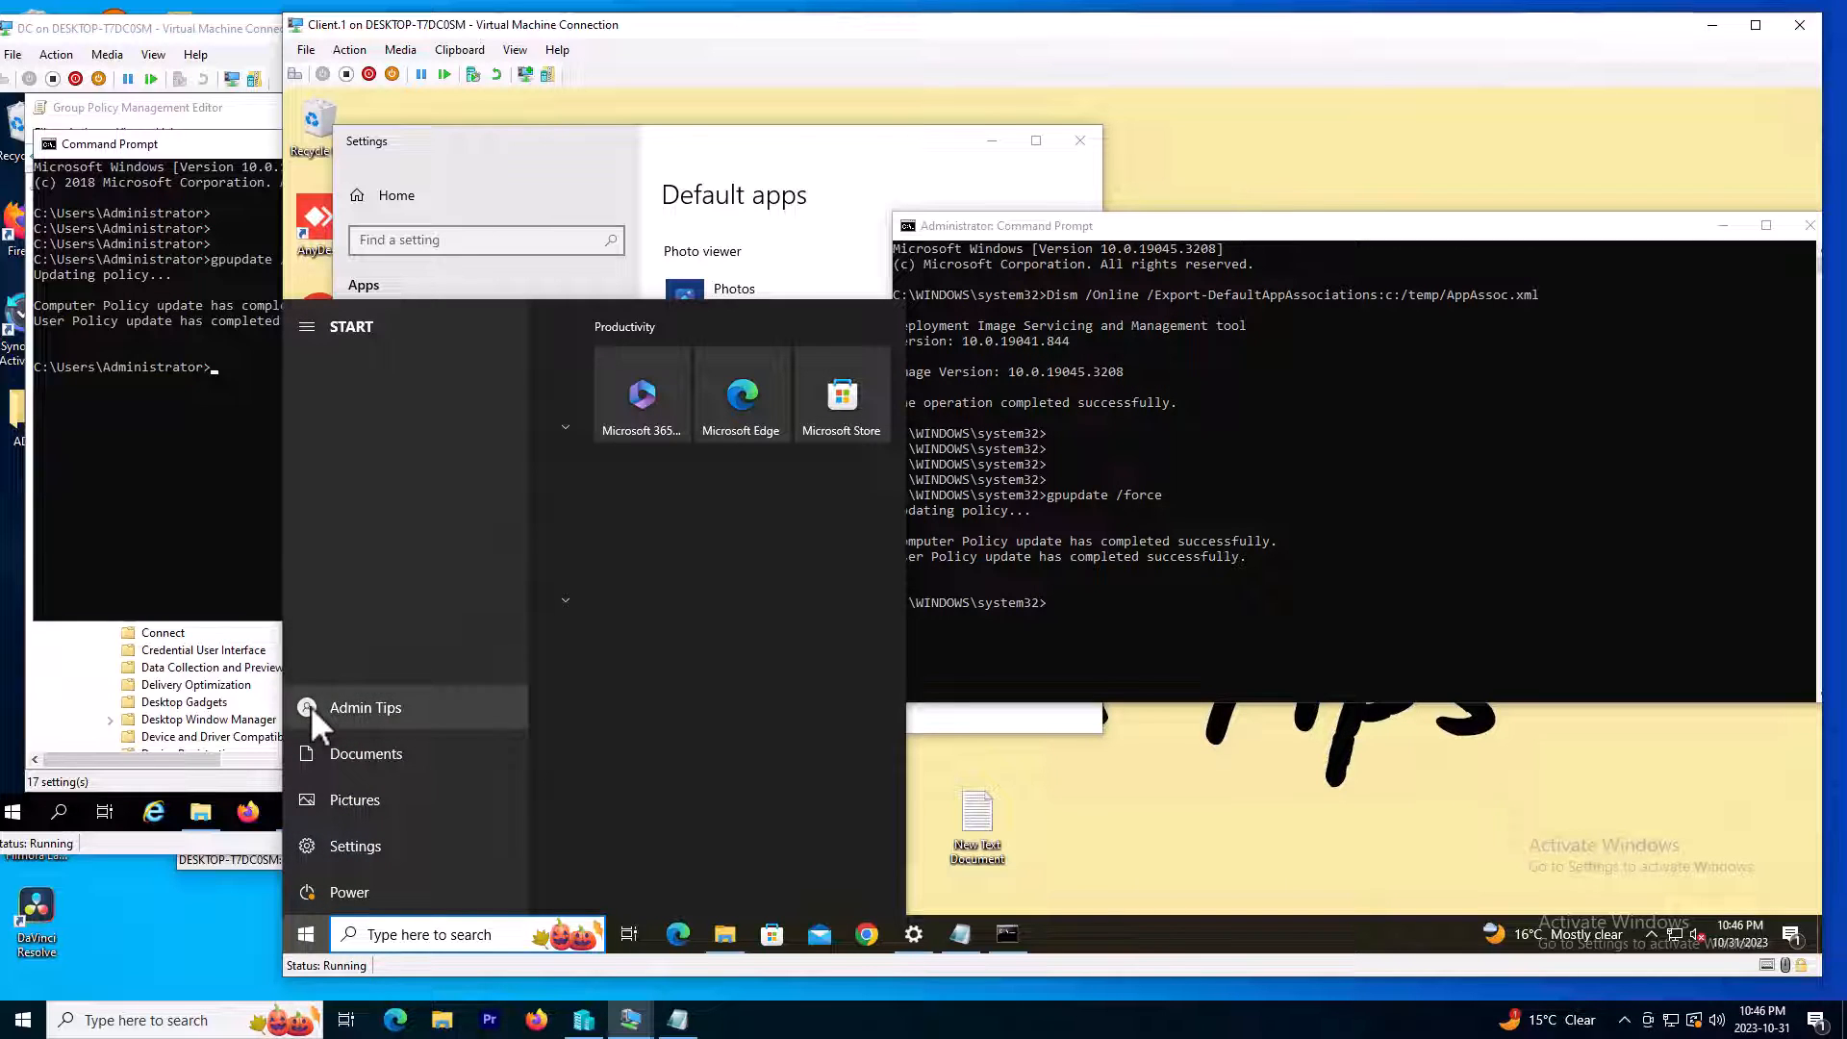
left_click(350, 892)
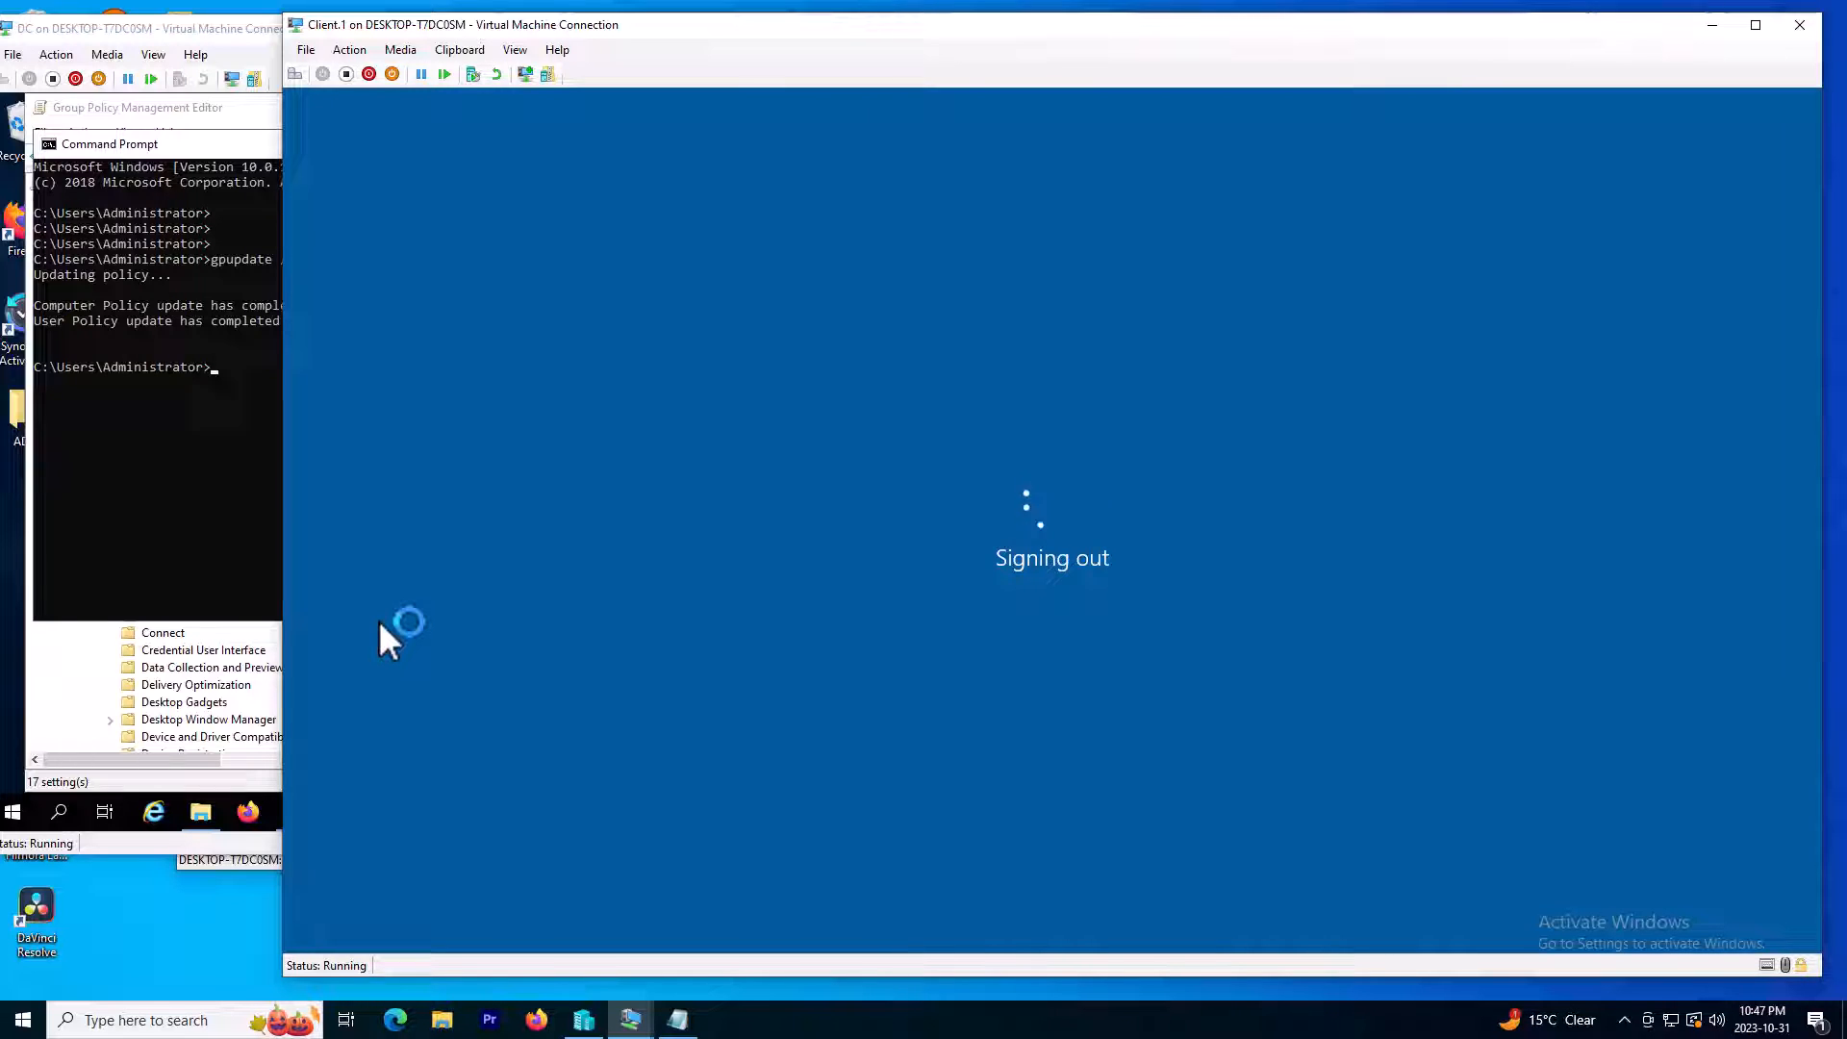
mouse_move(831, 749)
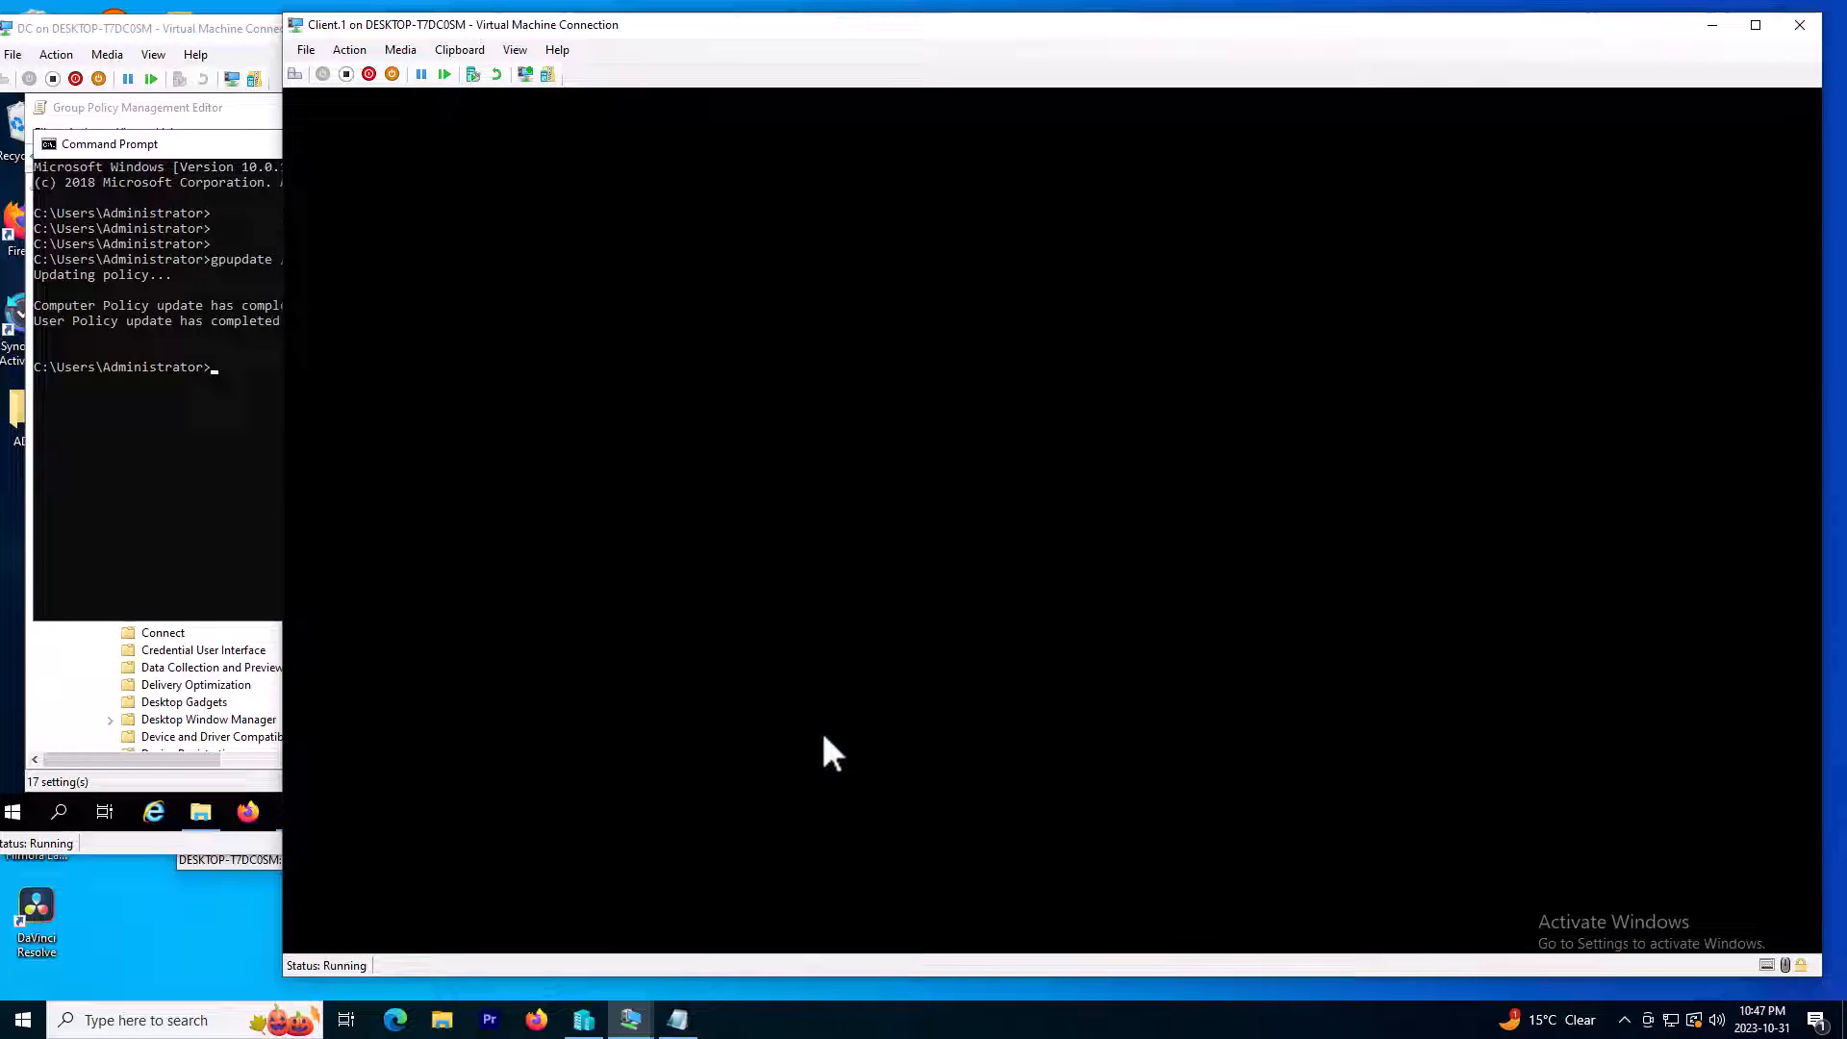
left_click(296, 75)
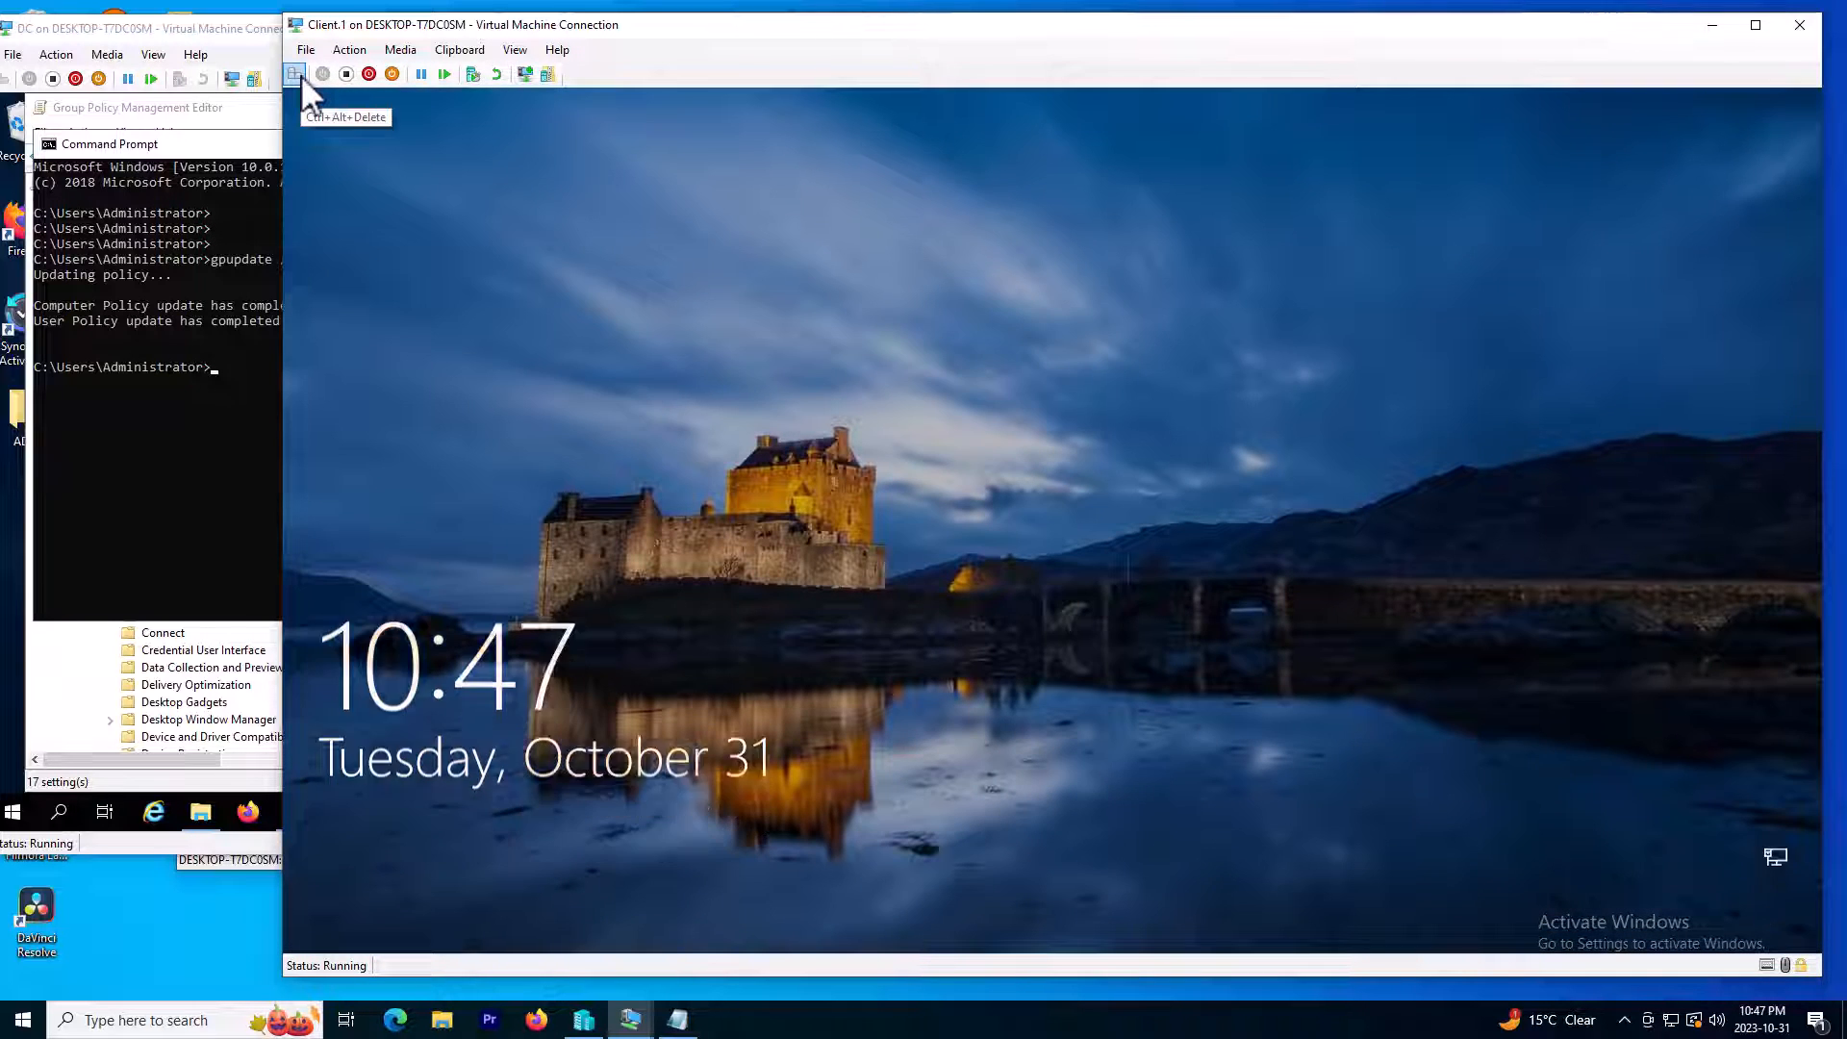
left_click(300, 74)
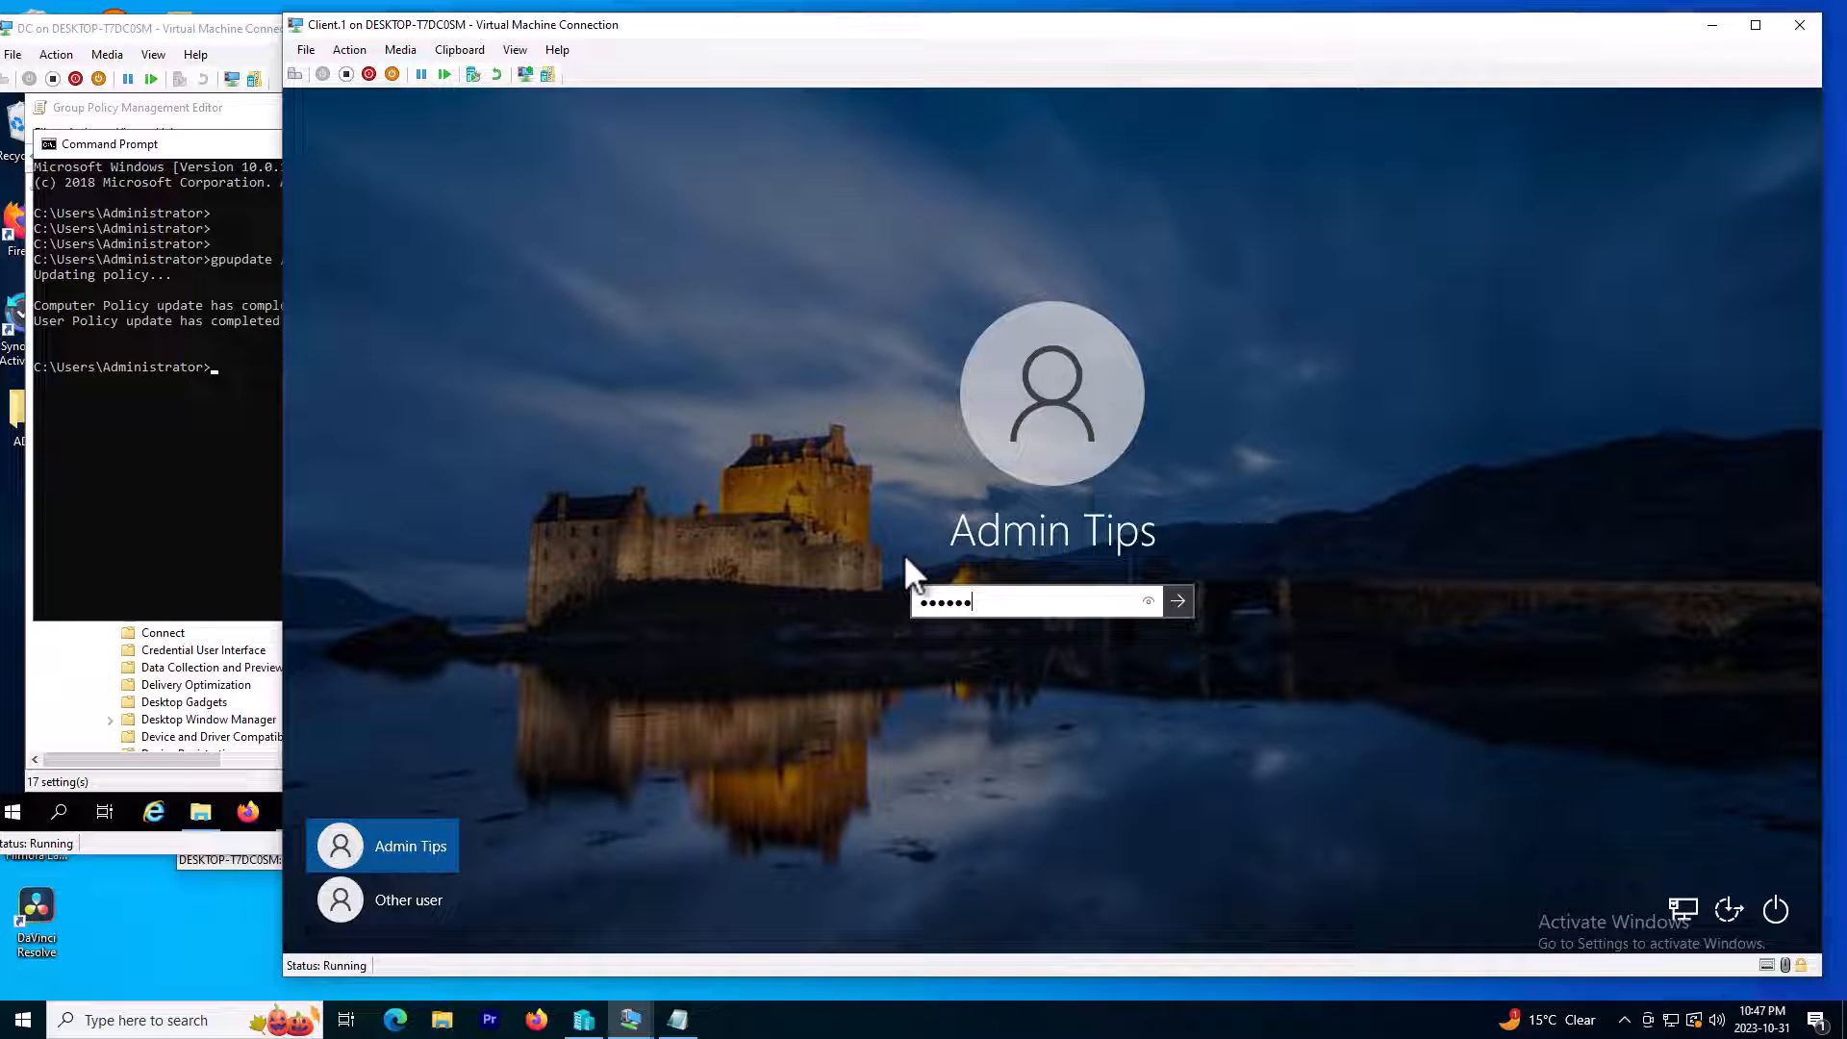
left_click(1177, 601)
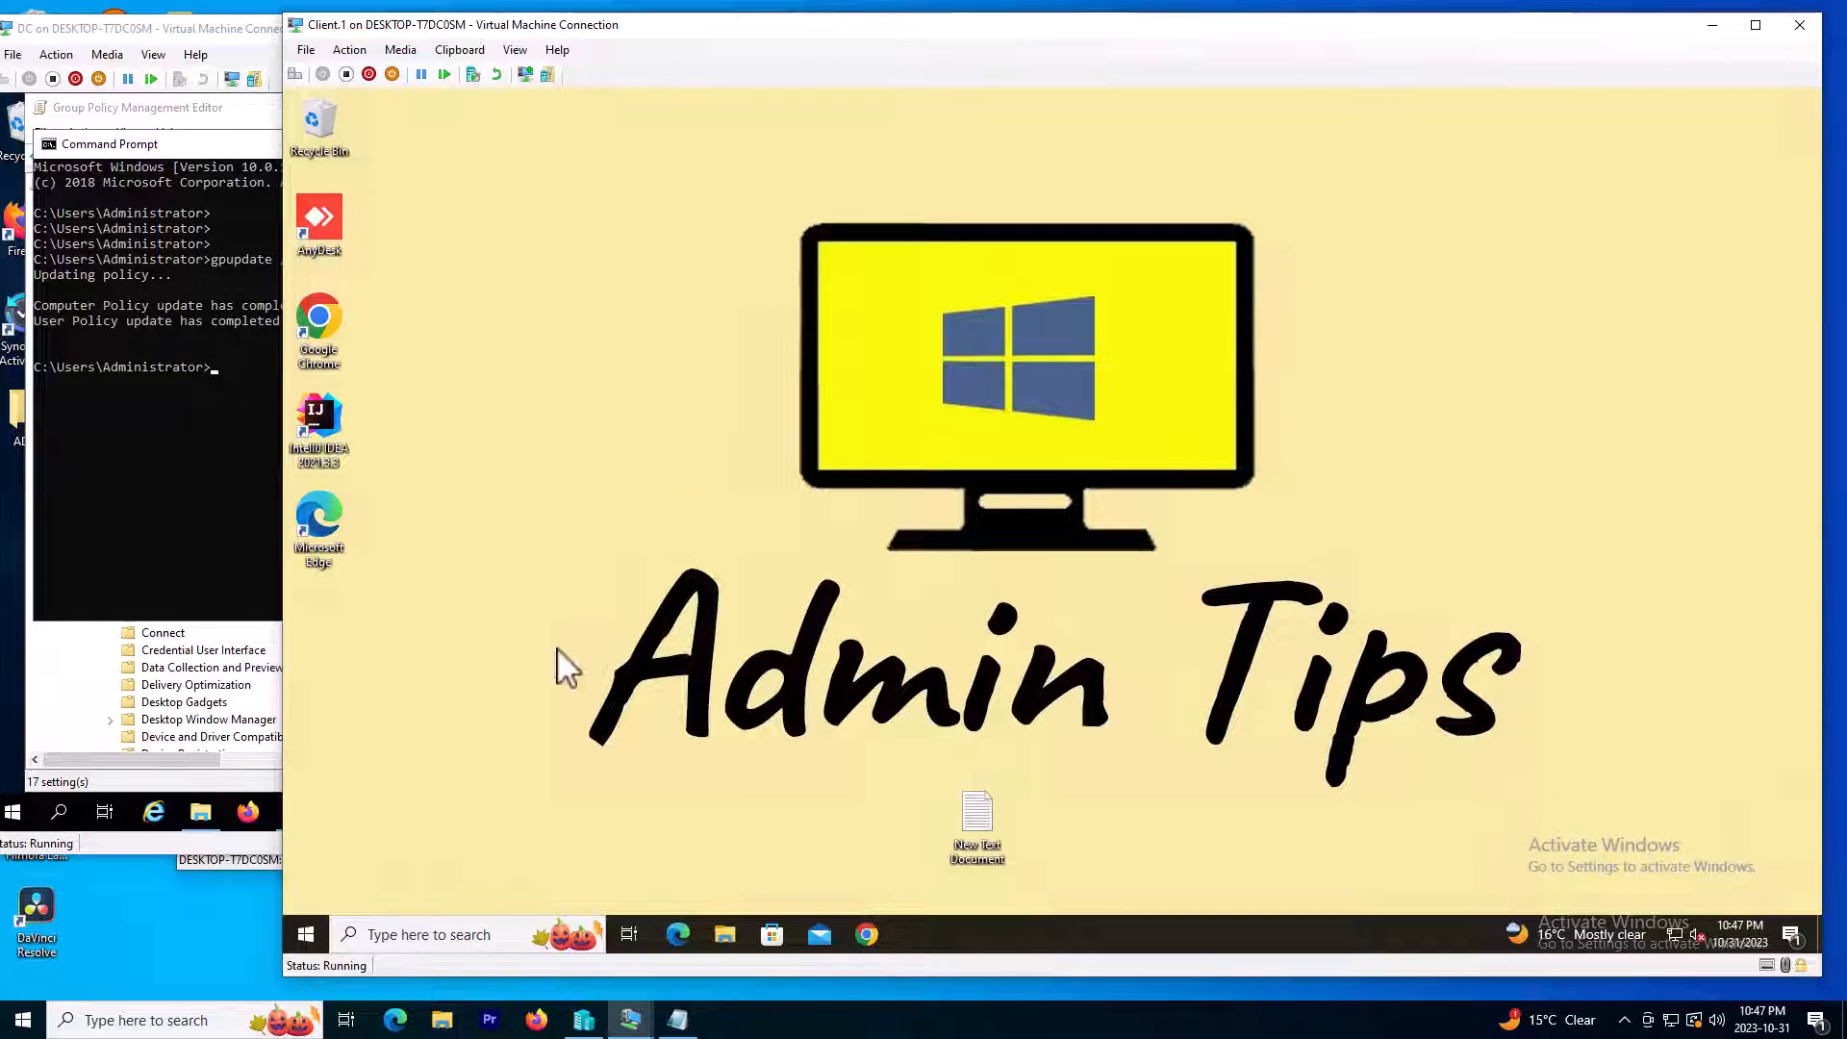
Search 'default apps' to verify Internet Explorer is the default web browser
left_click(306, 934)
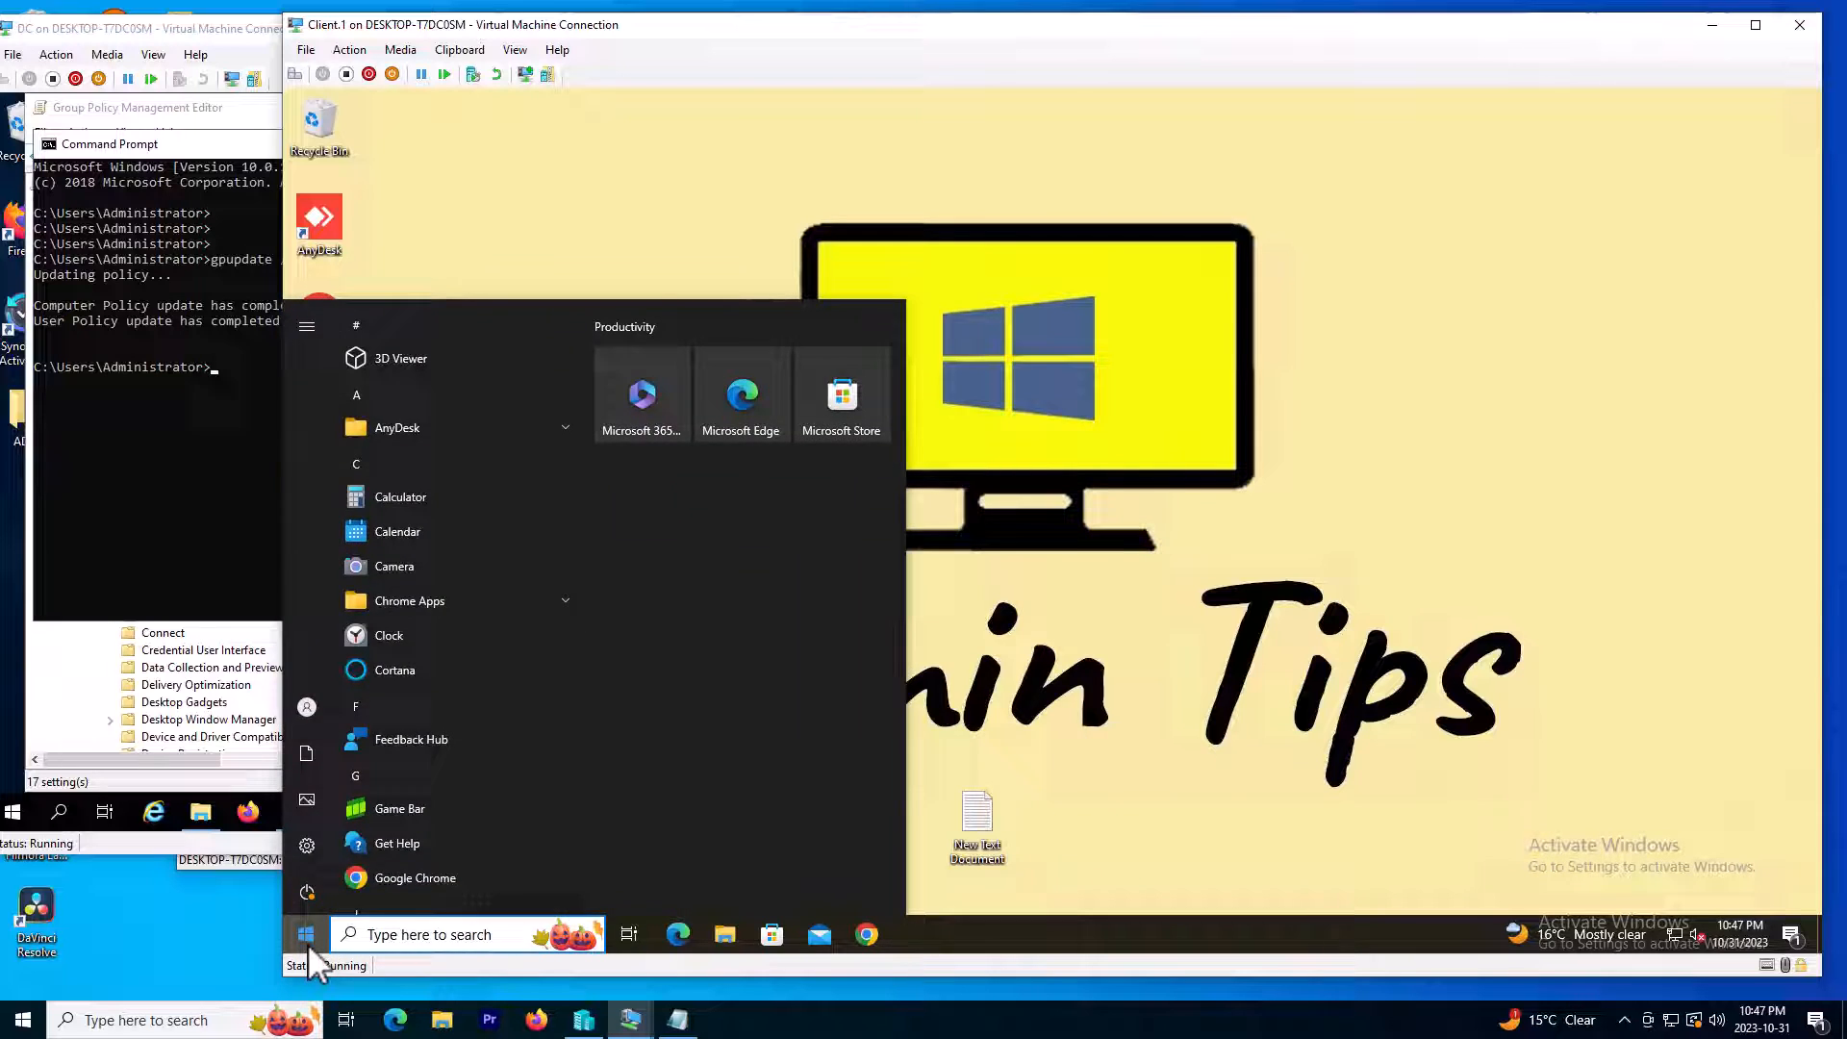
type("default apps")
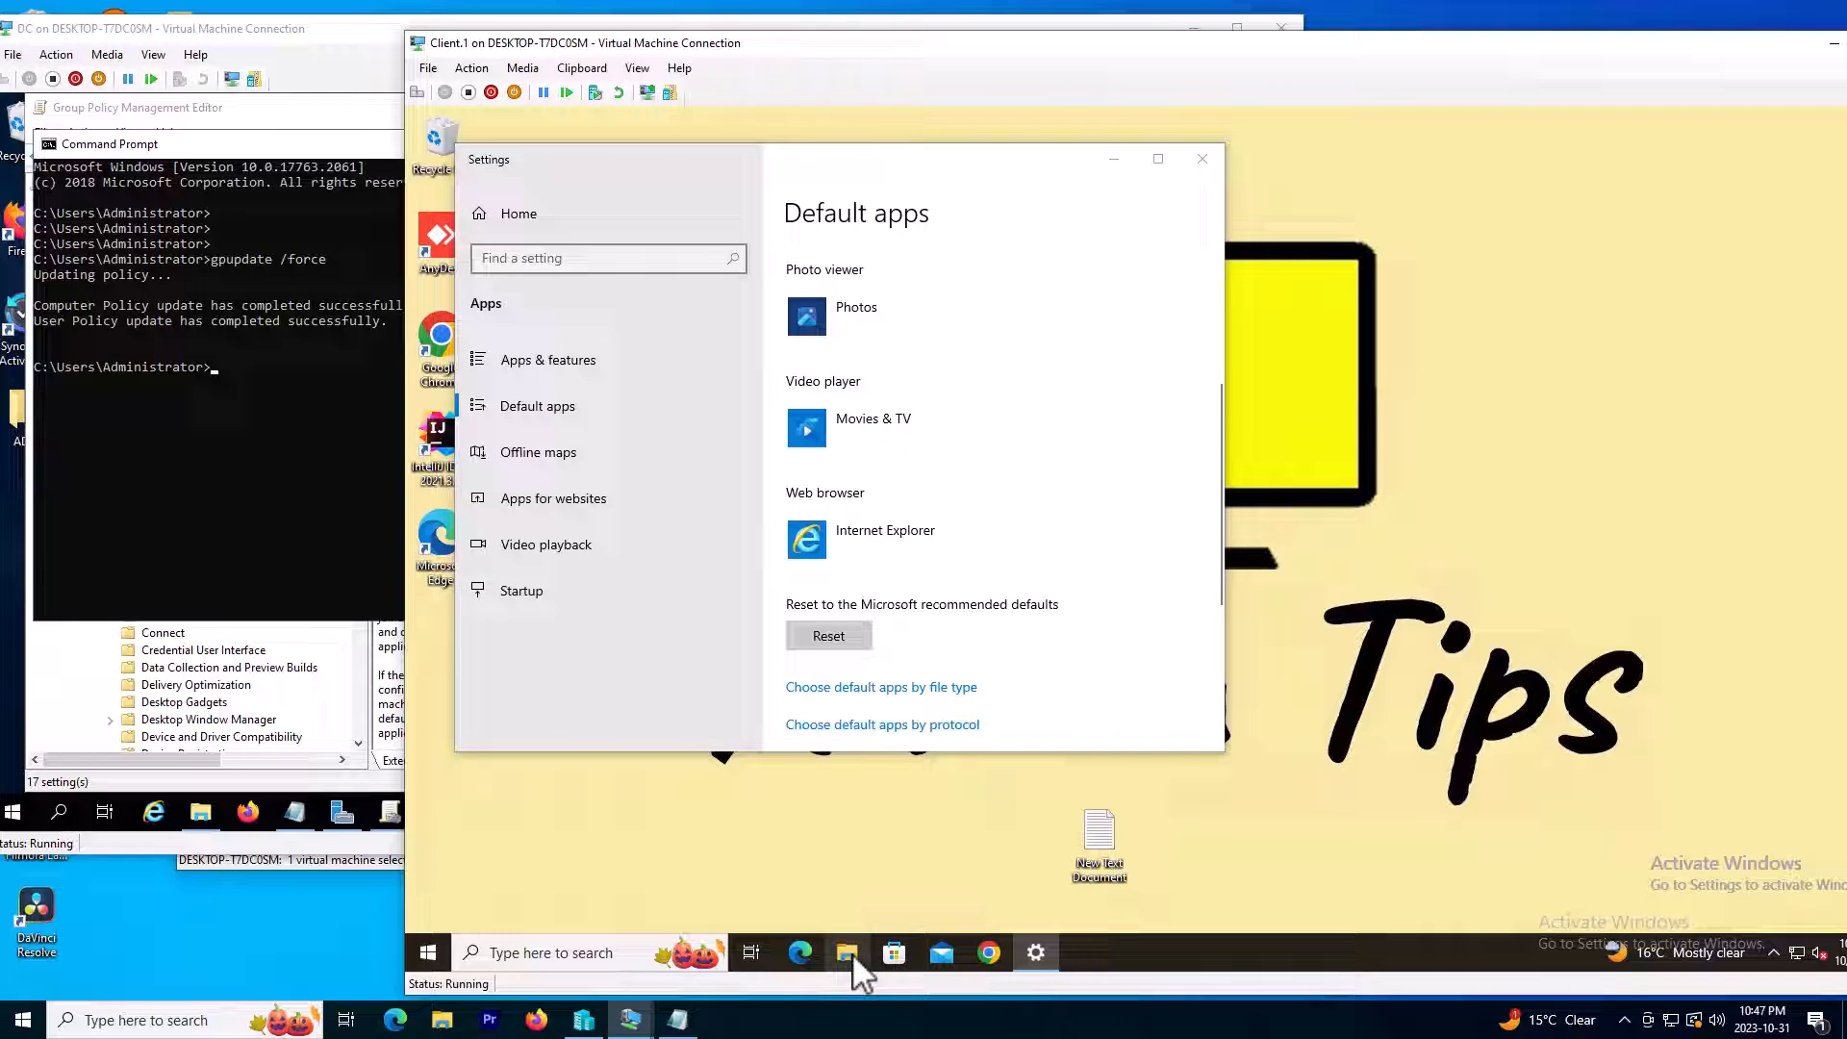
left_click(847, 952)
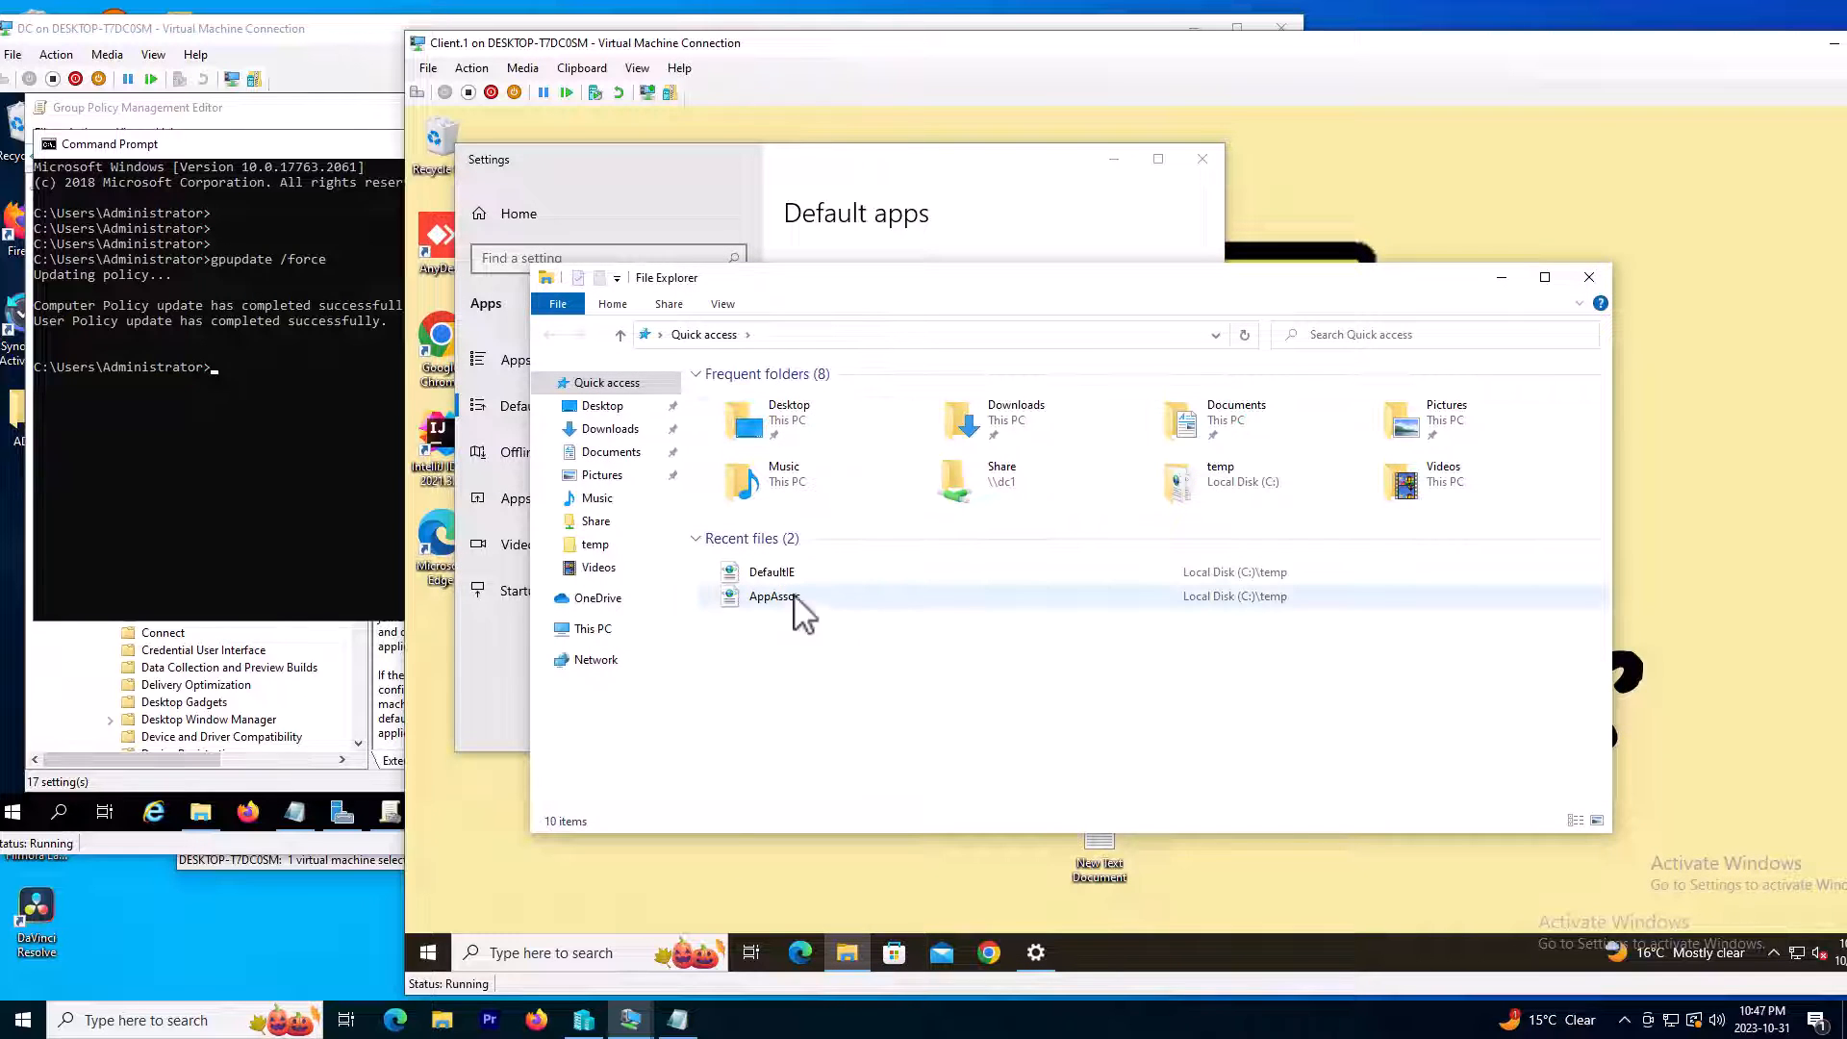
Open the AppAssoc file from Recent files in Notepad and scroll through its entries
right_click(774, 597)
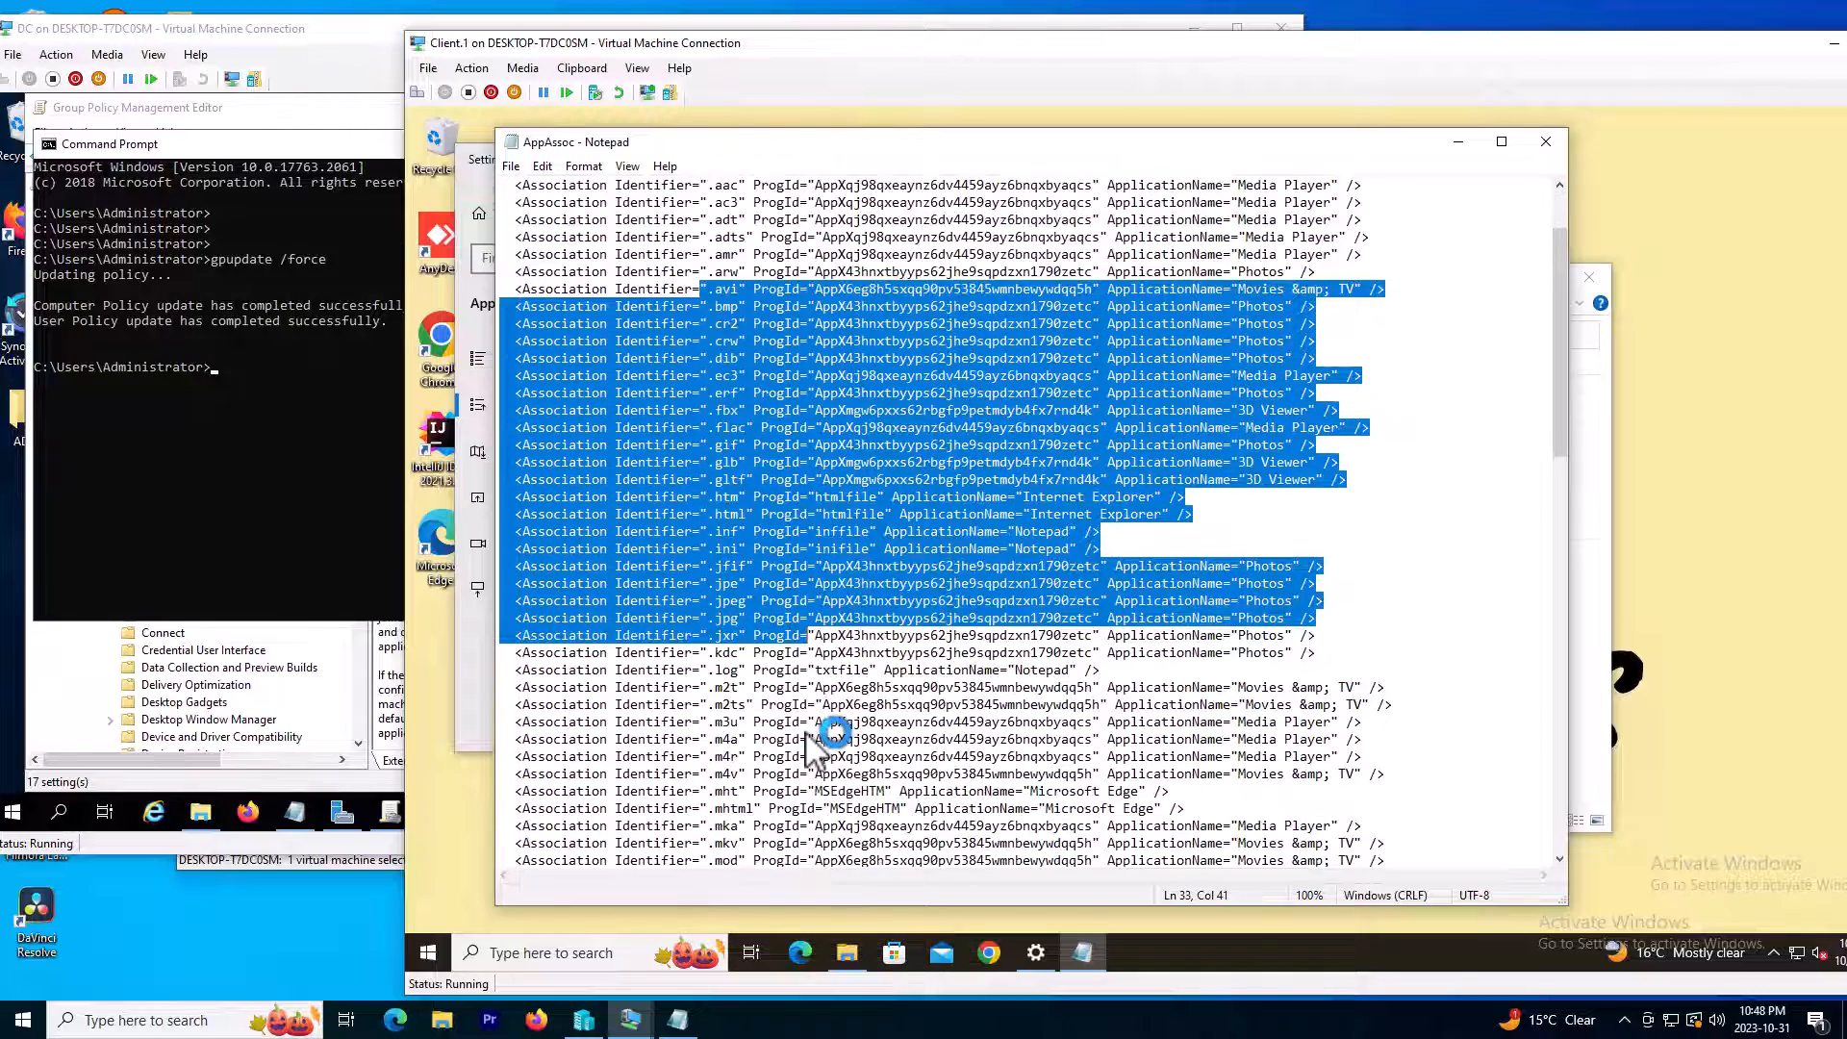
scroll("down", 3)
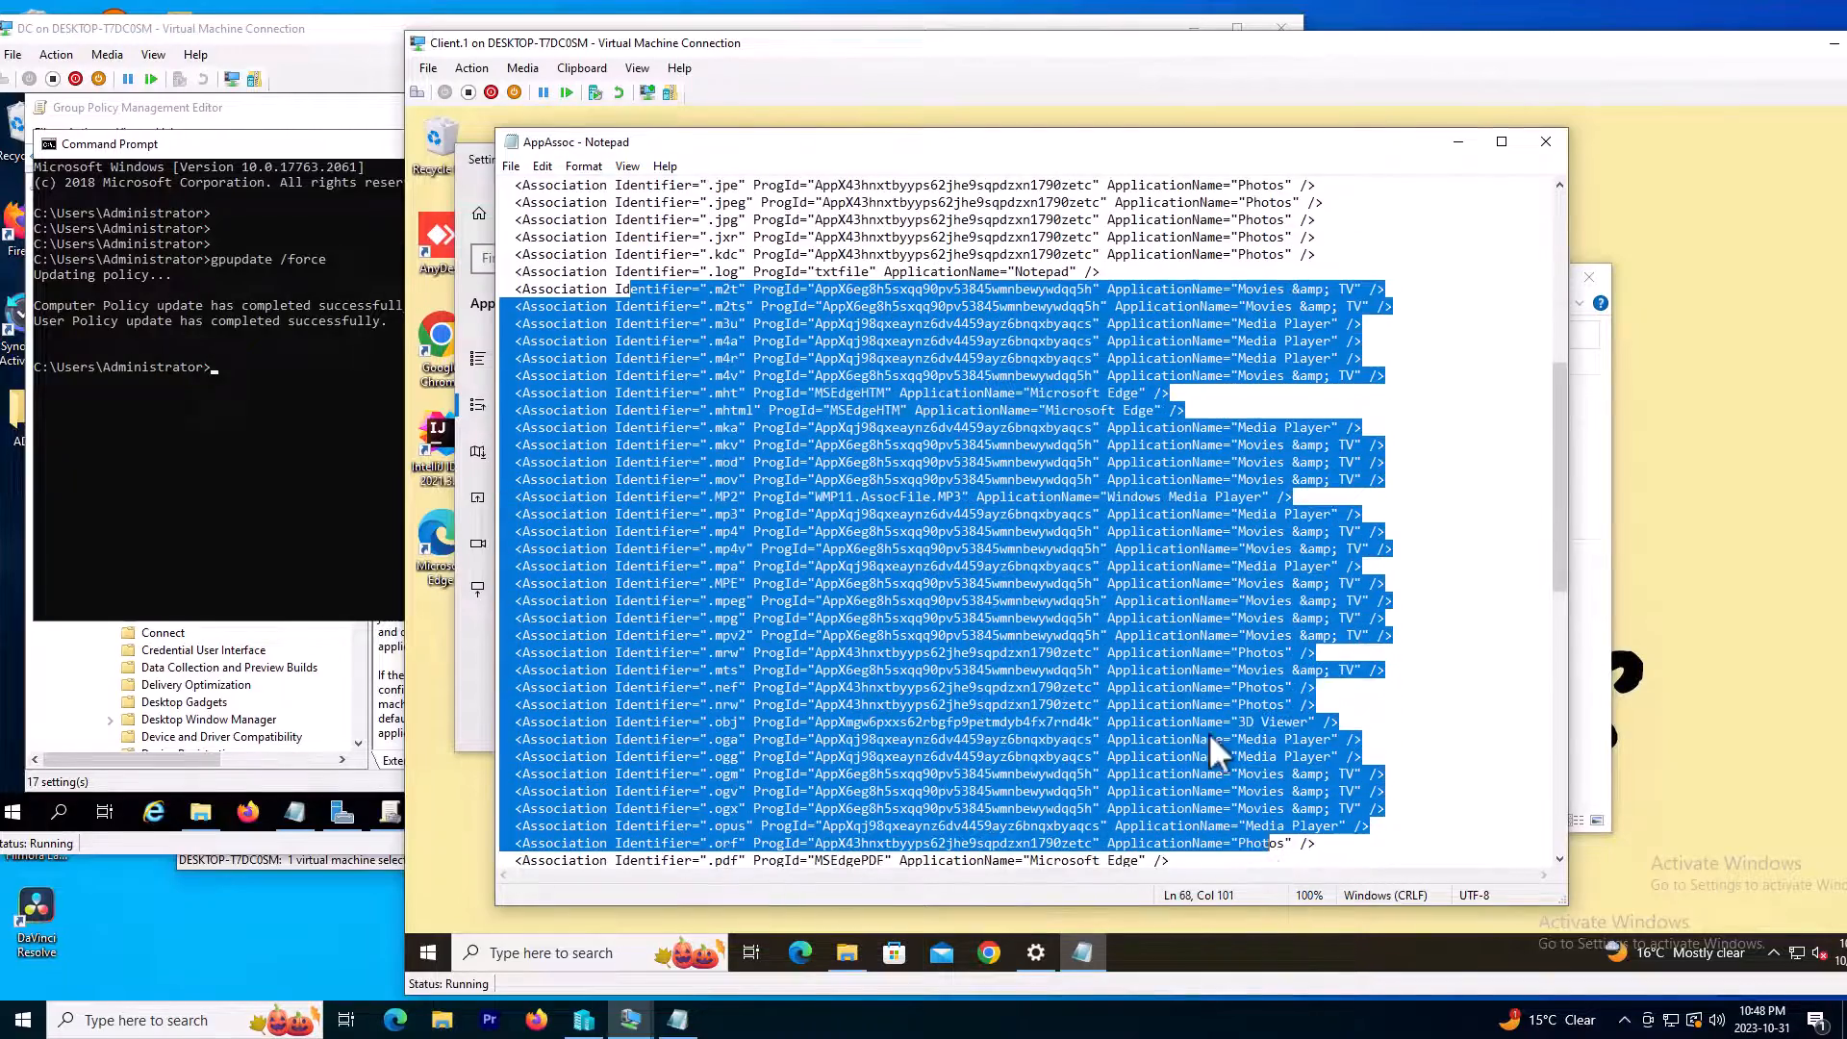